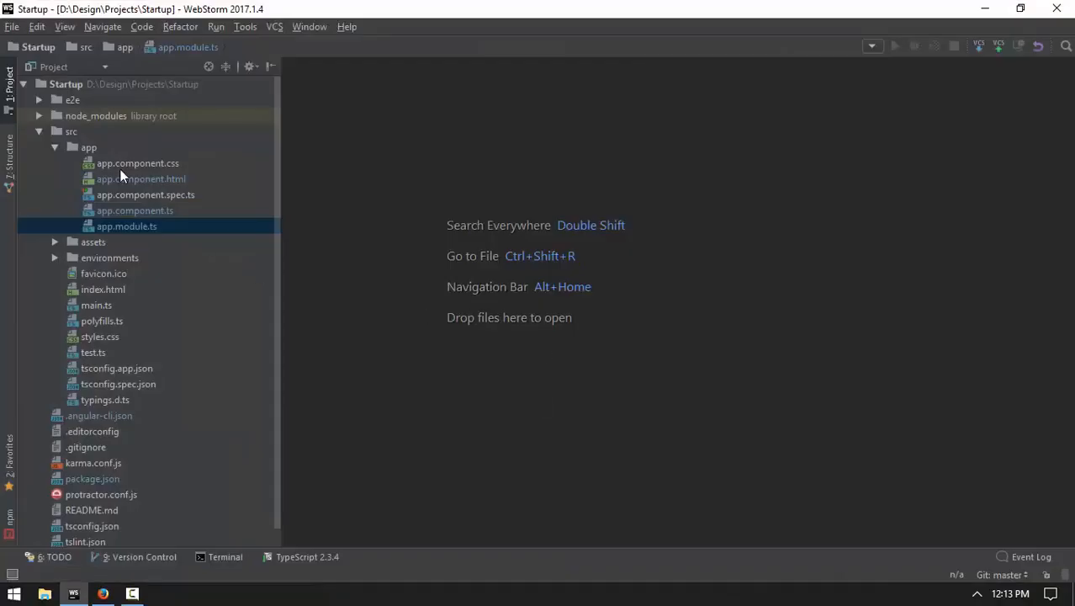
Step: Open app.component.css, app.component.html, app.module.ts and app.component.ts, selecting all the component code
click(89, 146)
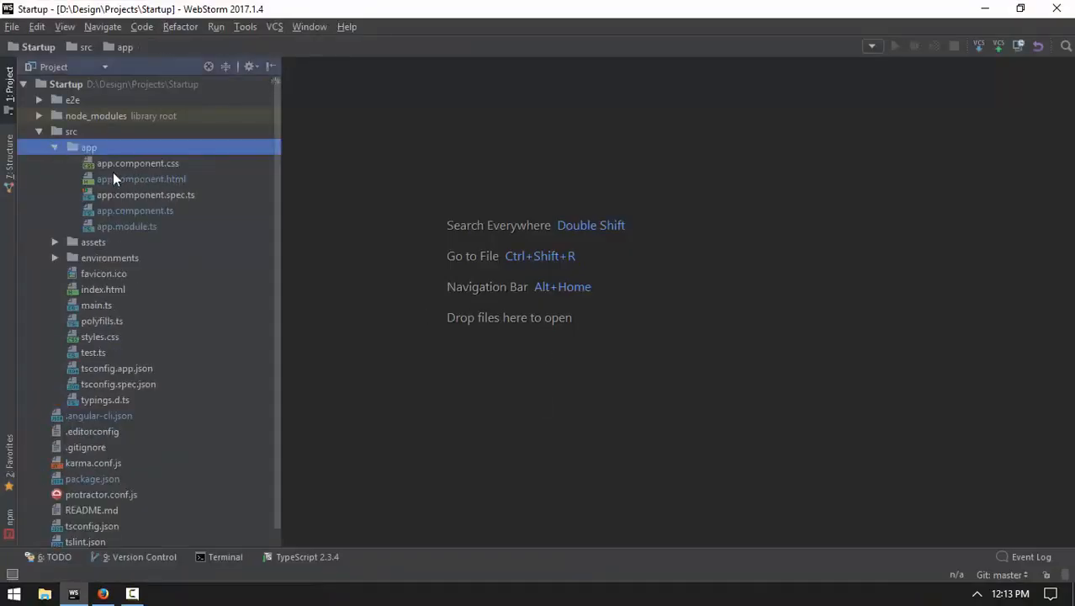
double_click(138, 161)
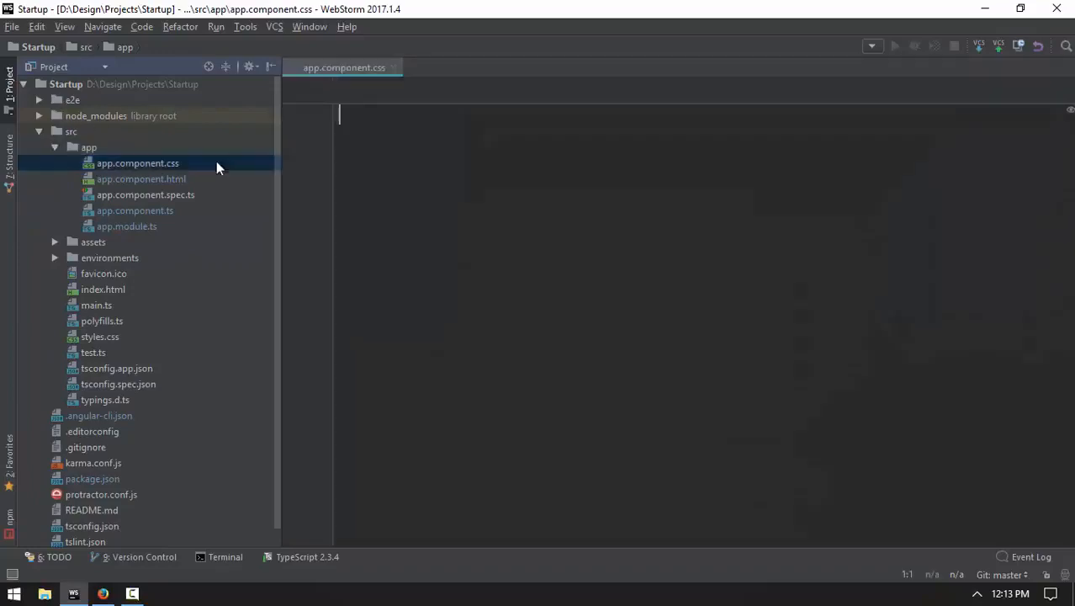
double_click(141, 178)
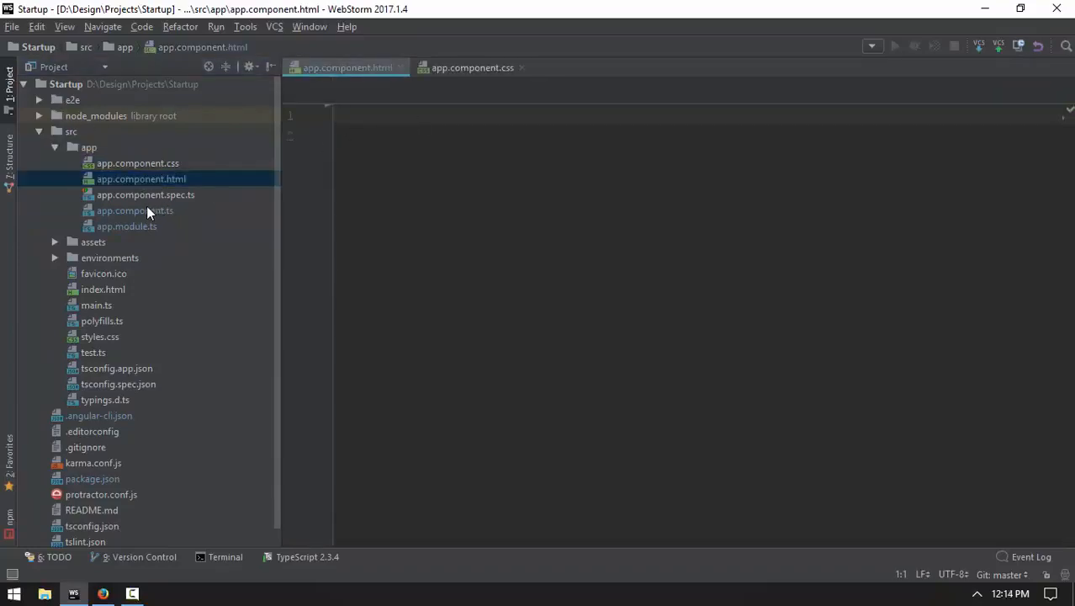
double_click(126, 225)
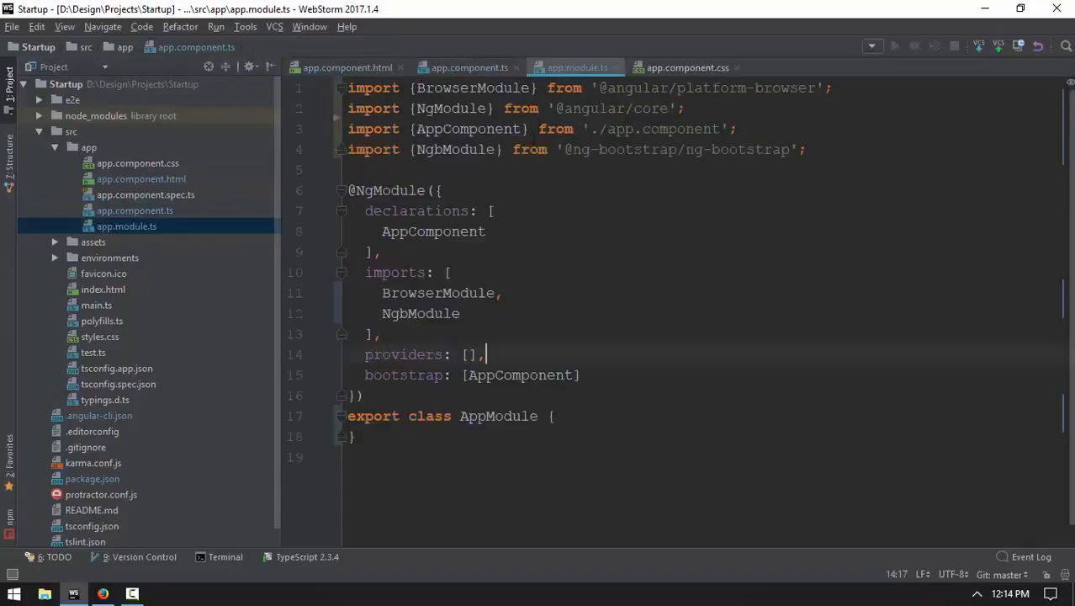
click(470, 68)
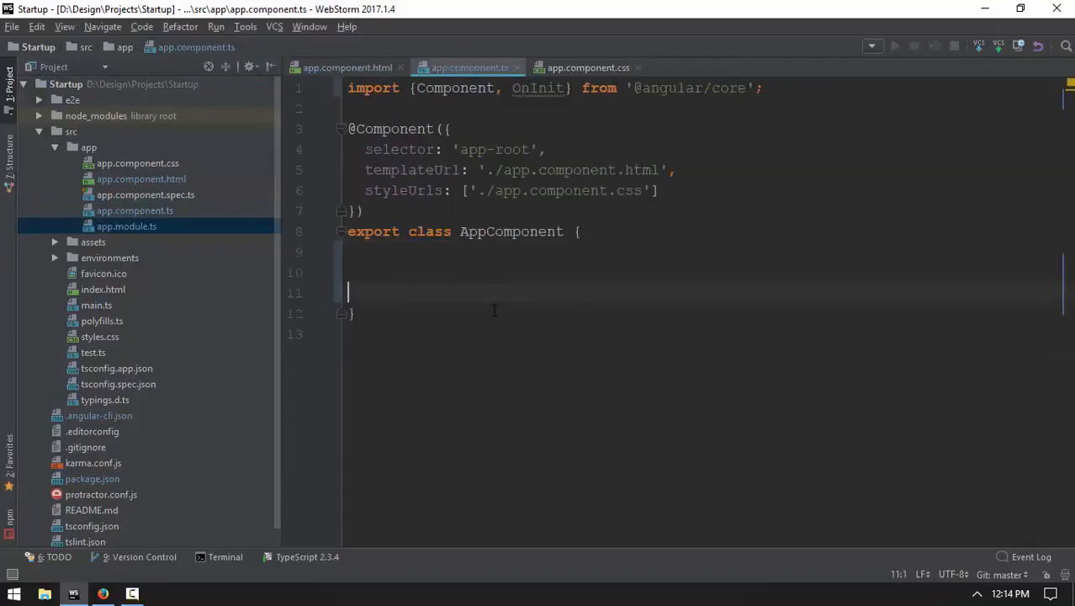
key(ctrl+a)
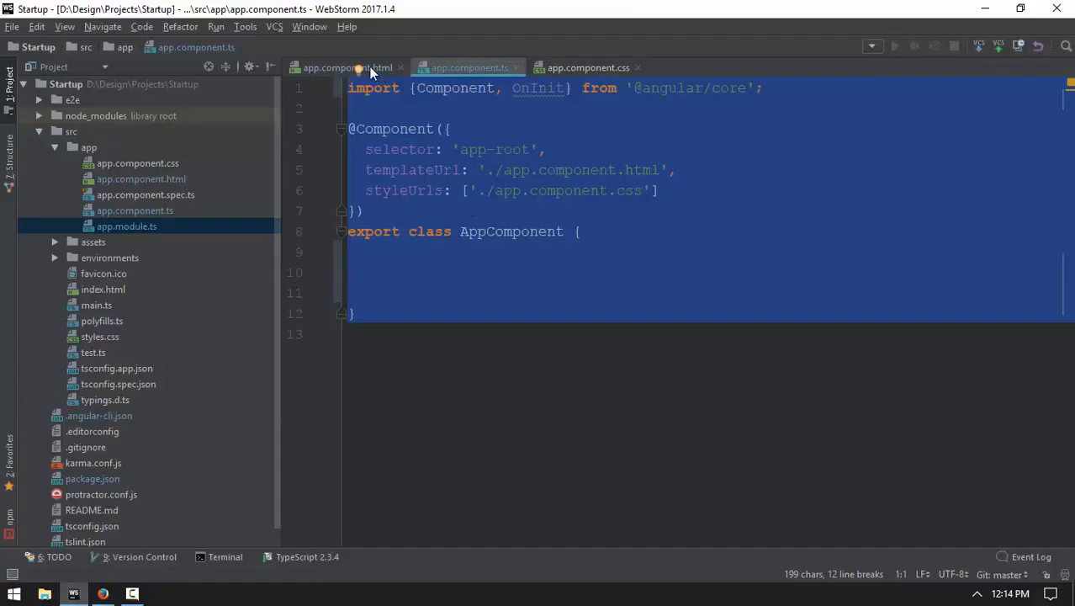
Step: Write an <h1>Hello heading in app.component.html, then clear the template again
click(345, 67)
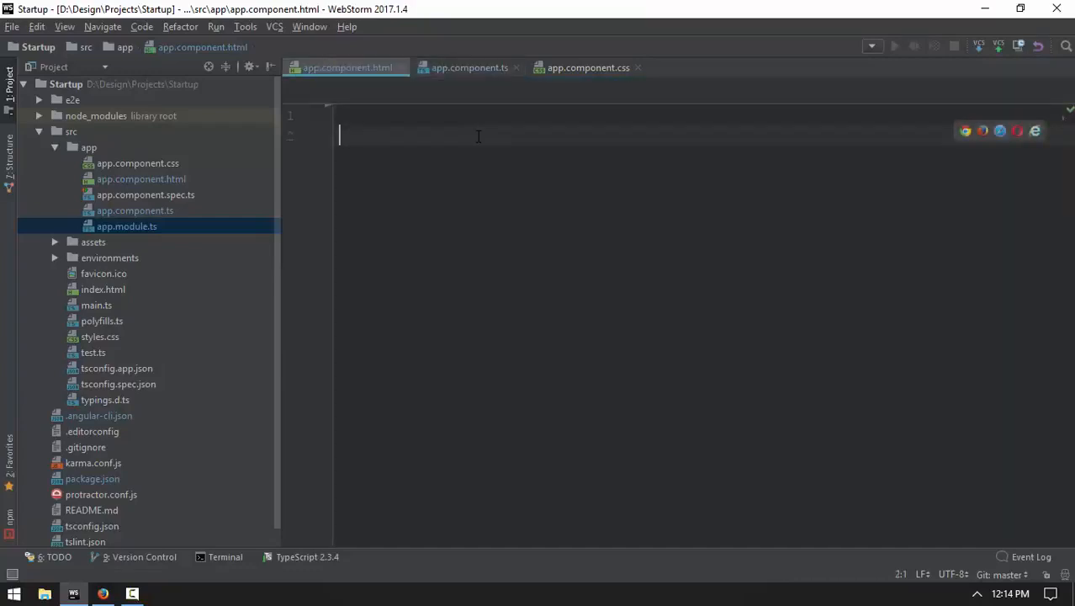
text(<h1>H</h1>)
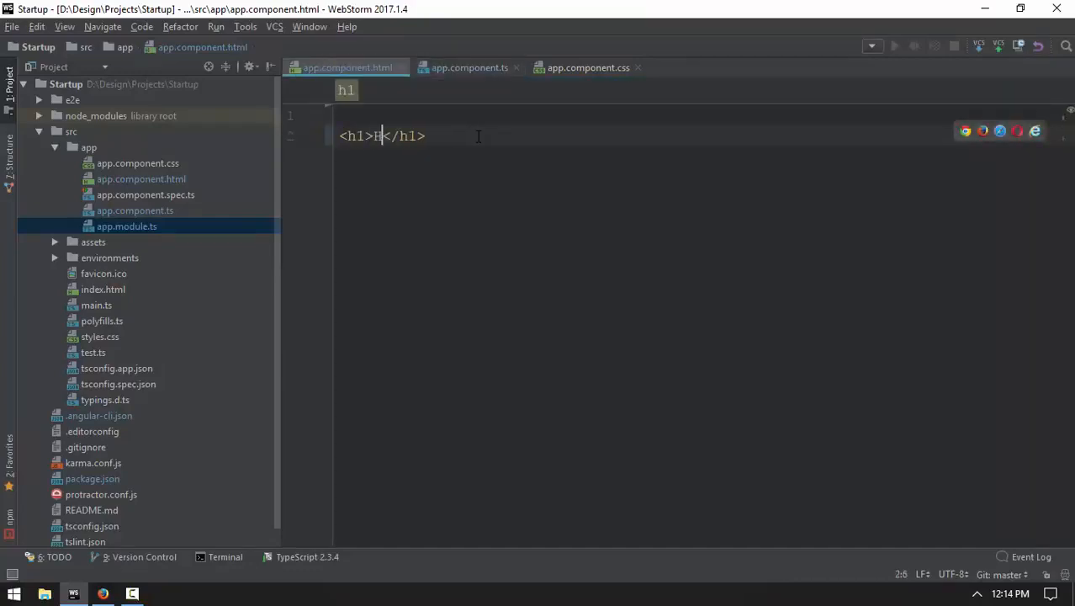
text(ello)
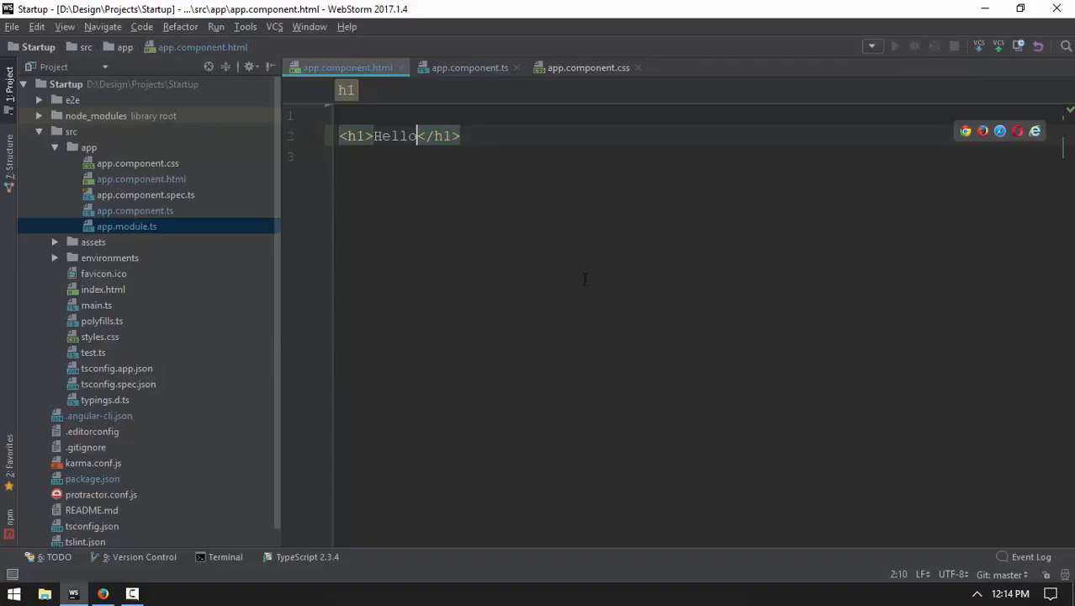
mouse_move(450, 81)
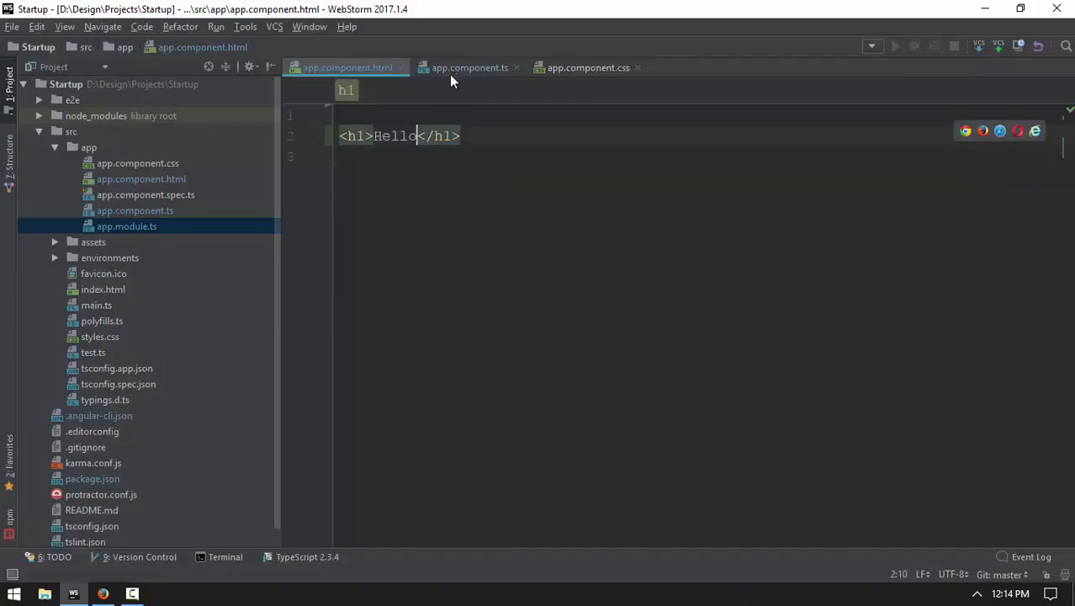
click(103, 592)
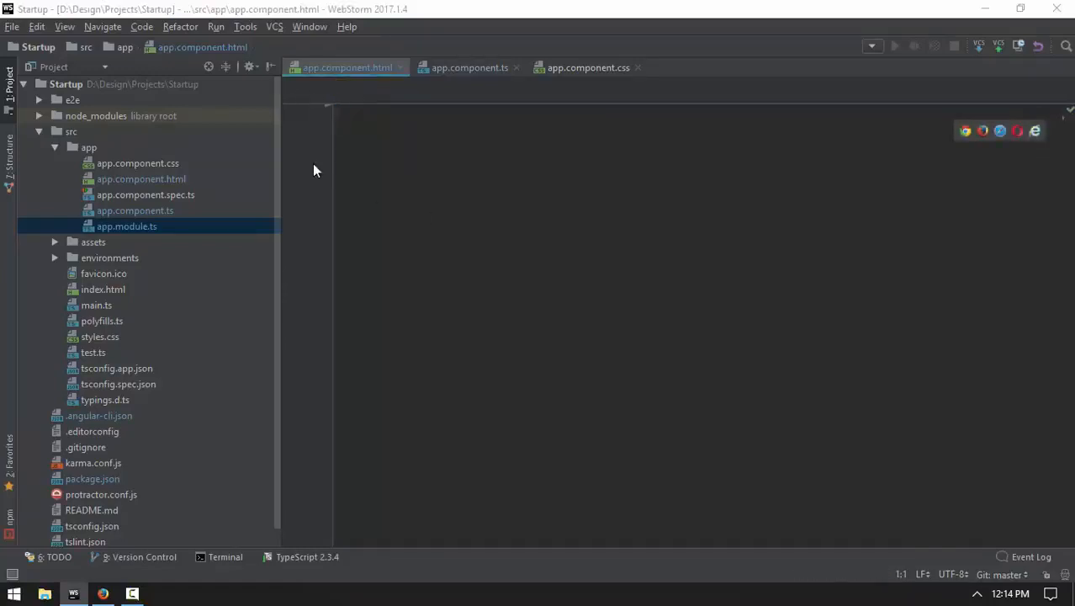
Step: Interrupt the dev server with Ctrl+C, answering Y, leaving the terminal at the project prompt
click(226, 556)
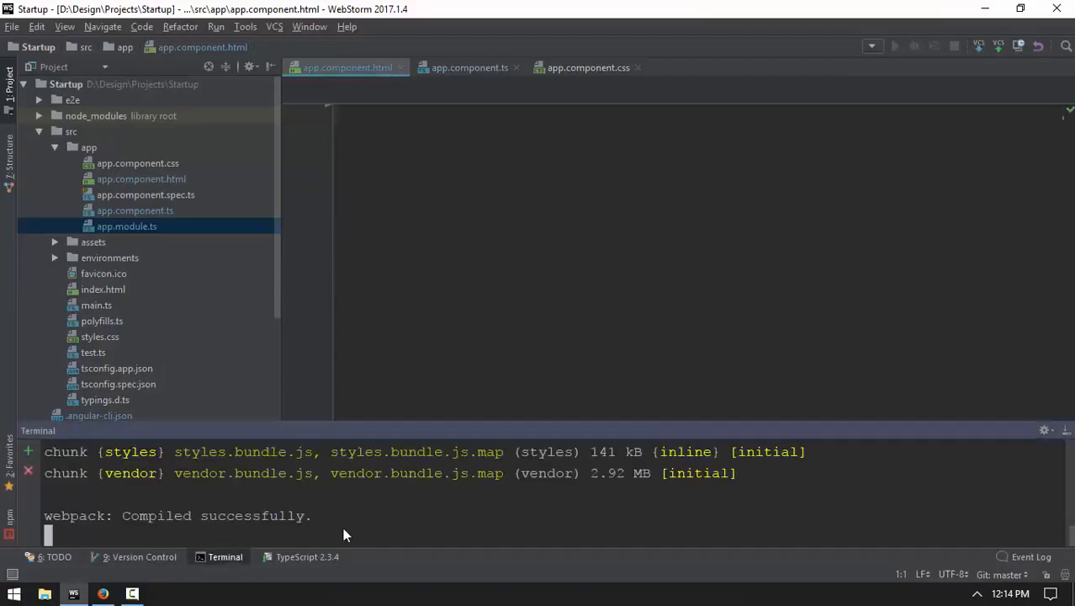
key(ctrl+c)
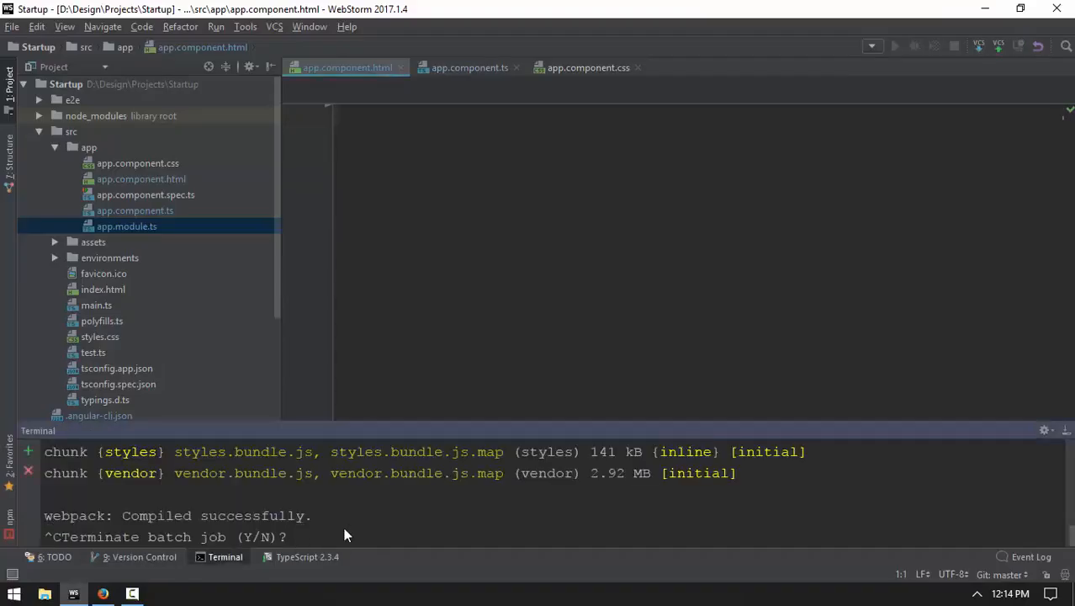
text(Y)
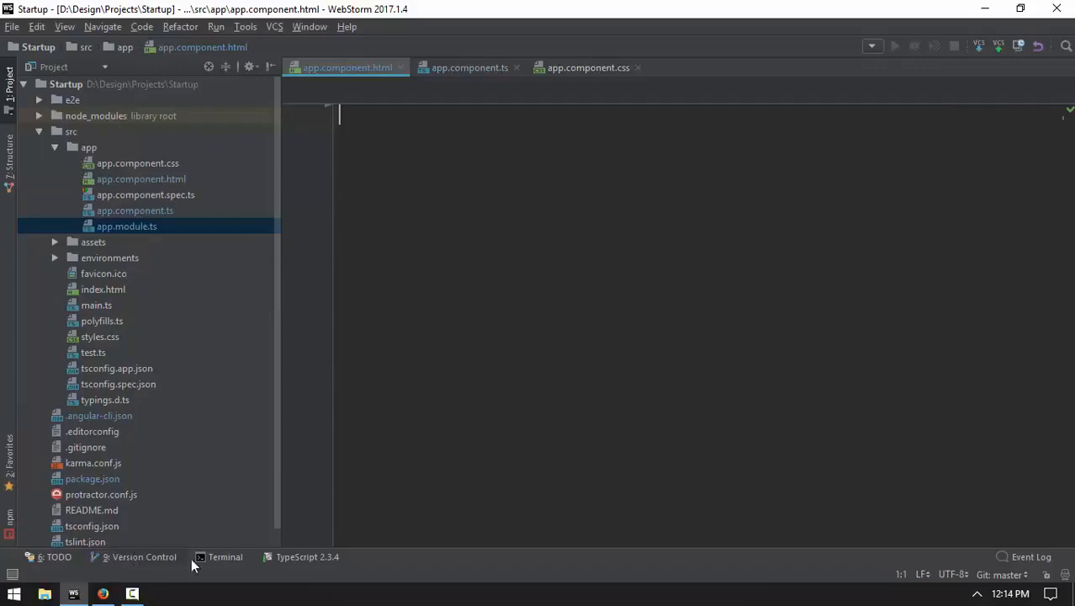
click(226, 555)
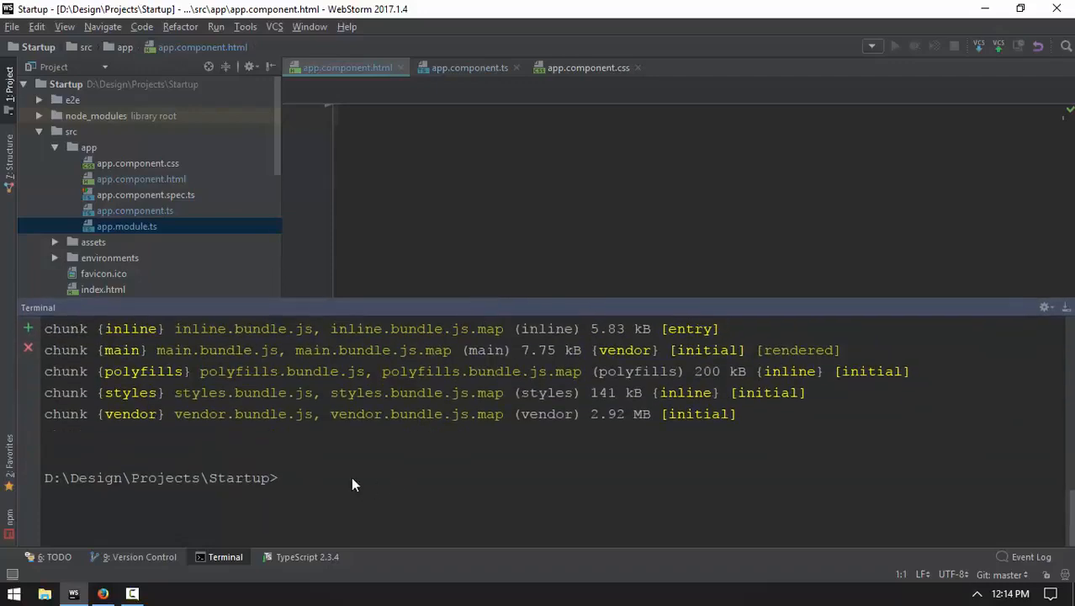
mouse_move(330, 481)
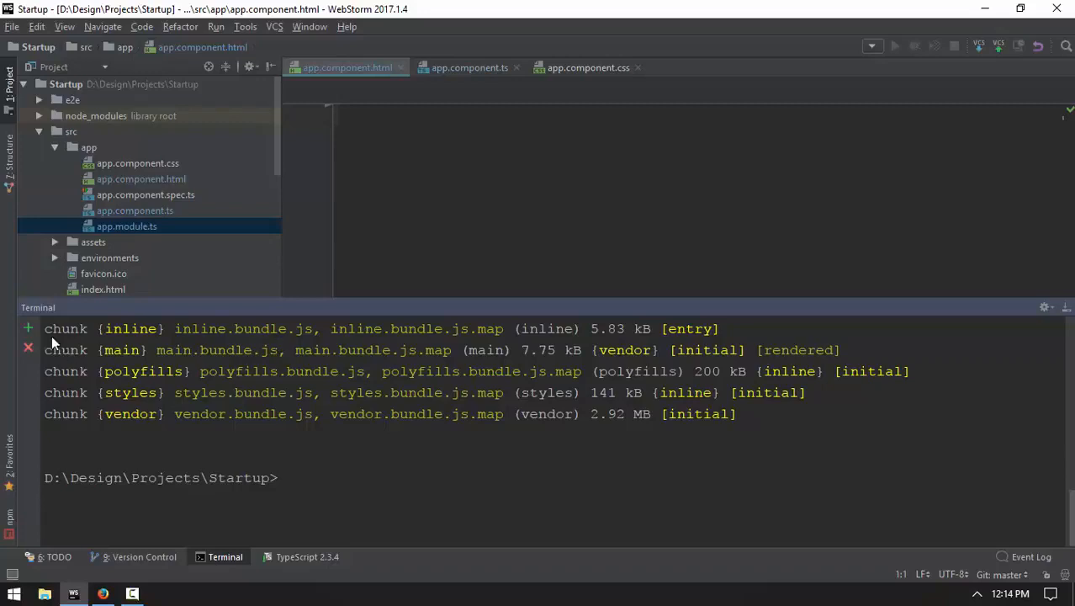
Step: In a new terminal run cd src/app, mkdir sysgem, cd sysgem and ng g s BM
click(27, 326)
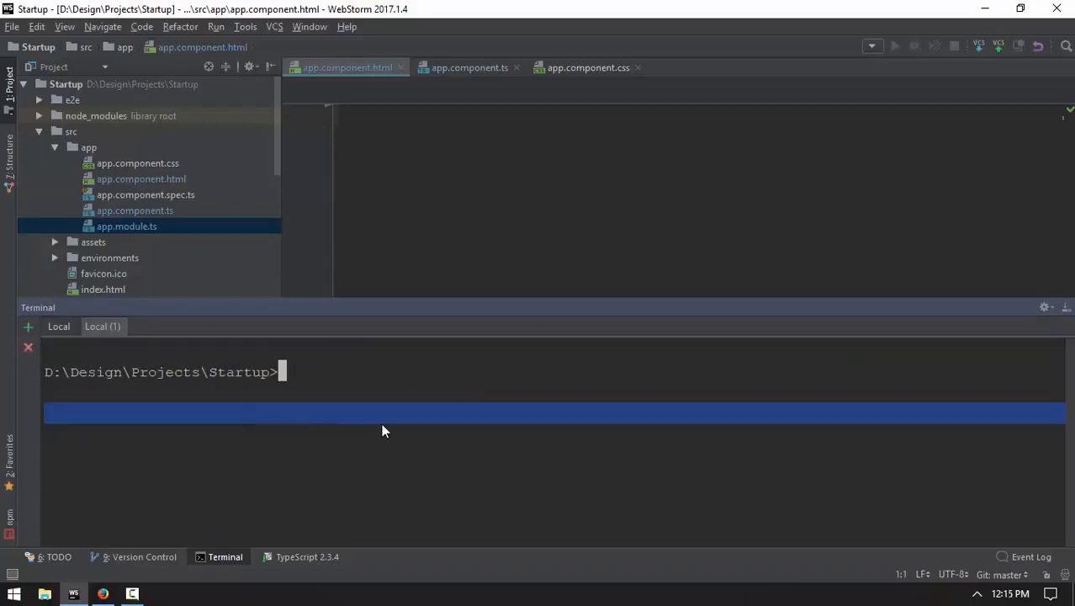
text(cd src/app)
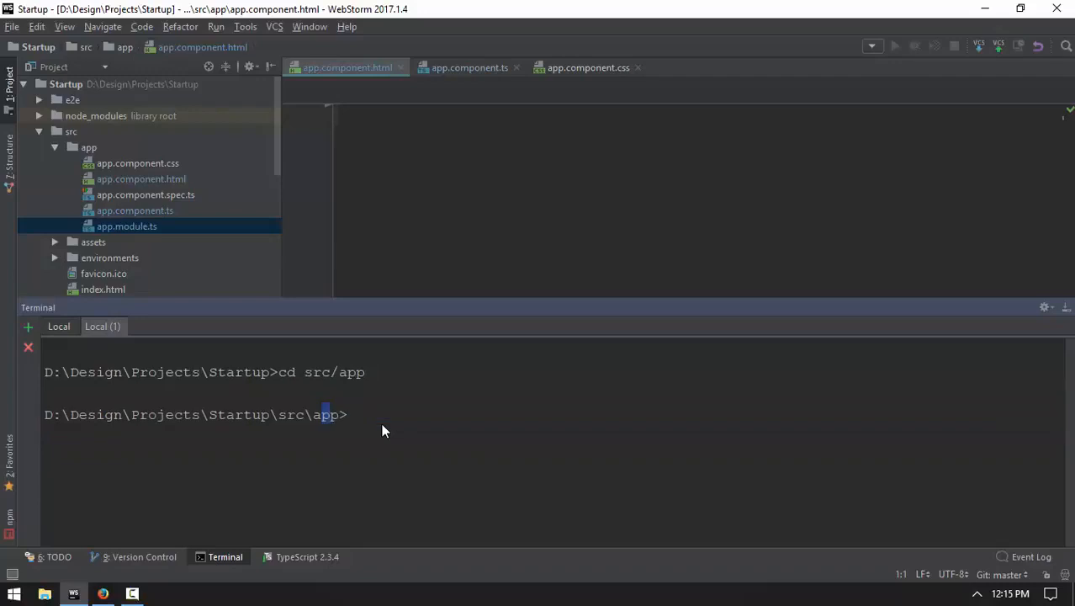
text(mkdir)
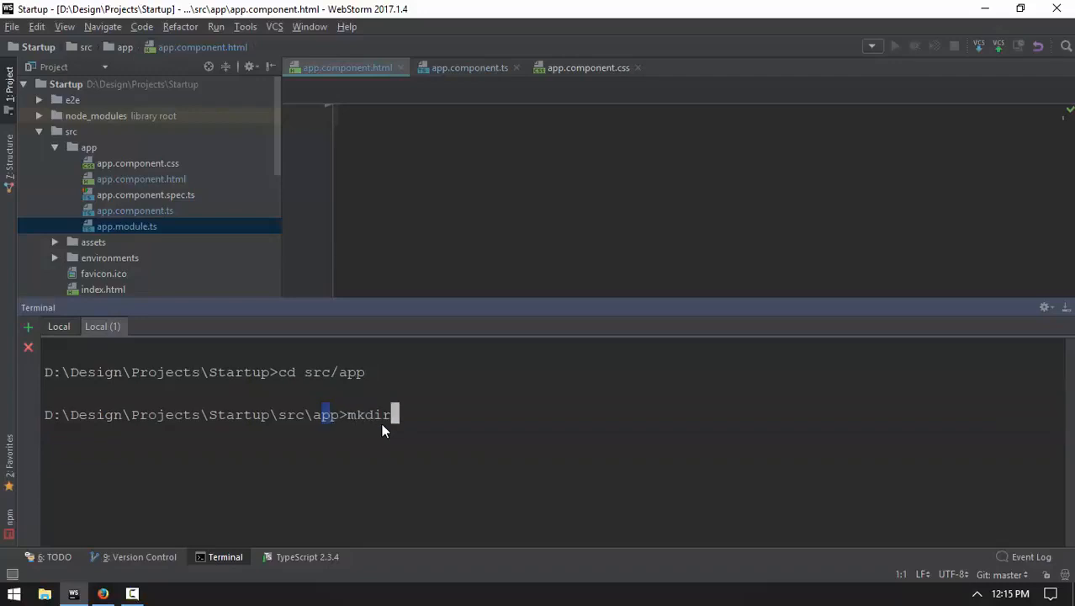
text(sysgem)
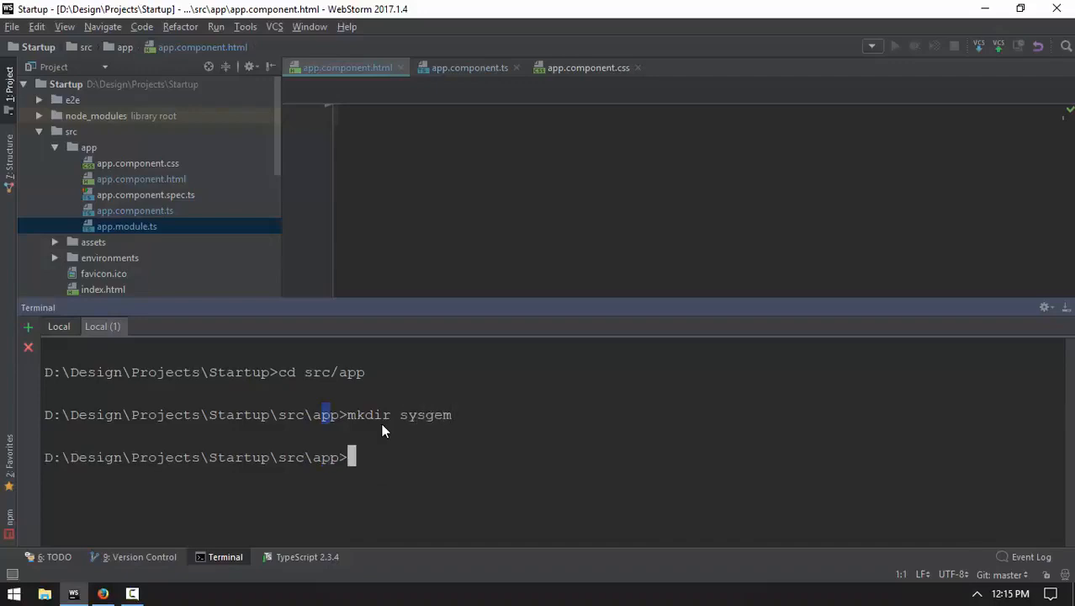
text(cd sysgem)
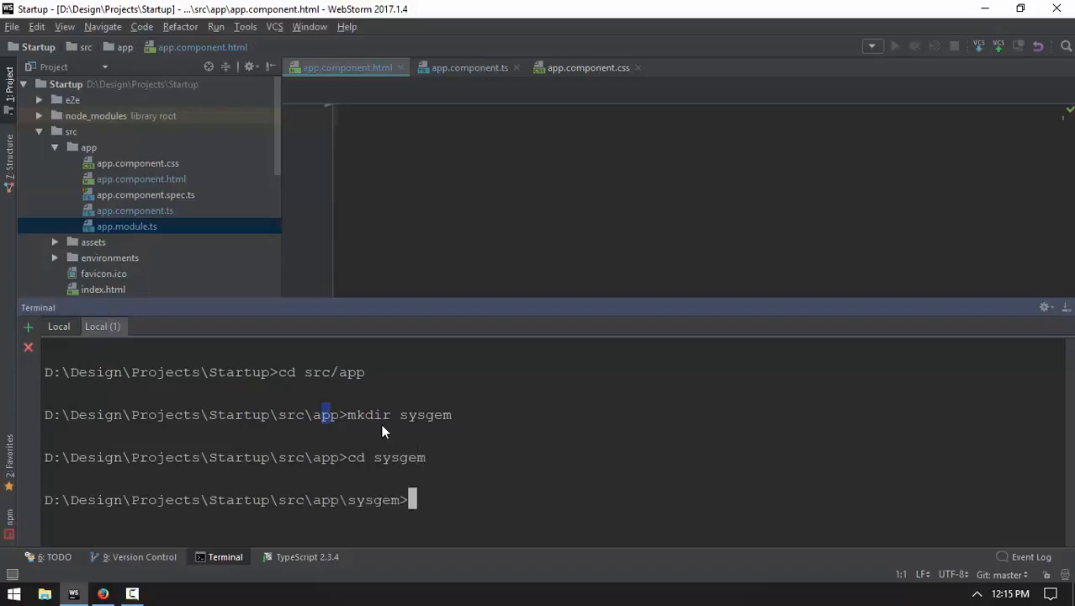
text(ng g s)
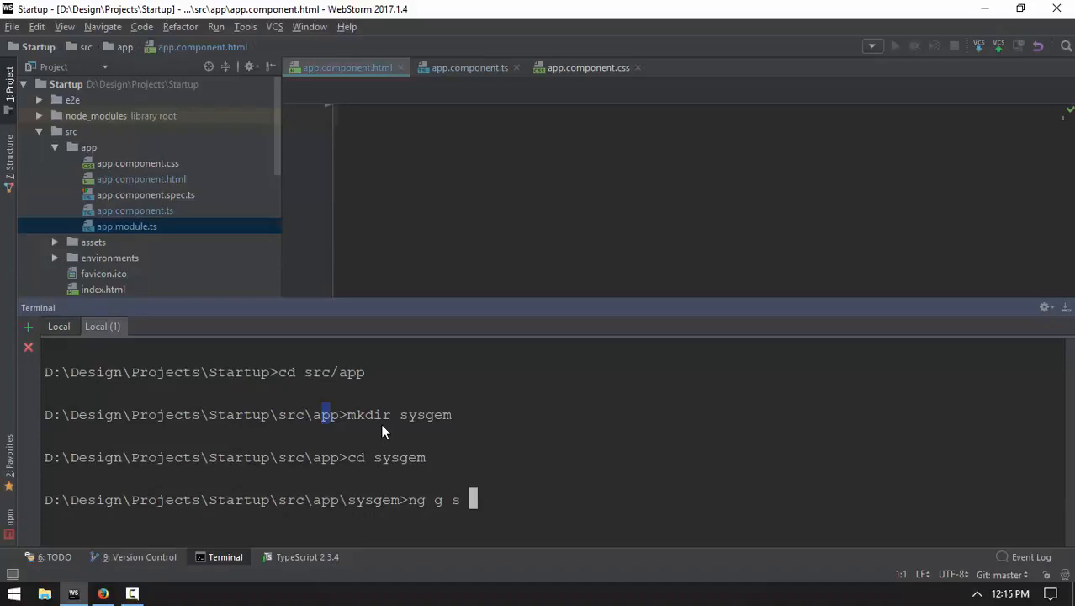
text(BM)
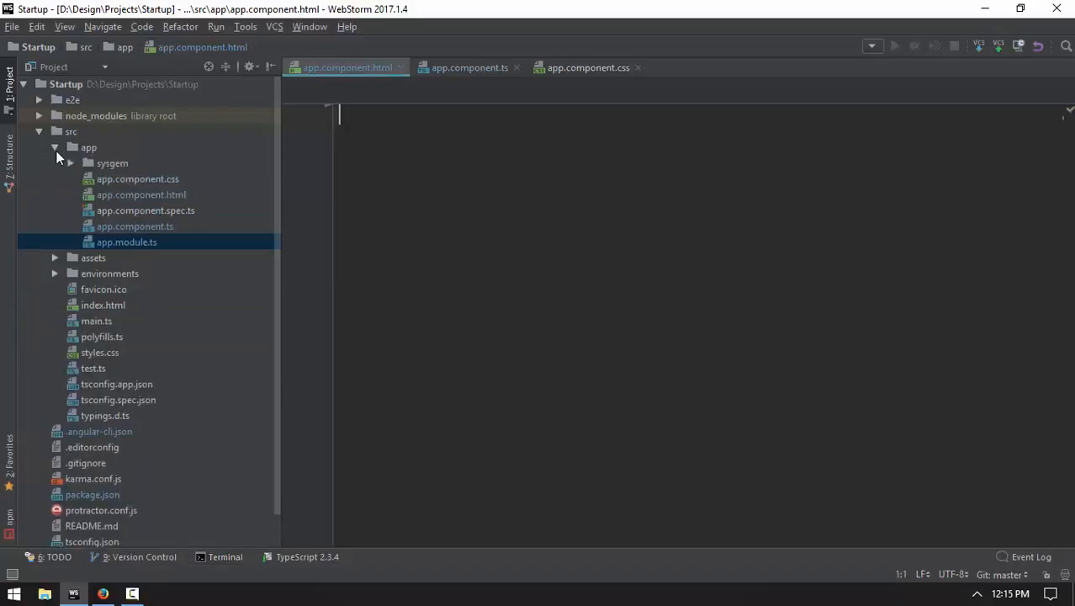
Step: Expand sysgem, run git add . in the terminal and open the generated bm.service.ts
click(71, 161)
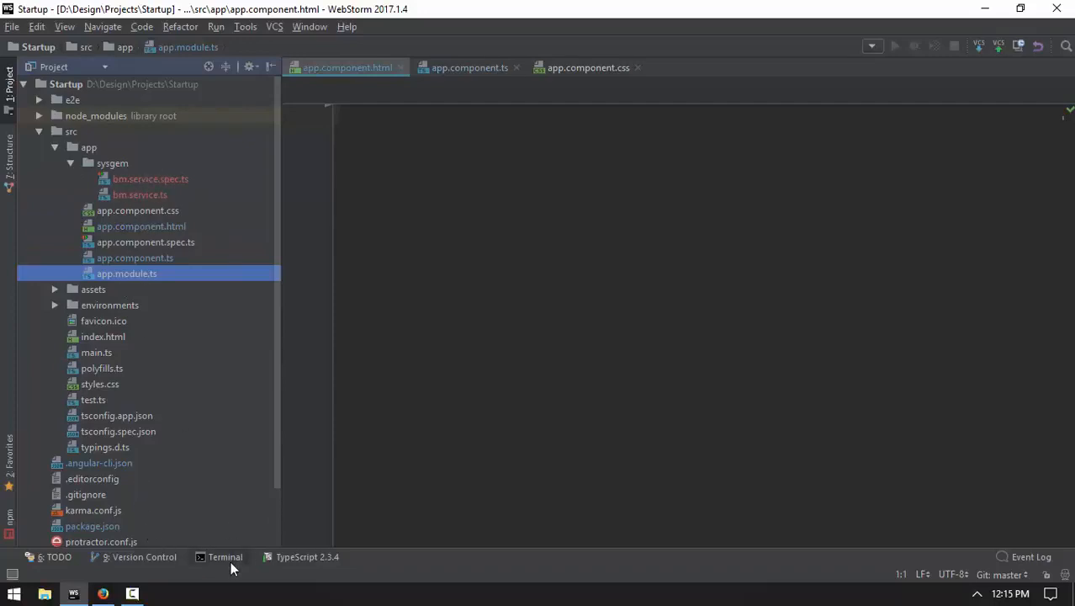
click(226, 555)
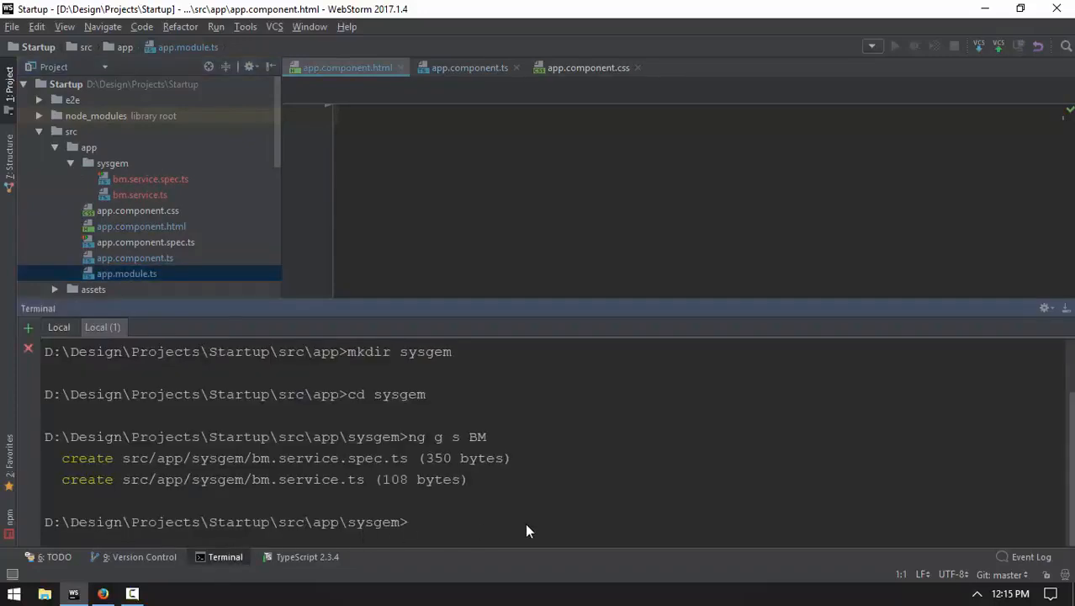
text(git add .)
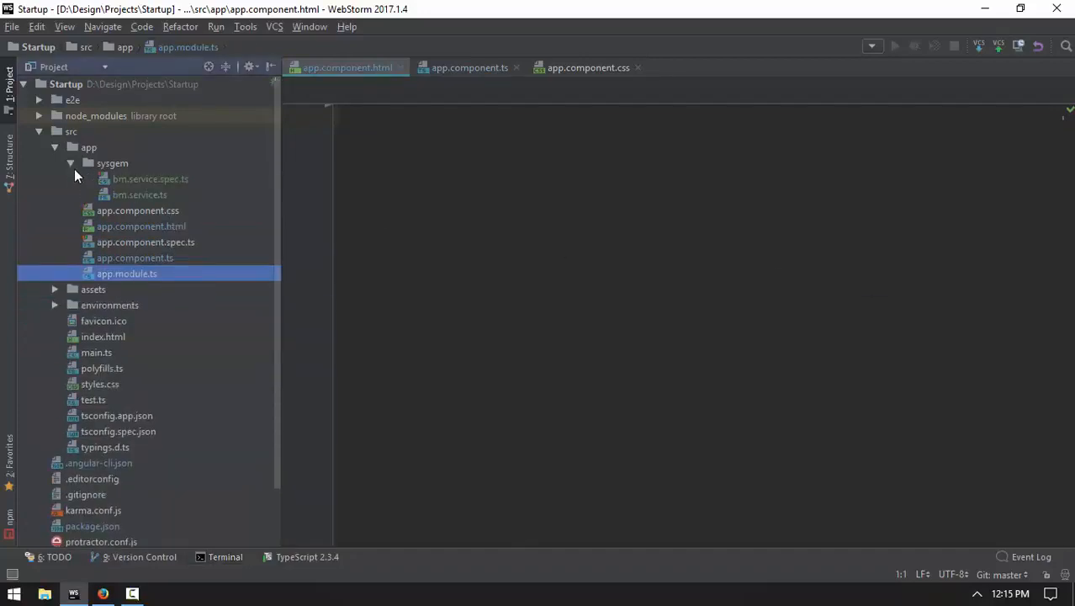
click(140, 195)
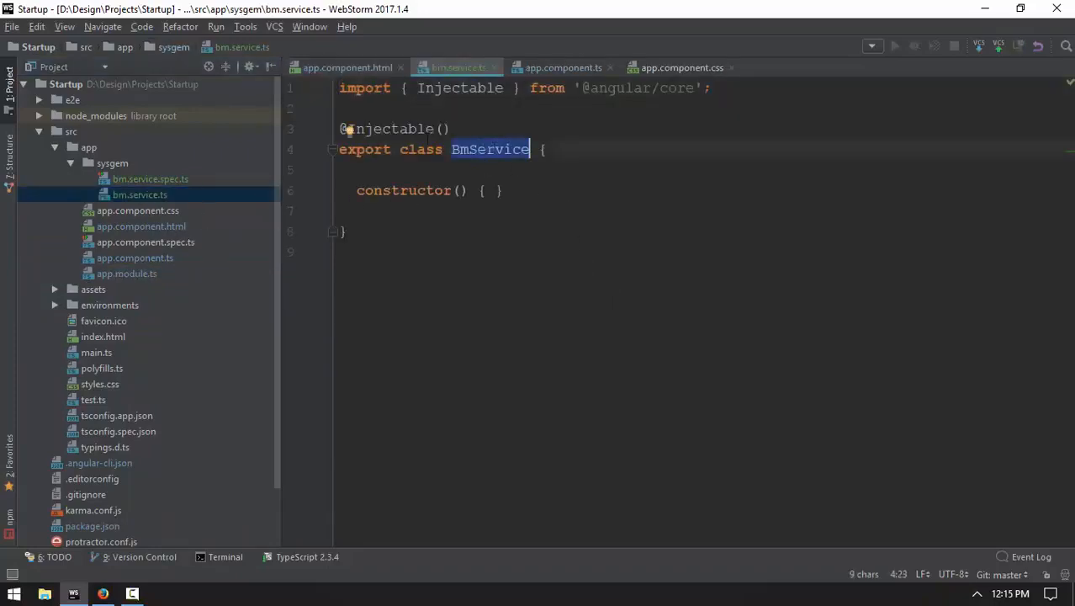
Step: Add import {BMService} from './sysgem/bm.service' to app.module.ts
click(556, 67)
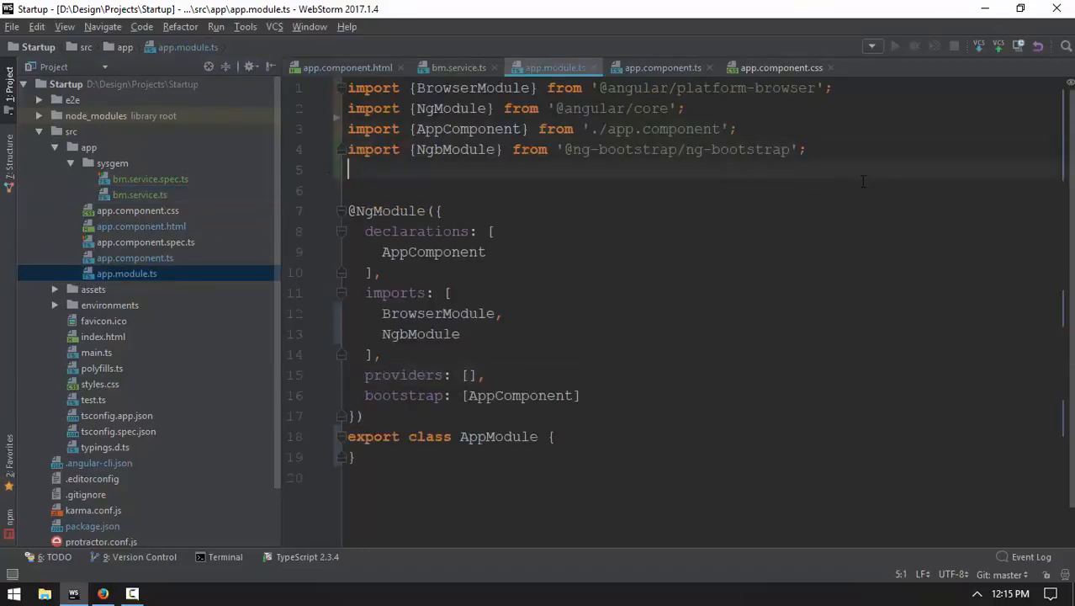
text(import {B)
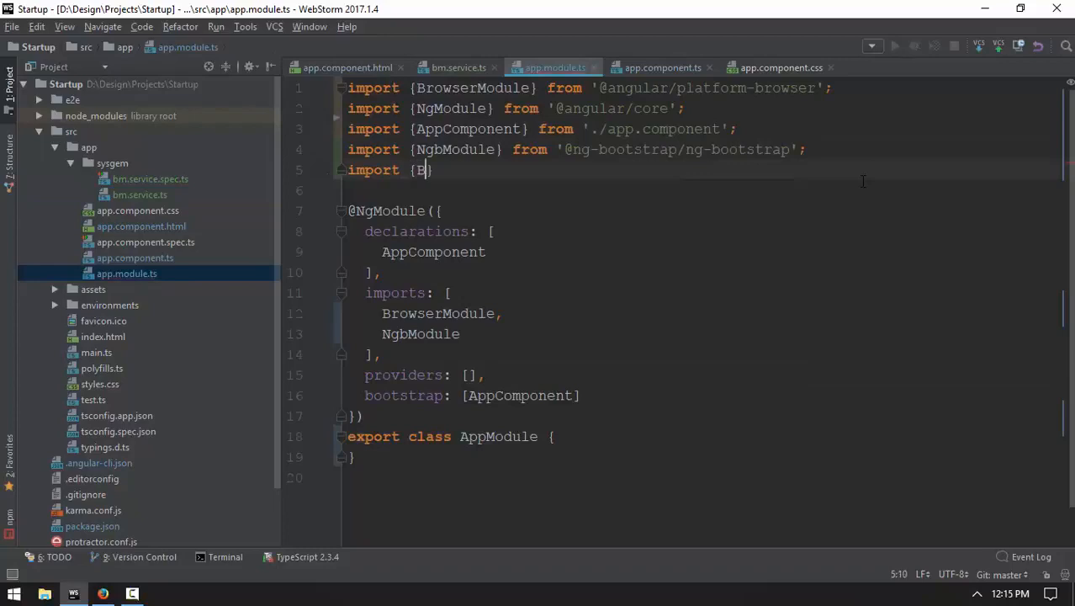
text(MService)
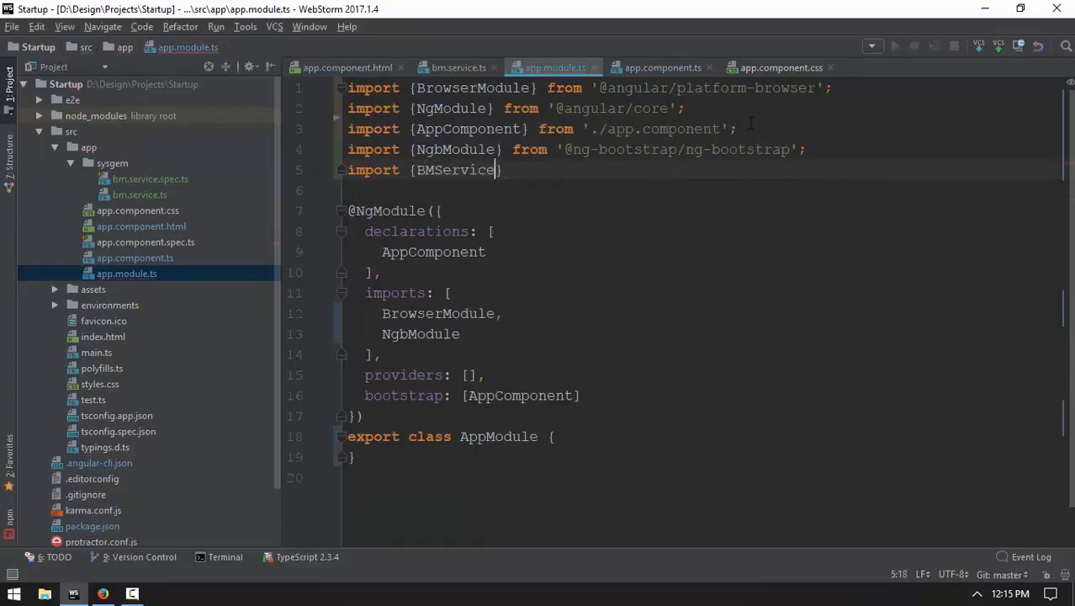
click(458, 68)
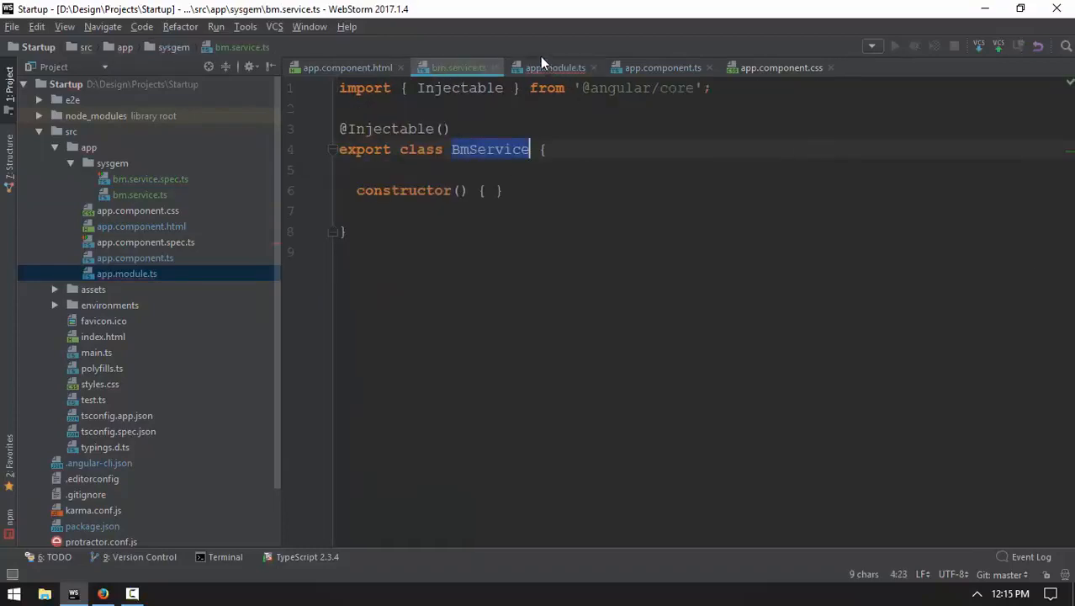
click(555, 68)
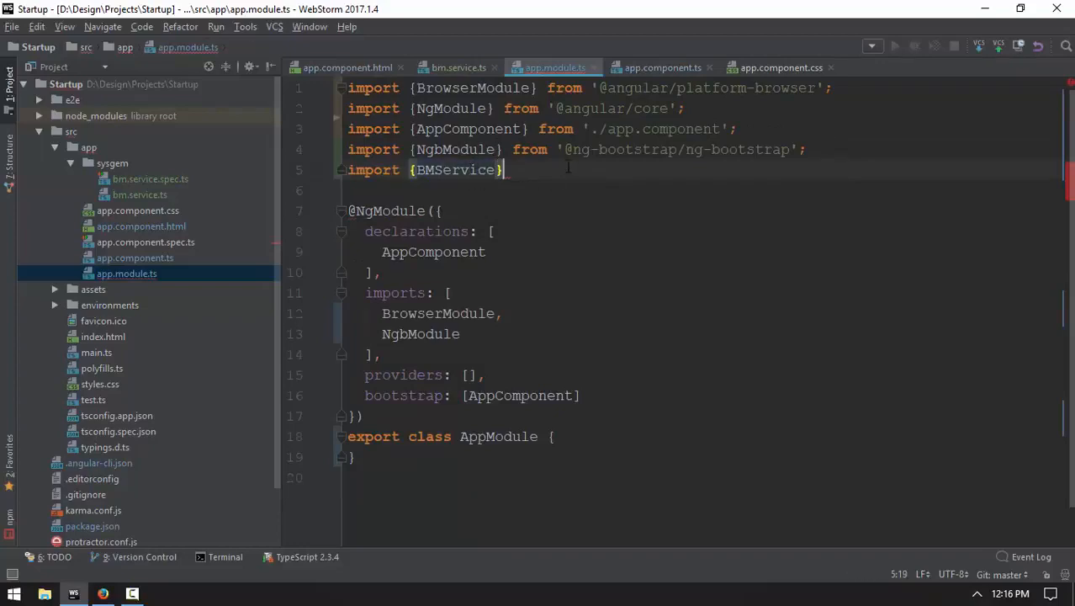
text(from ')
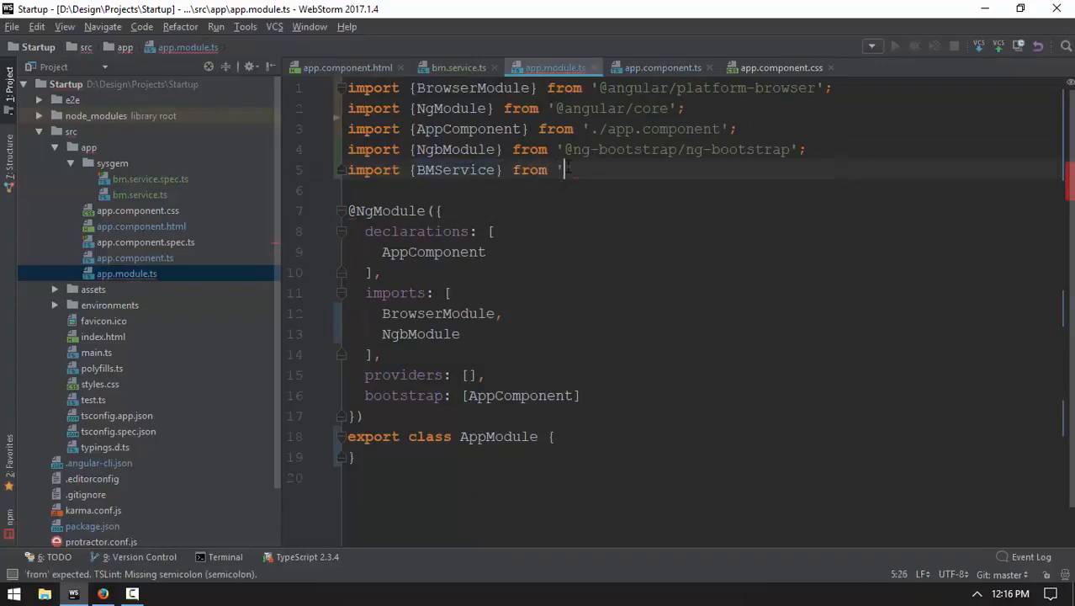
text(./)
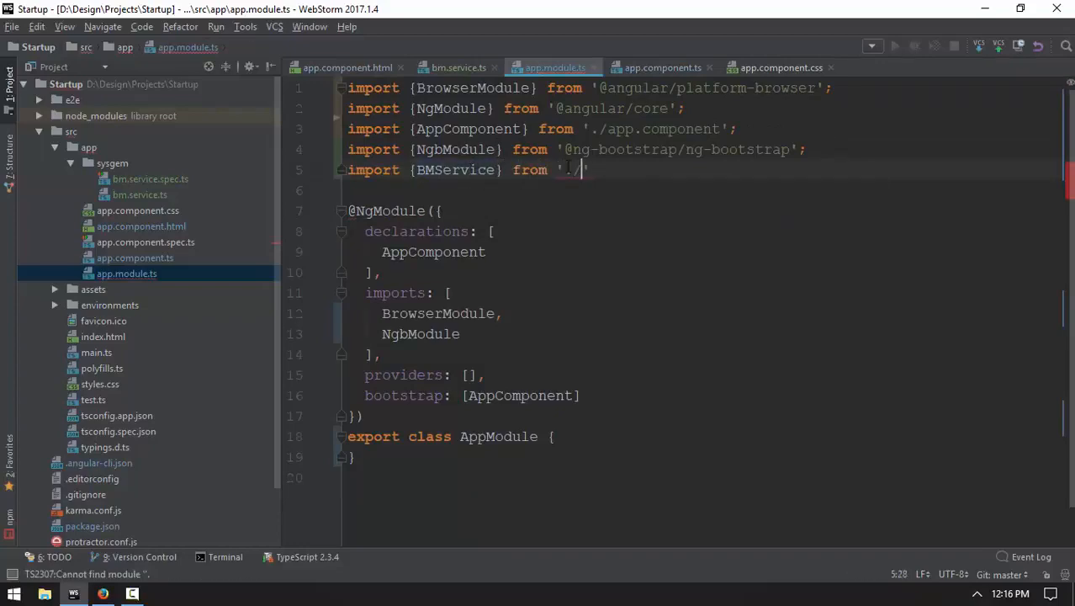
text(sysgem/)
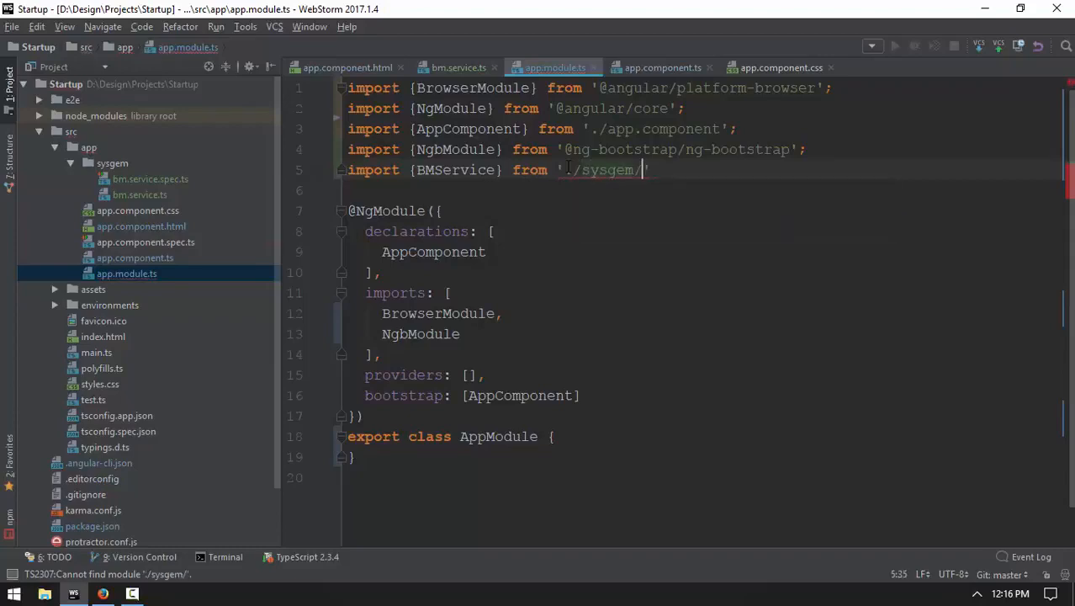
text(bm.service)
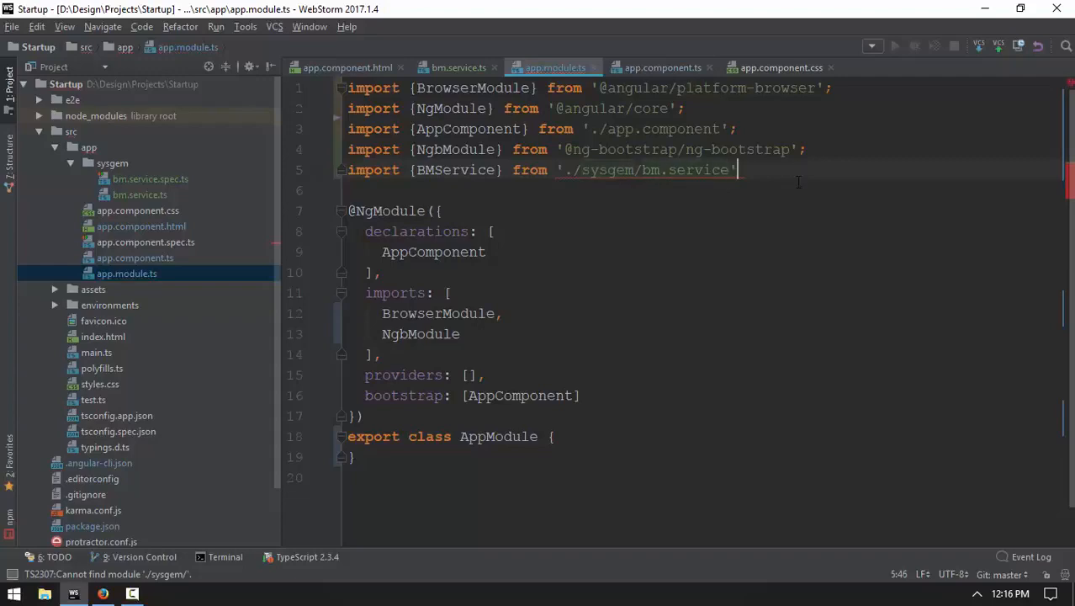
Step: Register BMService in the app module's providers array
double_click(454, 169)
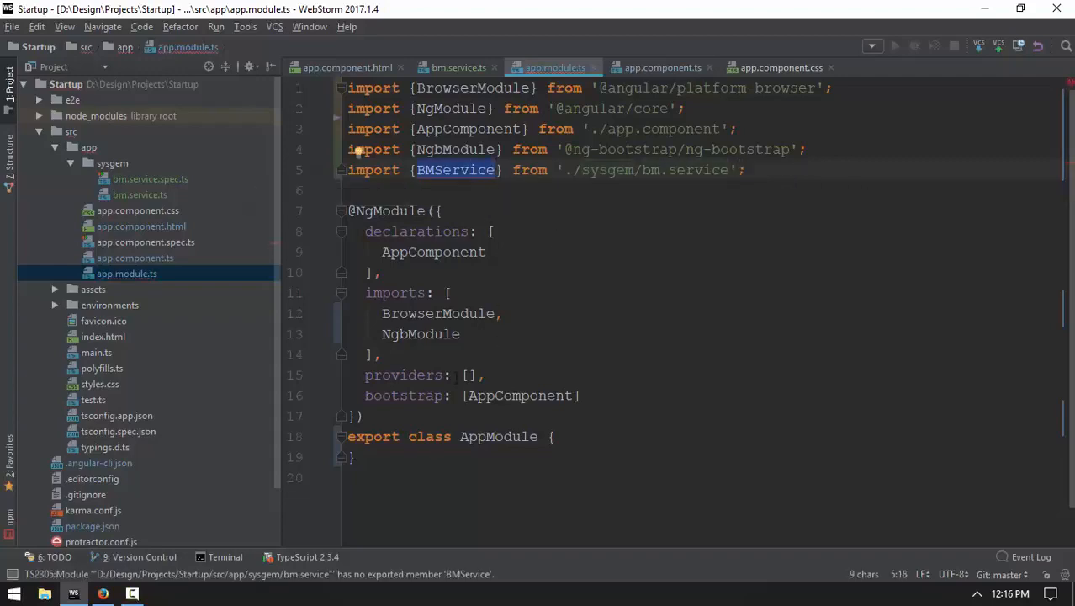
text(BMService)
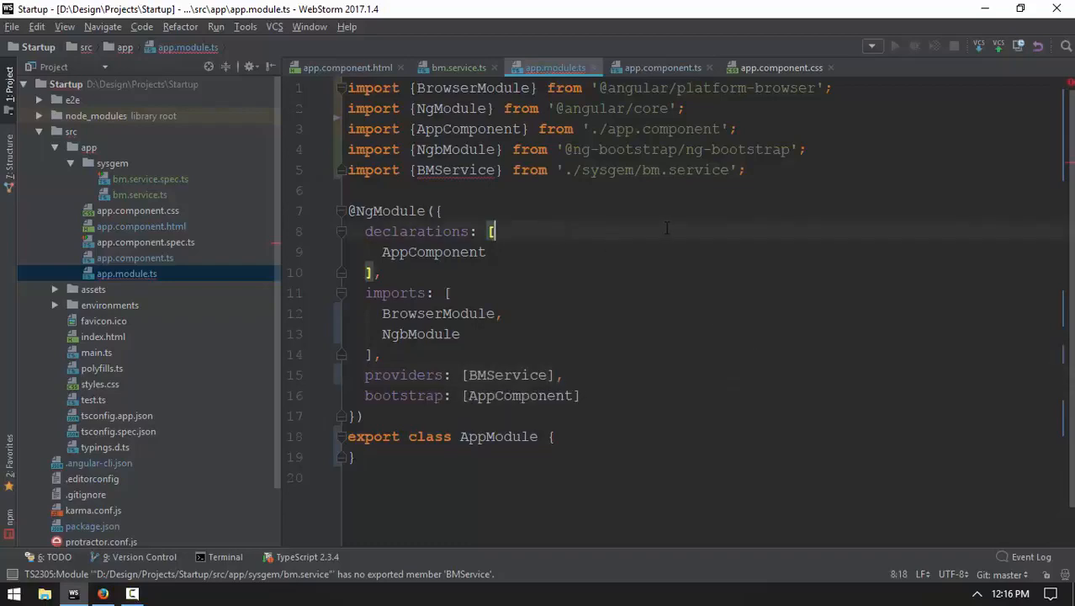
mouse_move(464, 168)
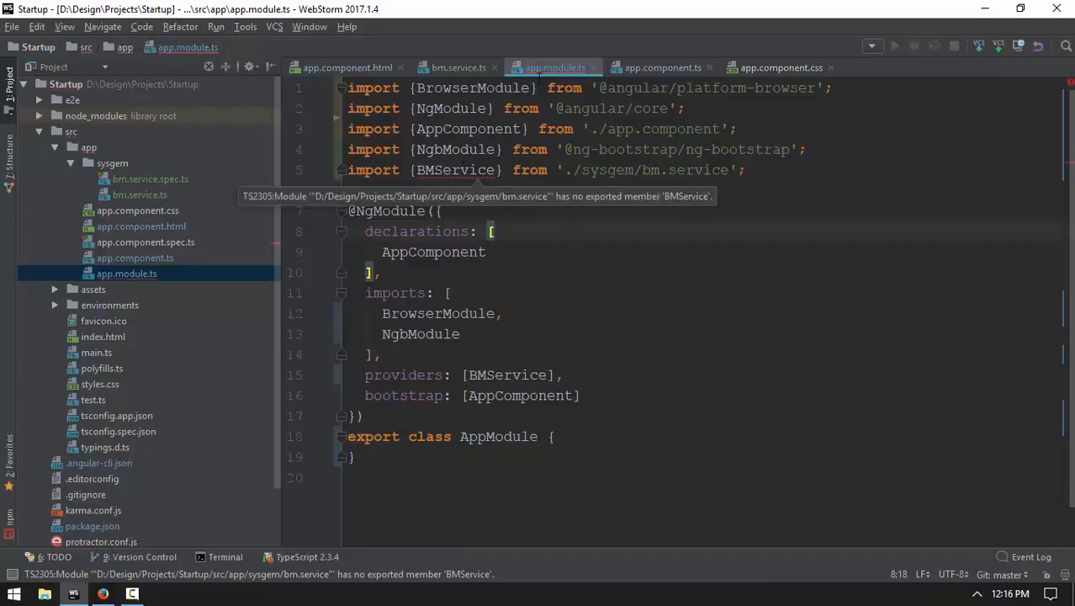
click(448, 293)
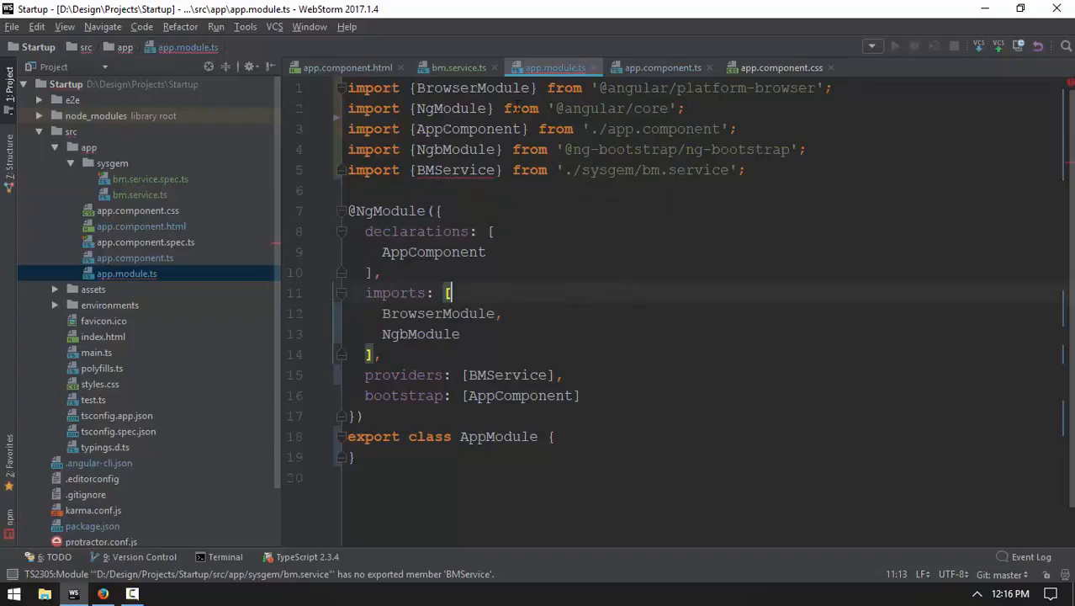
Step: Check the exported class name BmService and correct the casing in app.module.ts
click(458, 68)
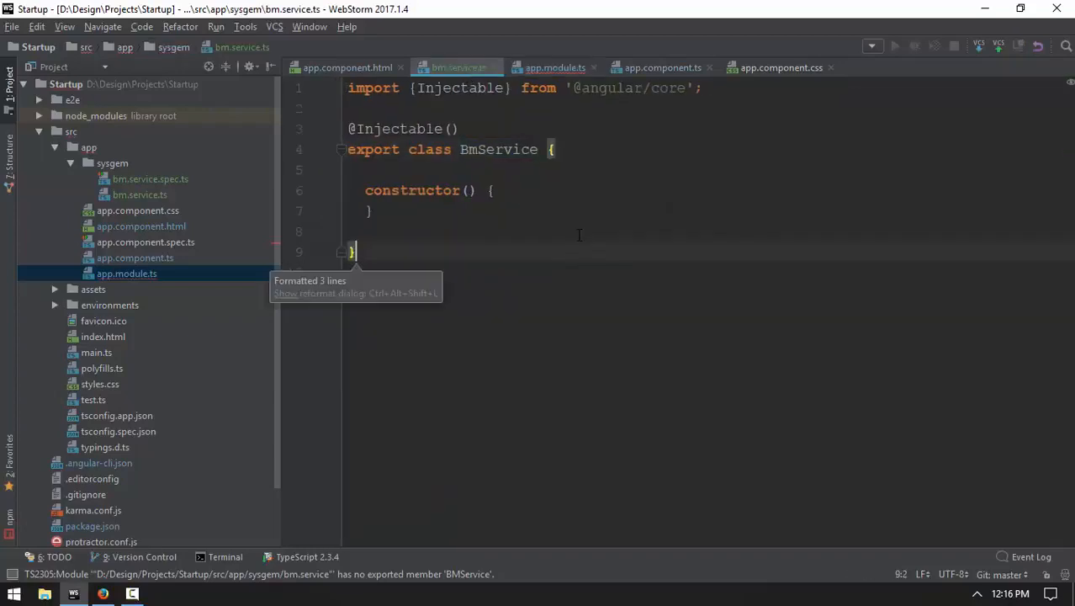
click(555, 67)
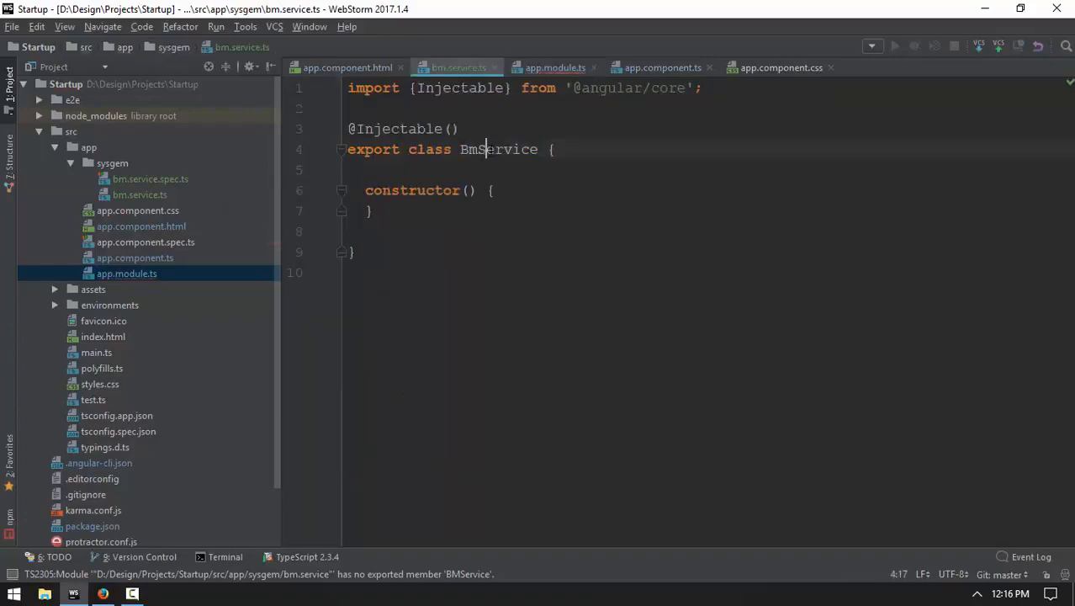
click(556, 67)
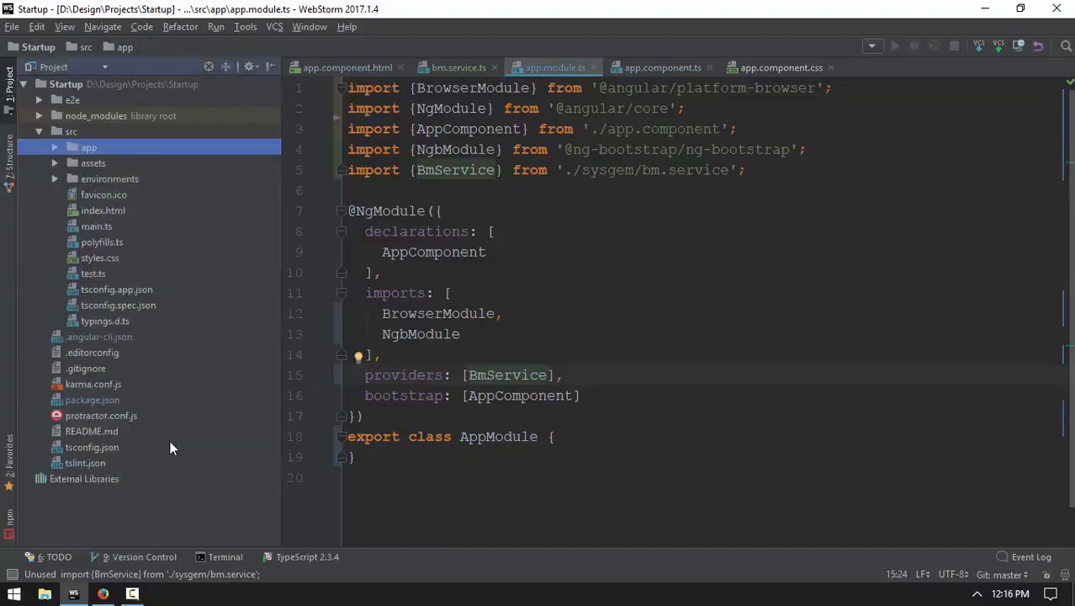
Step: Launch Firefox from the Start menu and go to the XAMPP dashboard at localhost
click(13, 592)
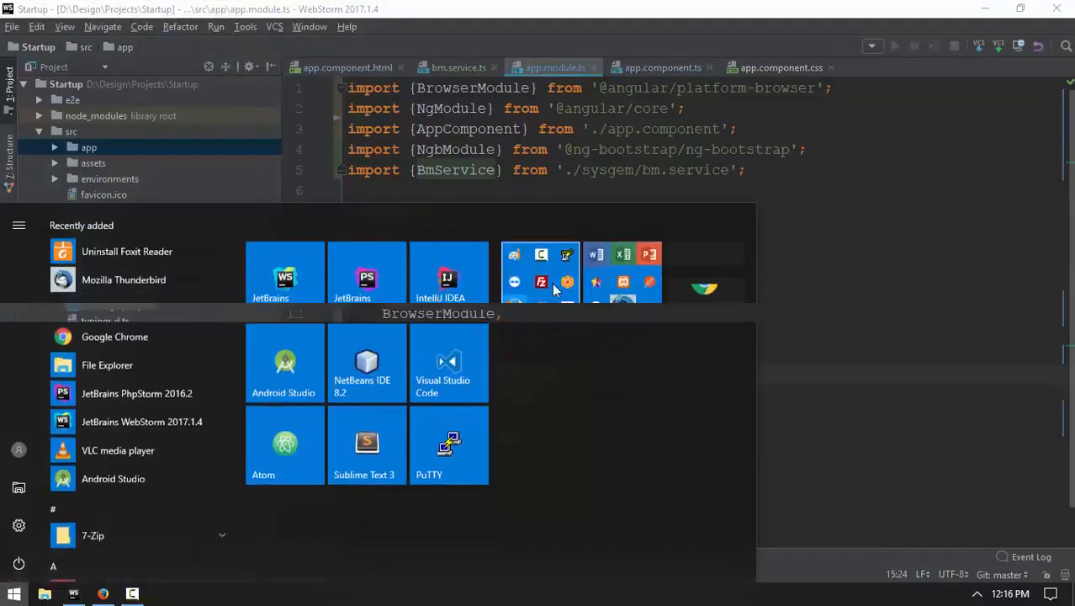
click(602, 225)
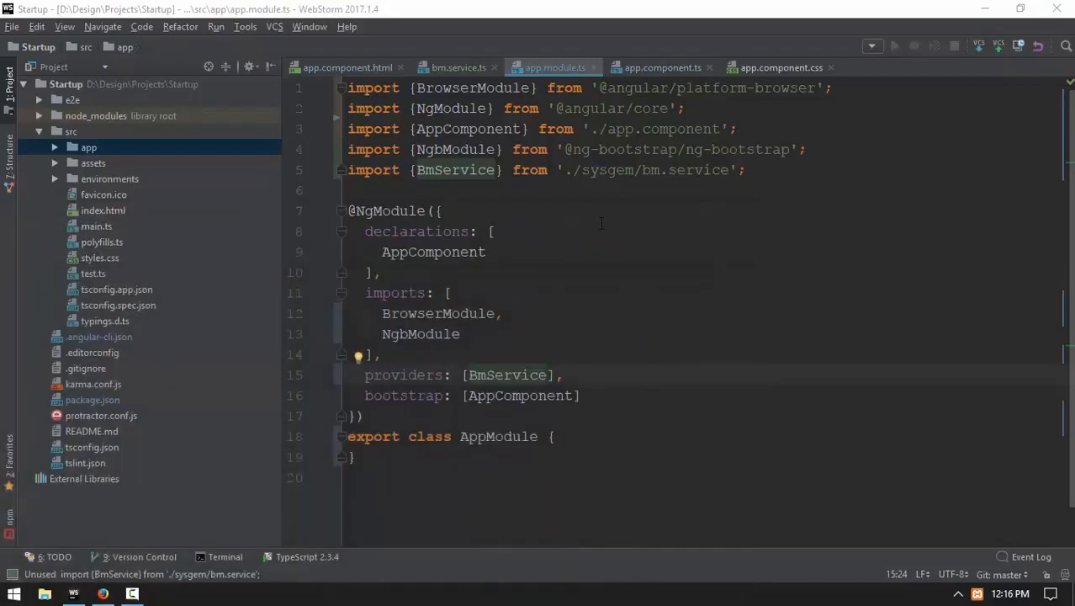
click(161, 592)
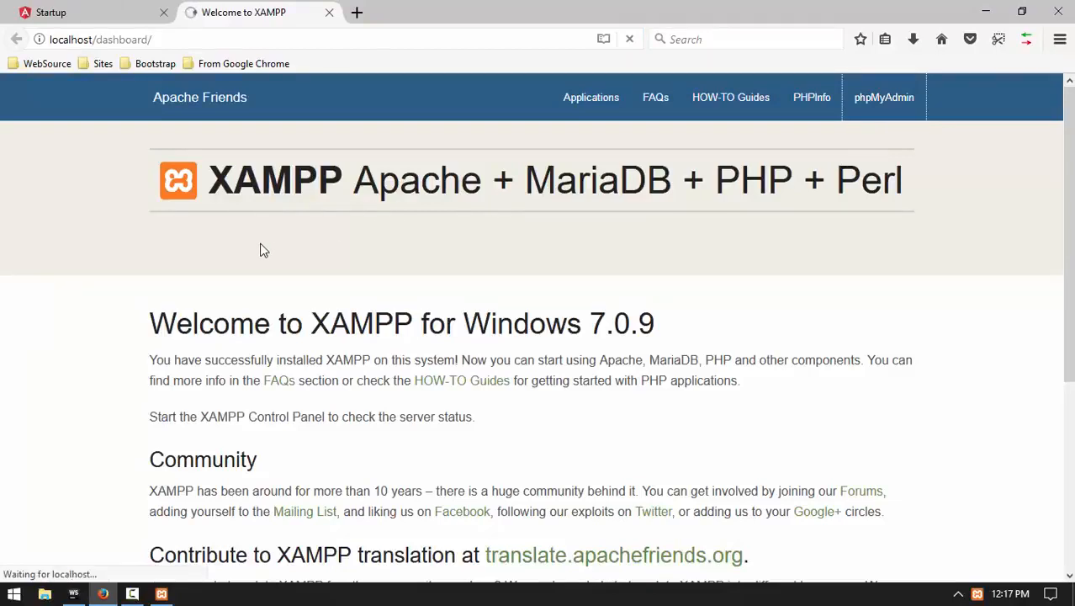
Step: In phpMyAdmin browse the bm database's tutorials table with all 392 rows shown
click(883, 96)
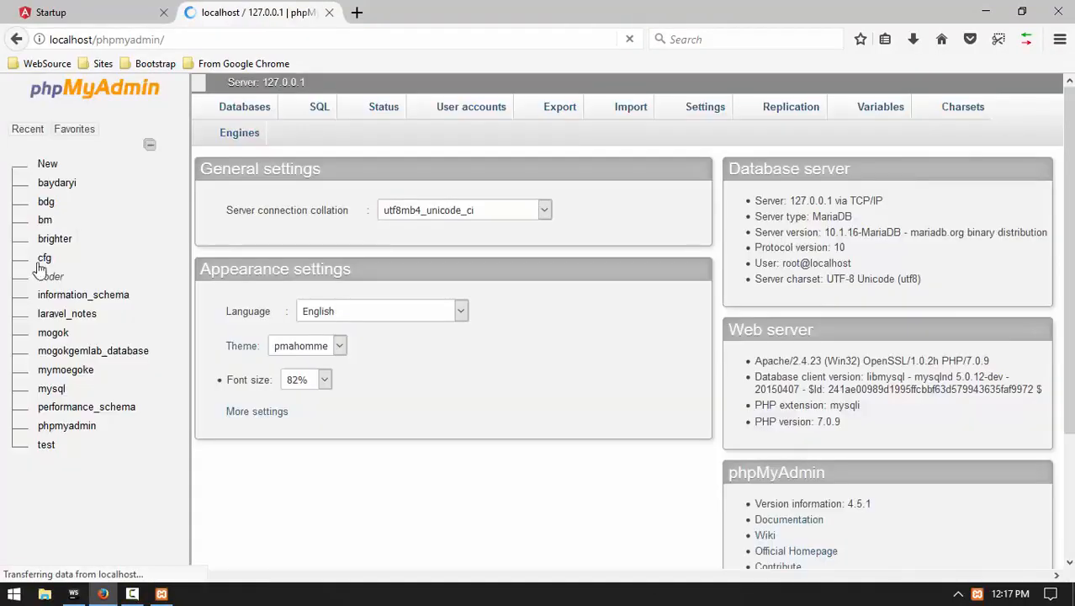
click(44, 219)
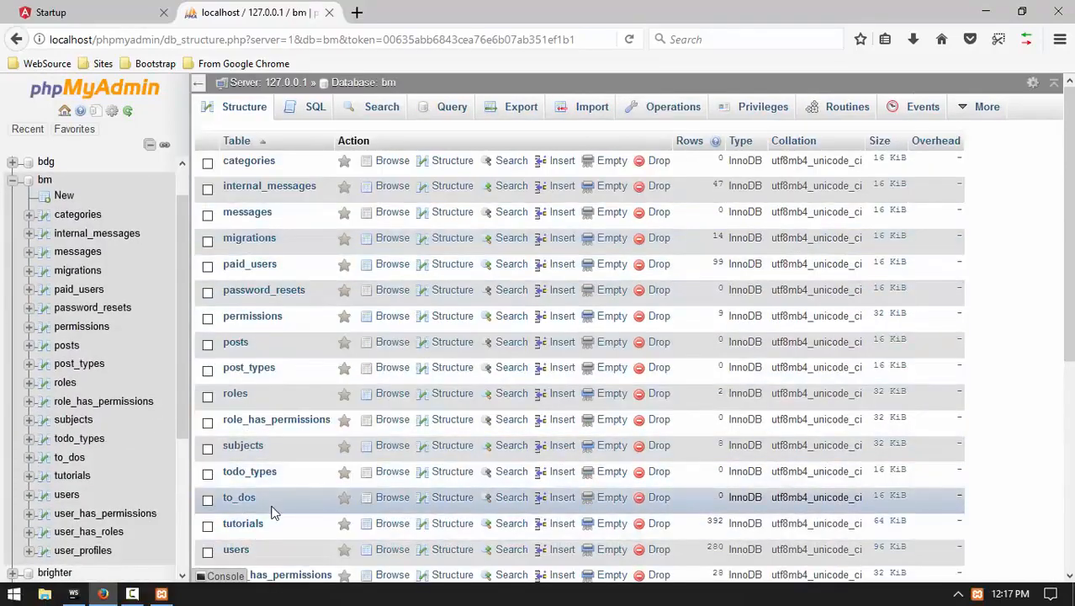
click(613, 262)
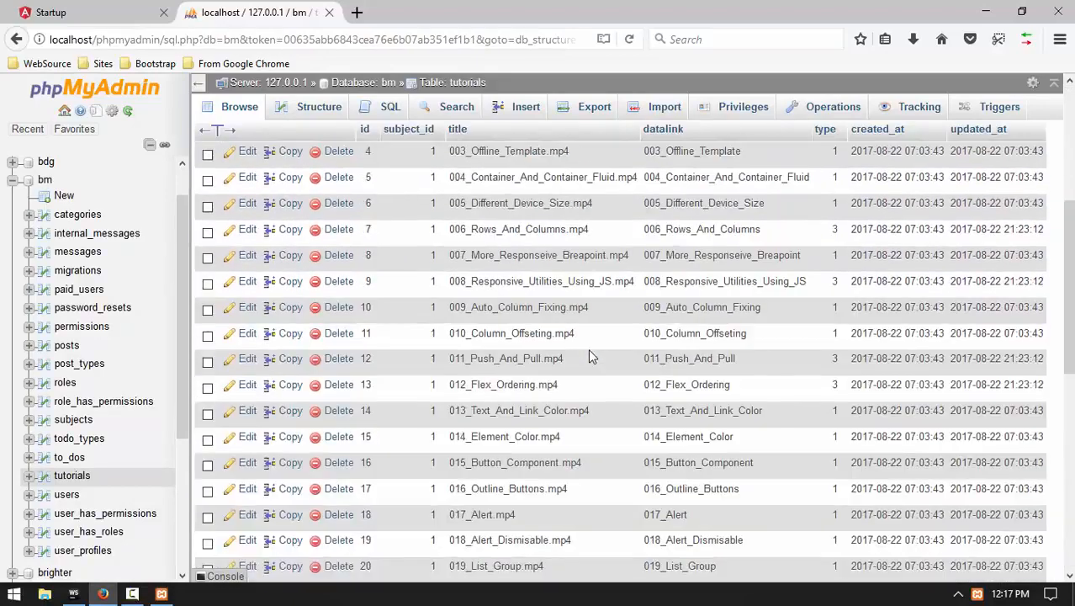
click(521, 281)
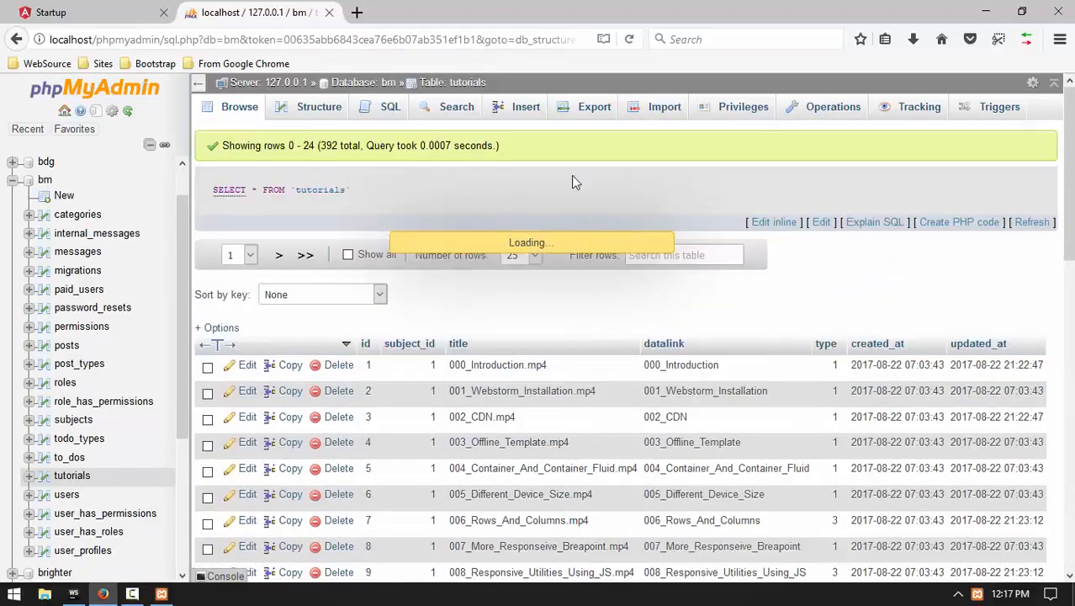
click(347, 255)
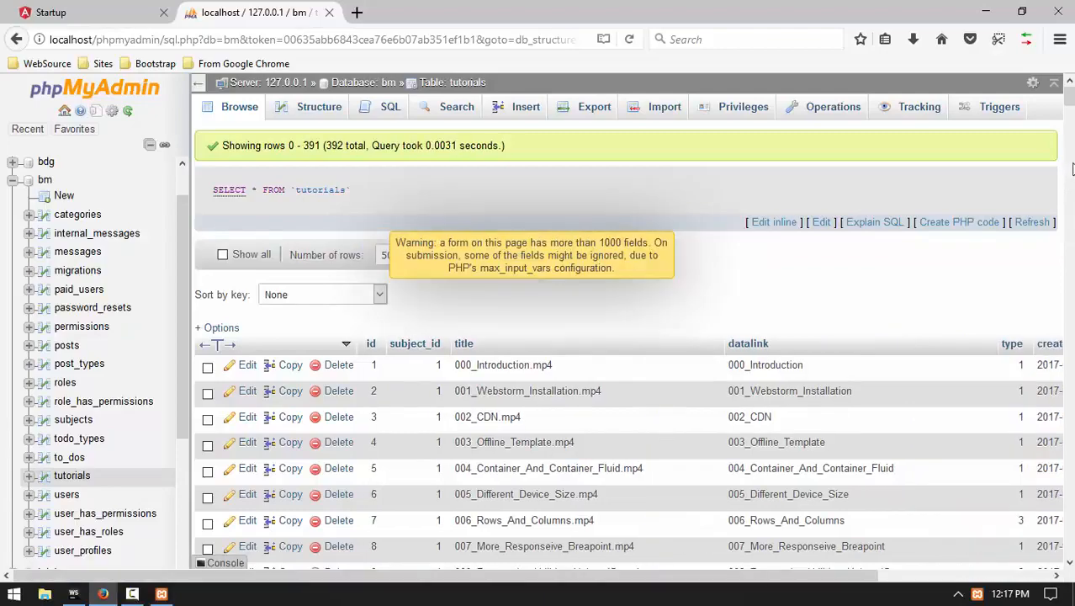
scroll(down, 3)
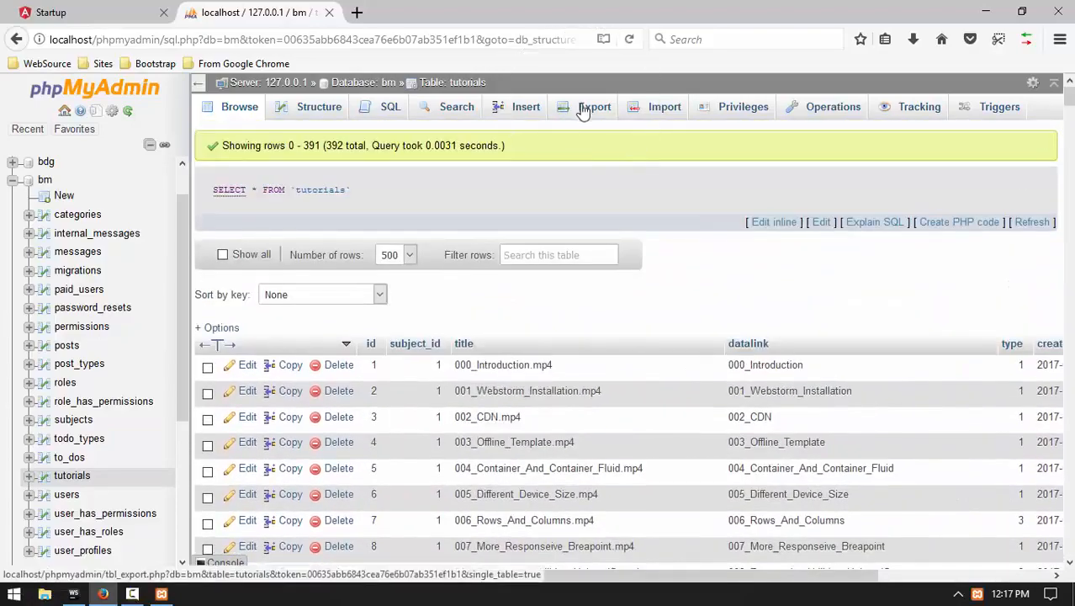
Step: Export the tutorials table as tutorials.json and take it from Downloads into the project
click(593, 106)
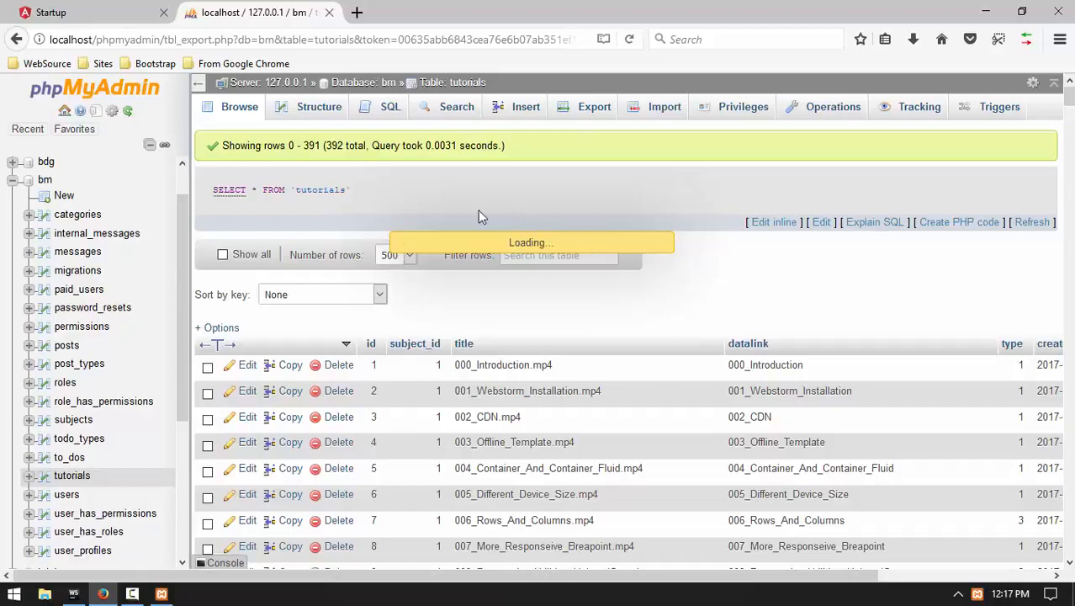
click(595, 106)
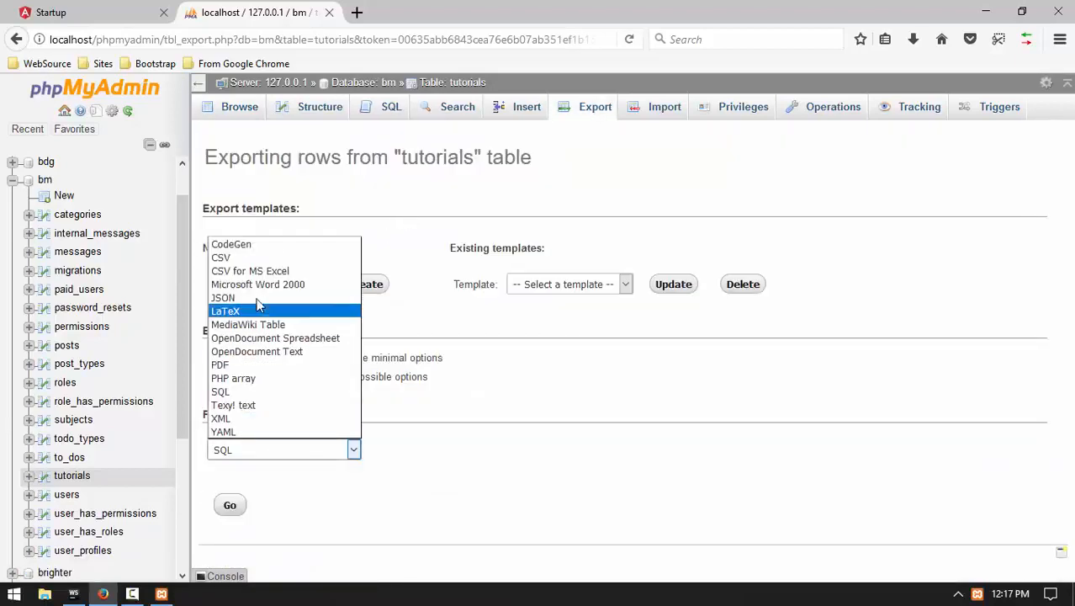
click(222, 296)
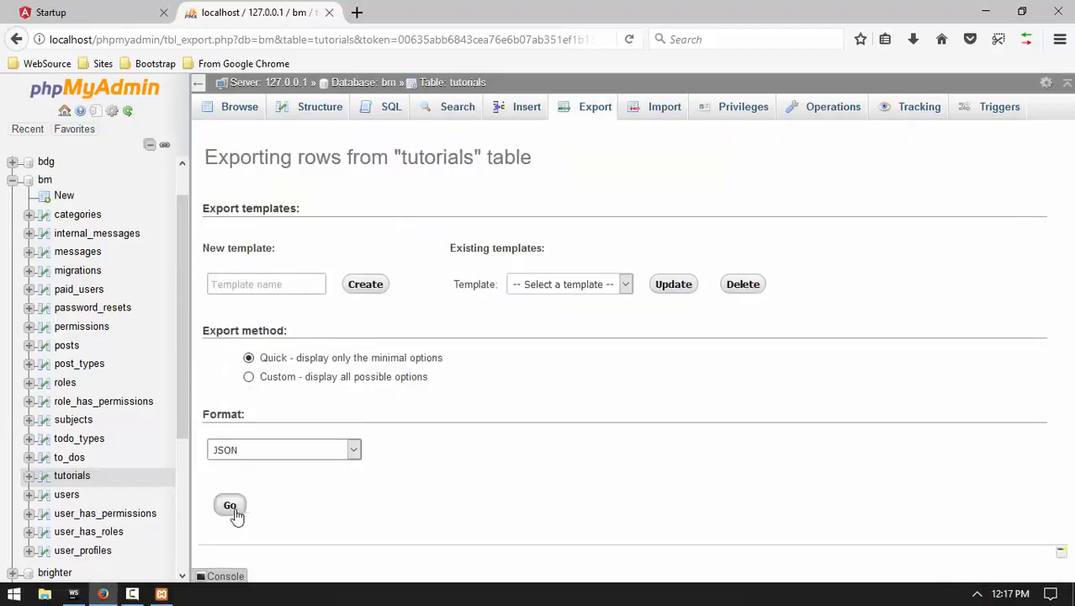
click(229, 505)
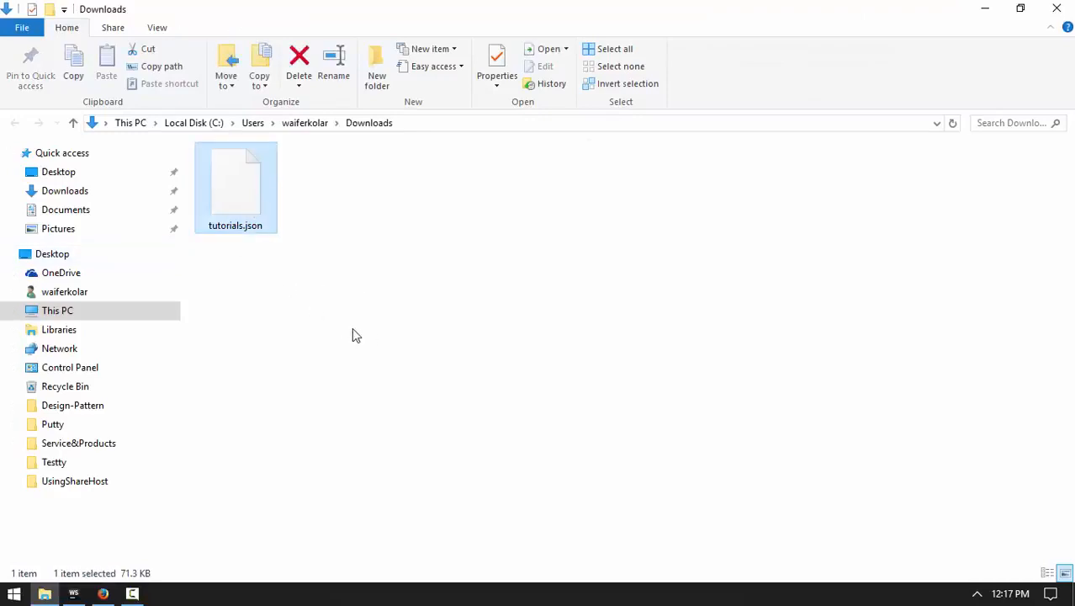
click(74, 594)
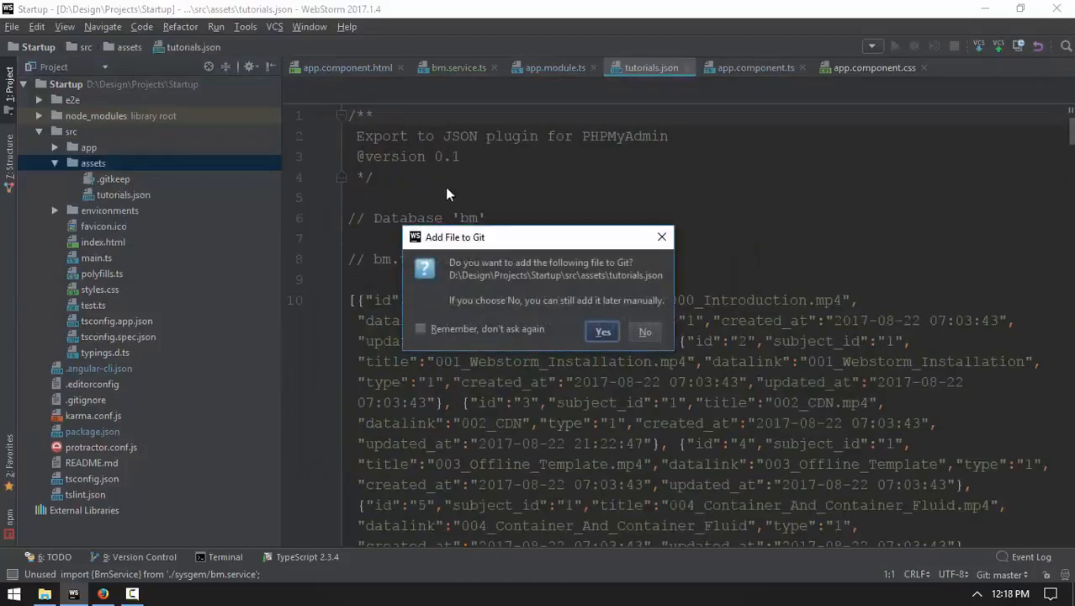
Step: Answer the Add to Git prompt for tutorials.json, strip its export header, reformat, and return to bm.service.ts
click(602, 330)
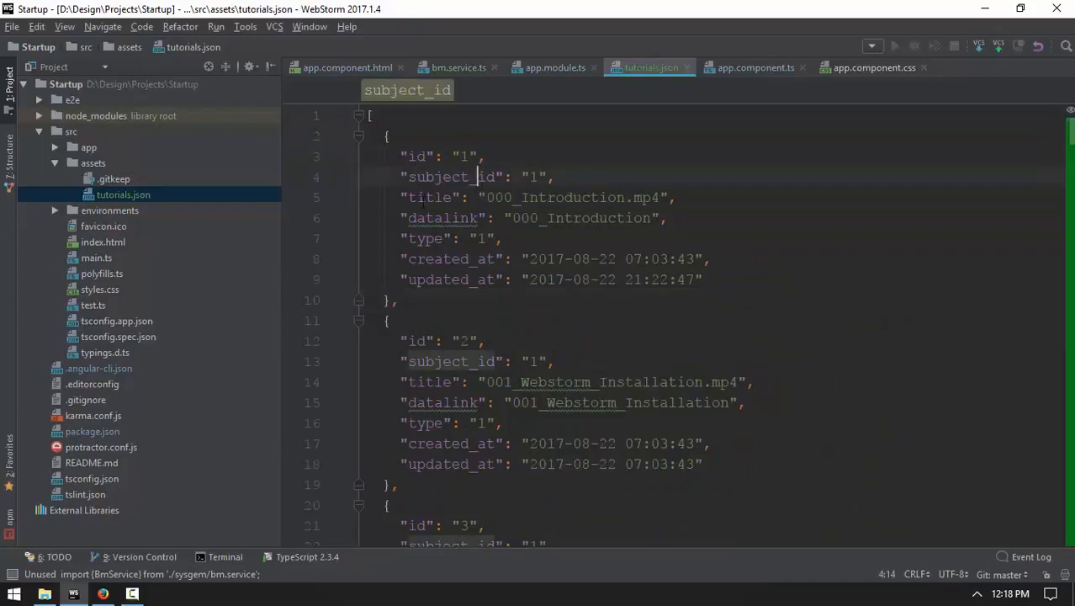
click(431, 197)
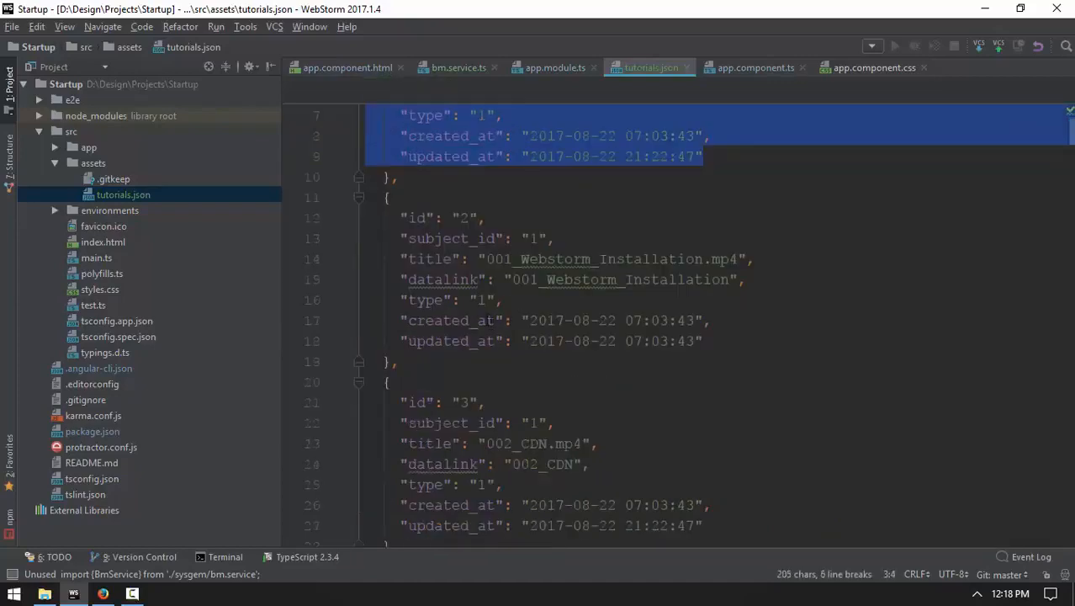
scroll(down, 3)
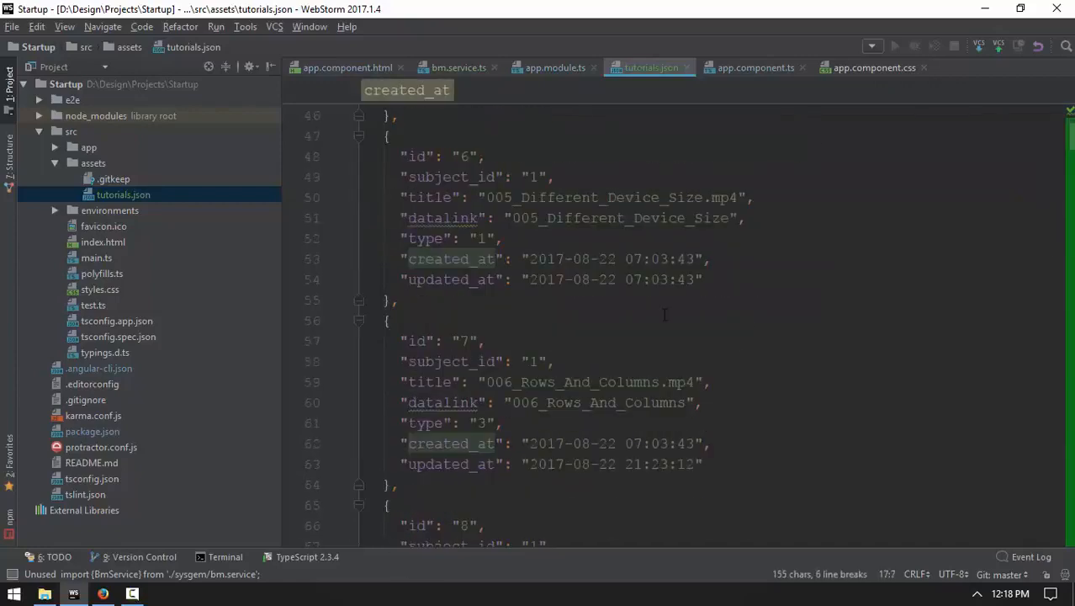
scroll(down, 3)
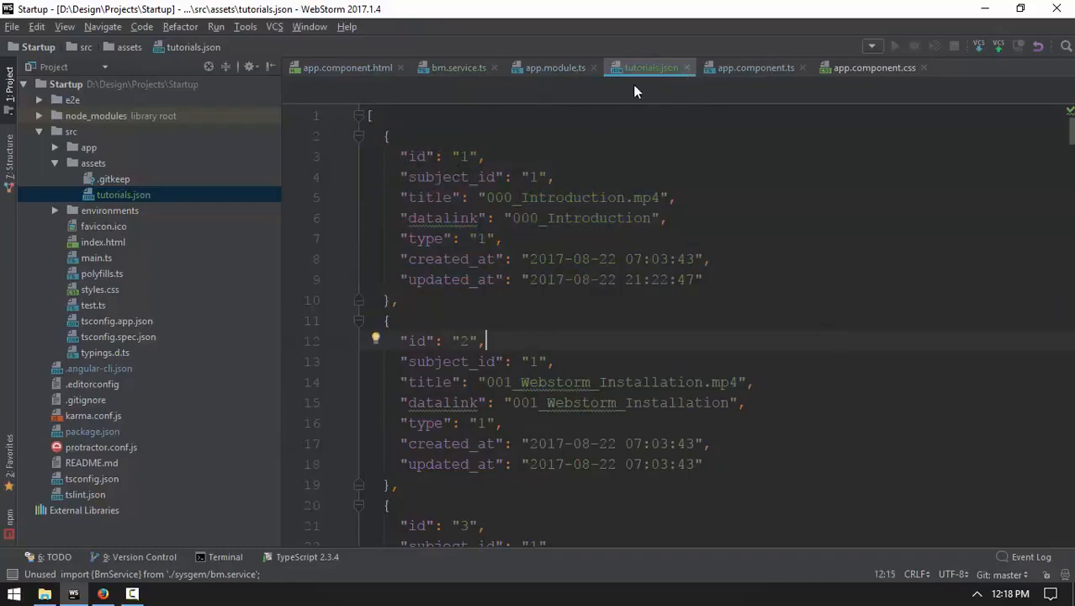
click(555, 67)
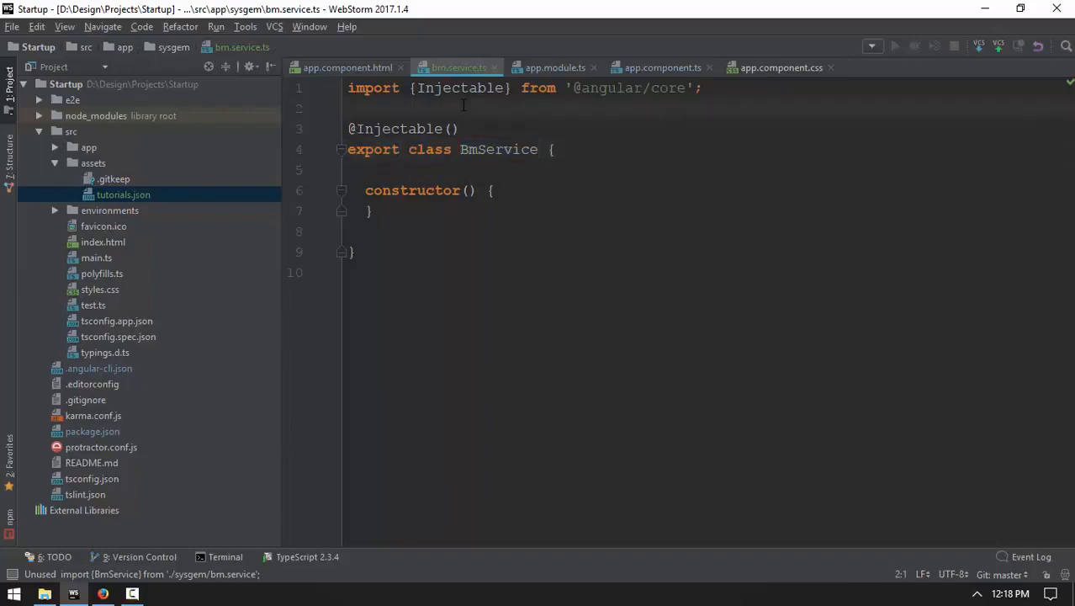
text(impor)
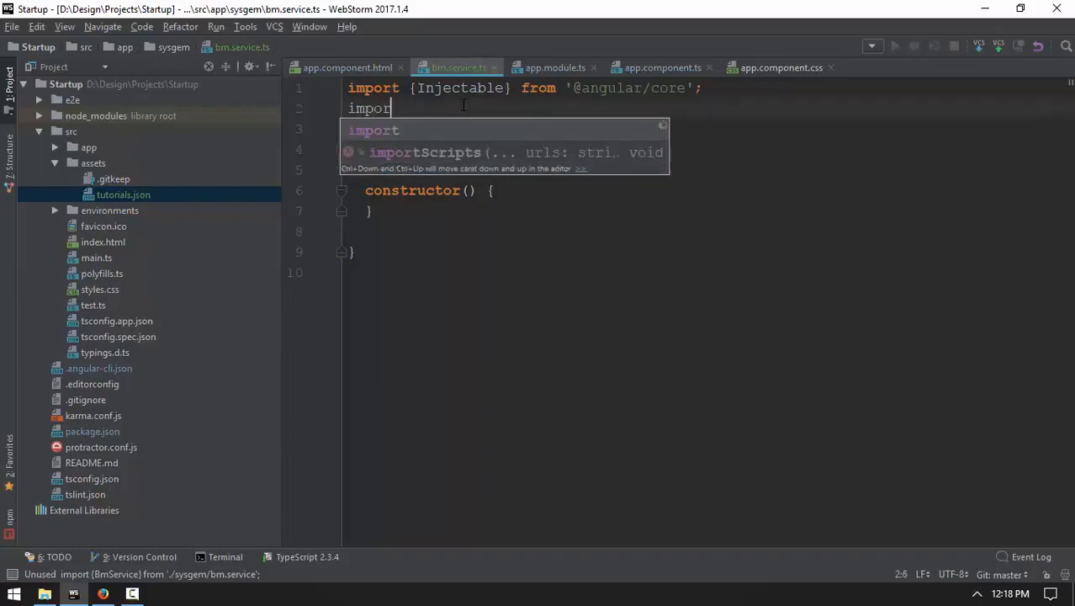
text({Http,Resp)
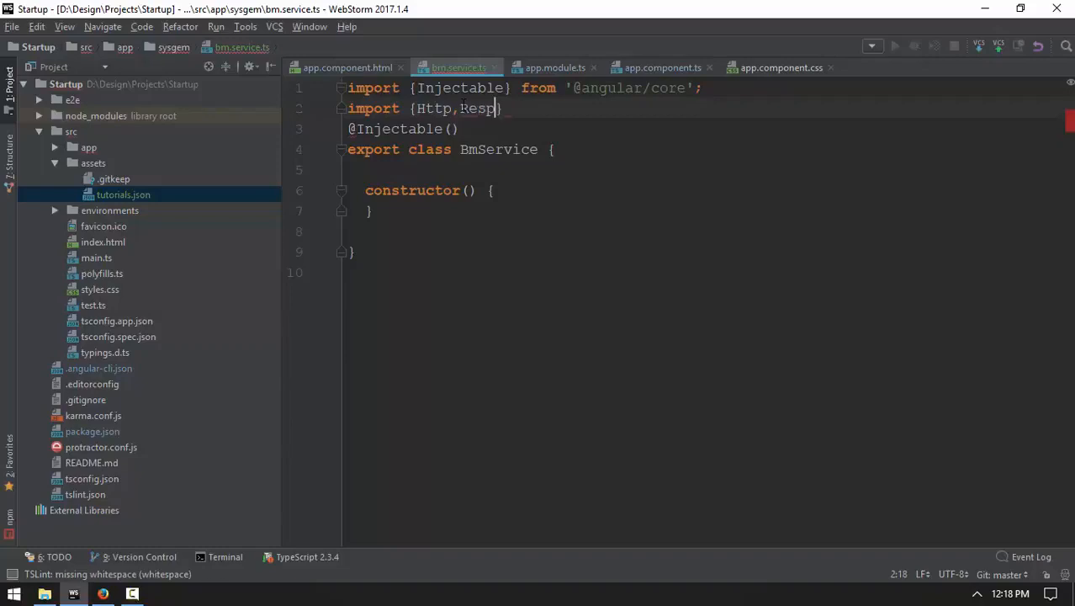
text(onse} f)
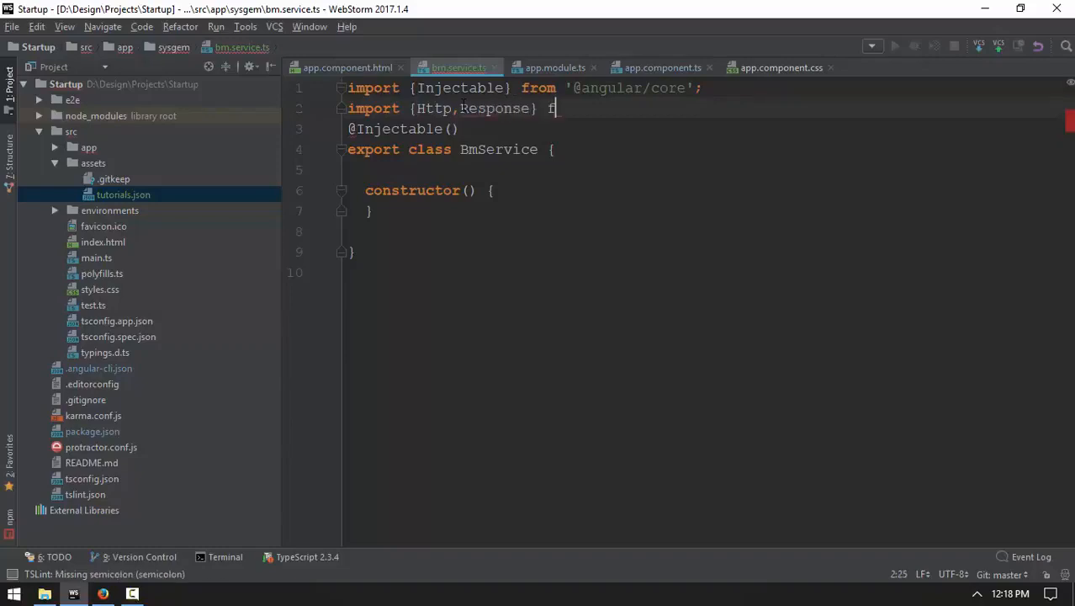
text(rom '@angular/http)
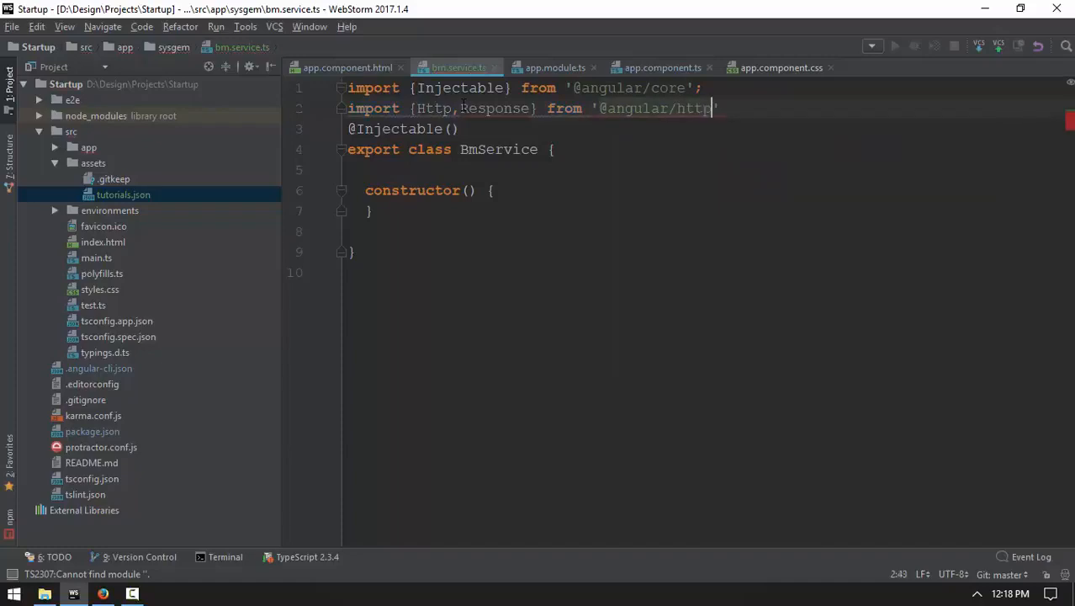
text(;)
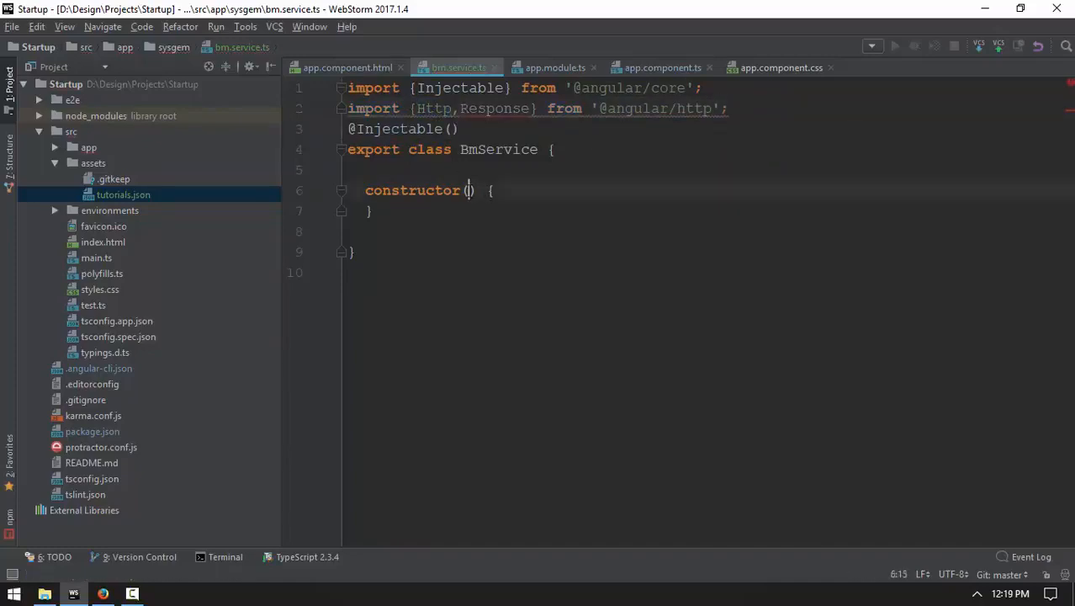
text(private)
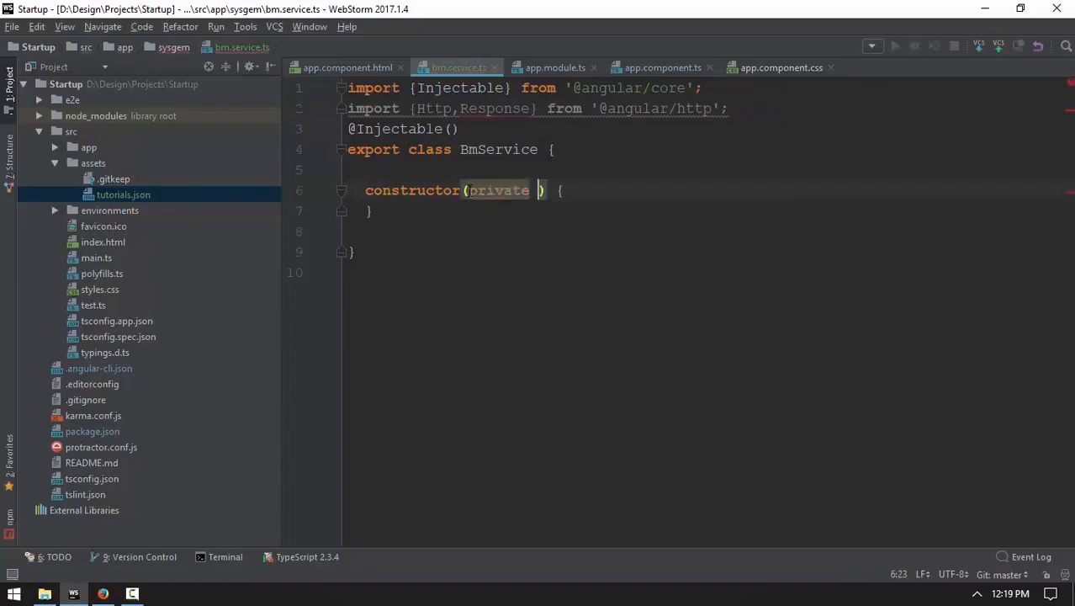
text(http: Http)
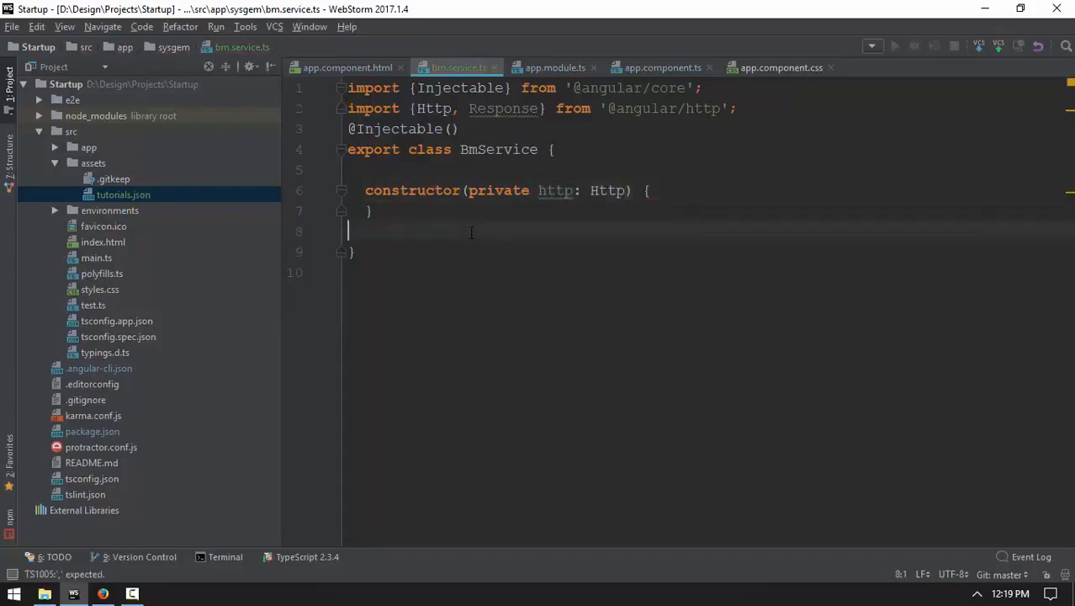
Step: Add getAllTutorial() { return this.http.get() } below the constructor
text(getAllT)
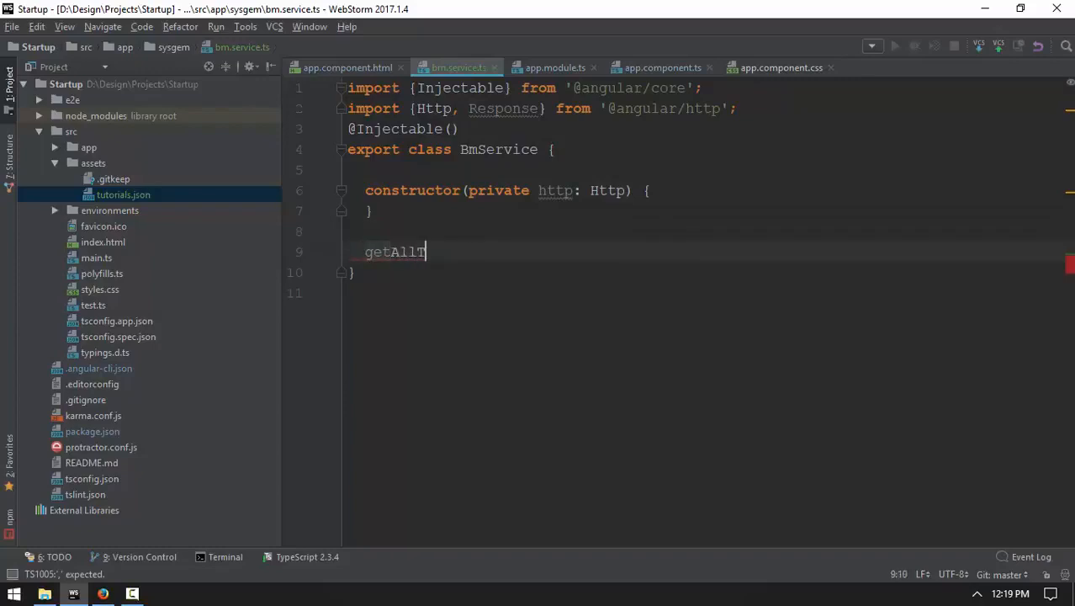
text(utorial())
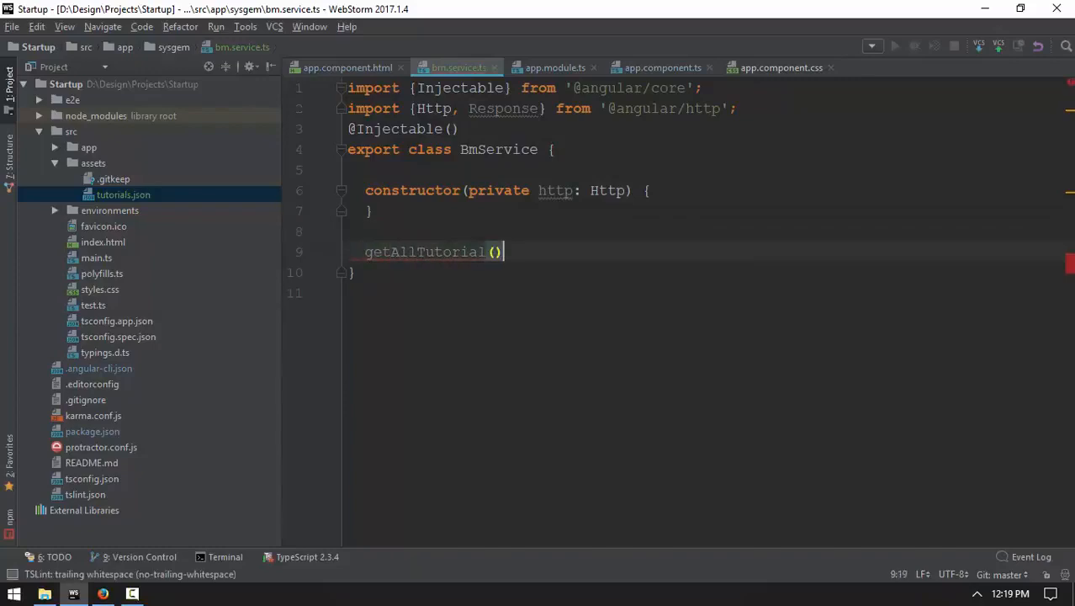
text({)
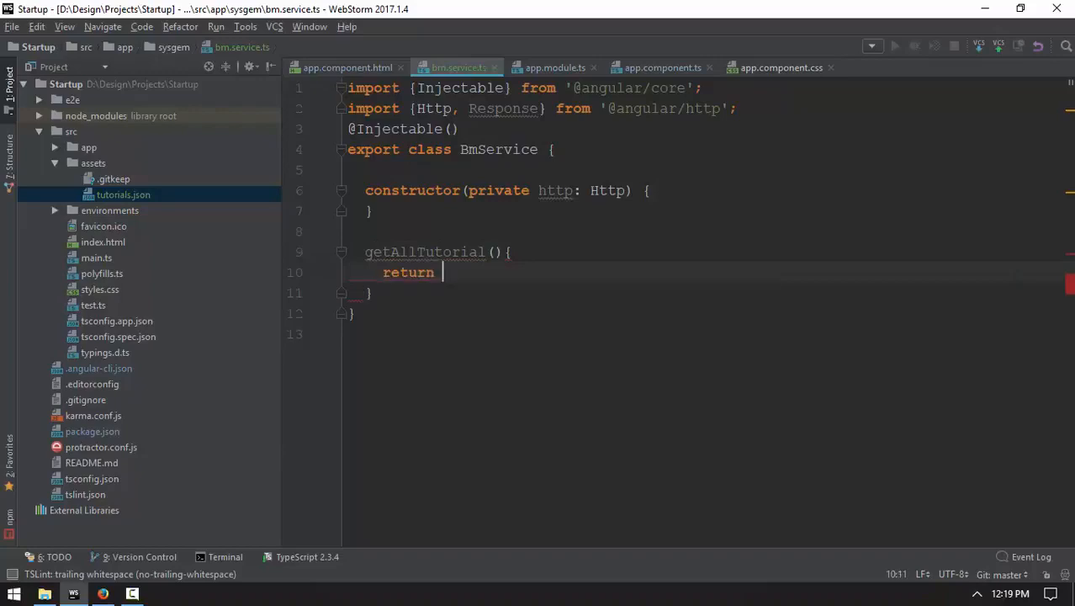
text(this.)
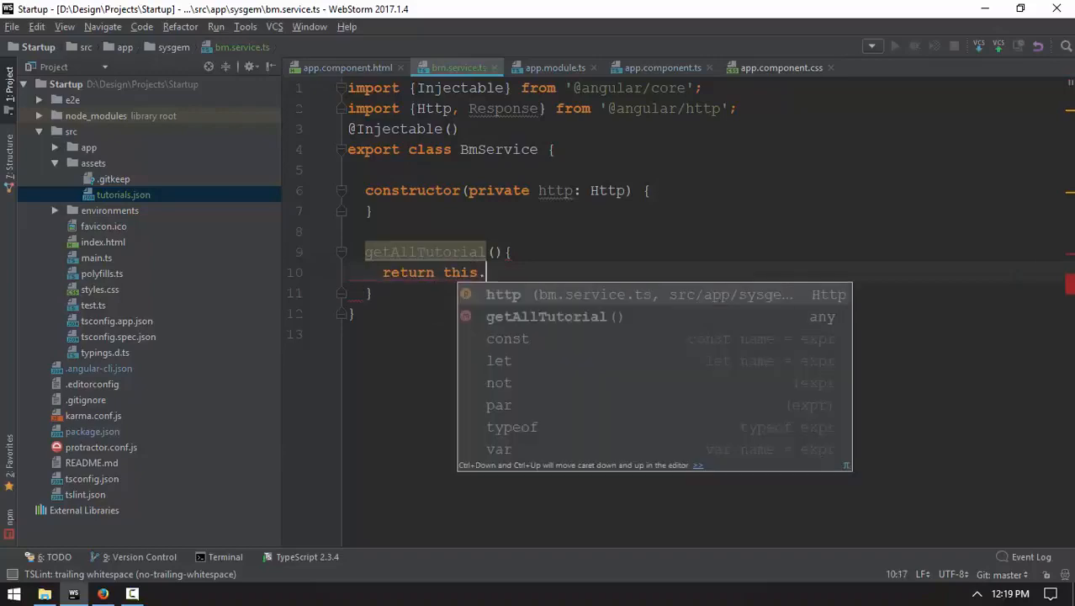
click(444, 128)
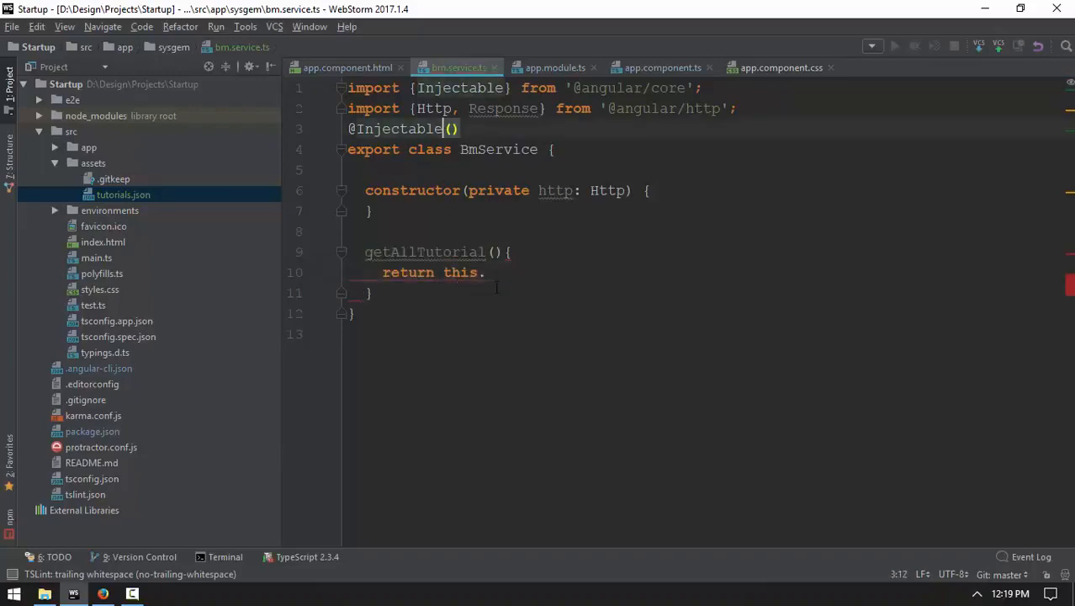
text(htt)
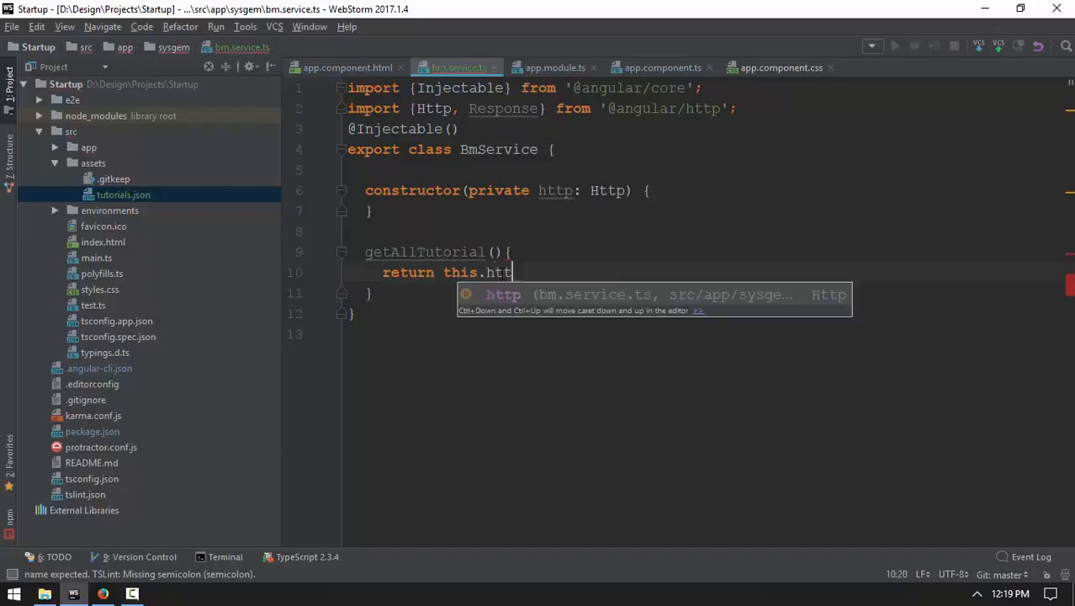
text(p.get())
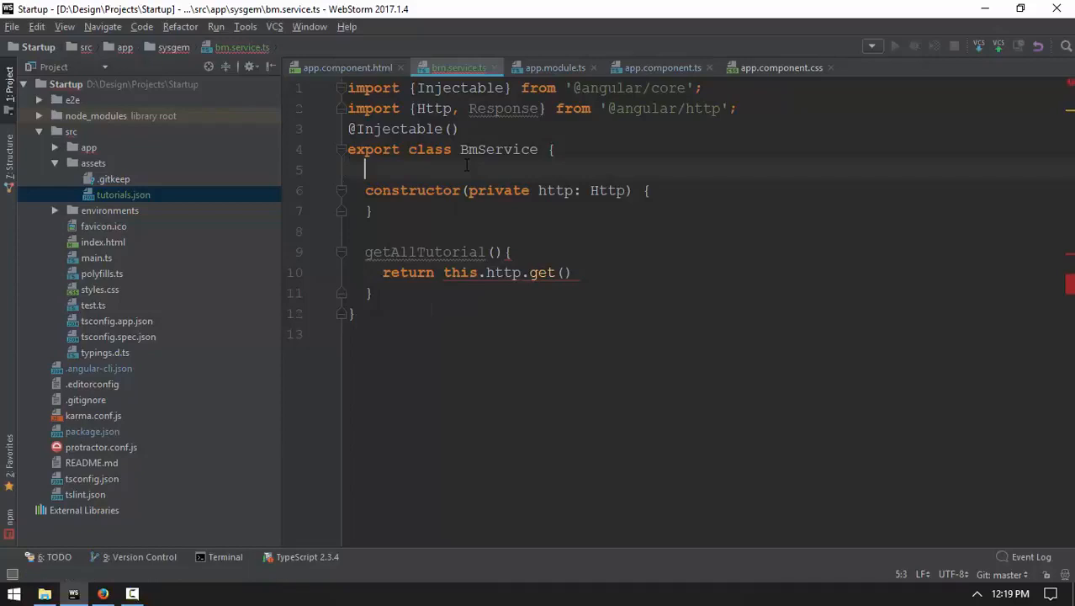
Step: Declare dataUrl: string = "../../assets/tutorials.json", checking the path in the Project tree
text(dataUrl :)
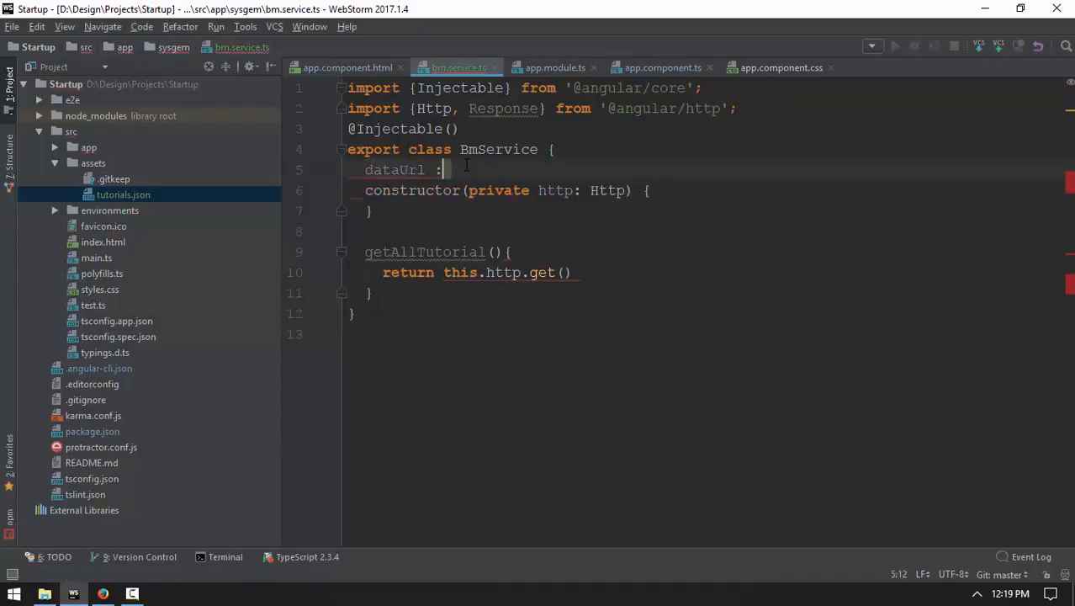
text(string)
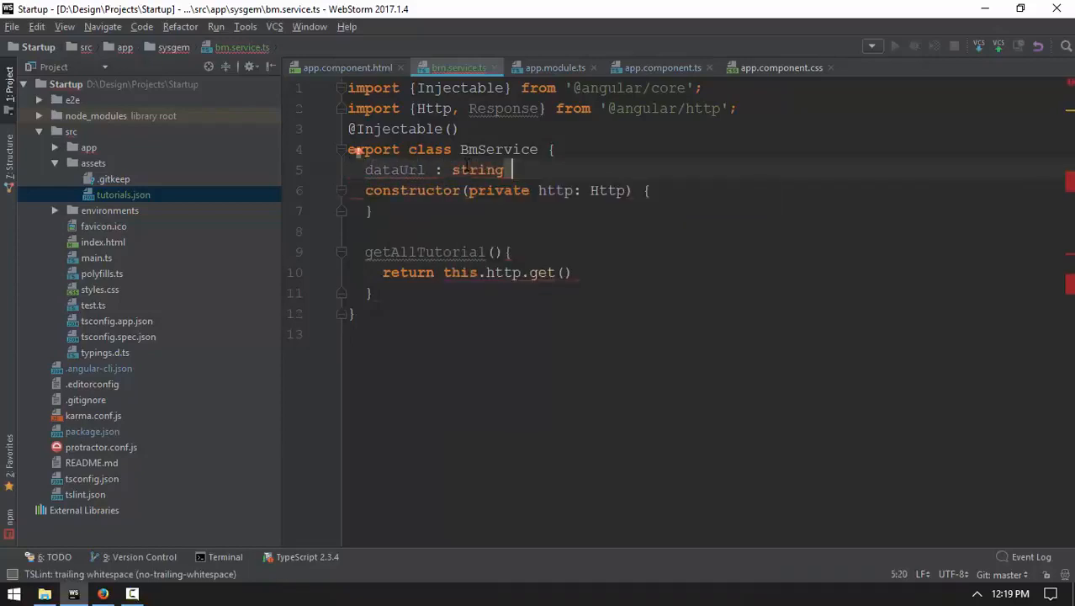
text(= "")
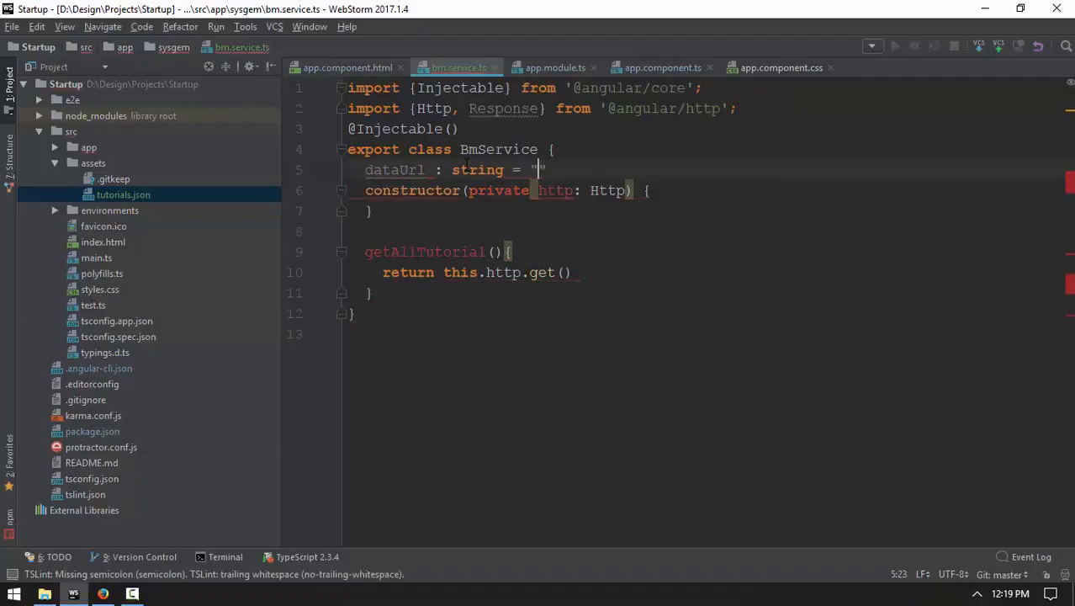
text(../../)
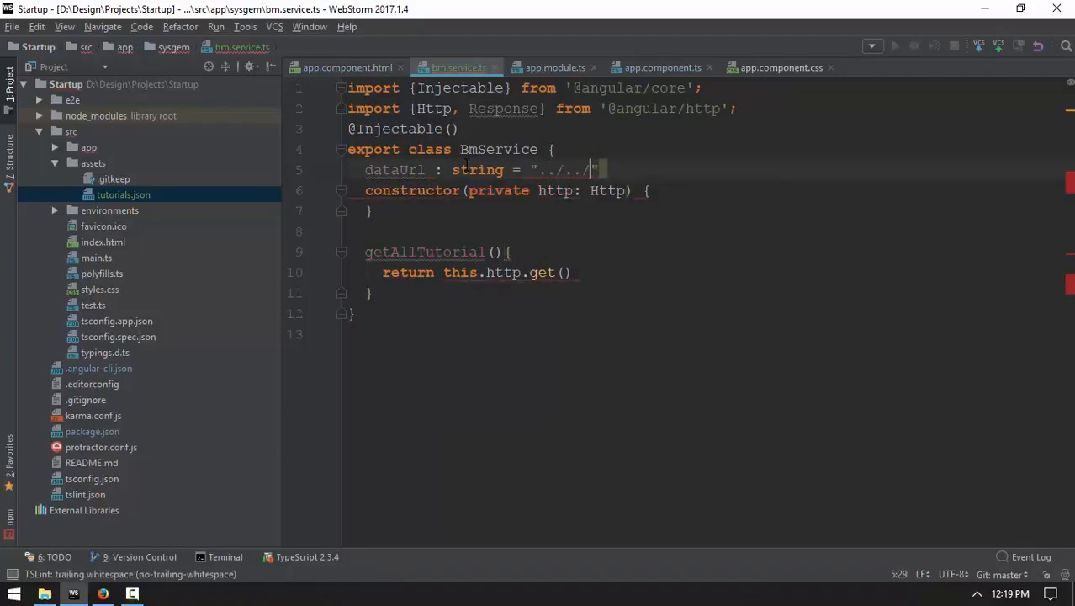
text(assets)
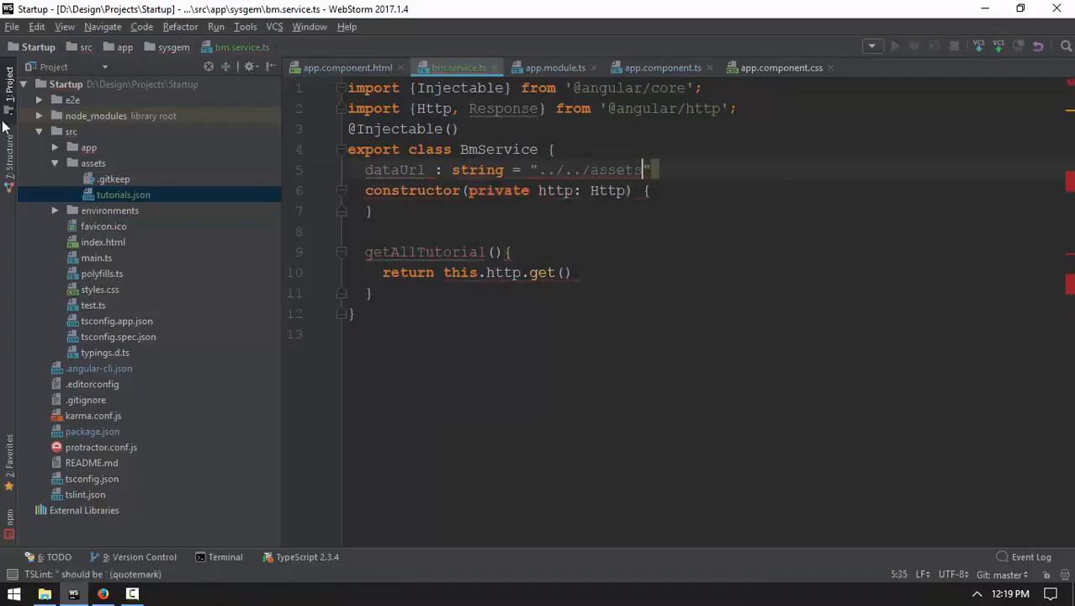
click(89, 148)
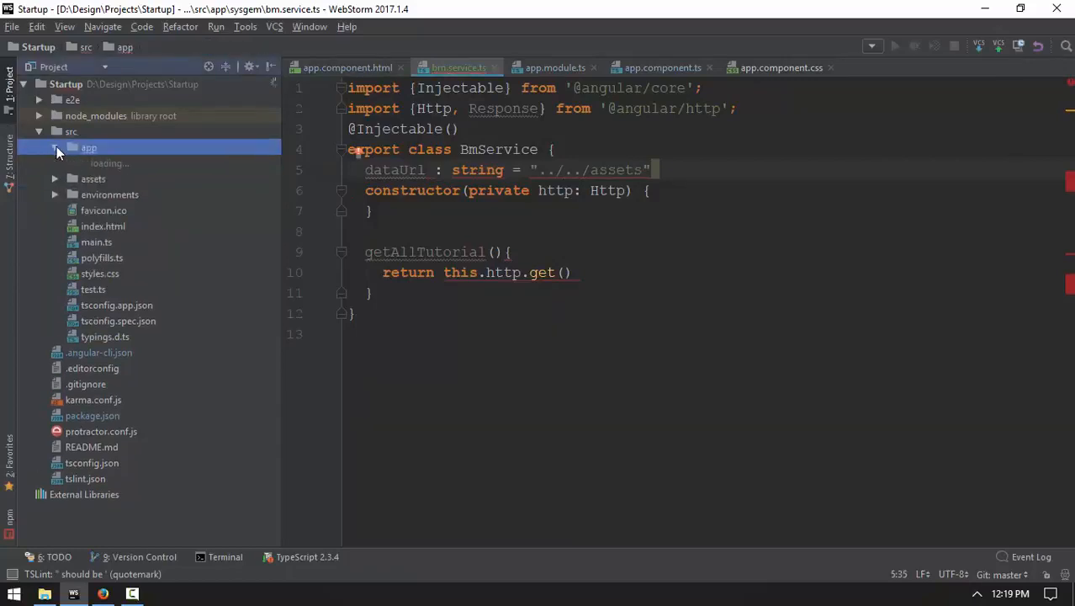
click(54, 148)
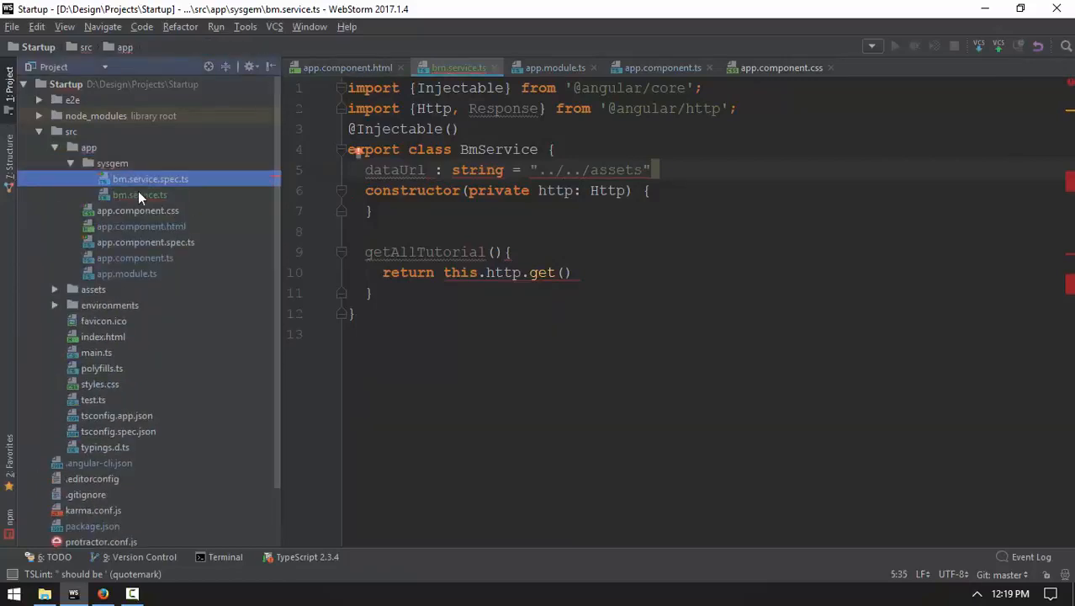
click(71, 162)
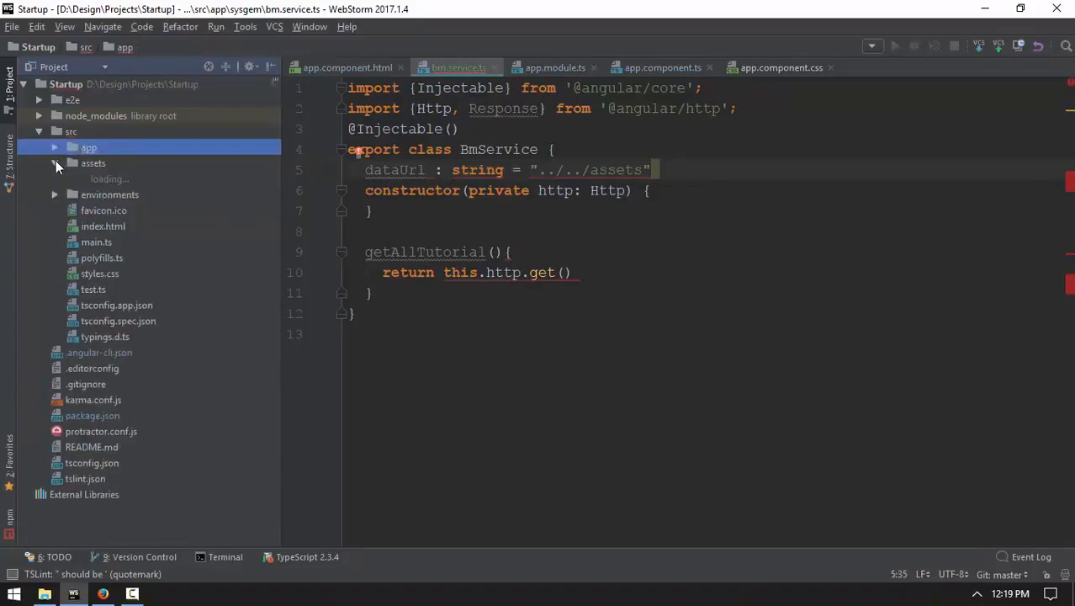
click(94, 162)
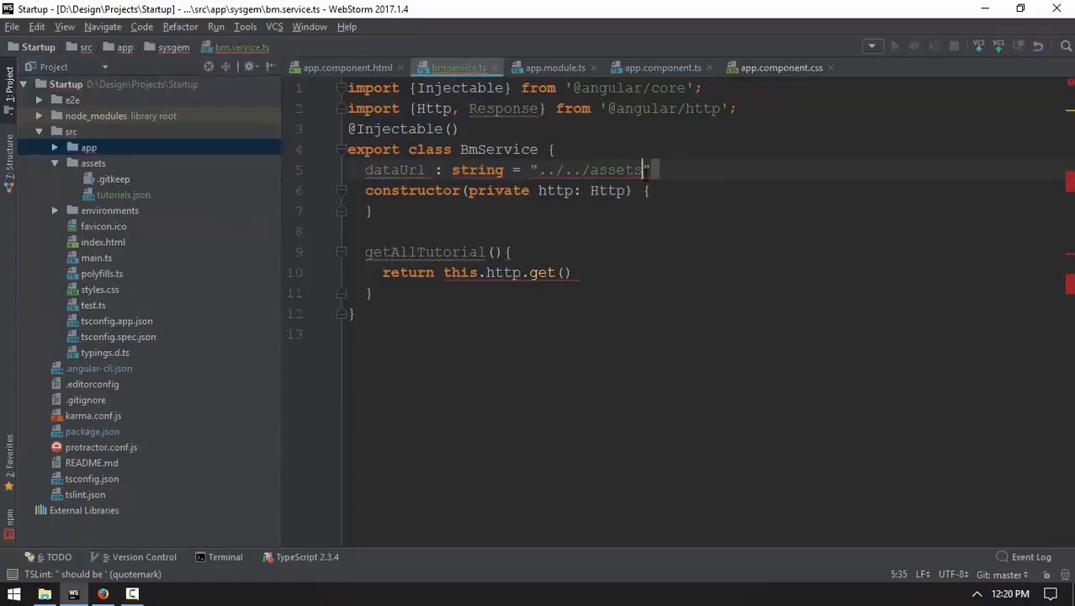
text(/tutorial)
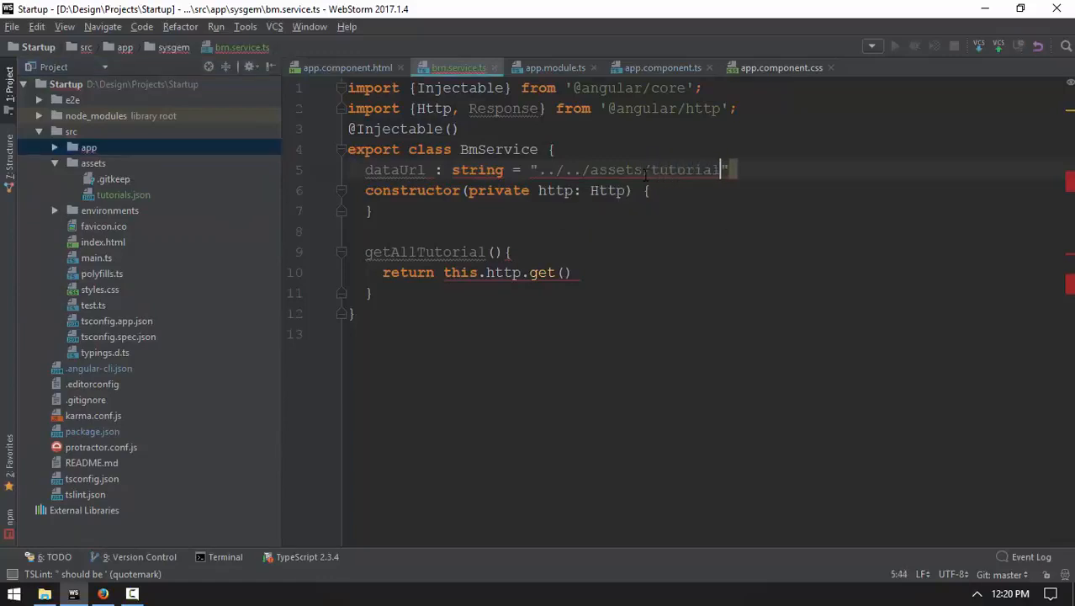
text(s.json)
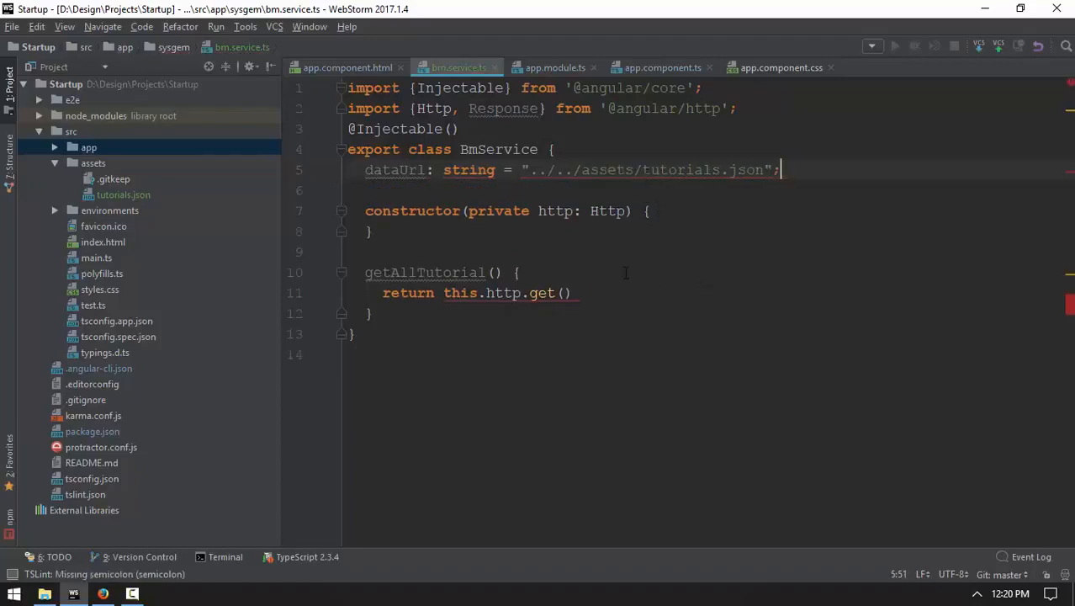
mouse_move(468, 168)
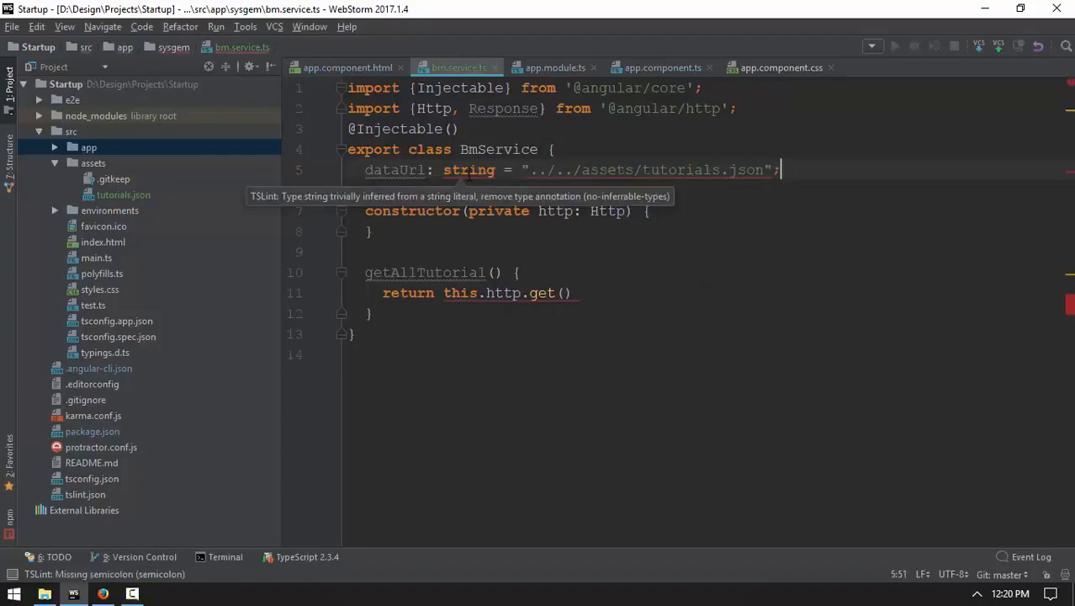
Step: Tidy the dataUrl declaration and return this.http.get(this.dataUrl).map((response: Response) => response.json())
double_click(467, 168)
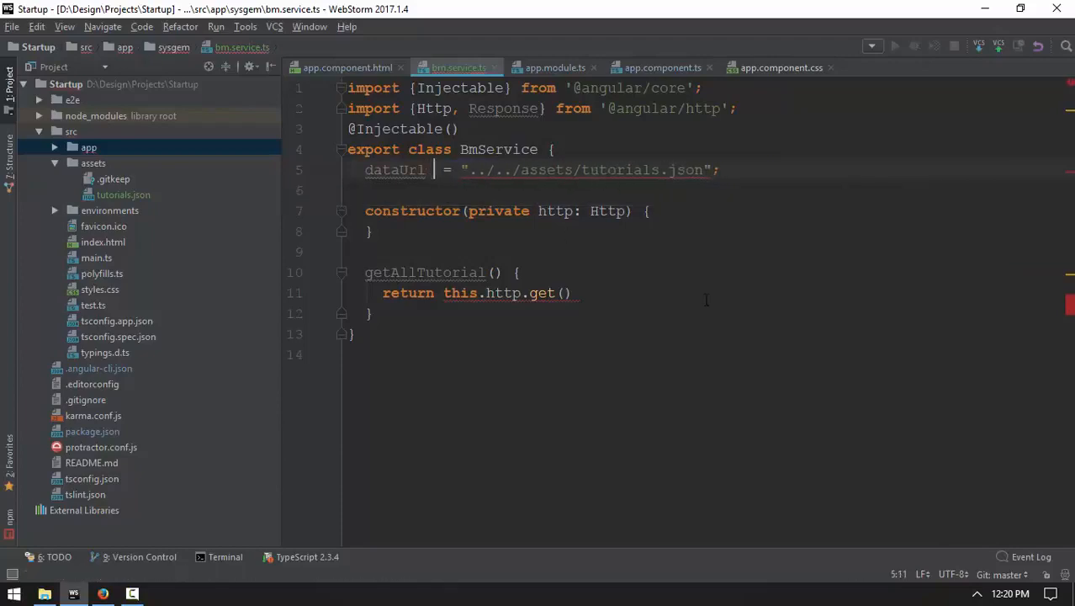
click(467, 168)
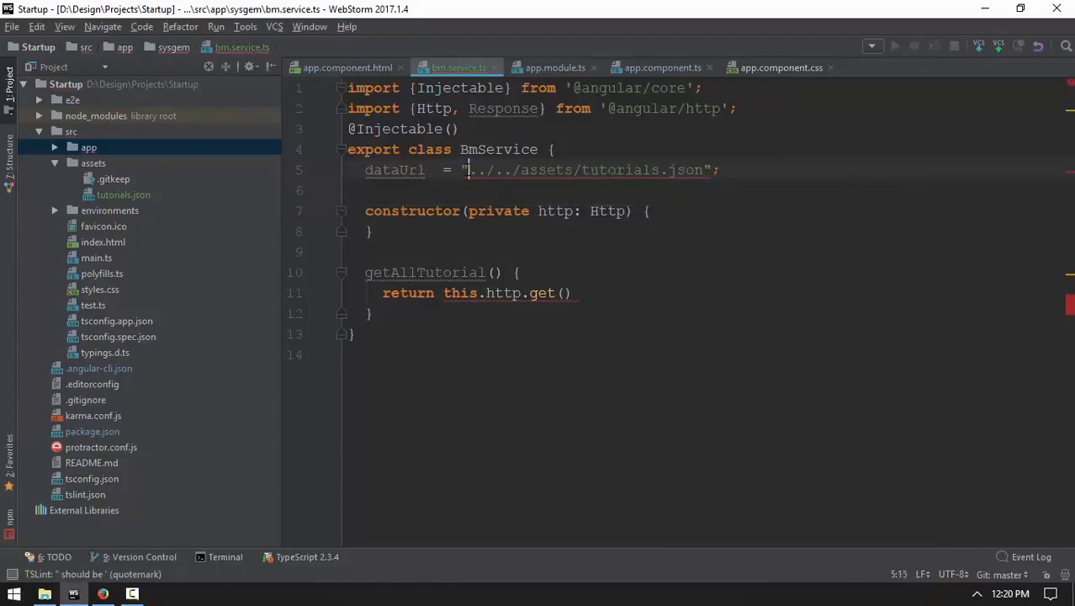
mouse_move(713, 169)
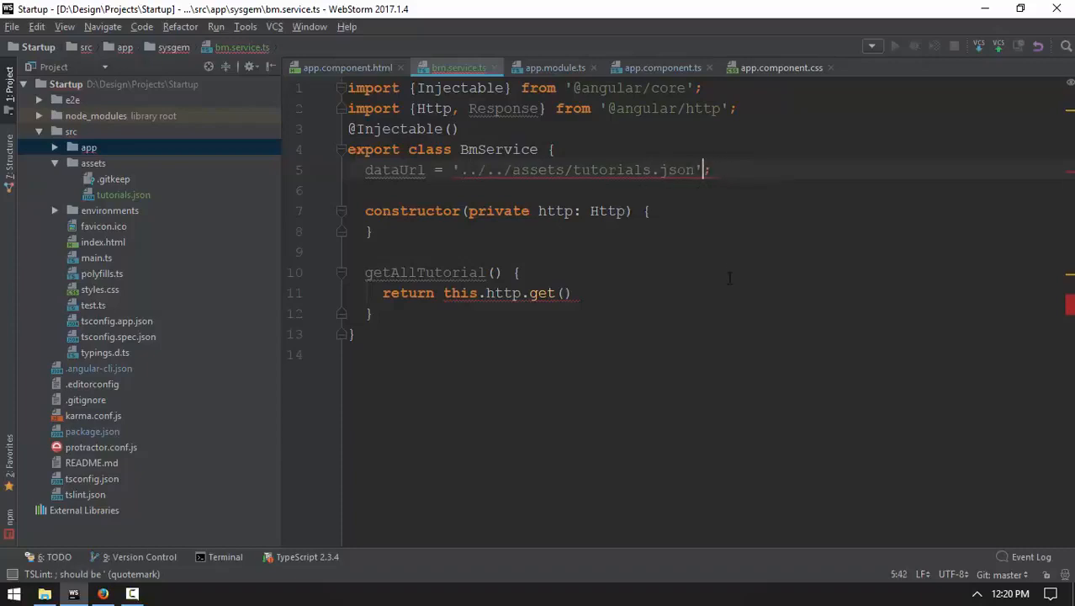
double_click(394, 168)
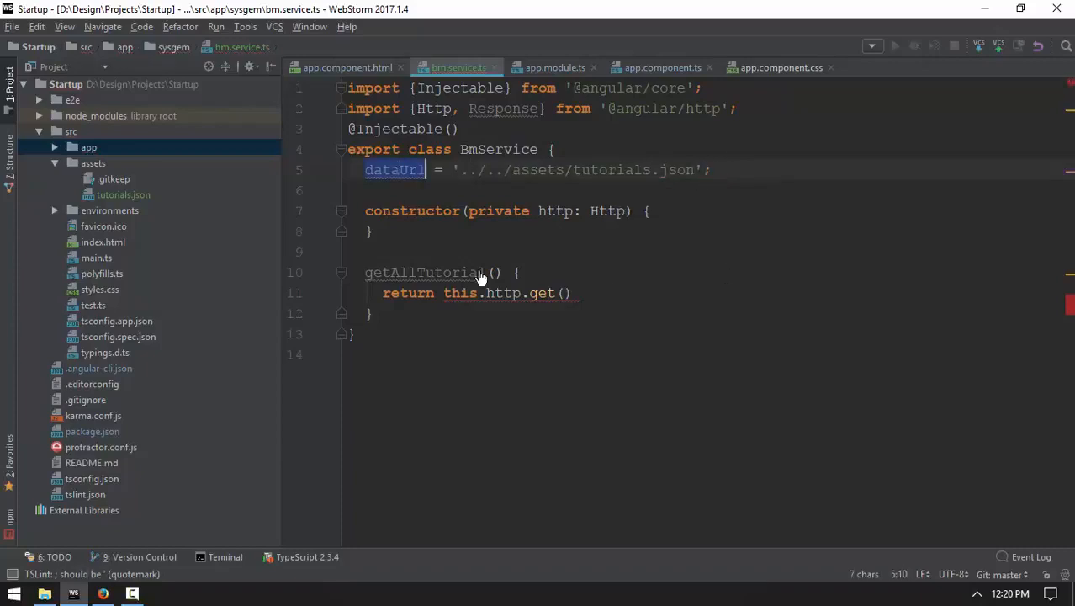
text(thi)
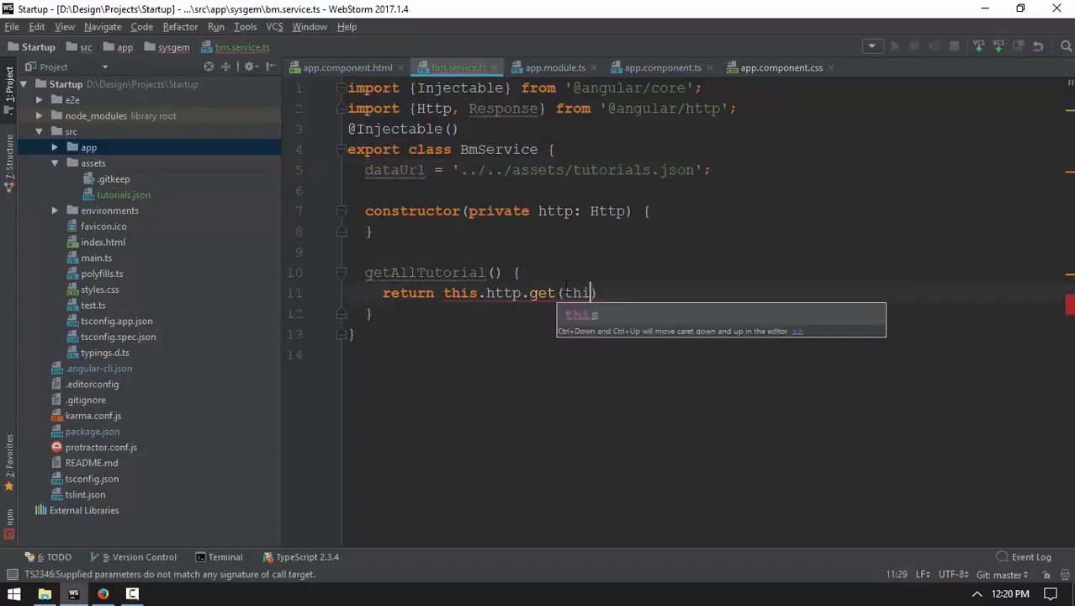
text(s.dataUrl)
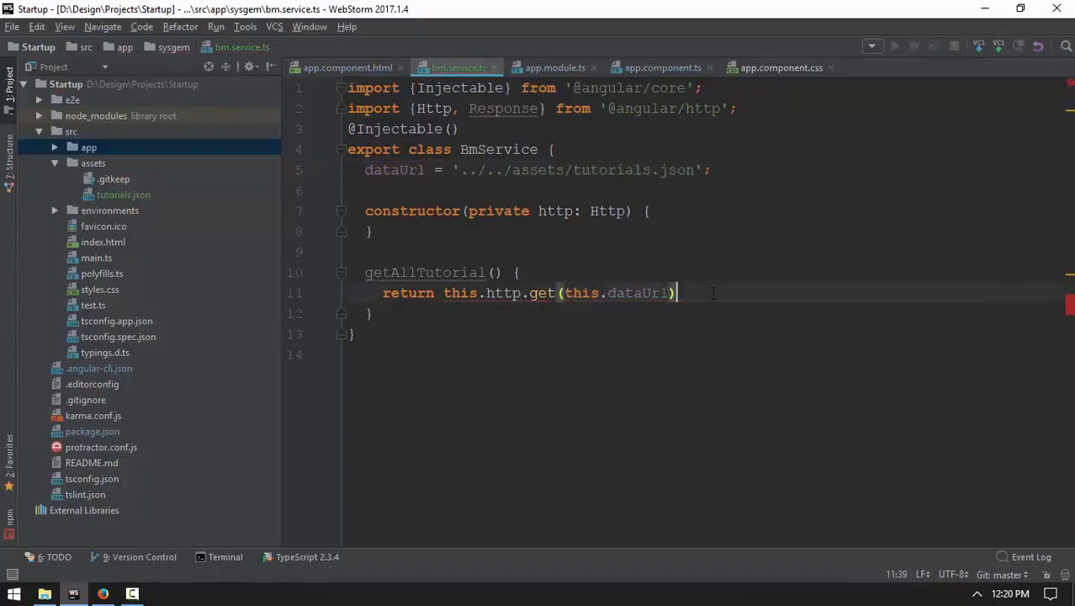
text(.map)
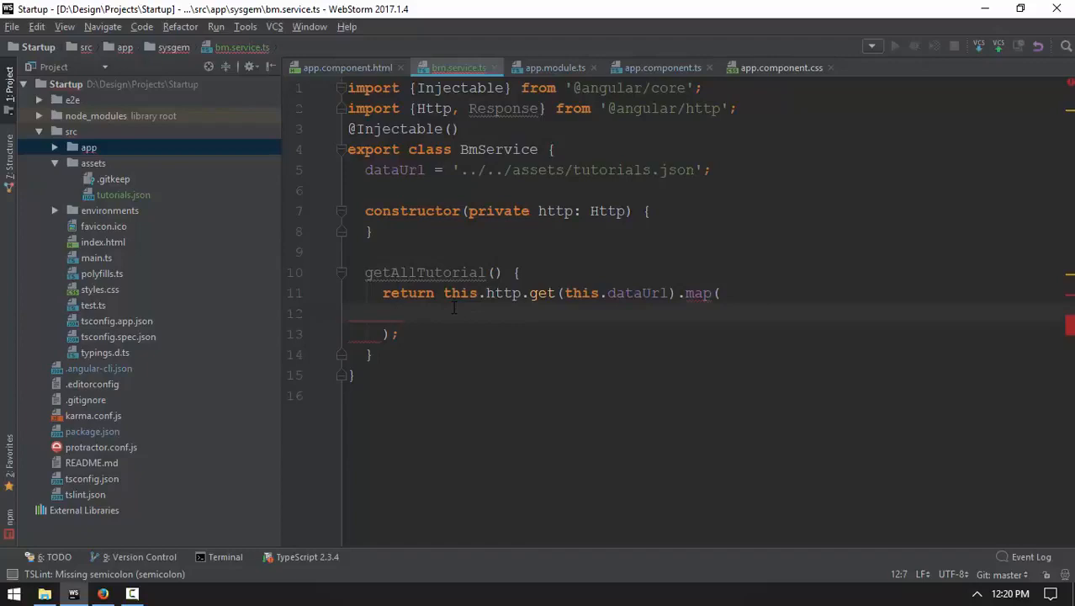
text((response : Response)
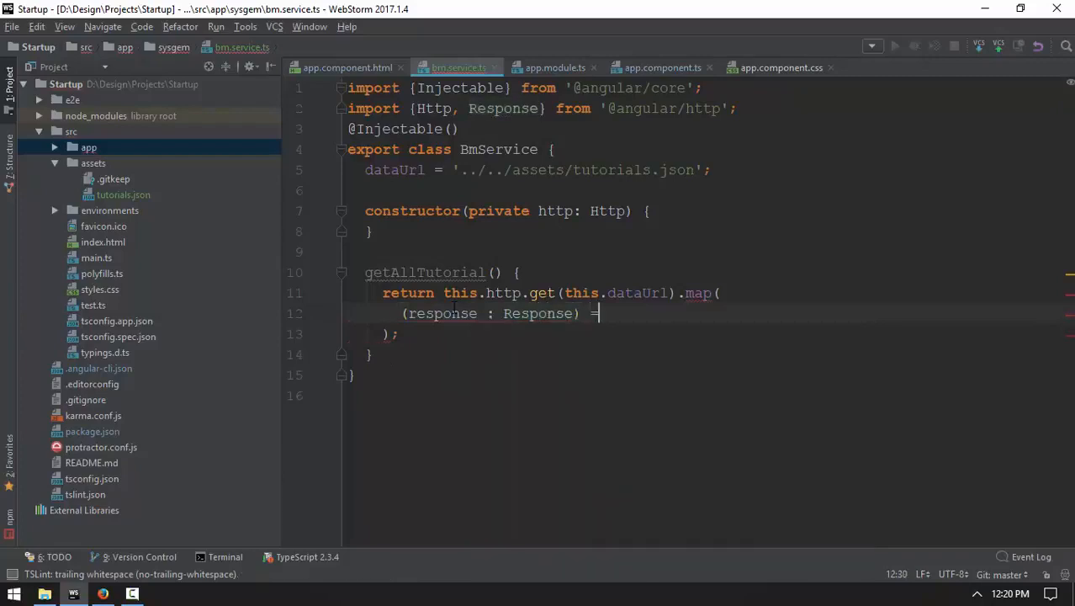
text(=> response.j)
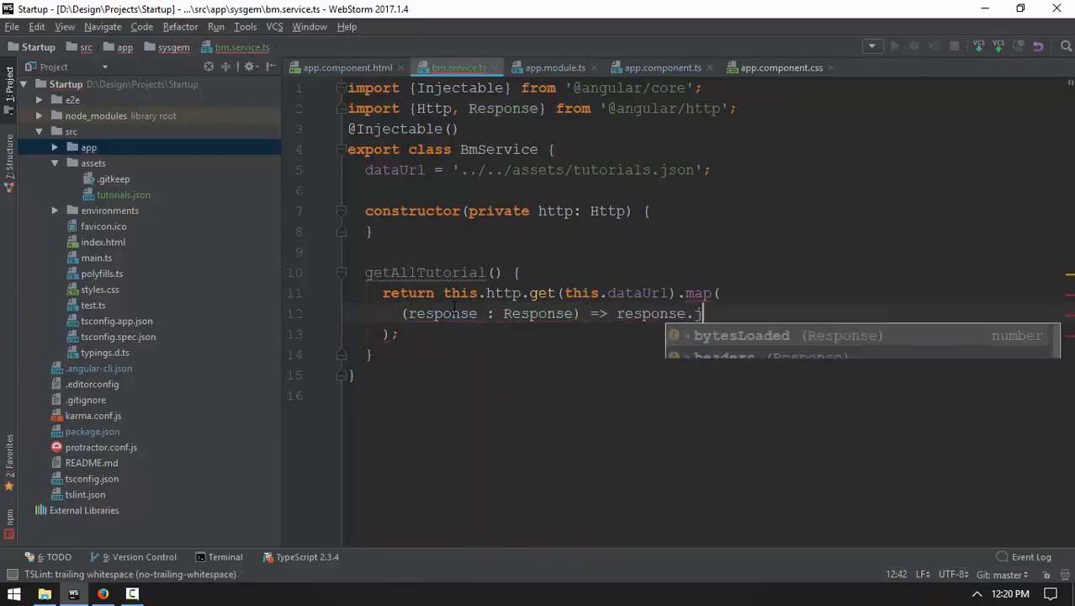
text(son();)
text(import ')
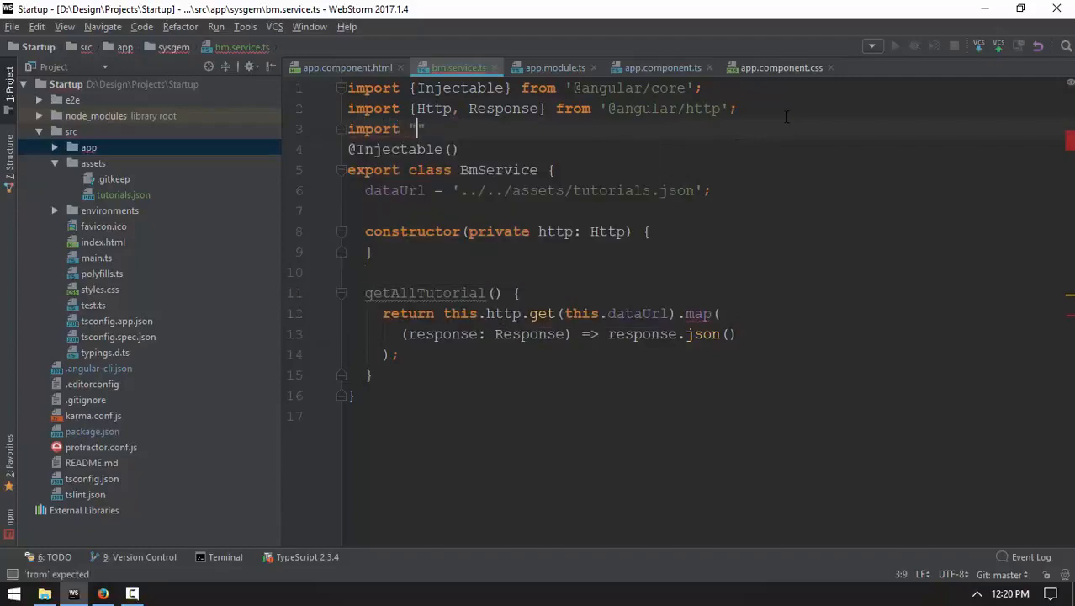
Step: Add import 'rxjs/add/operator/map'; with a single-quoted path below the Angular imports
text(rxjs/)
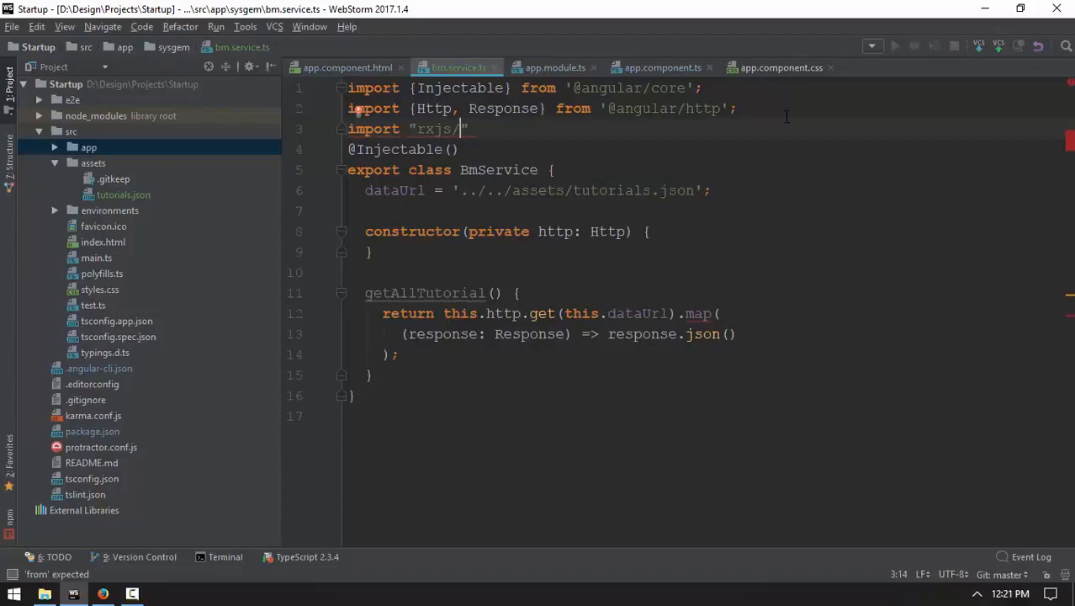
text(add/operator)
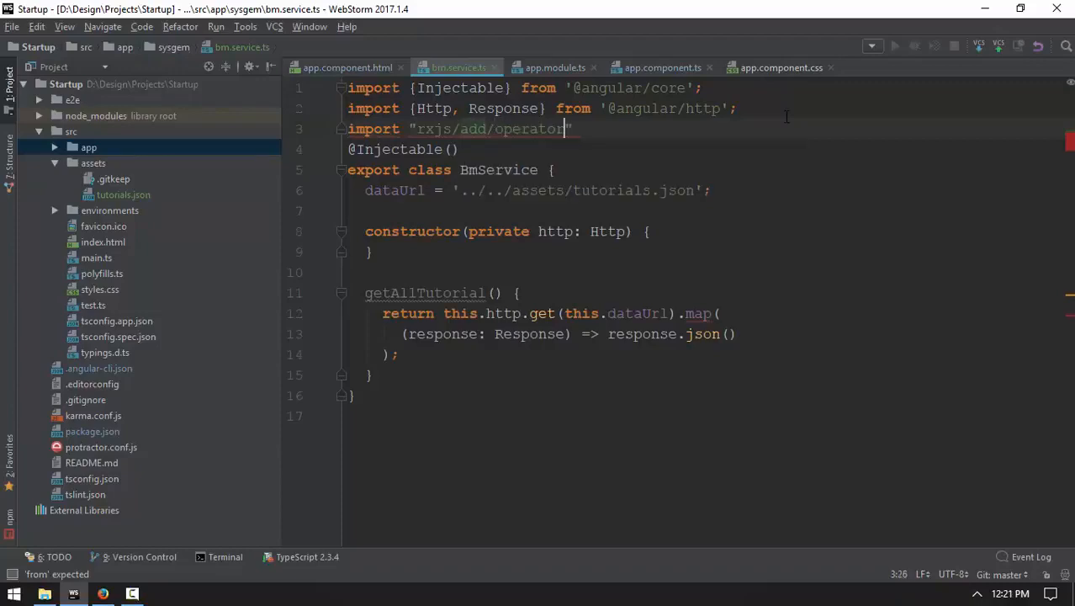
text(/map)
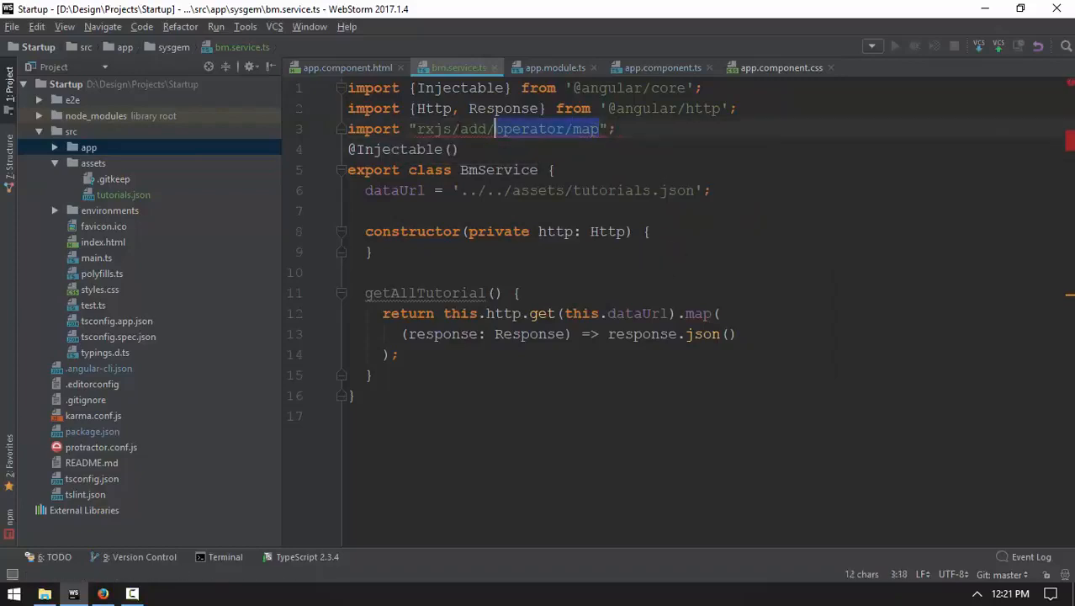
key(Delete)
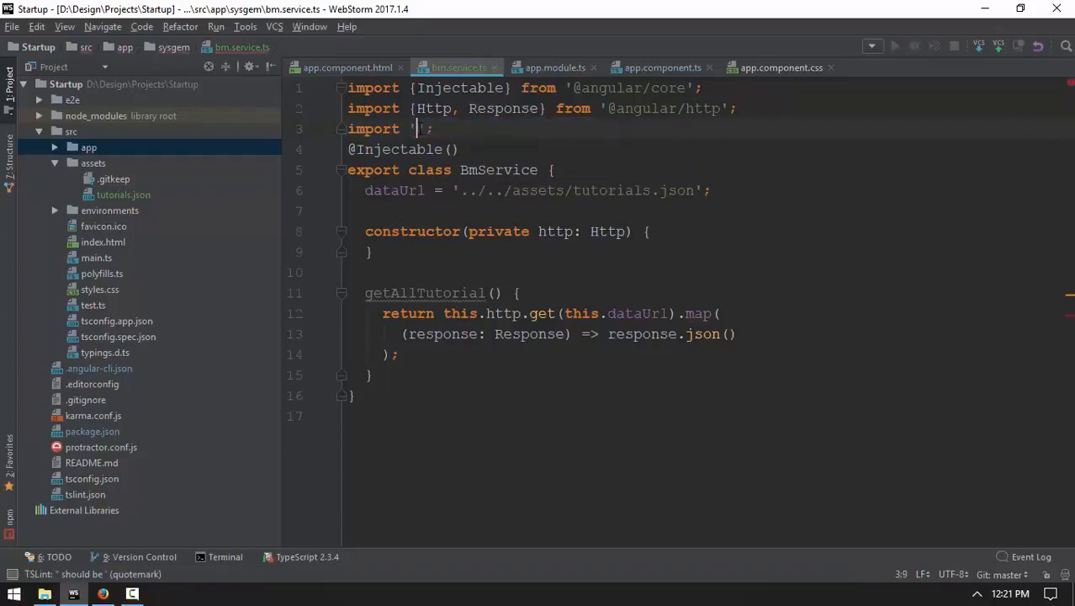
text(rxjs/add/operator/map)
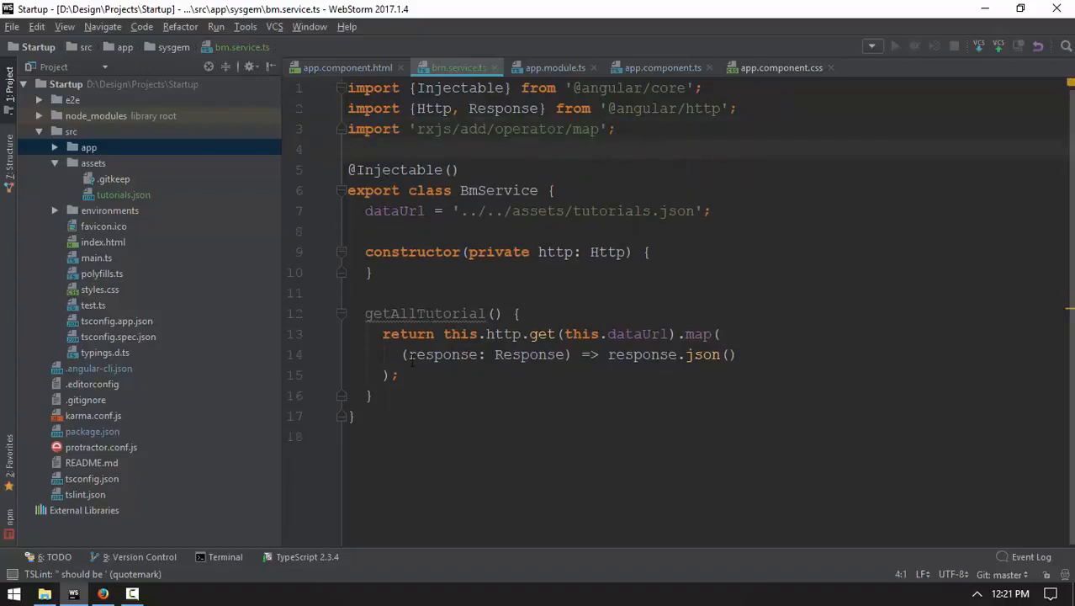
mouse_move(424, 313)
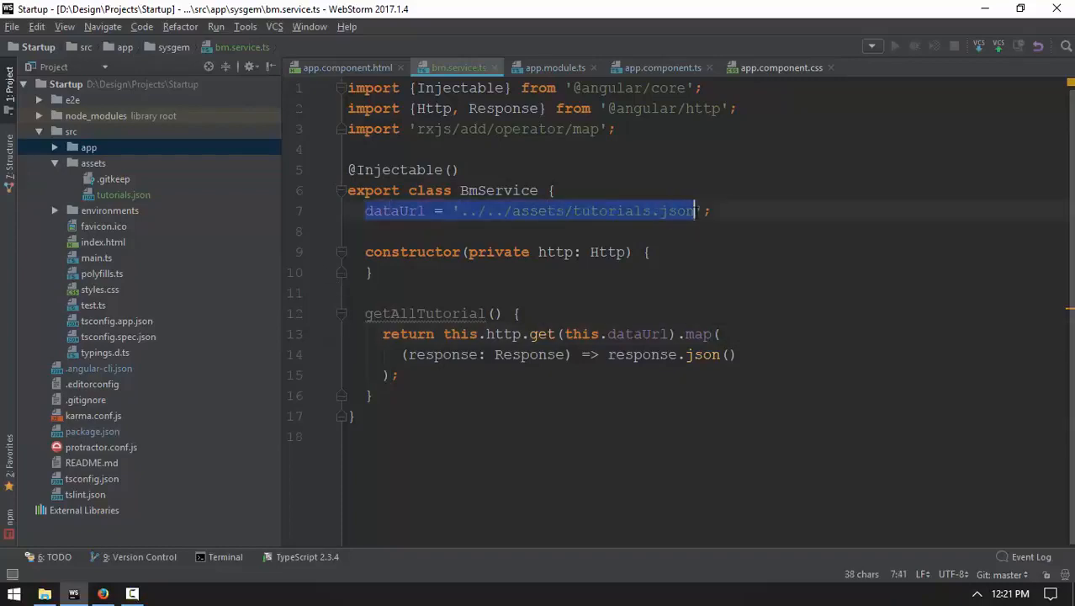
click(124, 195)
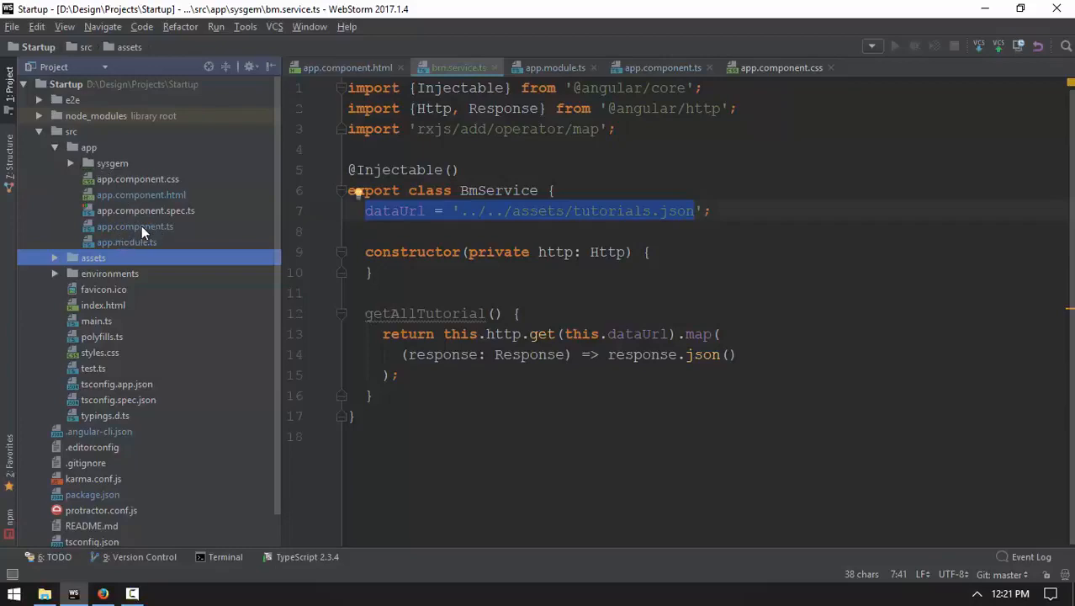
Step: In app.component.ts start import {Bm...}, verifying the class name in bm.service.ts
click(663, 67)
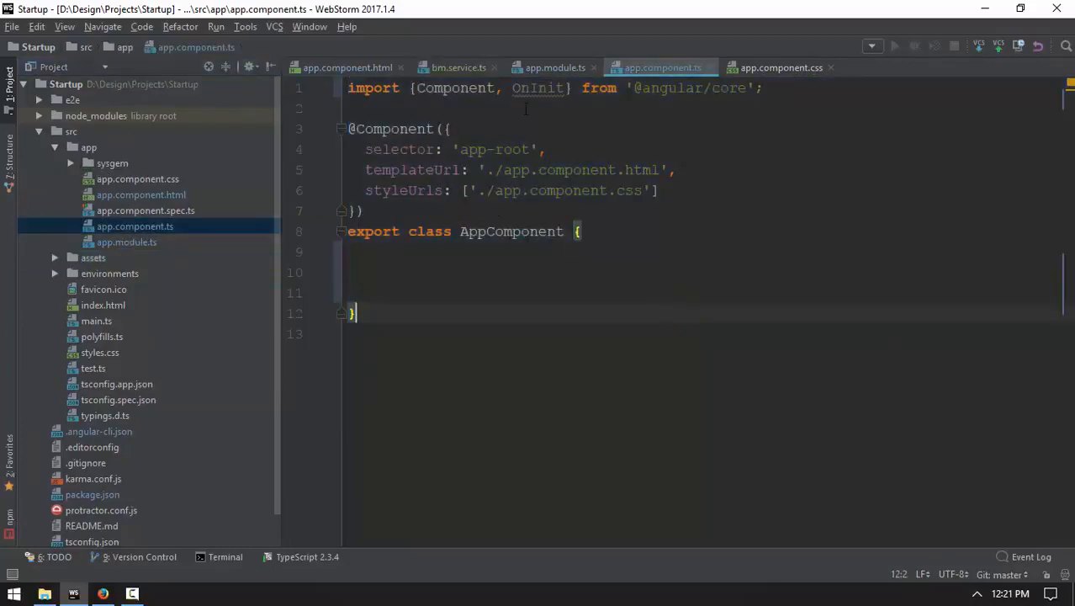
text(m)
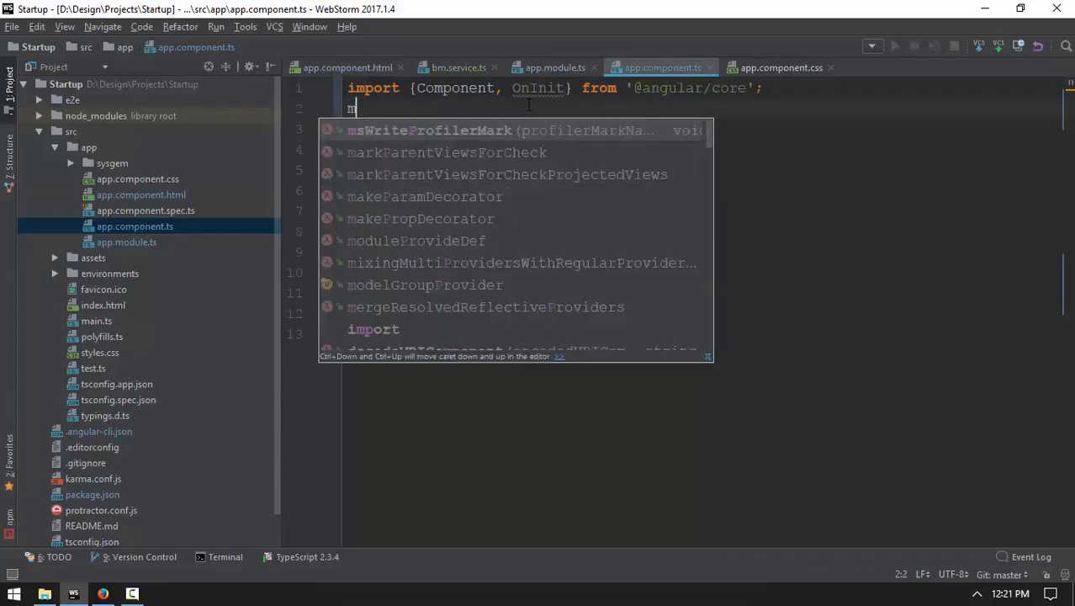
text(mp)
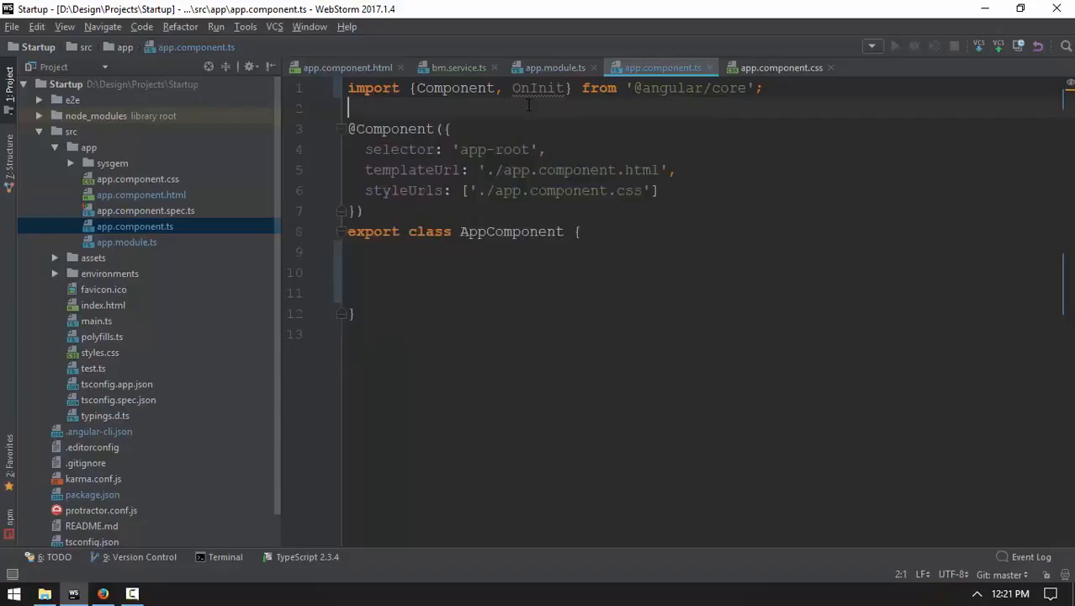
text(import)
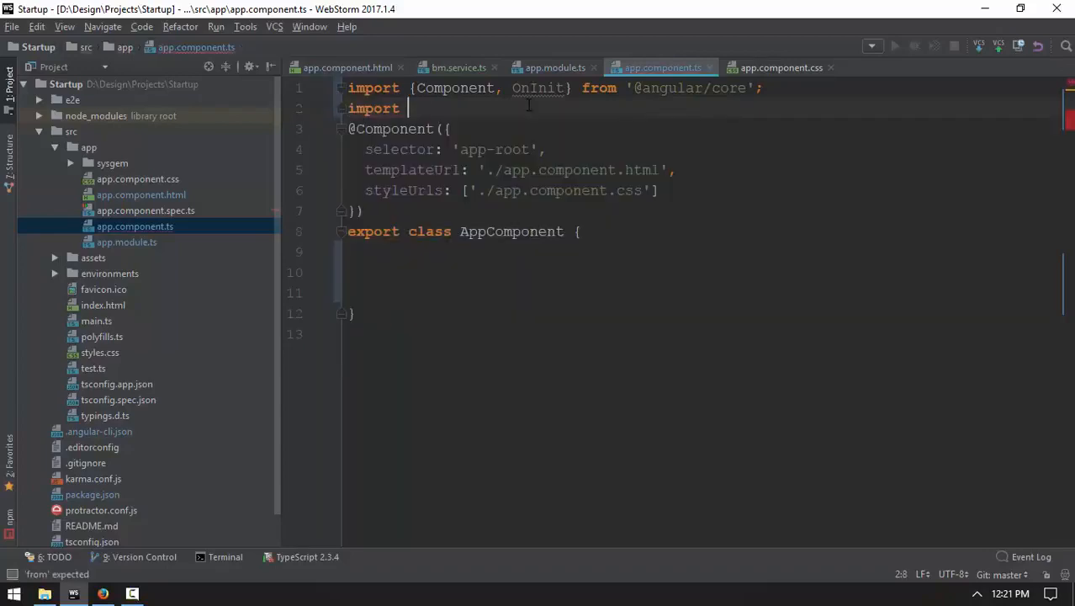
text({})
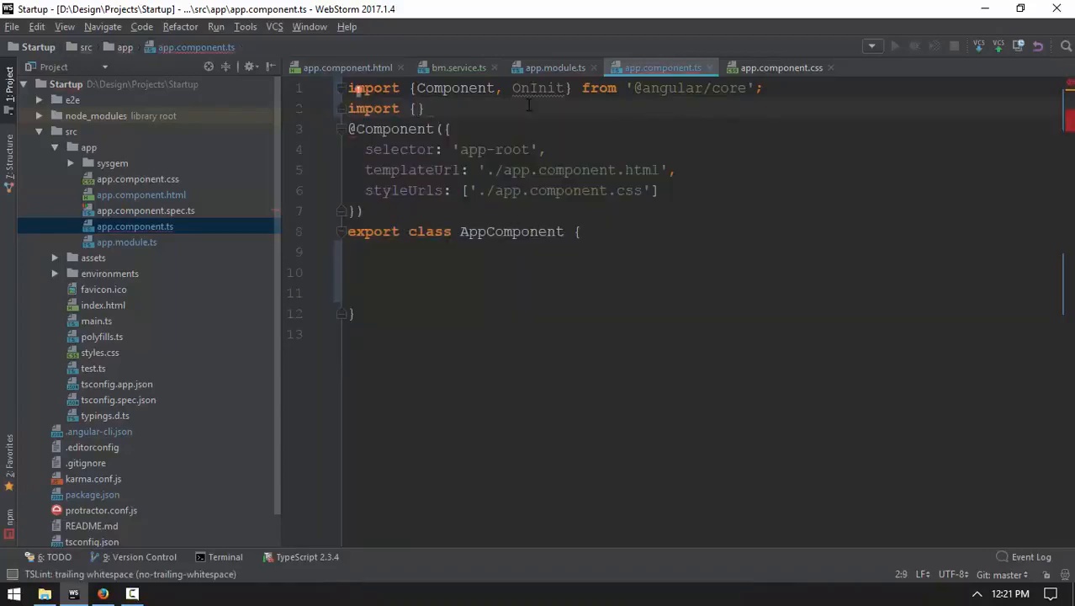
text(Bm)
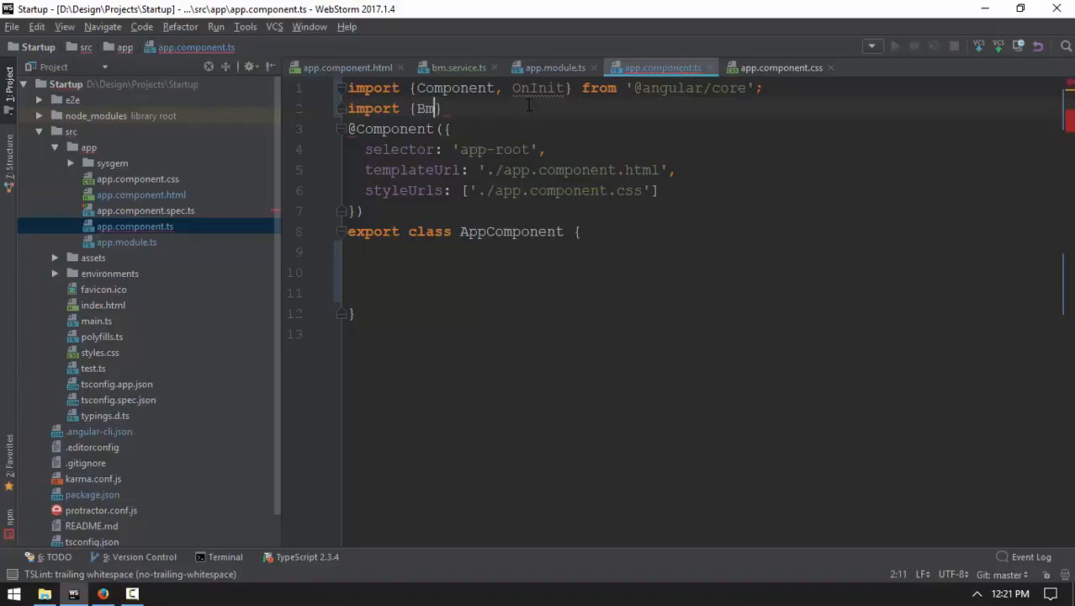
click(458, 67)
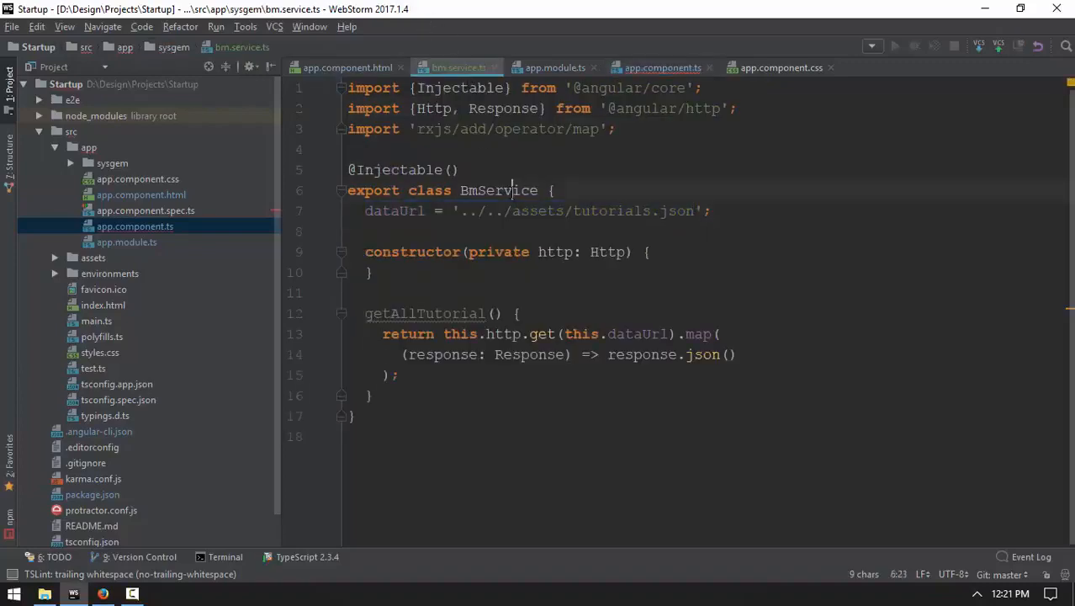
click(662, 67)
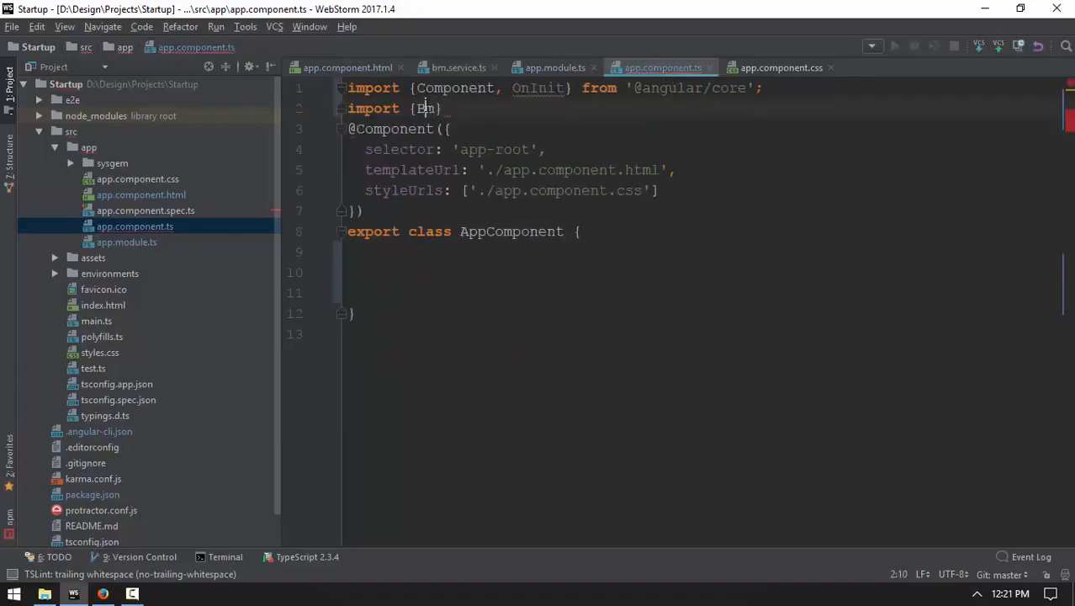
Step: Complete import {BmService} from './sysgem/bm.service'; and select the AppComponent declaration to extend it
text(Service})
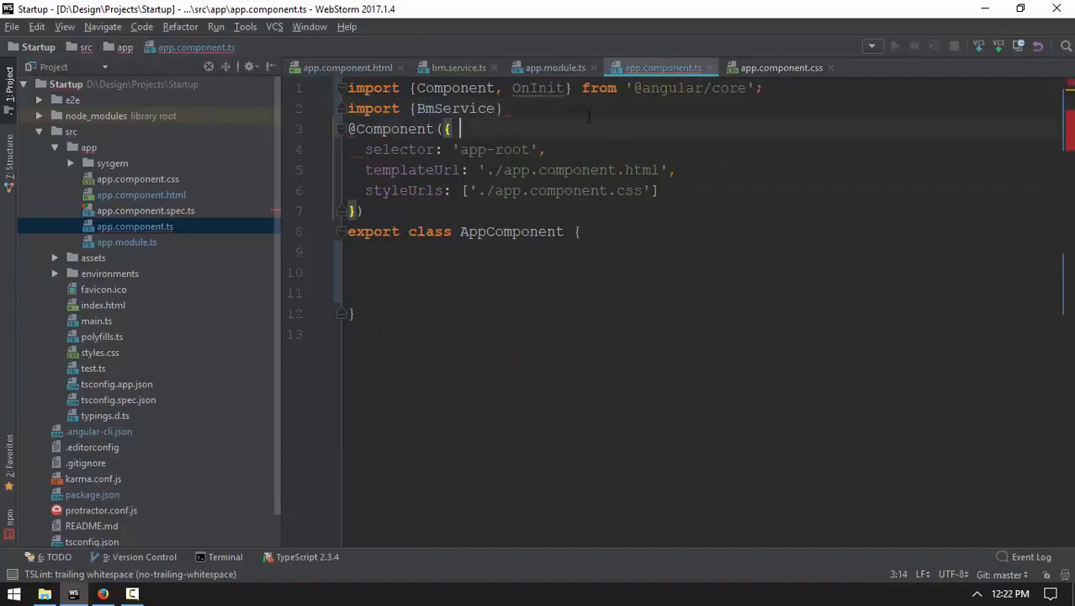
text(fr)
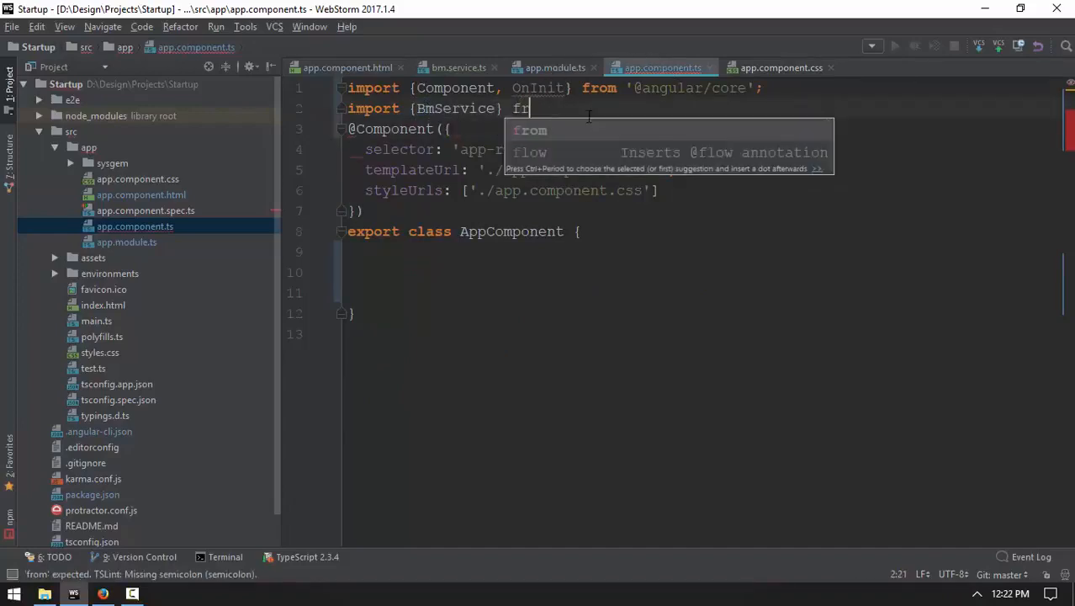
text(from './s)
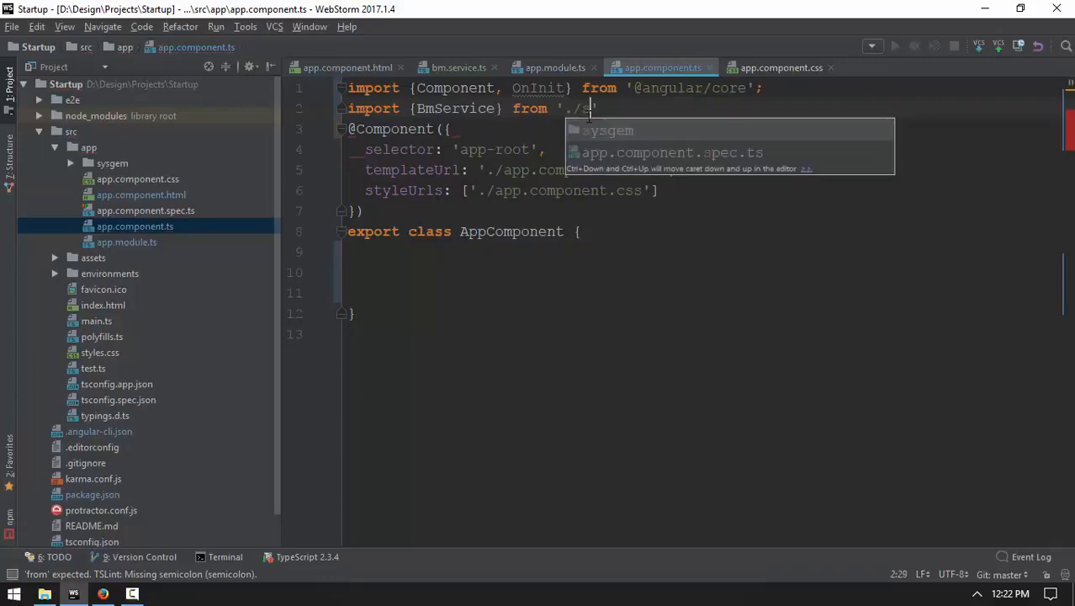
text(ysgem/bm.service)
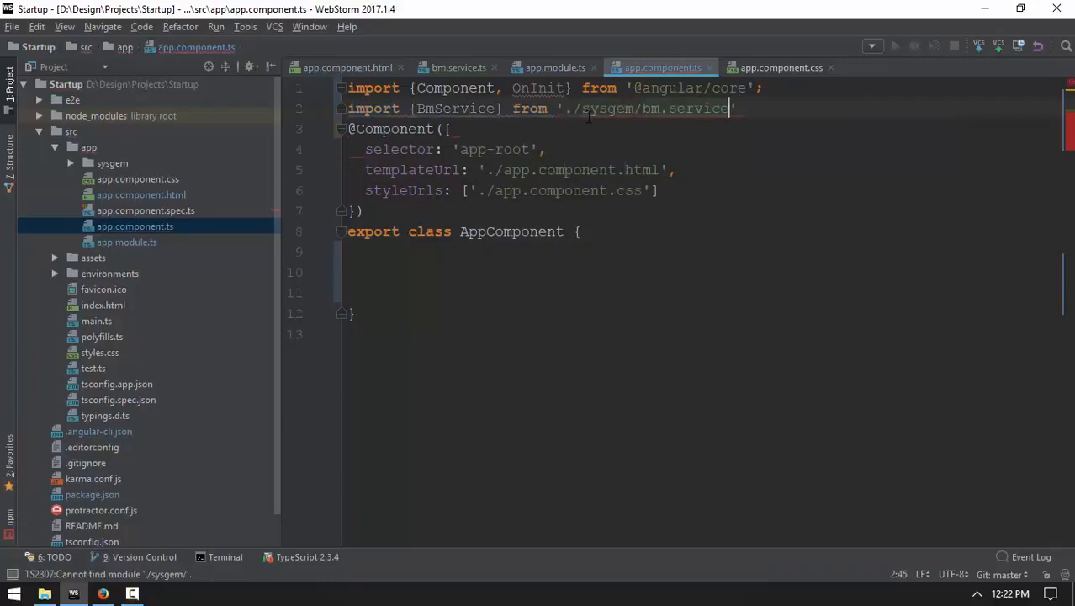
text(;)
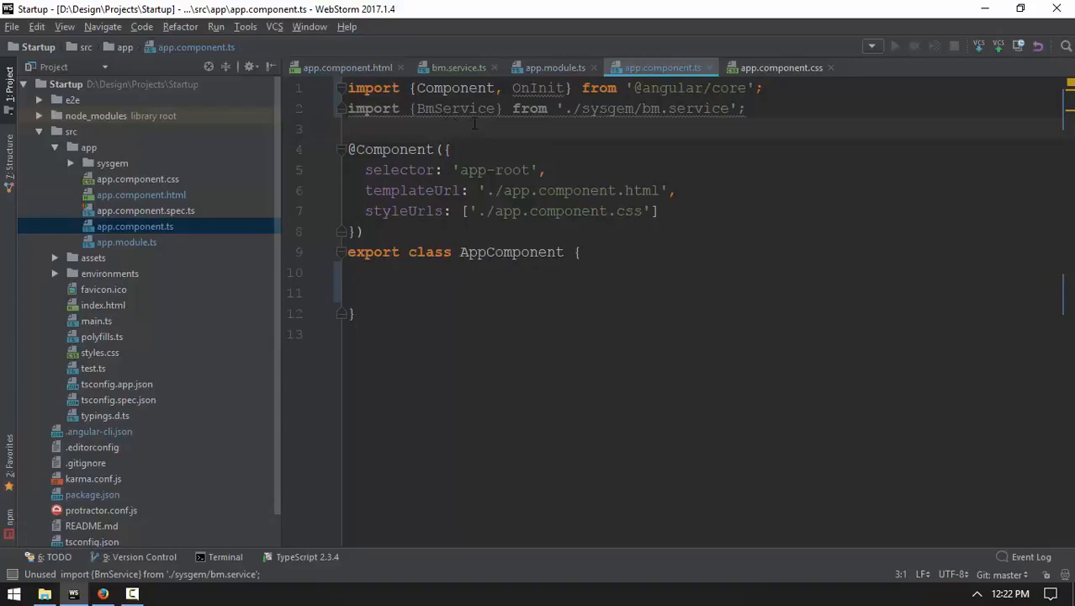
mouse_move(475, 108)
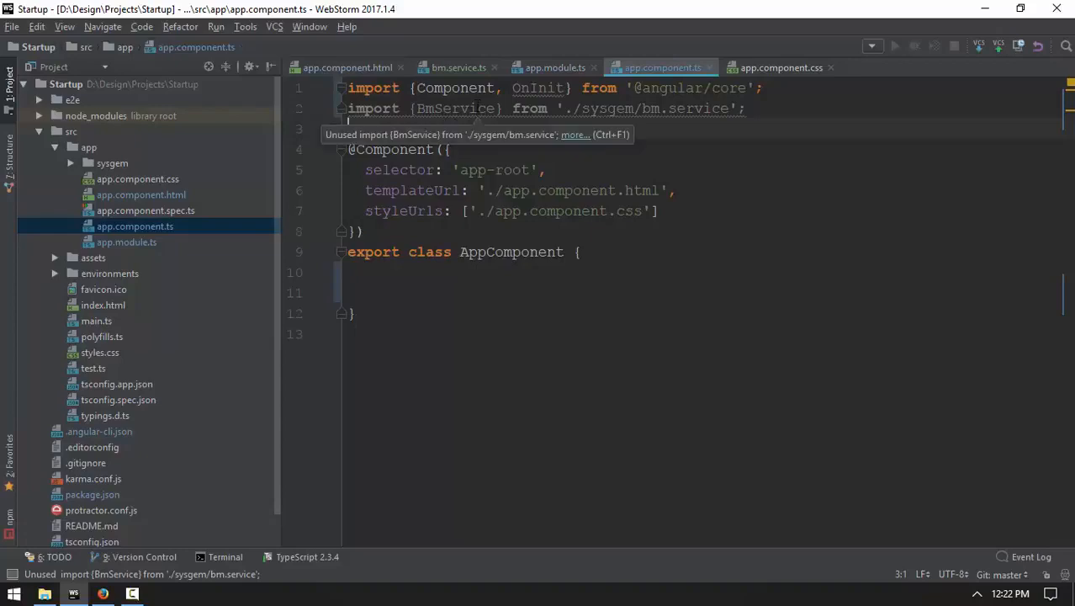
double_click(454, 108)
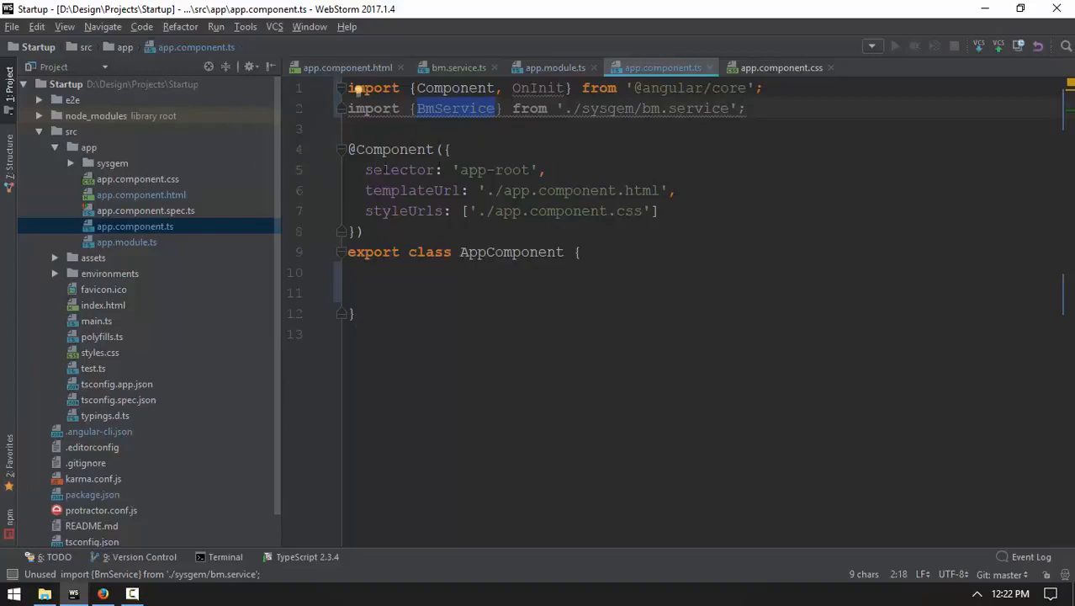
click(350, 128)
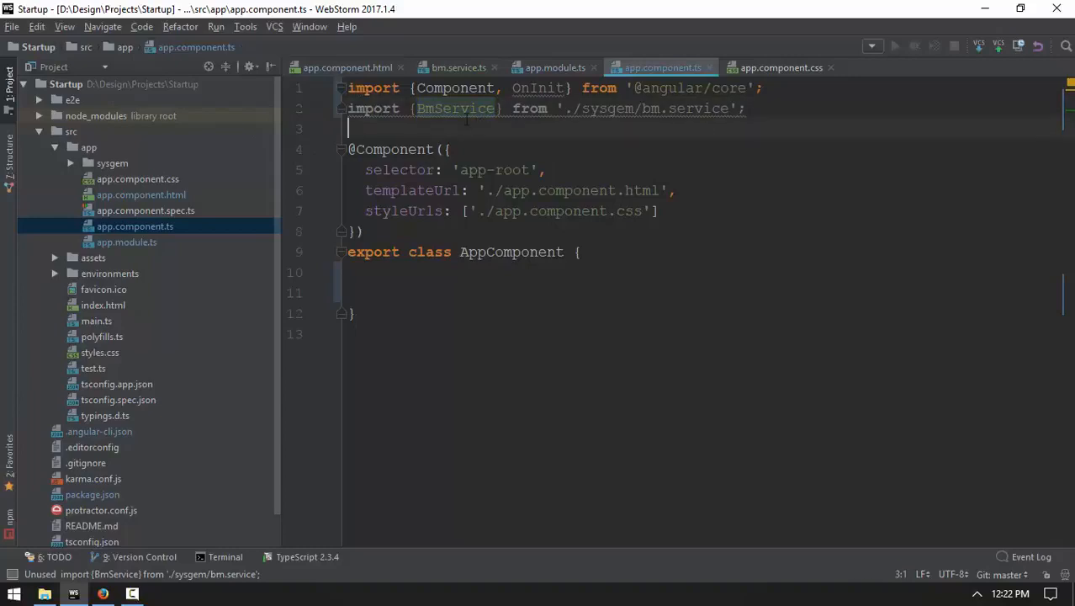
double_click(454, 108)
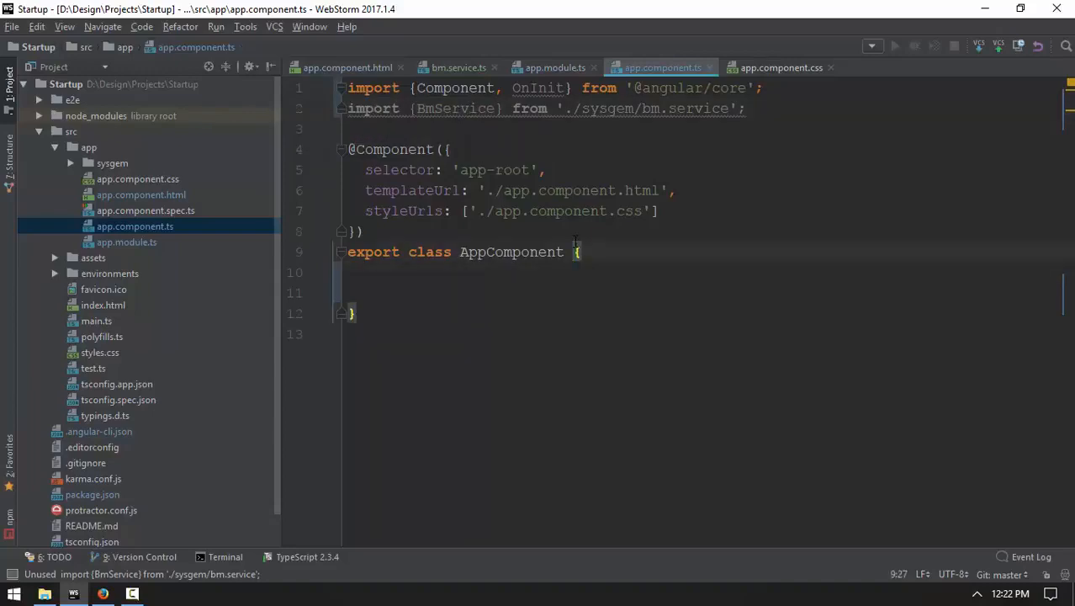
Step: Make AppComponent implement OnInit with an empty ngOnInit(): void {}
text(implements)
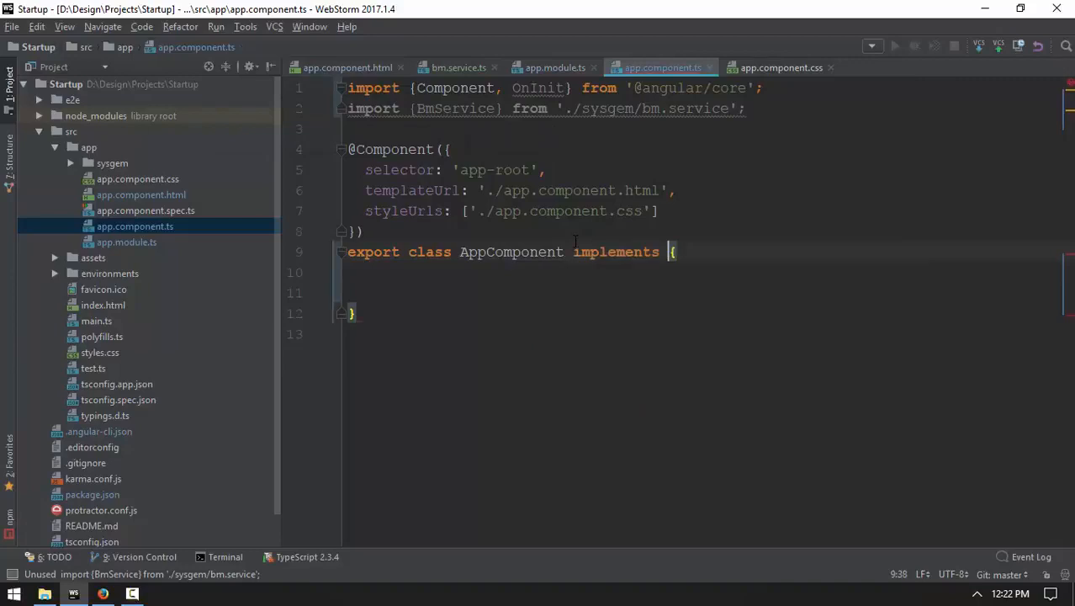
text(n)
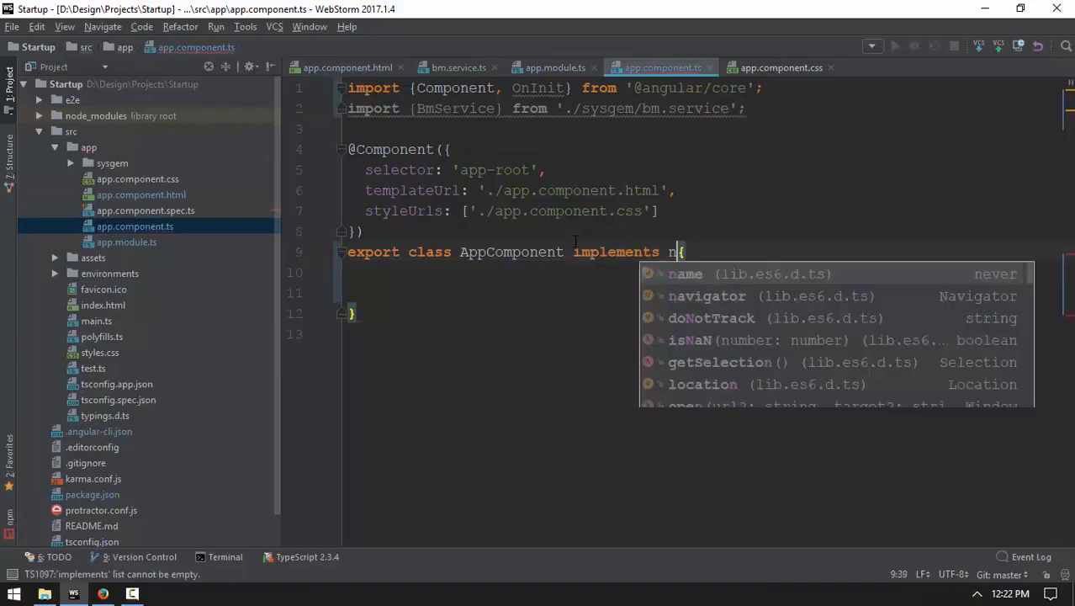
key(Escape)
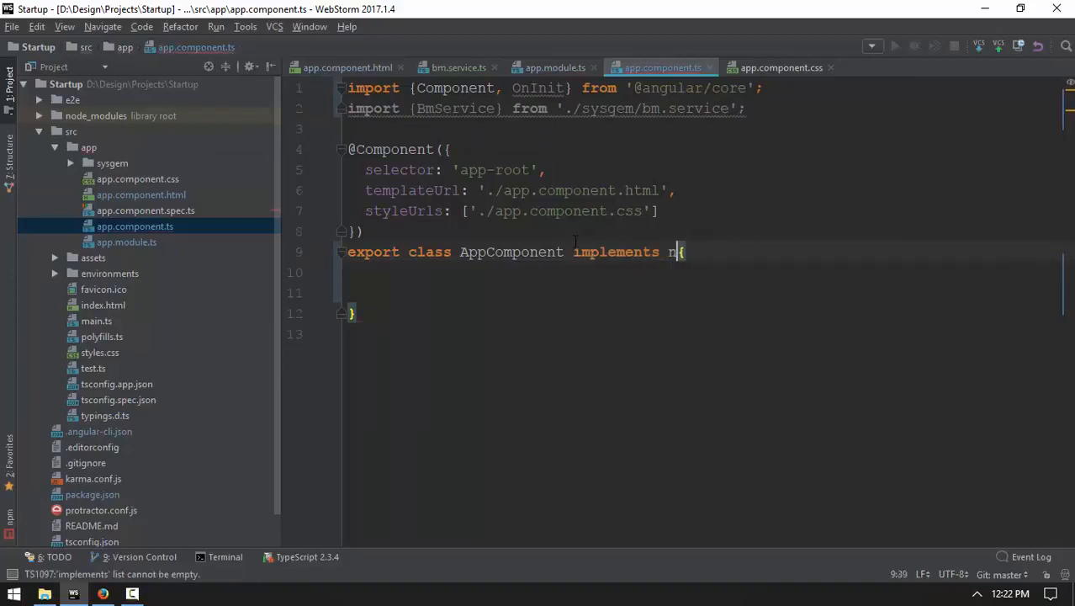
text(OnInit)
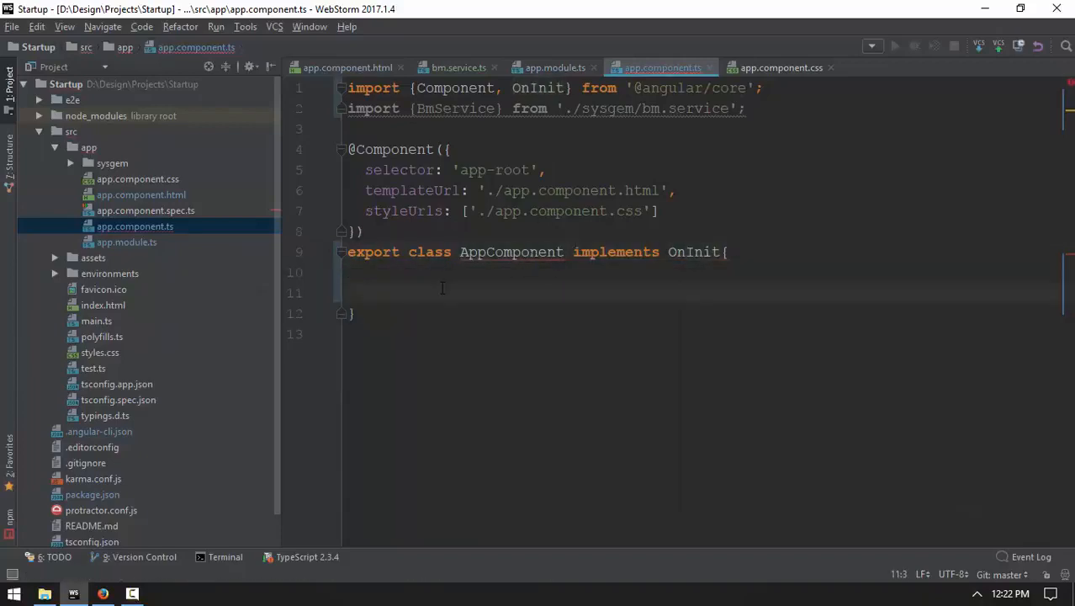
text(ngOnInit)
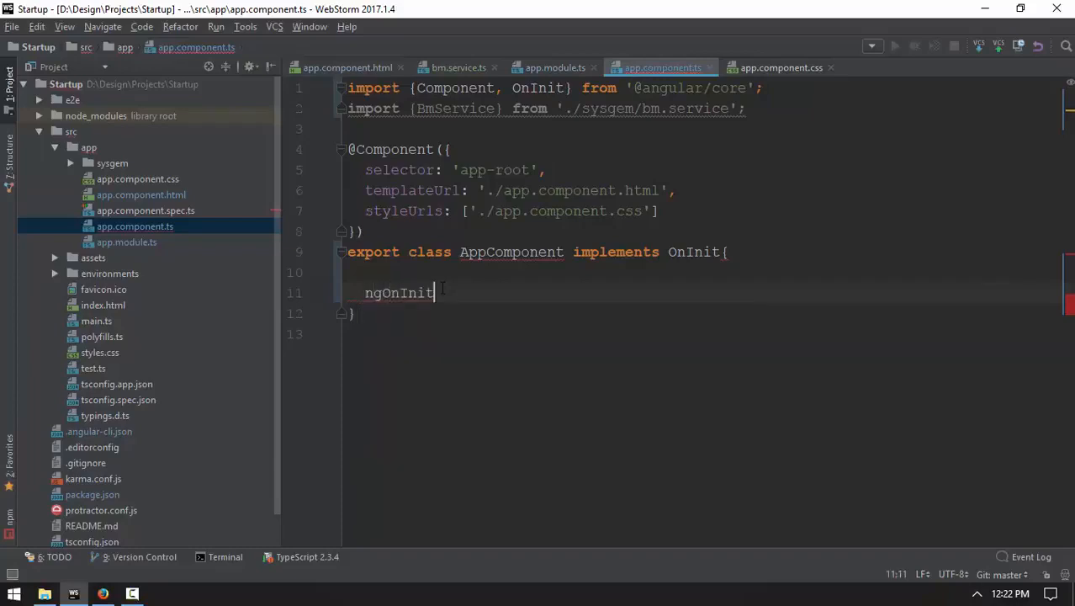
text(() : vio)
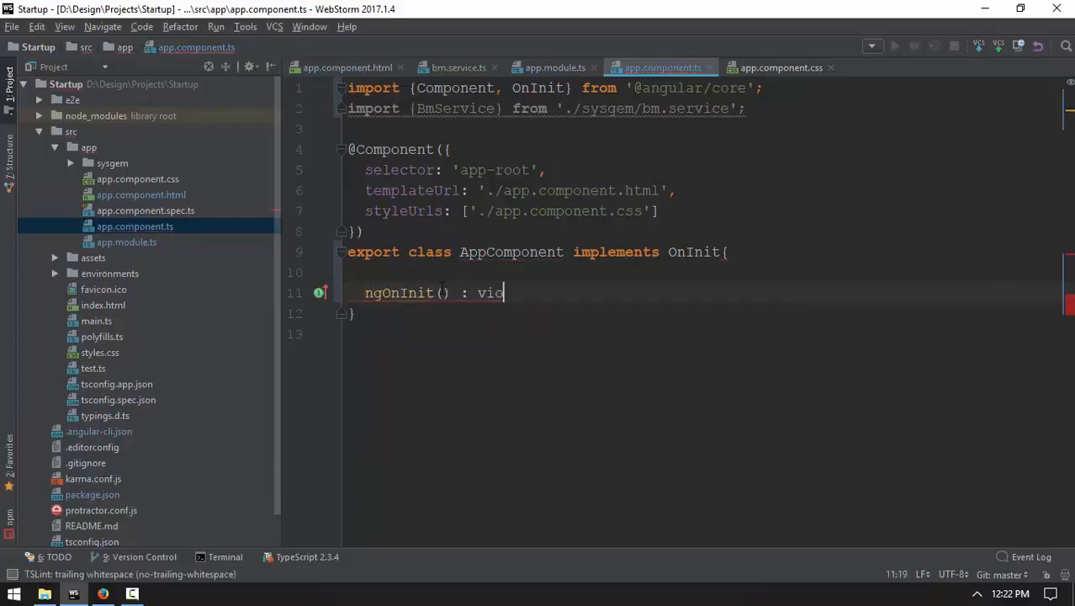
text(d{})
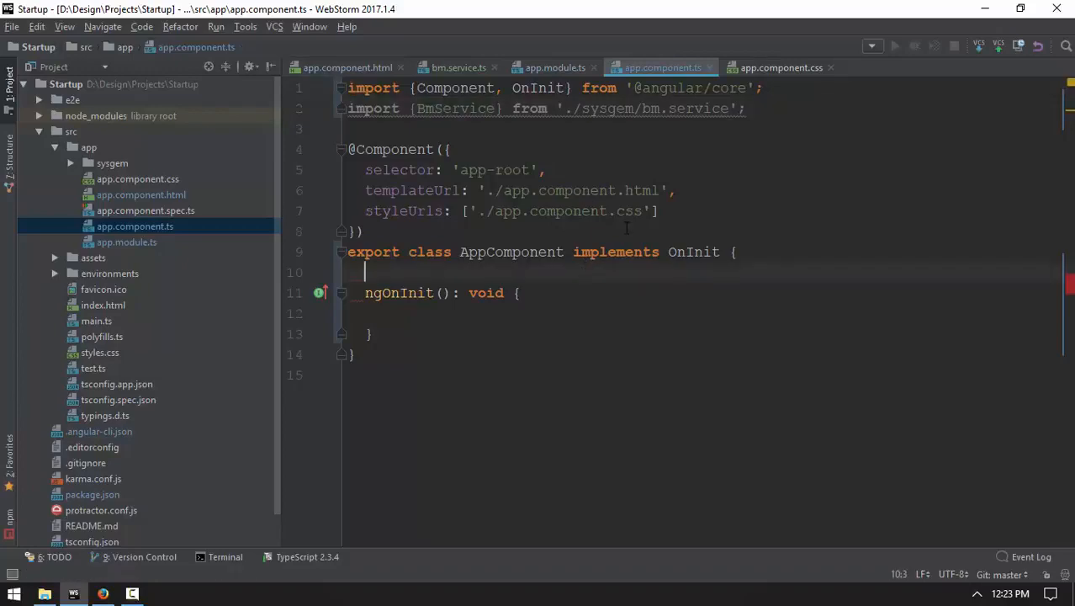
Step: Add constructor(private bm: BmService){} injecting the service
text(constructor)
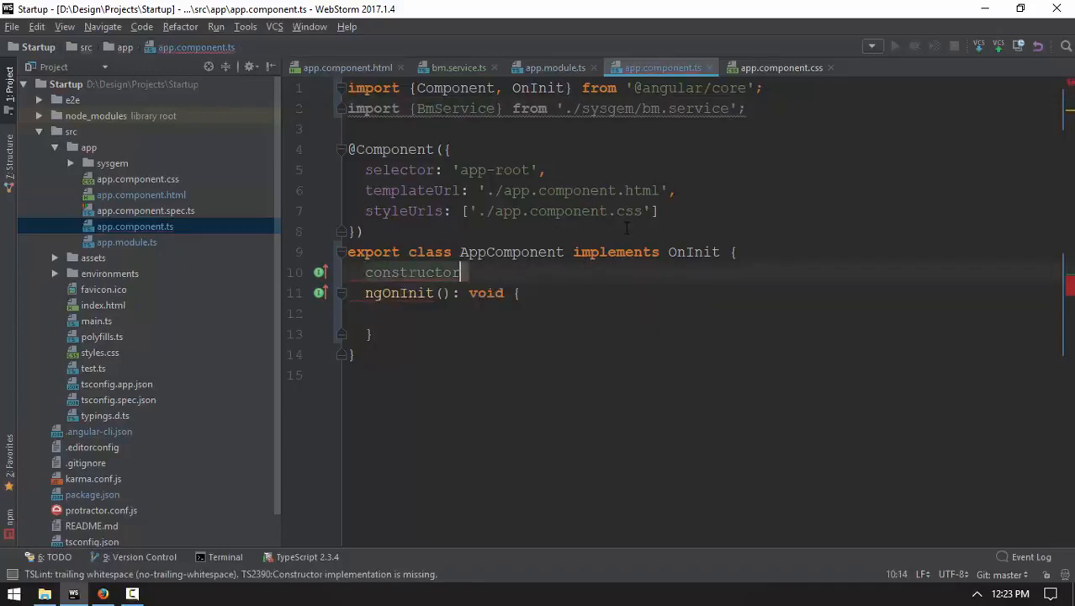
text((private bm)
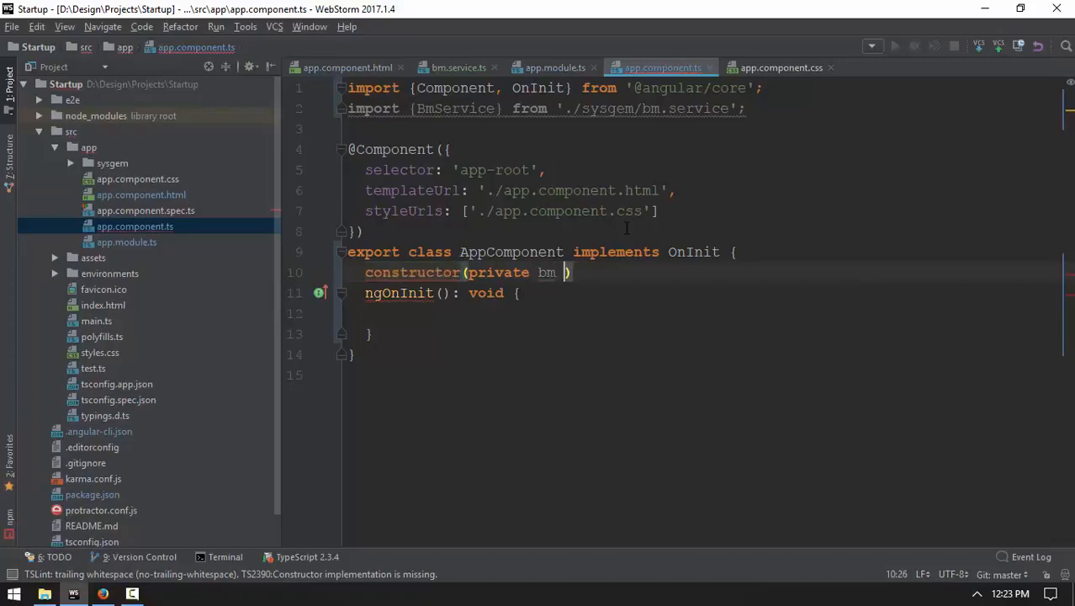
text(: BM)
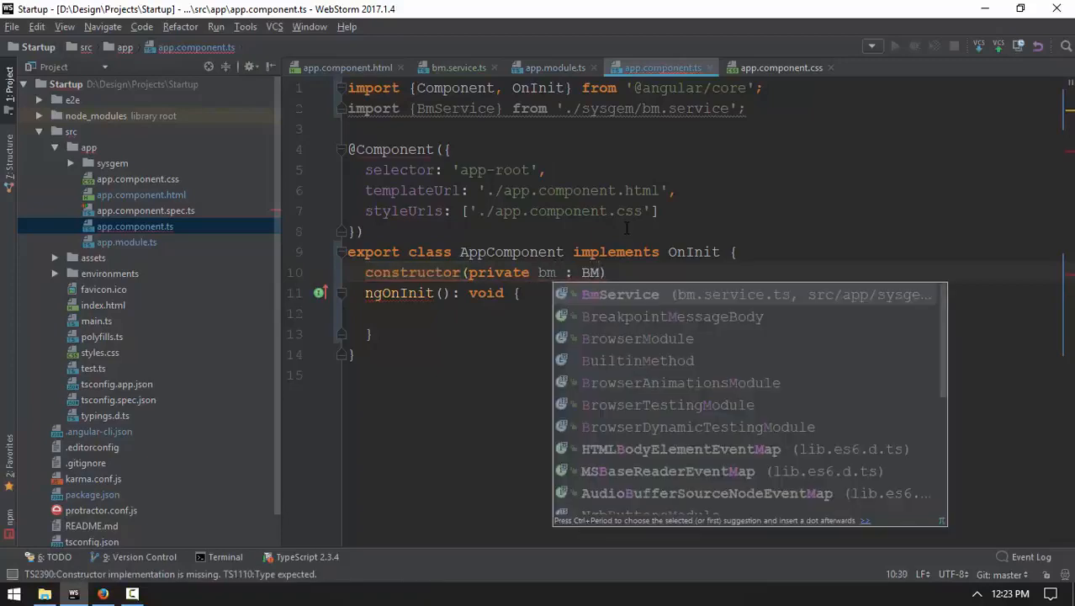
key(Enter)
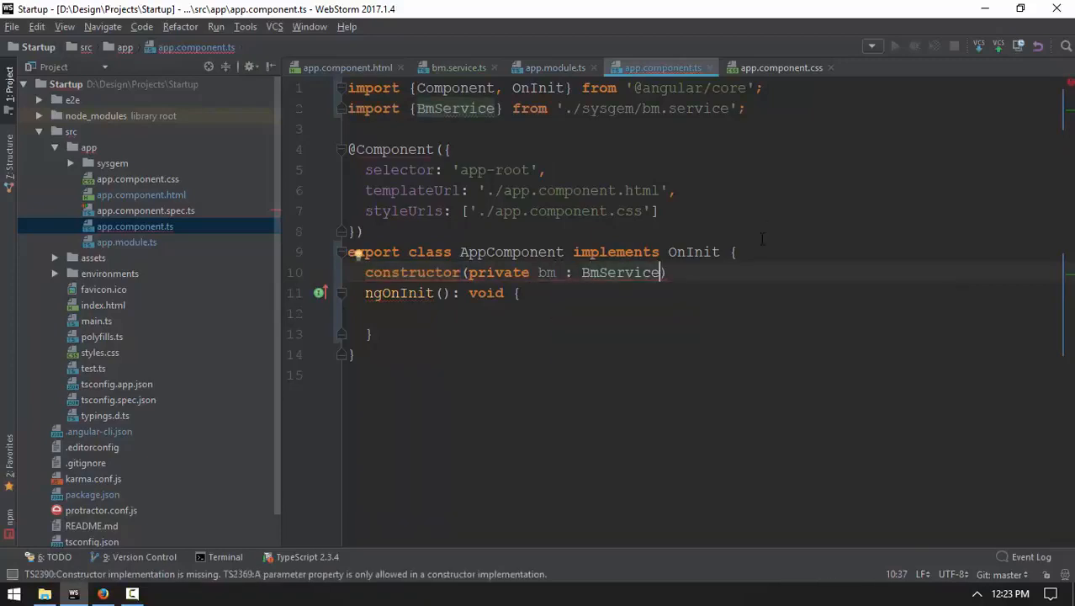
text({};)
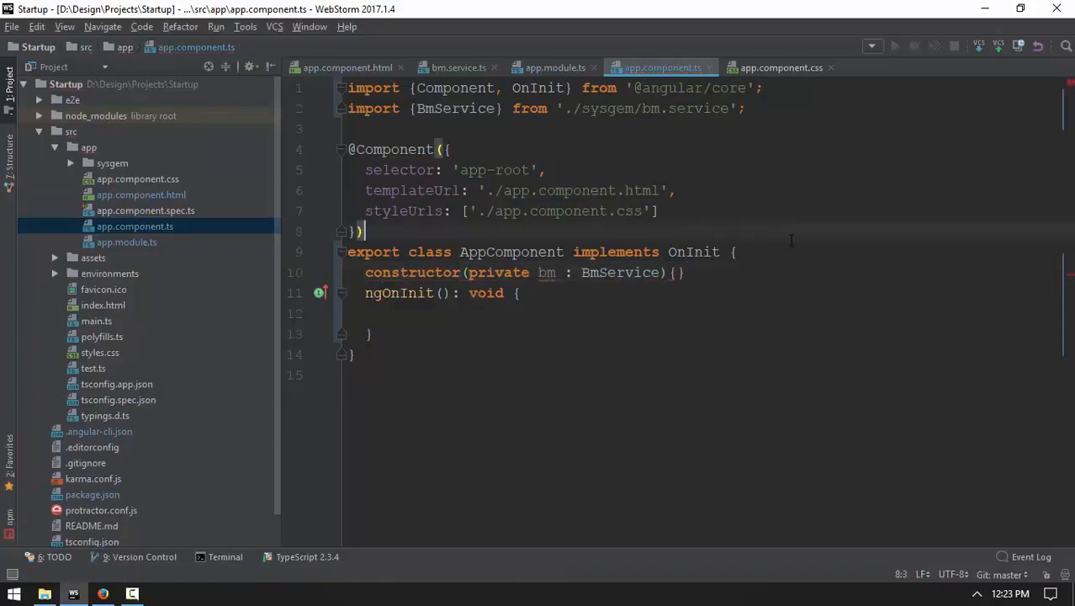
Step: Declare the dataAry field and start this.bm. in ngOnInit, checking getAllTutorial in the service
text(data)
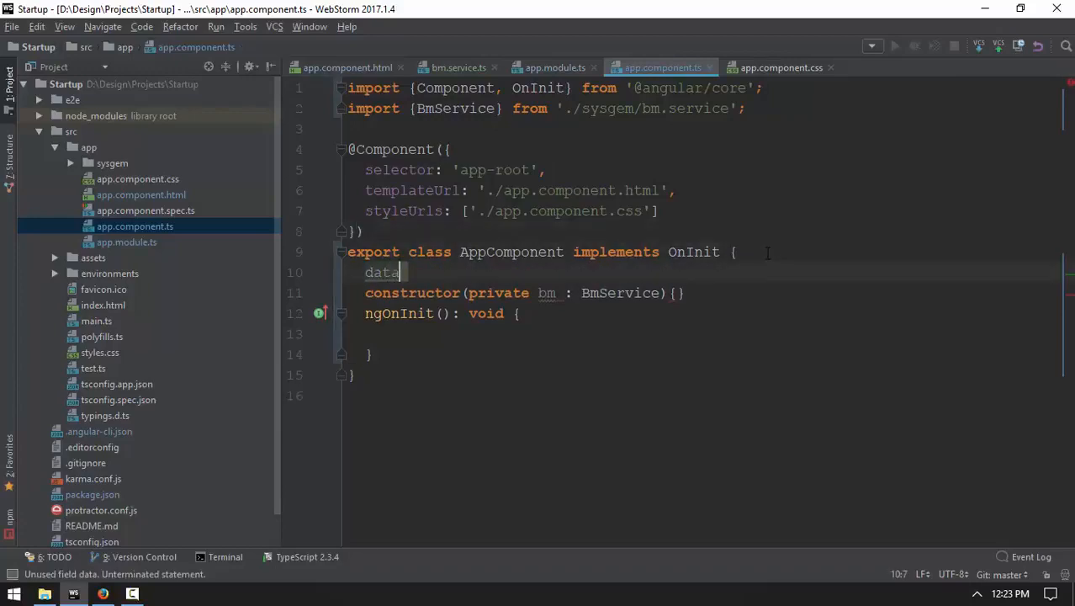
text(Ary;)
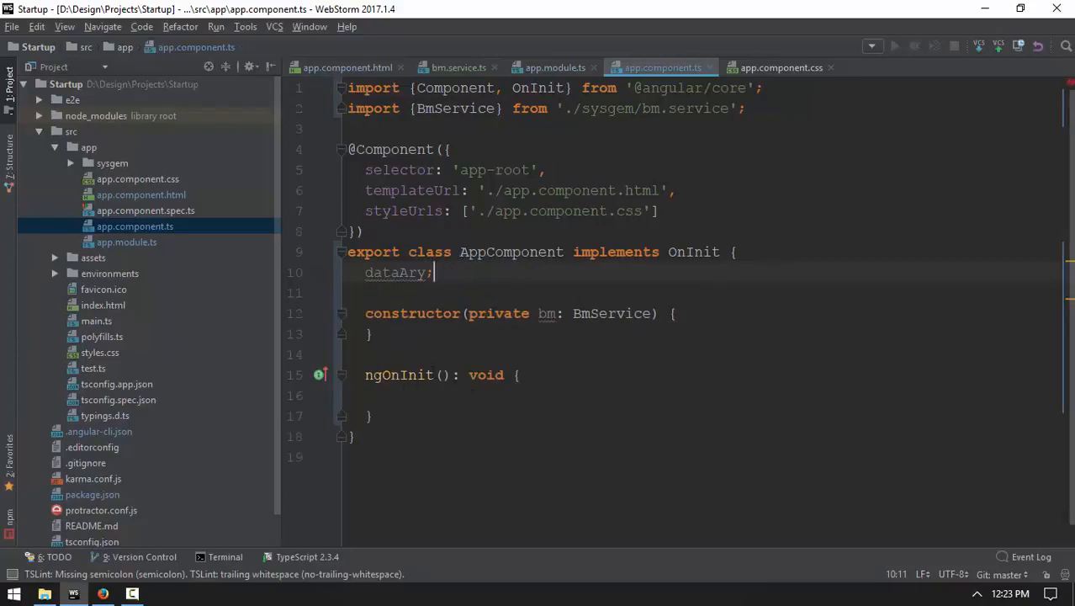
click(419, 396)
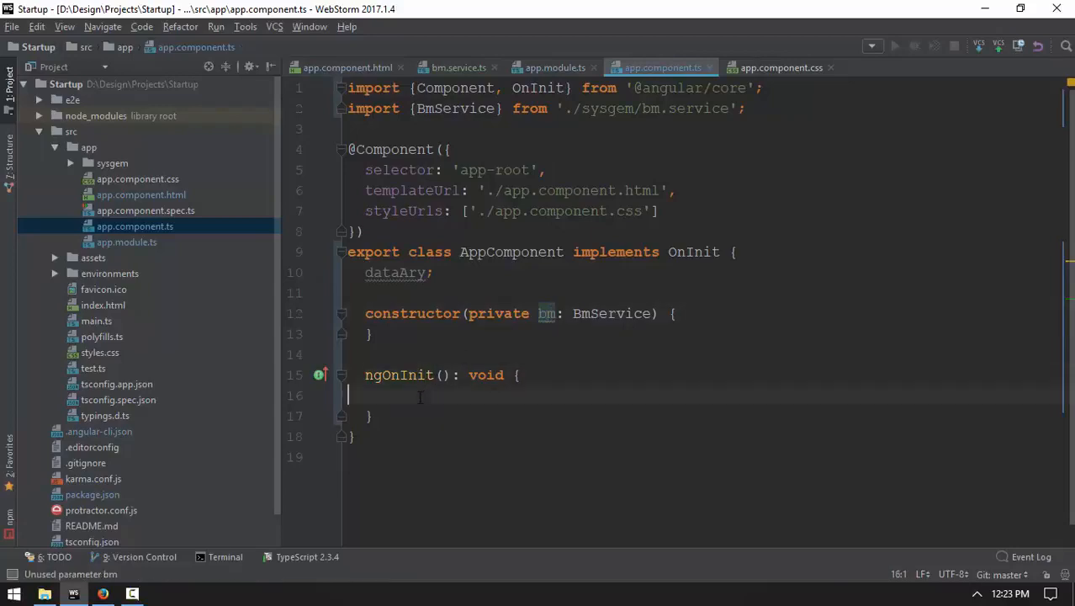
text(this.bm)
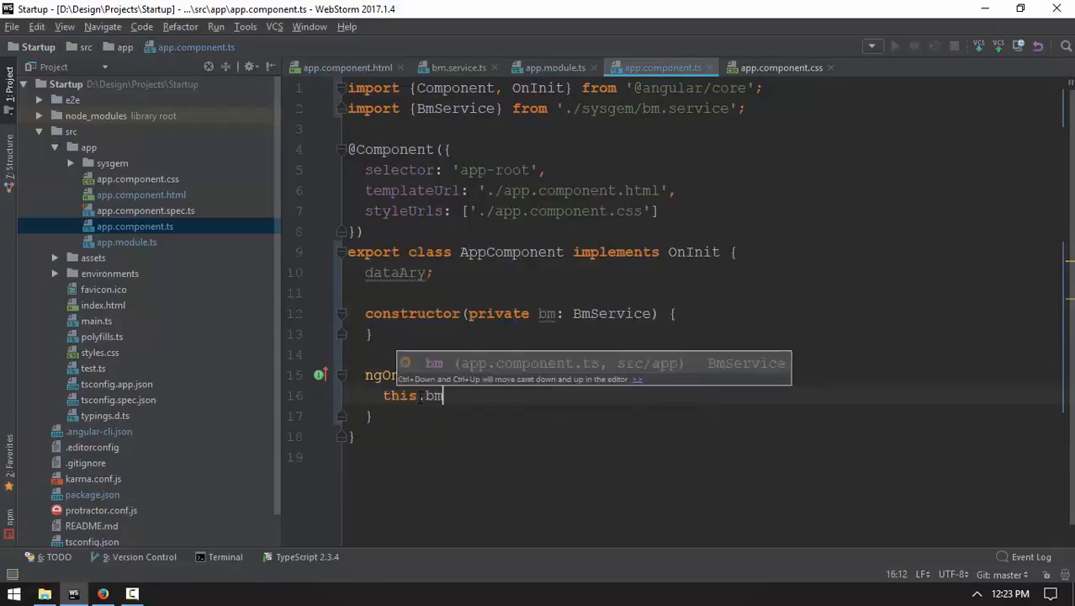
text(.)
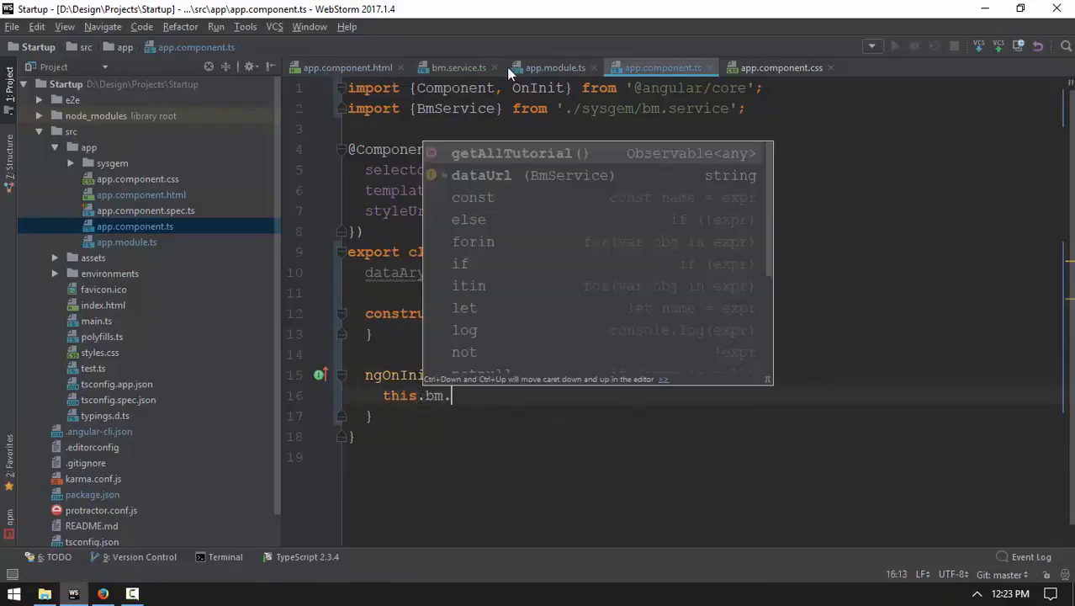
click(458, 67)
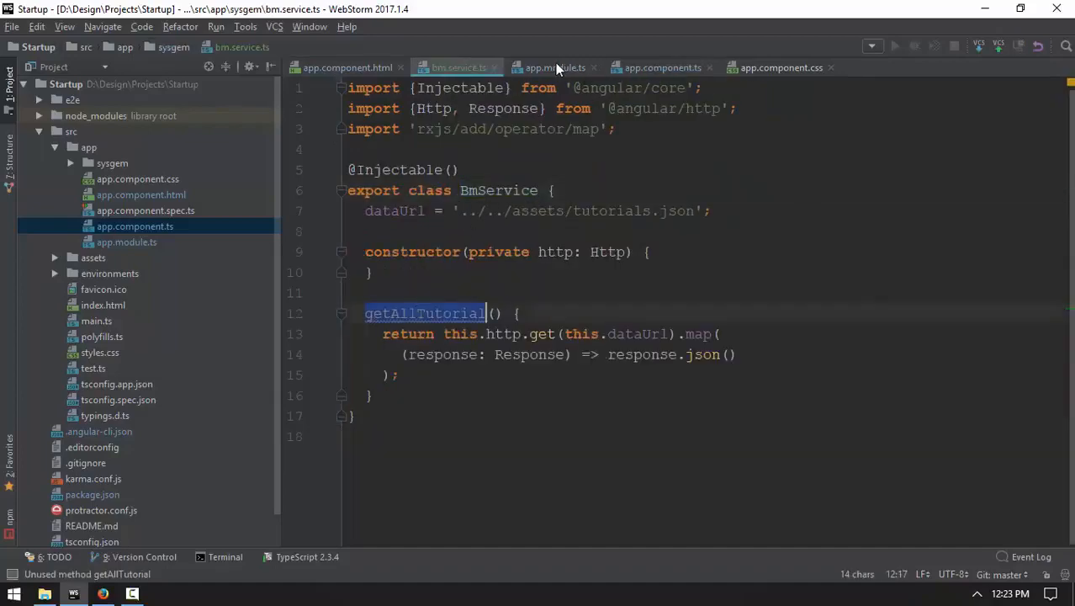
click(663, 67)
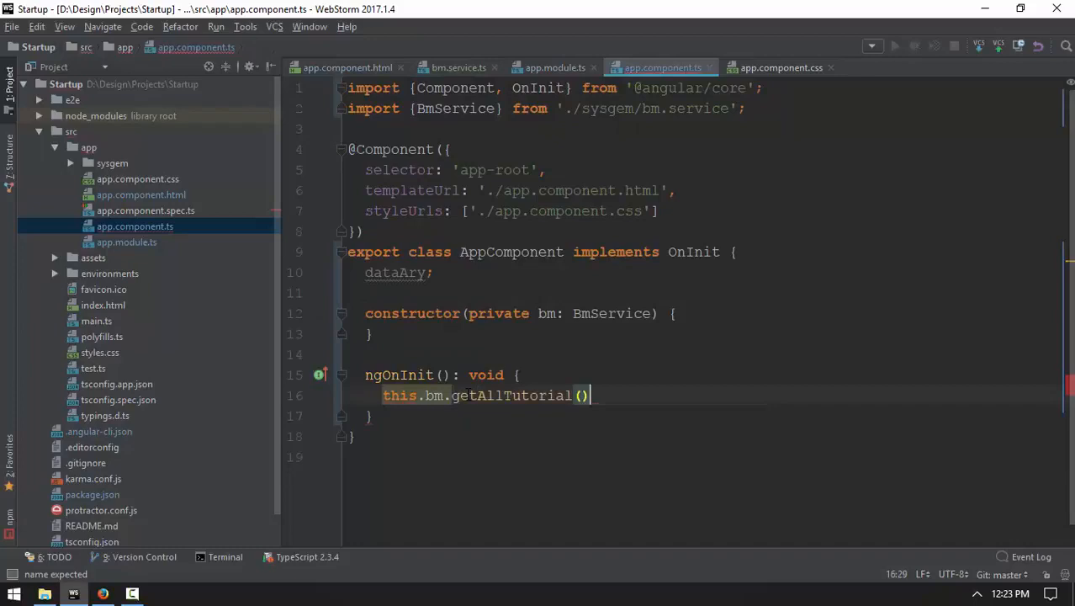
Step: Subscribe to getAllTutorial with response => this.dataAry = response
text(.subscribe())
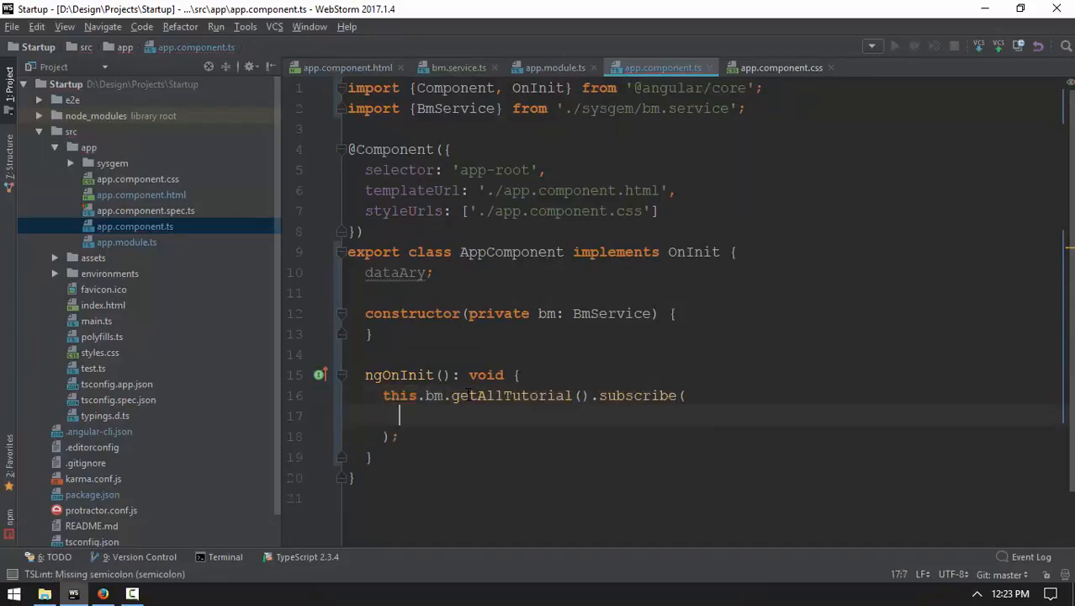
text(response =)
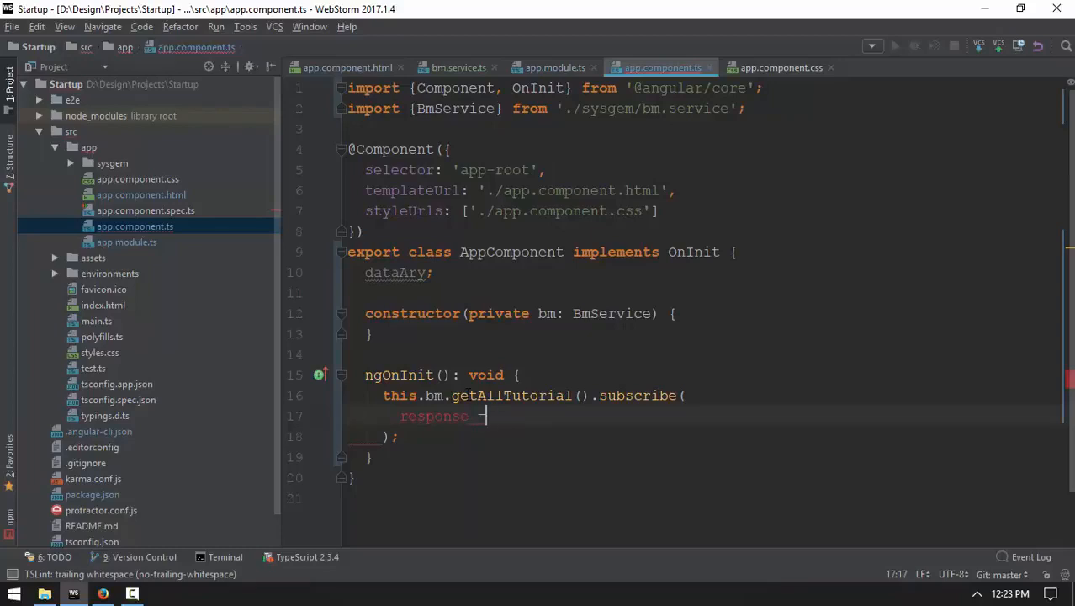
text(>)
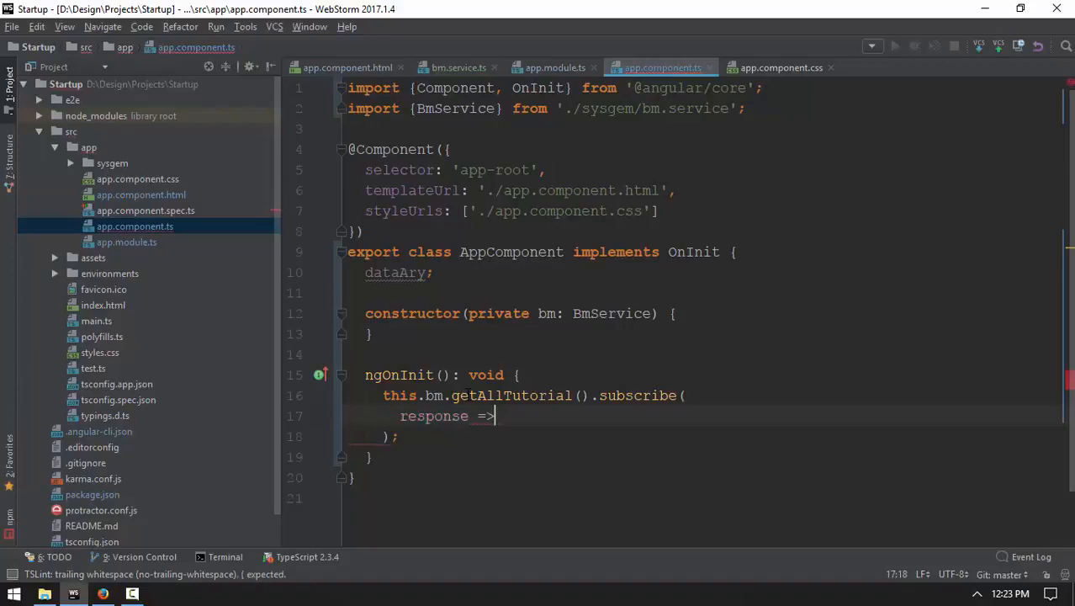
text(this.)
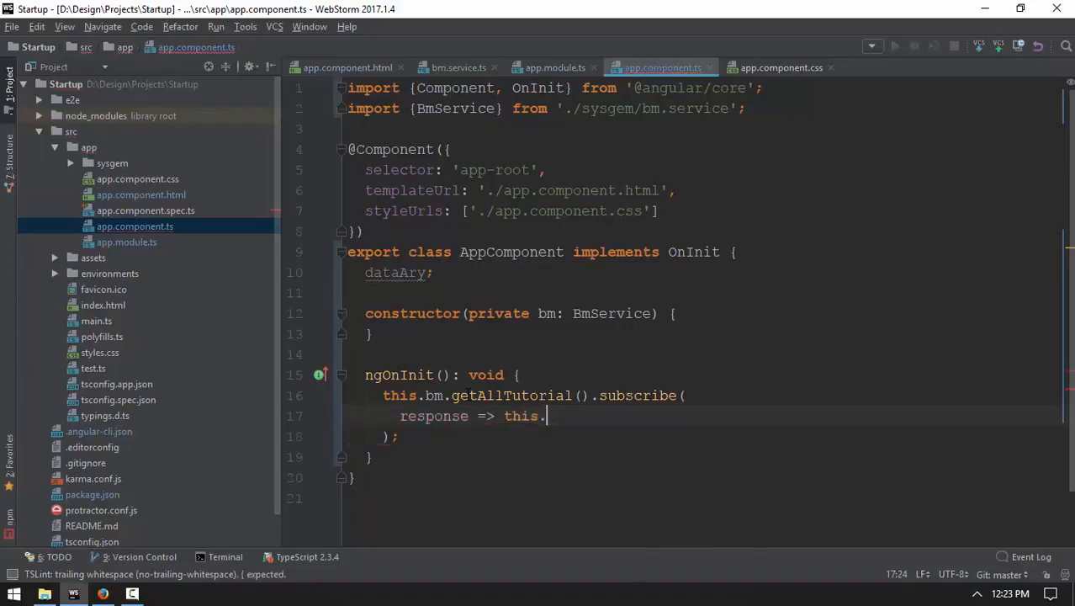
text(dataAry = re)
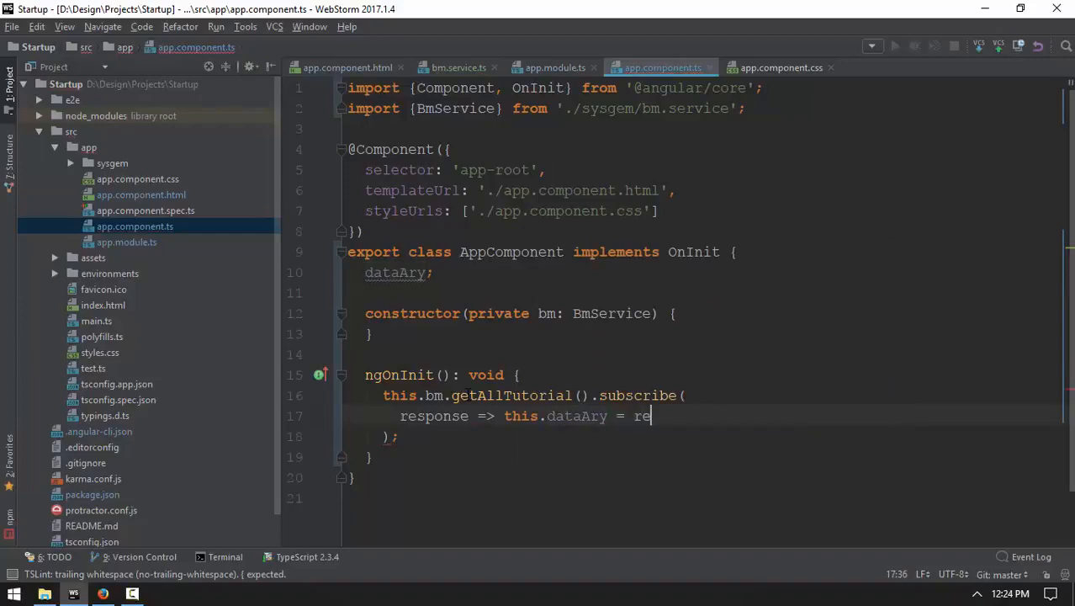
text(sponse)
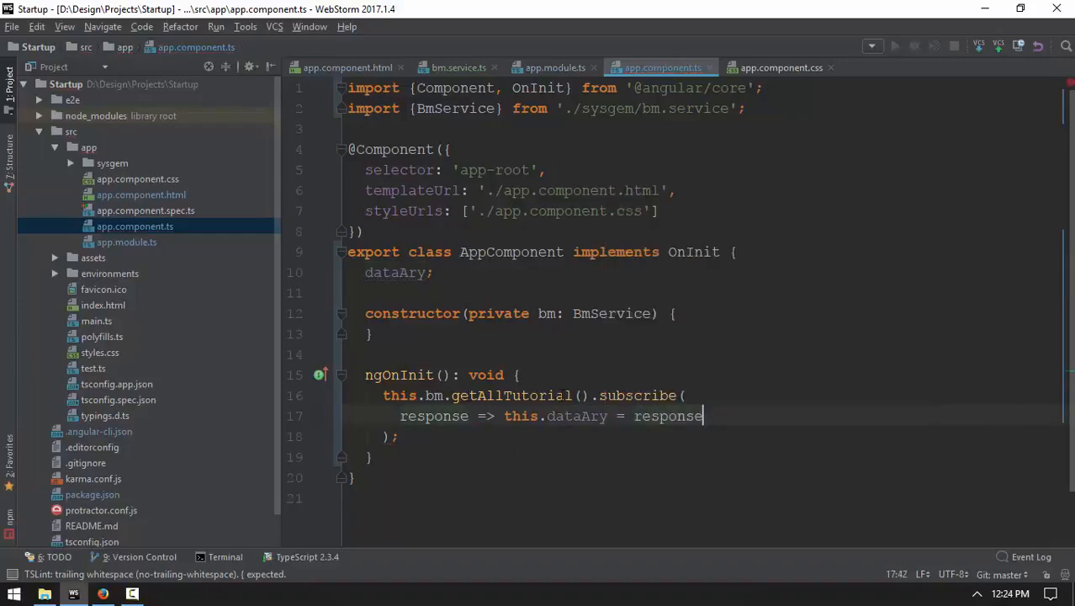
double_click(575, 416)
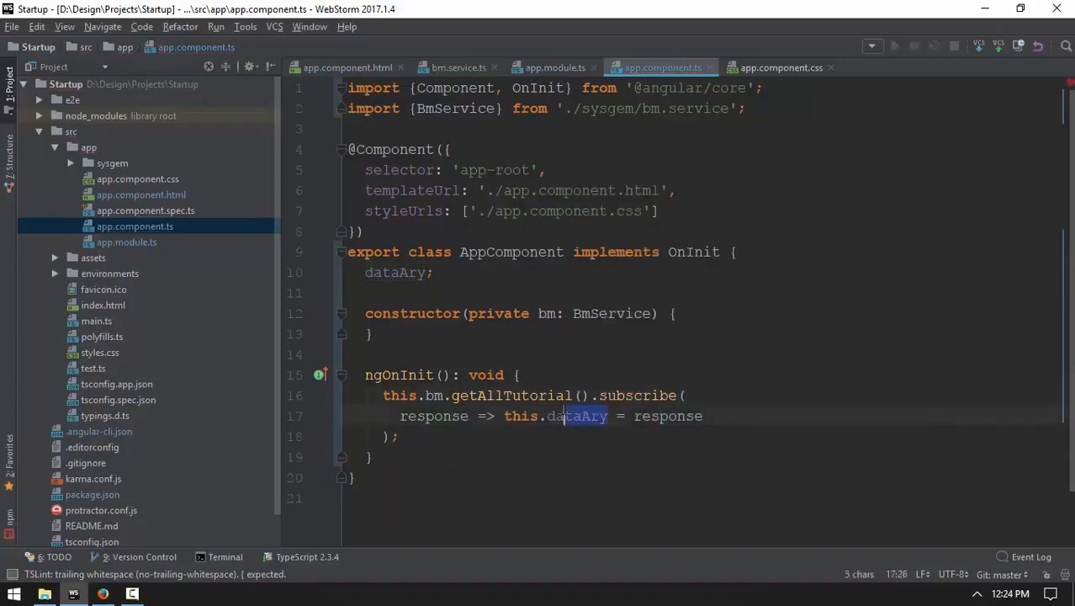
click(457, 68)
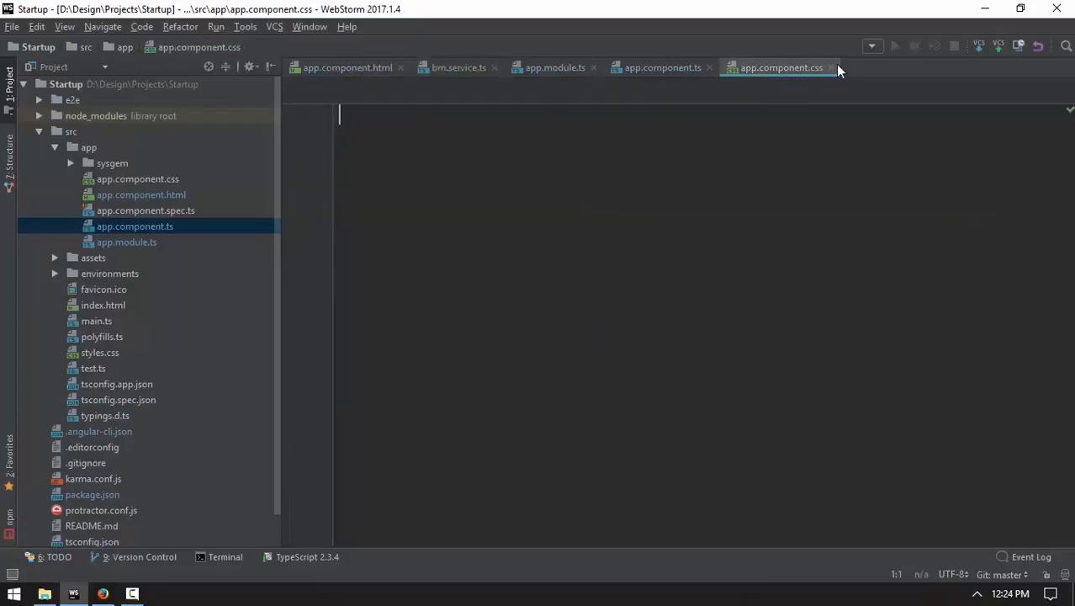
Step: Review bm.service.ts and app.module.ts providers, then open the empty app.component.html template
click(663, 67)
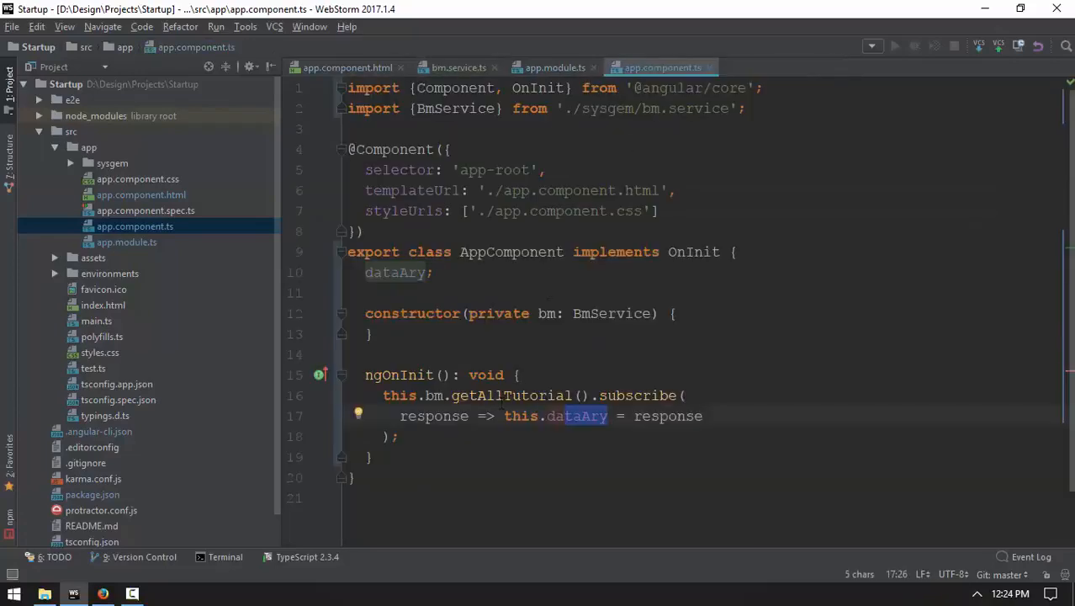
click(458, 68)
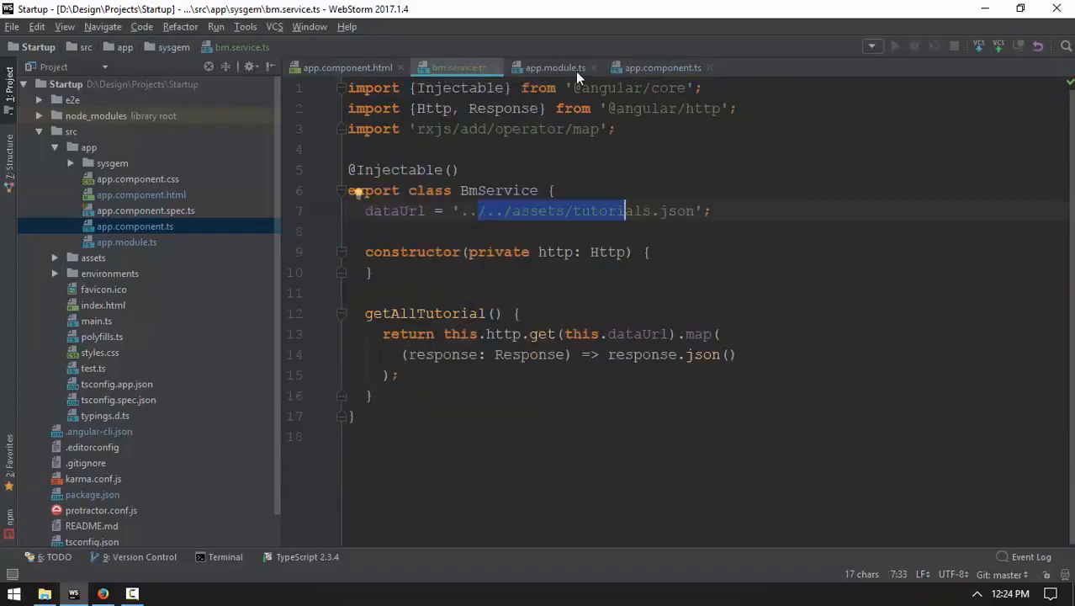
click(554, 68)
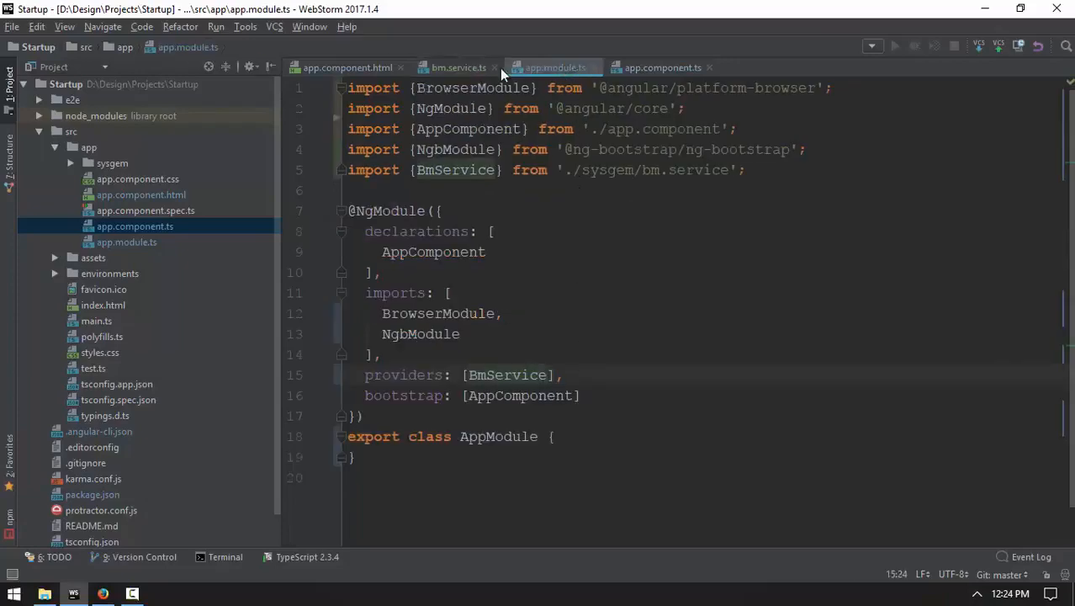
click(662, 67)
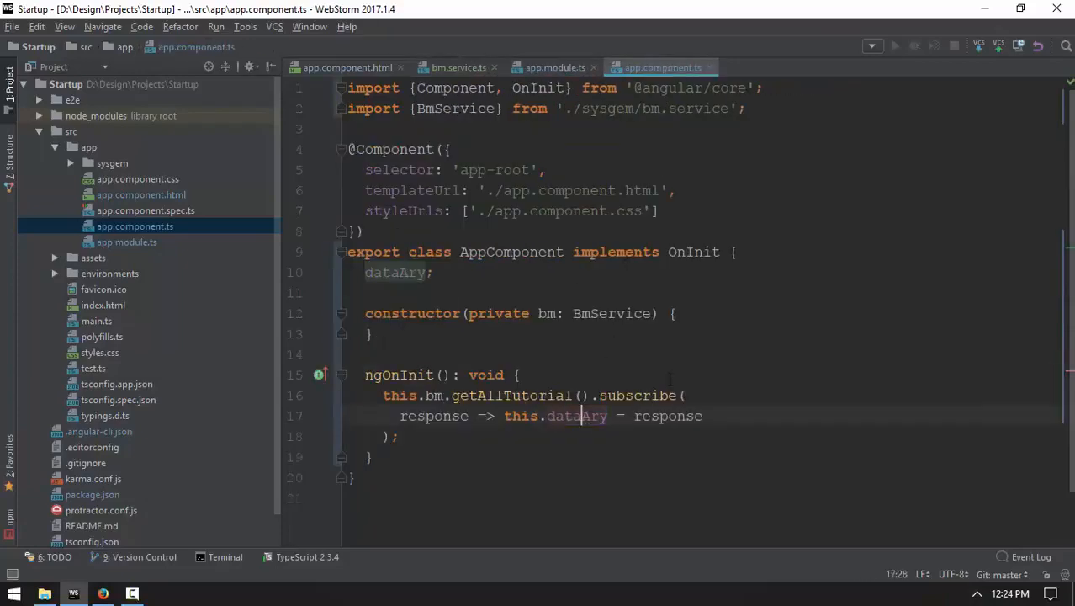
click(345, 68)
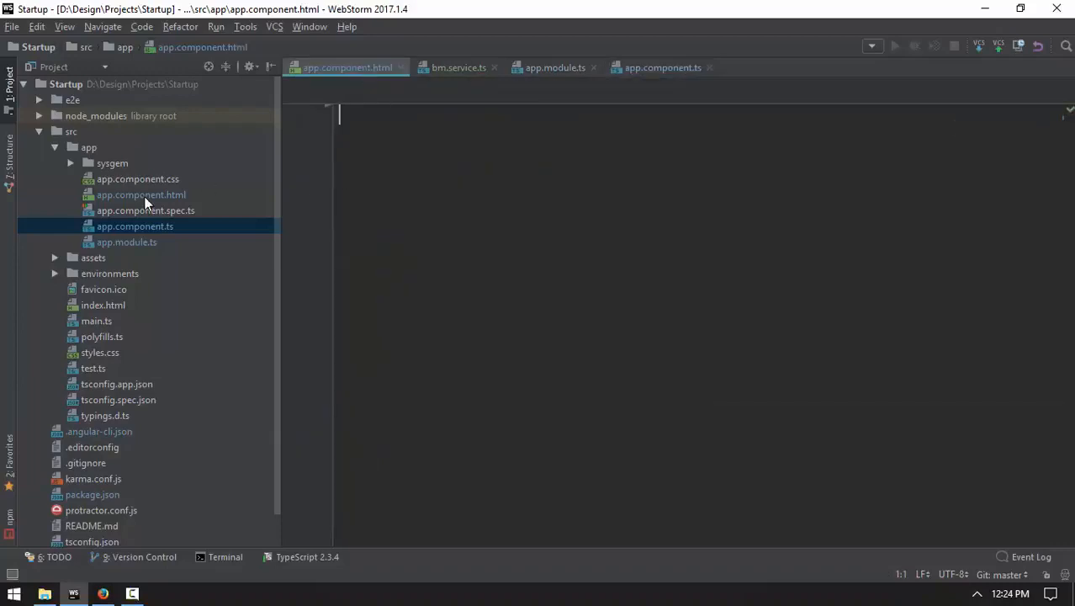
Step: Emmet-expand a container row and a card col-md div in the template
click(142, 195)
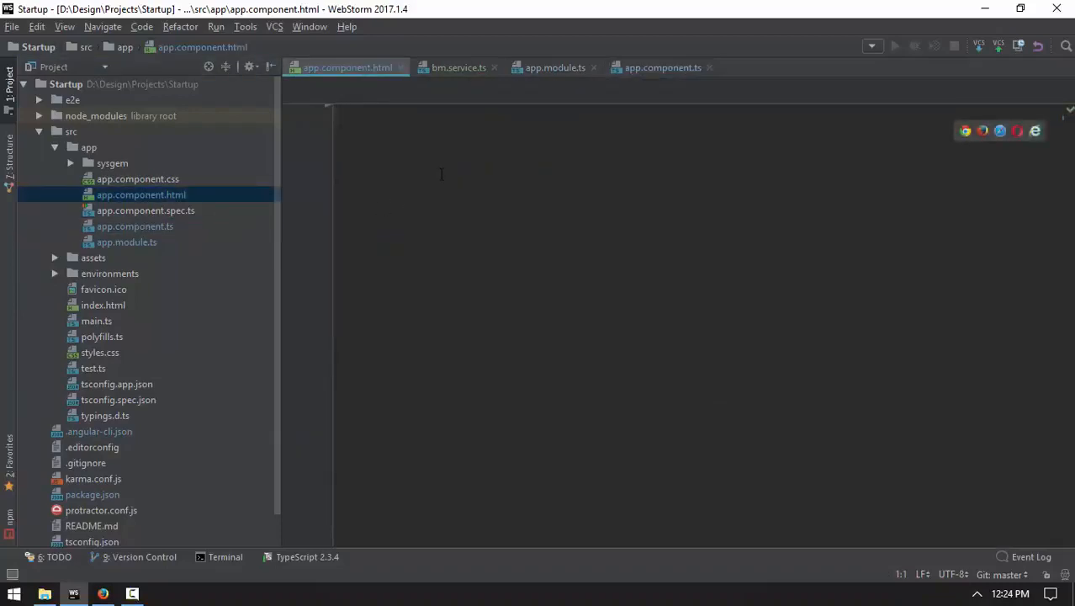
text(.cont)
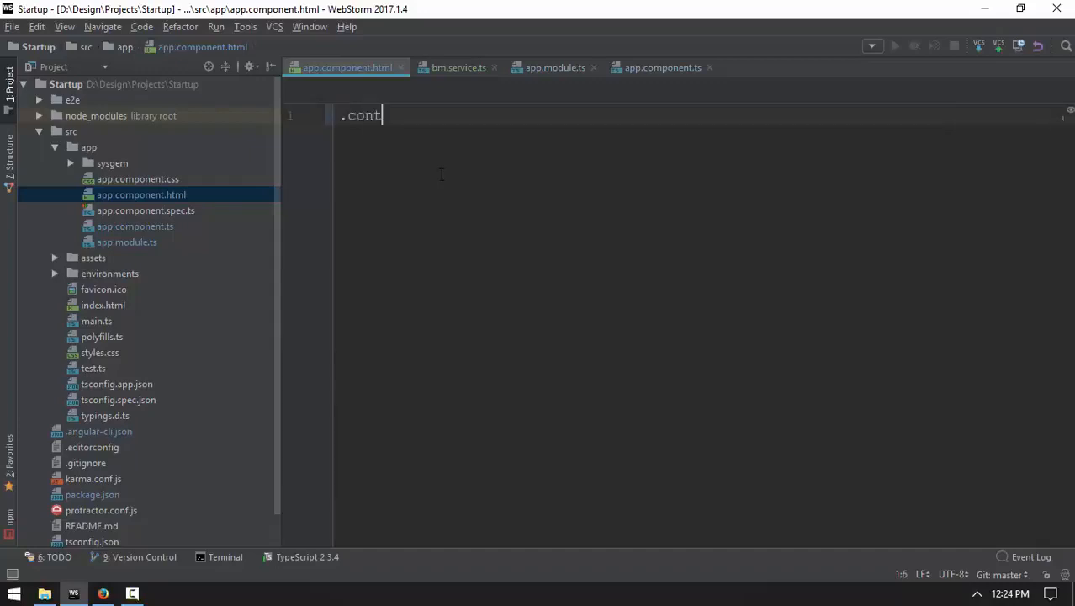
key(Tab)
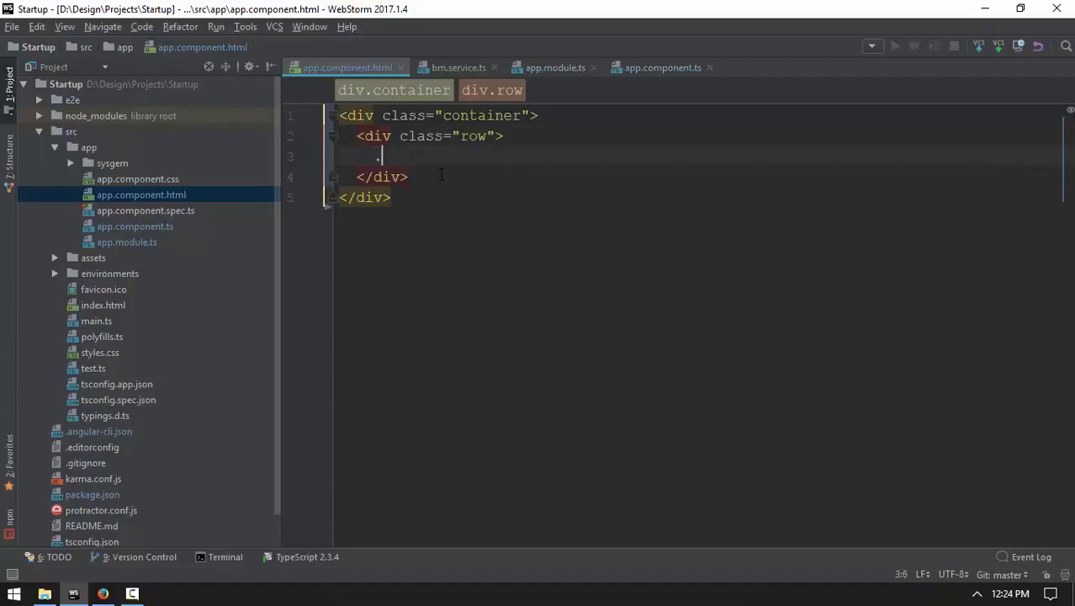
text(card.m)
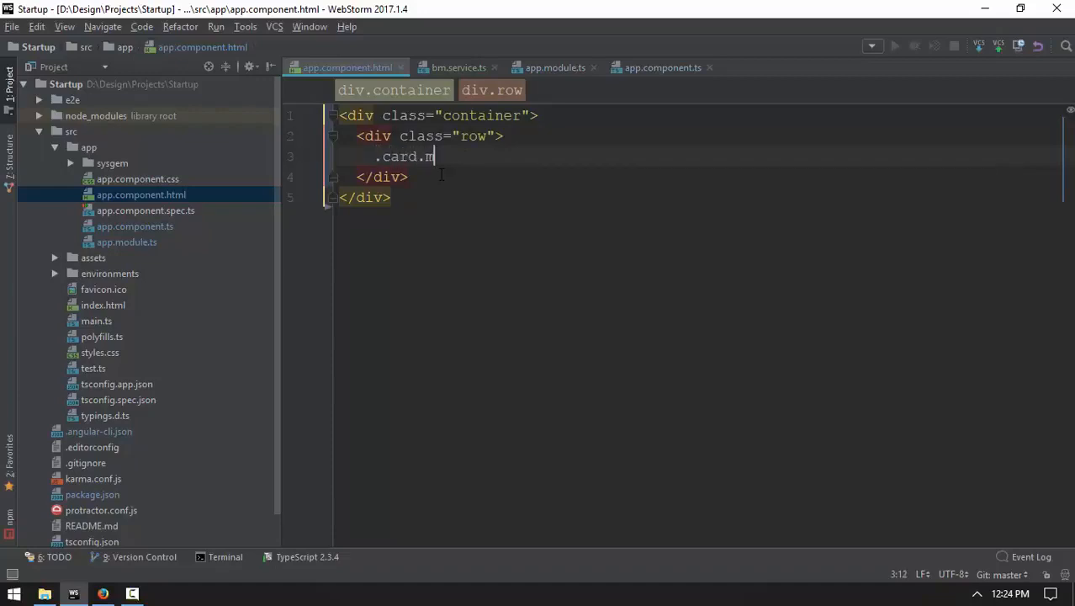
text(ol-md)
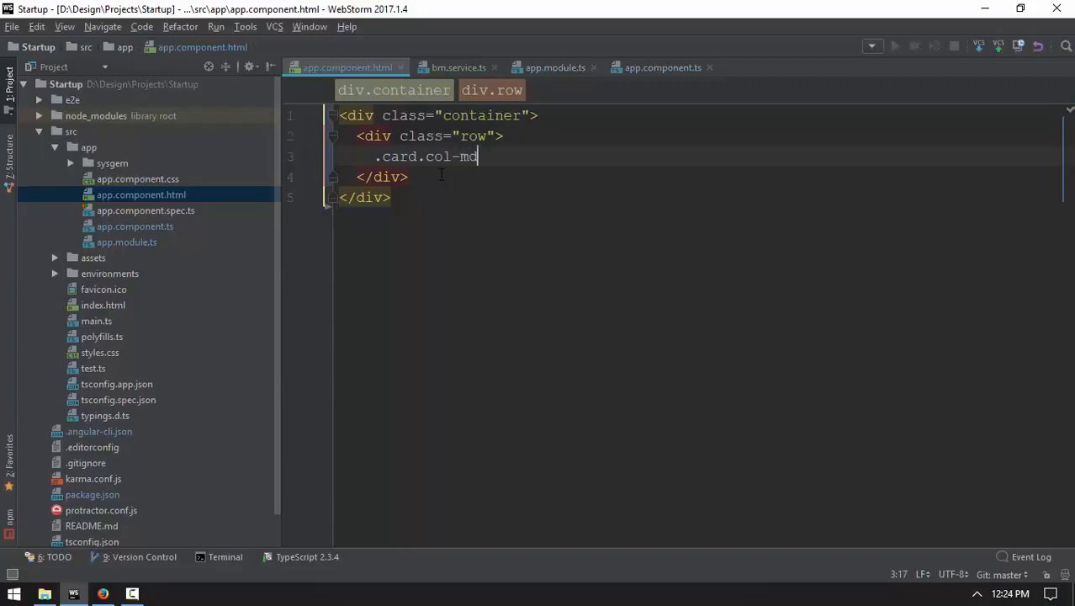
key(Tab)
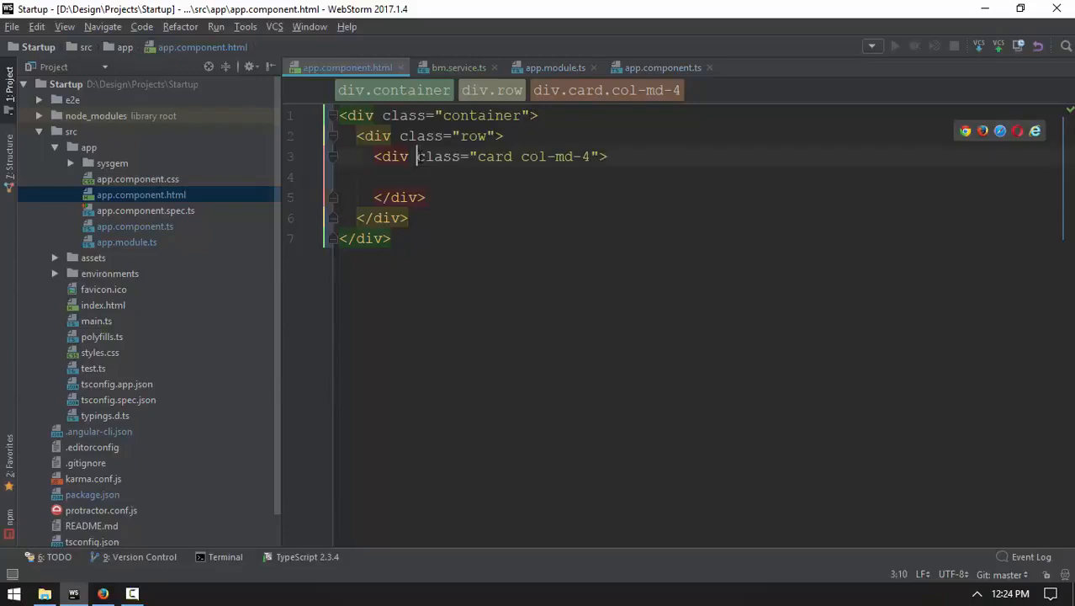
Step: Add *ngFor="let item of data" with <p>{{item.title}}</p>, then open tutorials.json to check field names
text(*ngFor=)
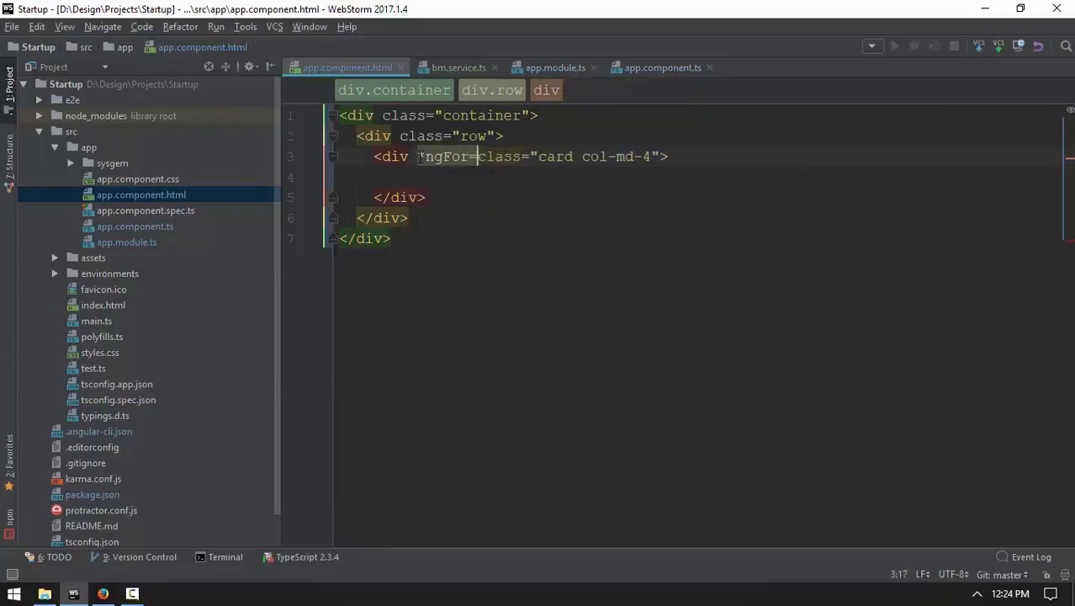
text("let)
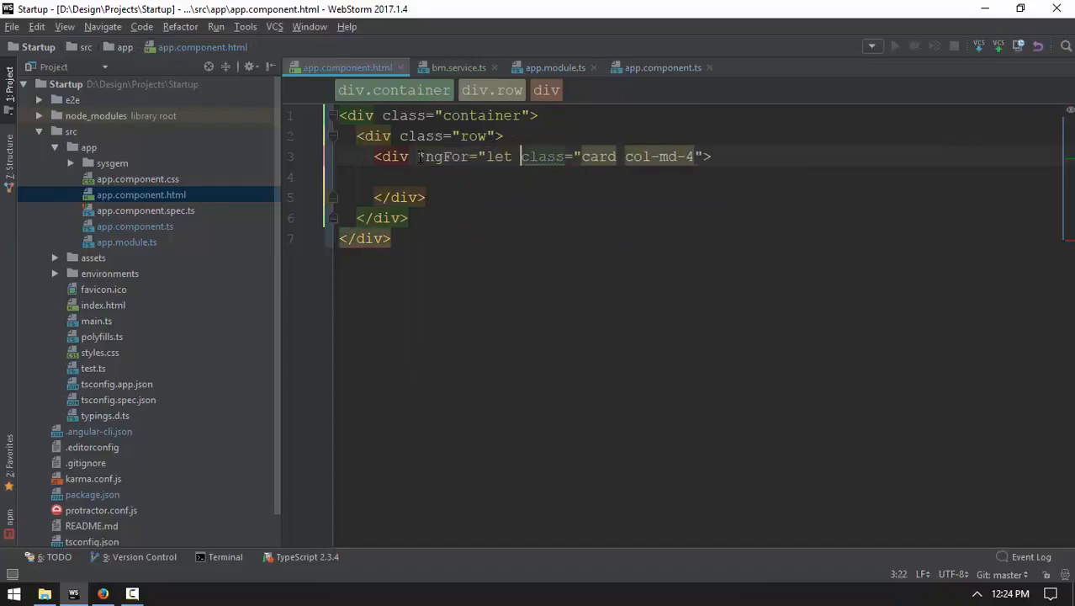
text(item of)
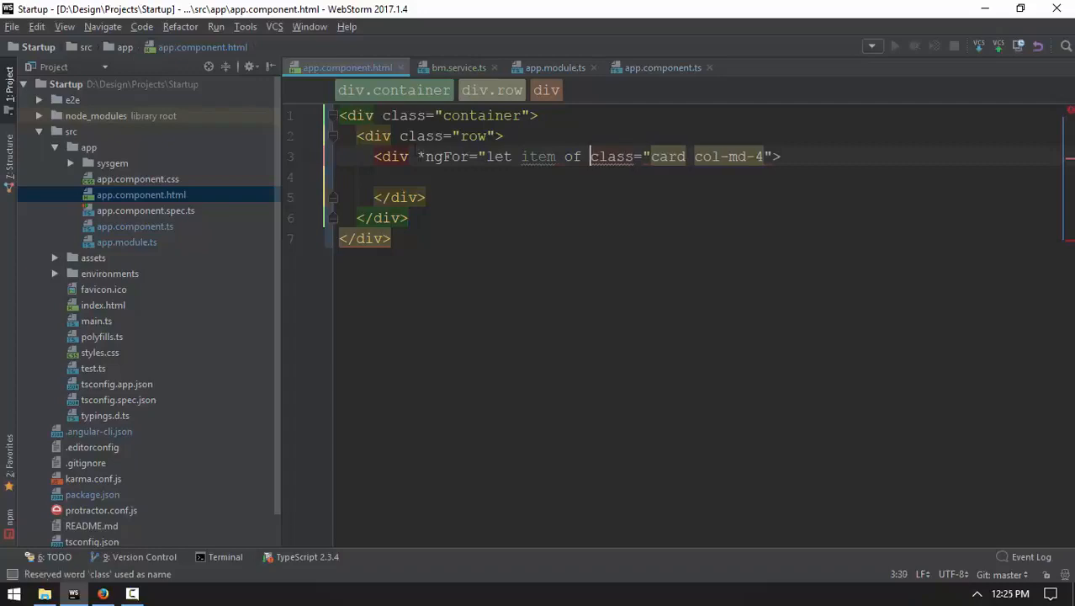
click(470, 67)
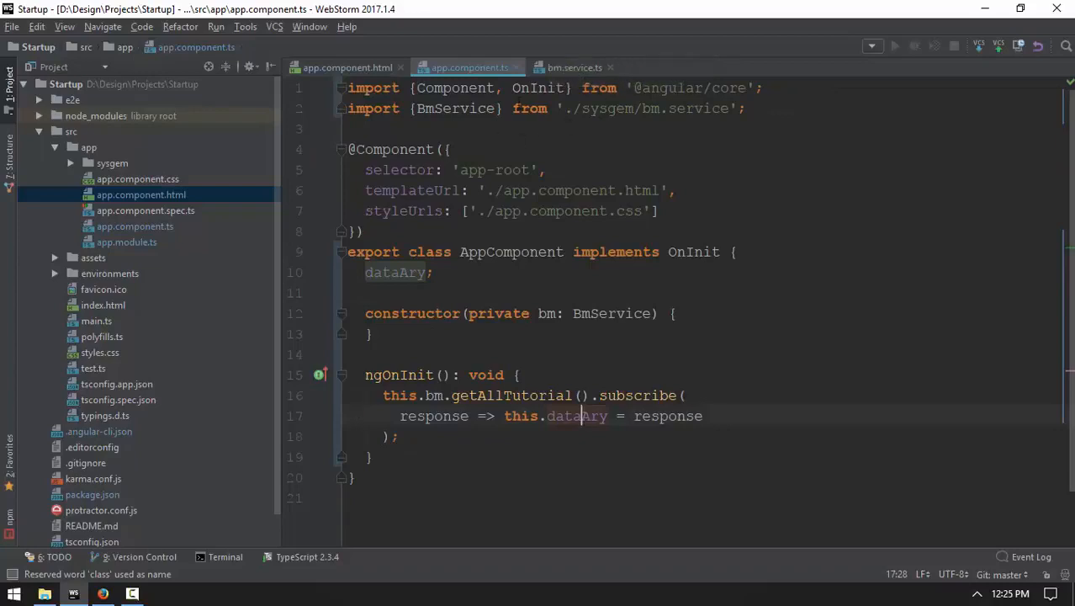
double_click(395, 273)
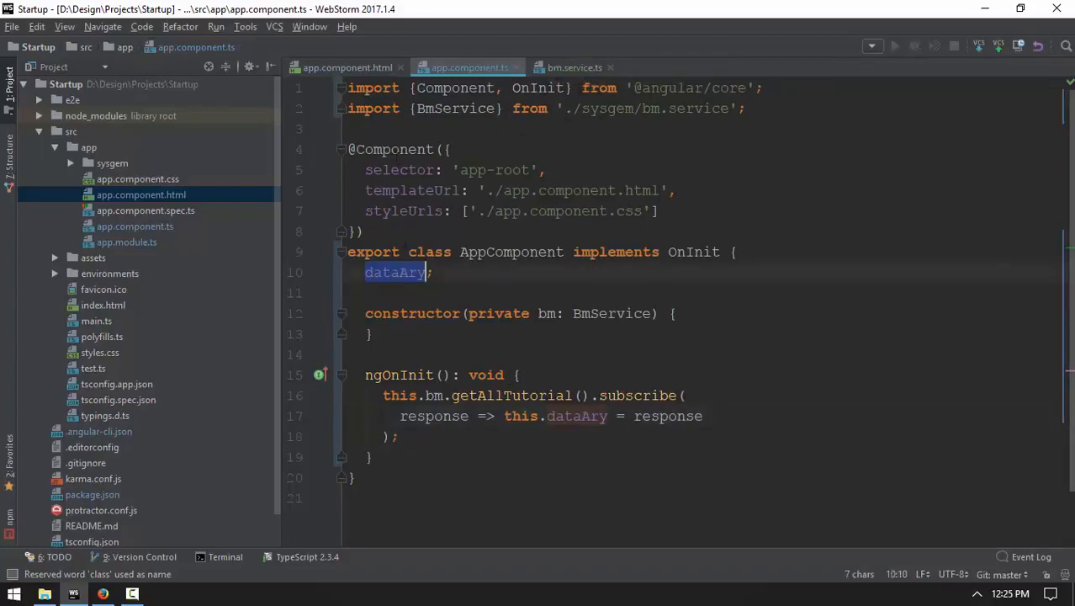
click(346, 68)
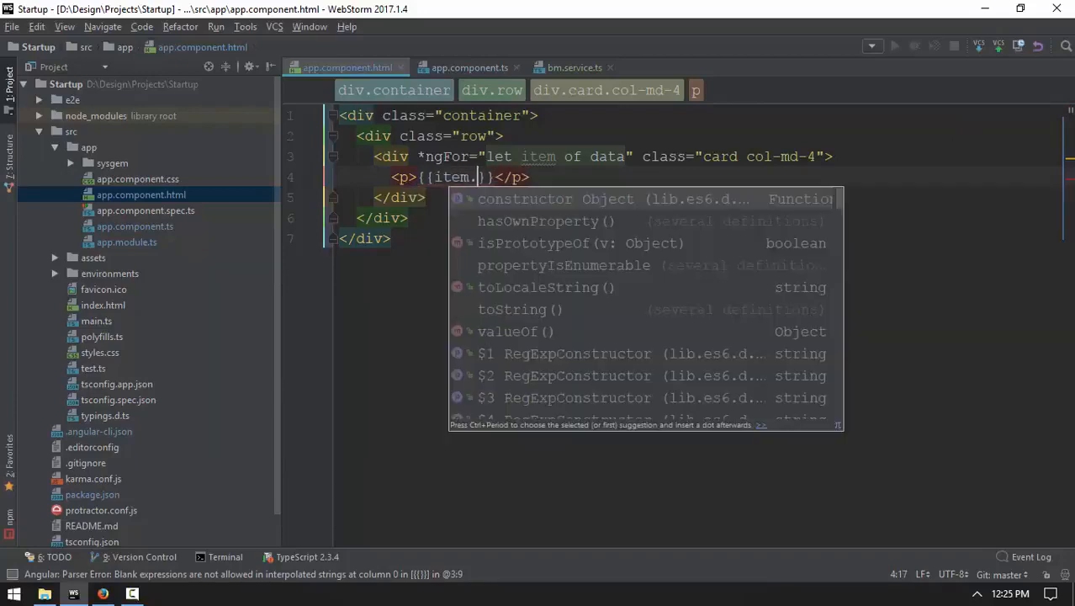
text(title)
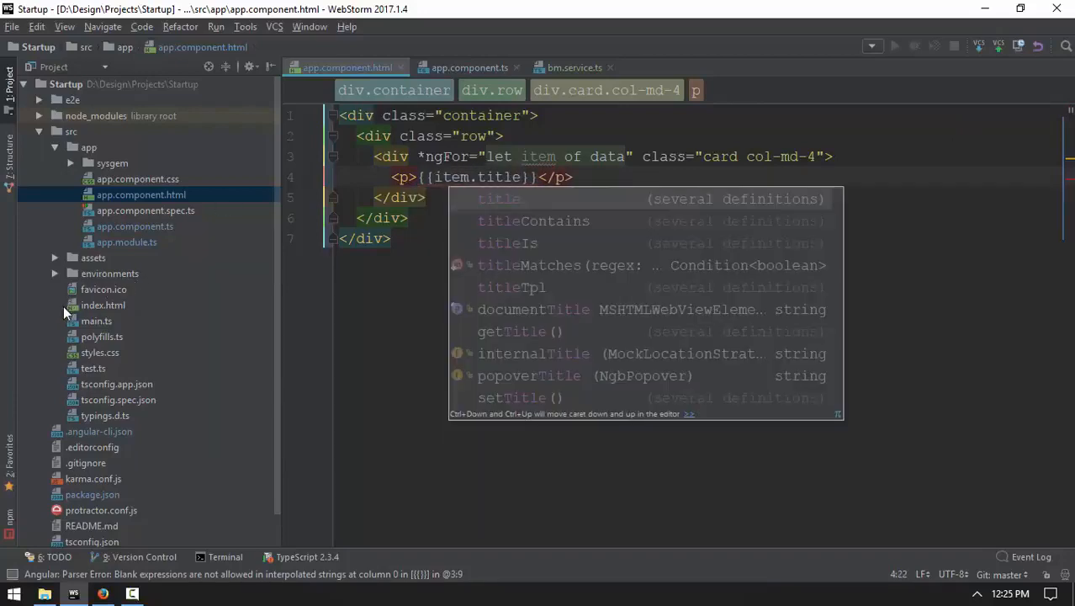
click(54, 257)
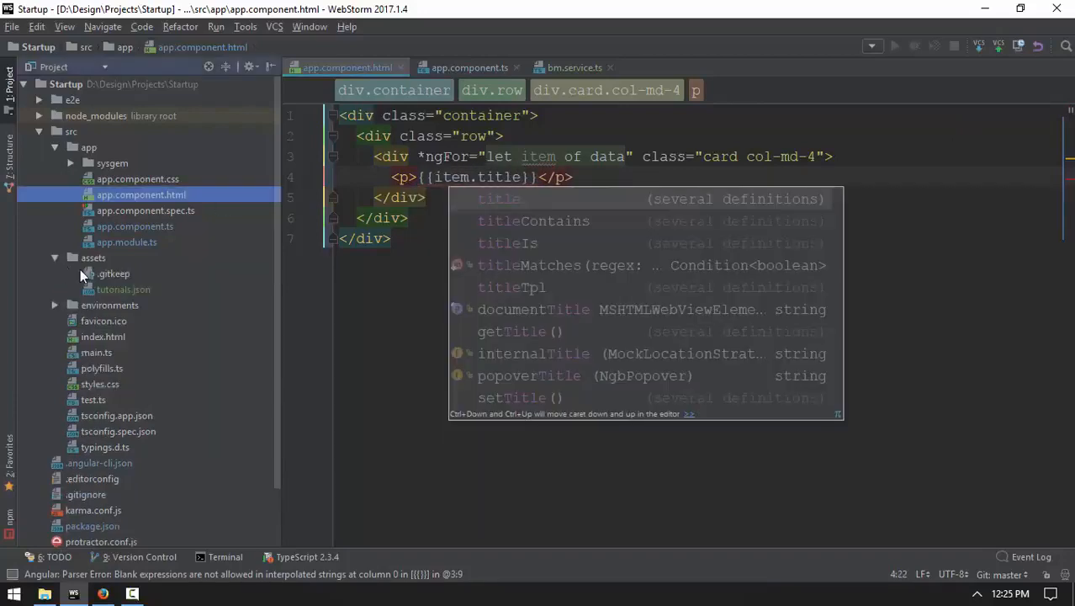
double_click(125, 290)
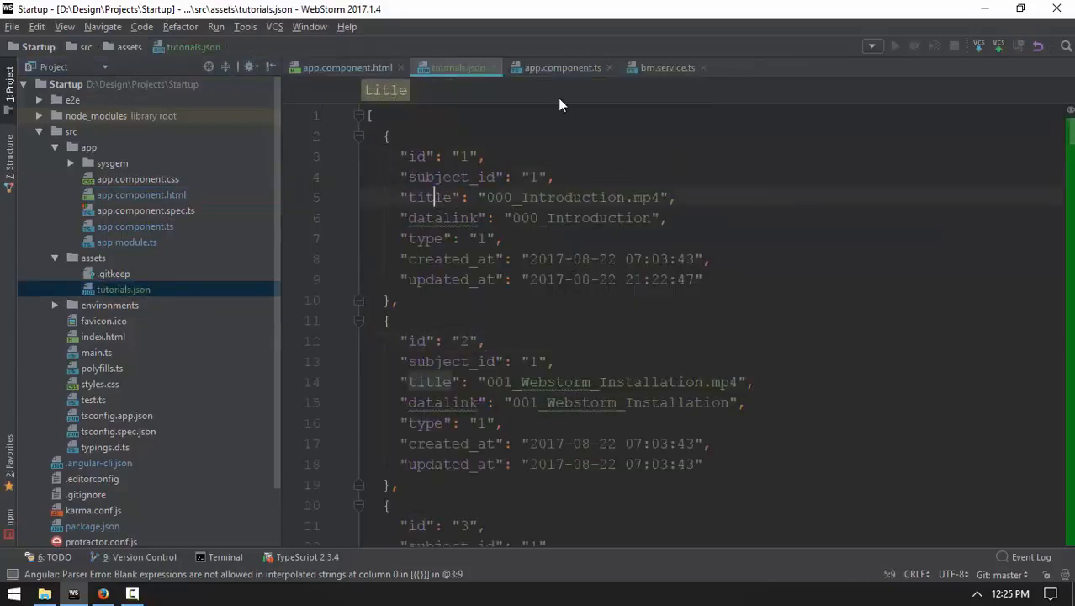
Step: Replace 'data' with 'dataAry' in the *ngFor of app.component.html after checking tutorials.json and the component property
click(347, 67)
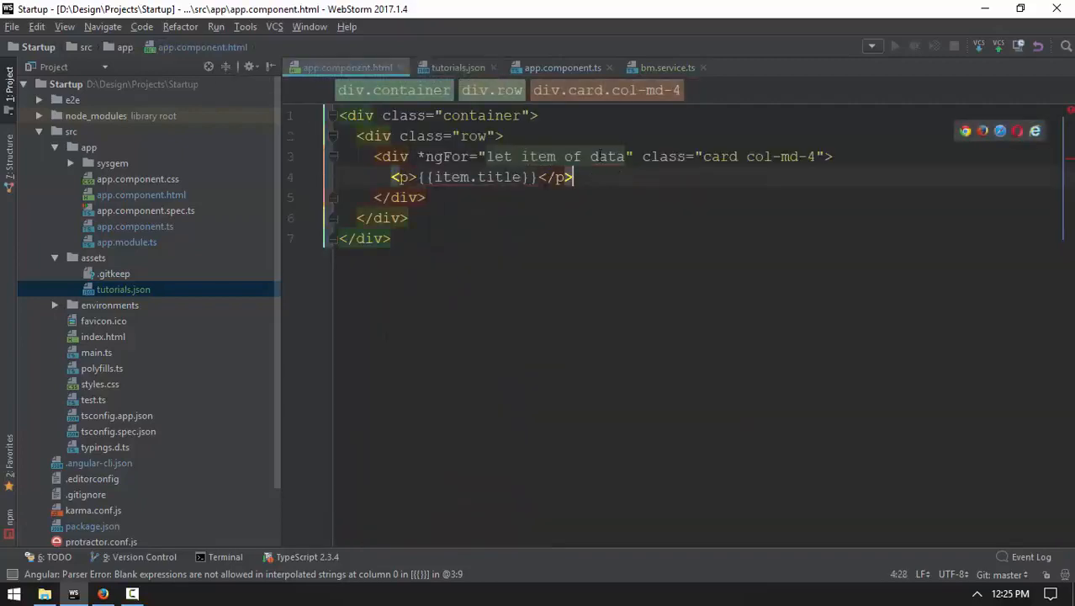
click(579, 156)
text(Ary)
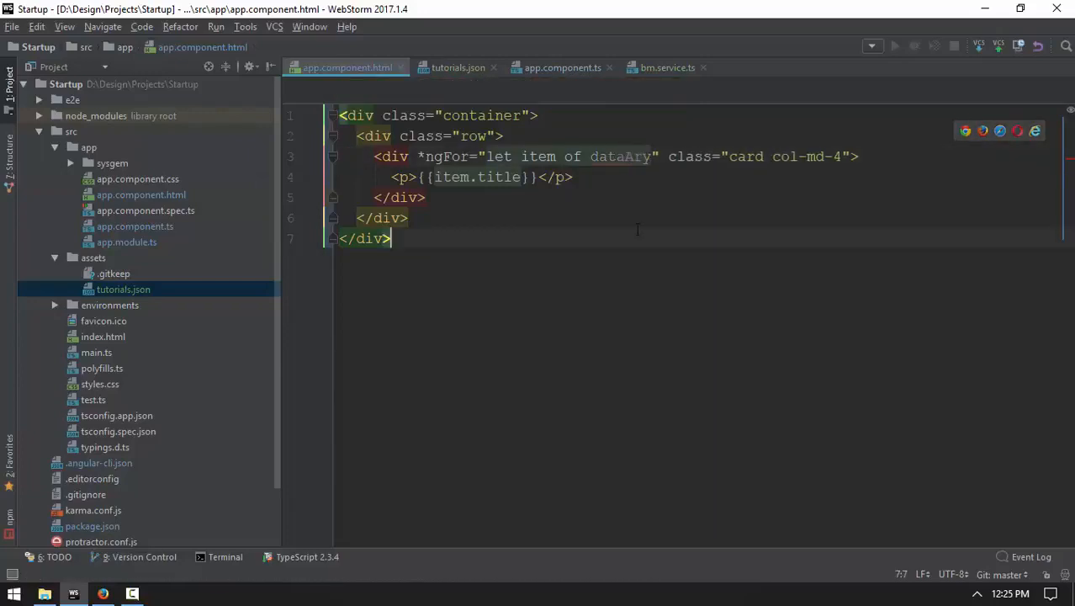
click(458, 68)
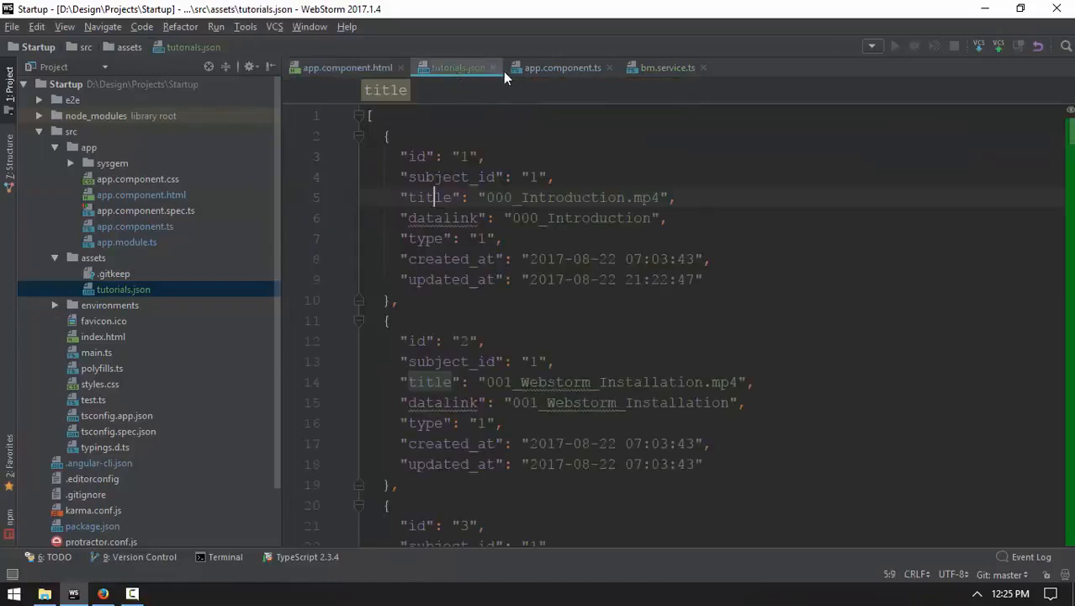
click(562, 68)
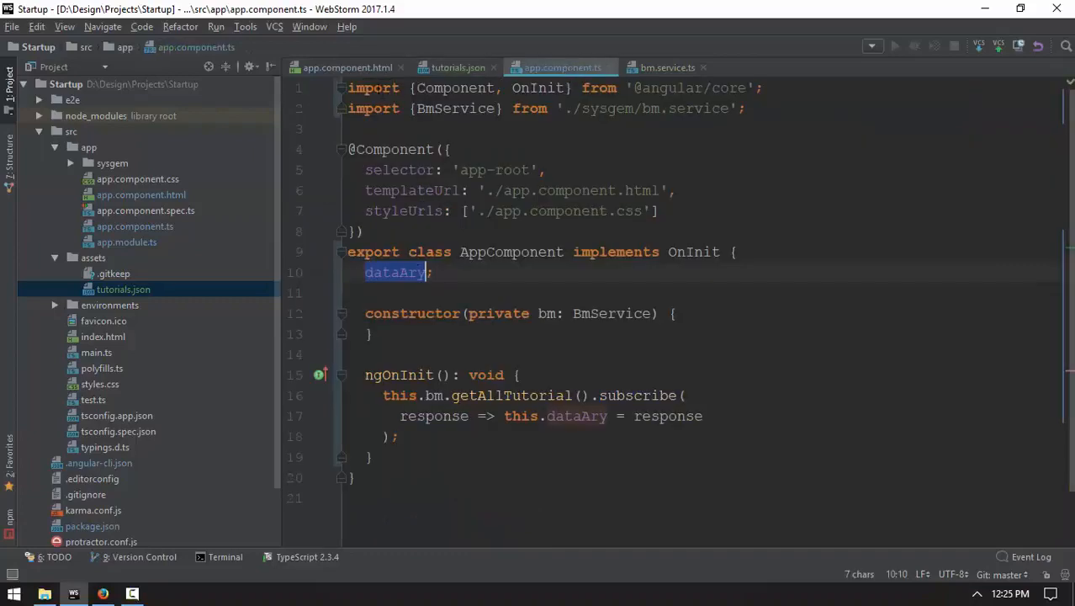
click(346, 68)
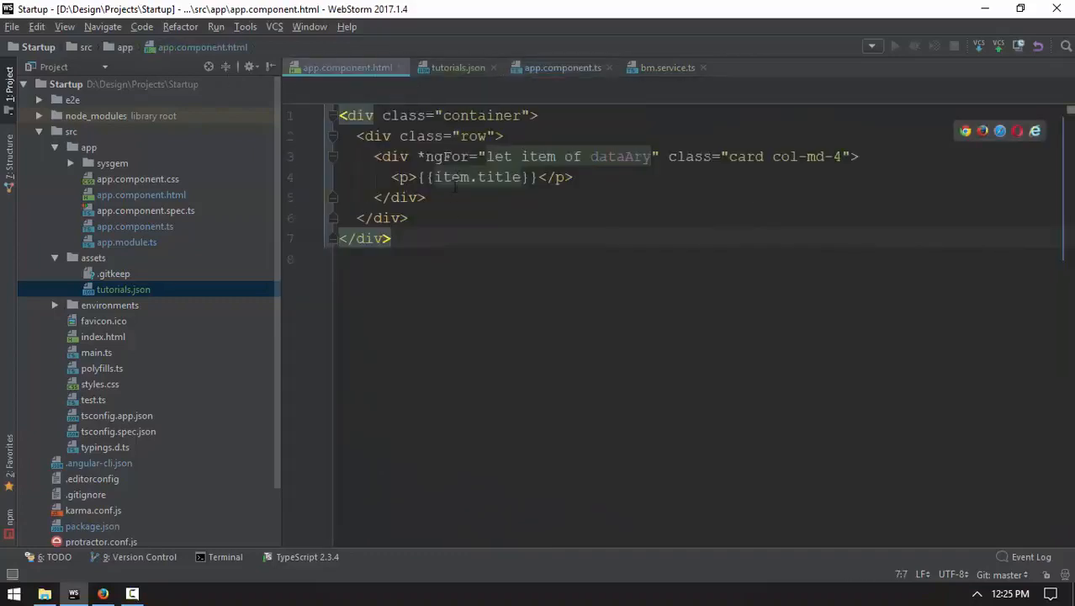
click(143, 555)
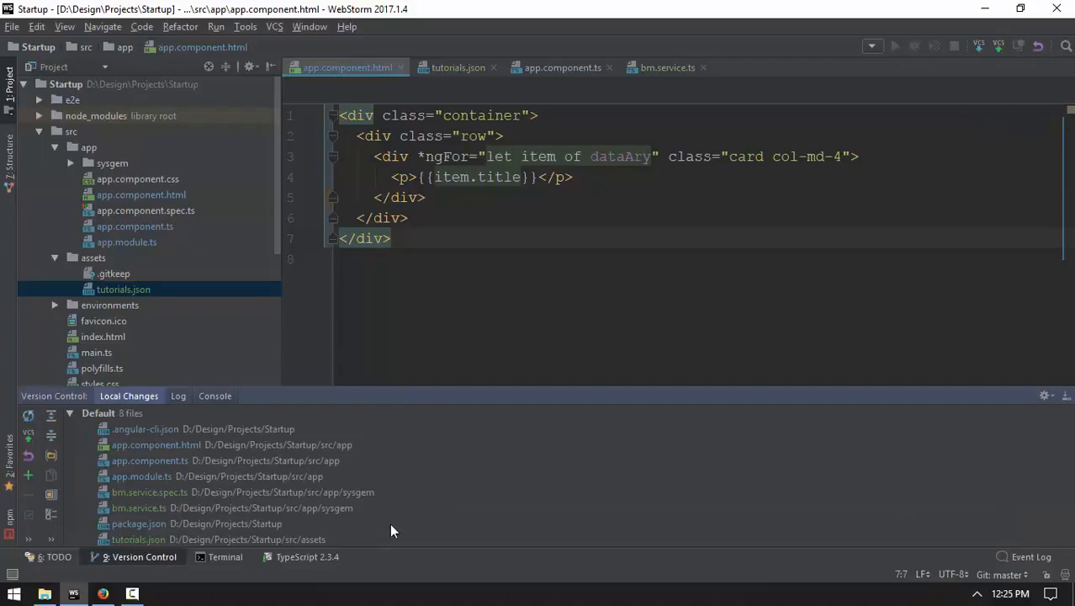
Step: Run ng serve in the WebStorm terminal until 'Compiled successfully', then switch to Firefox
click(226, 555)
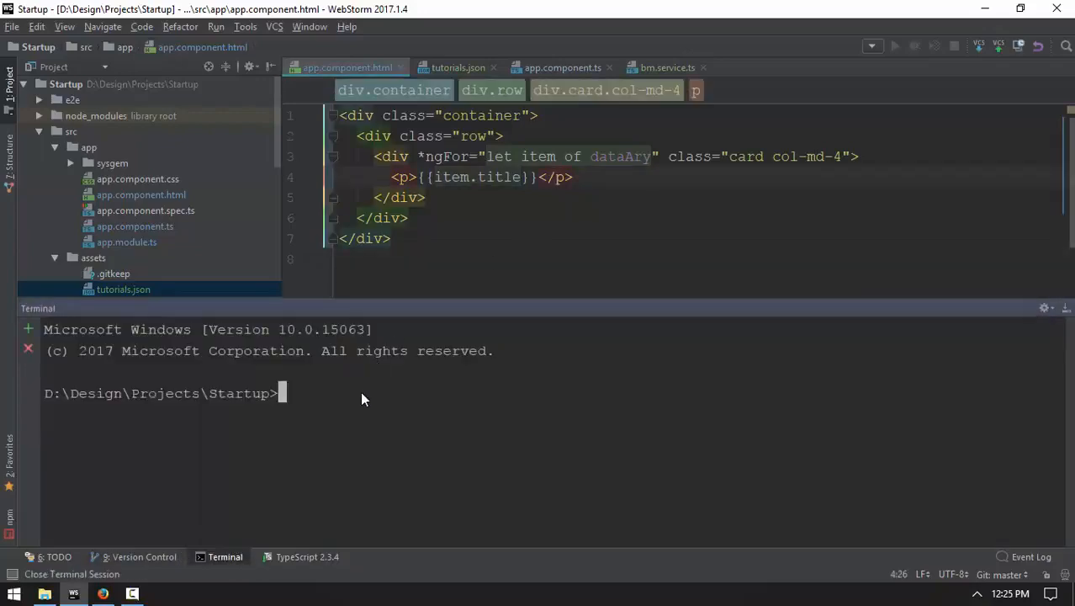
text(node)
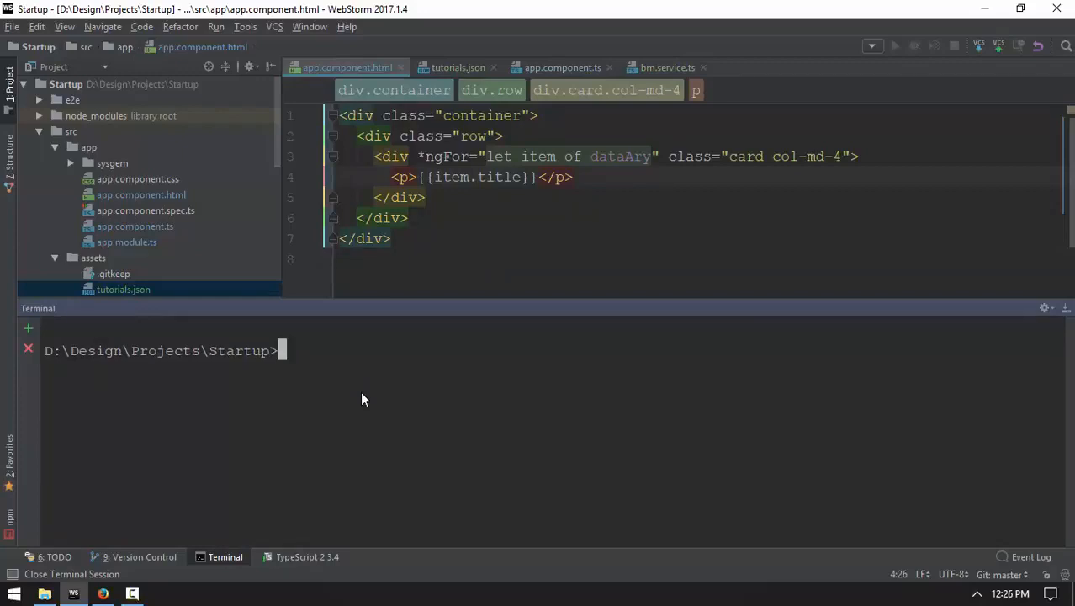
text(ng serve)
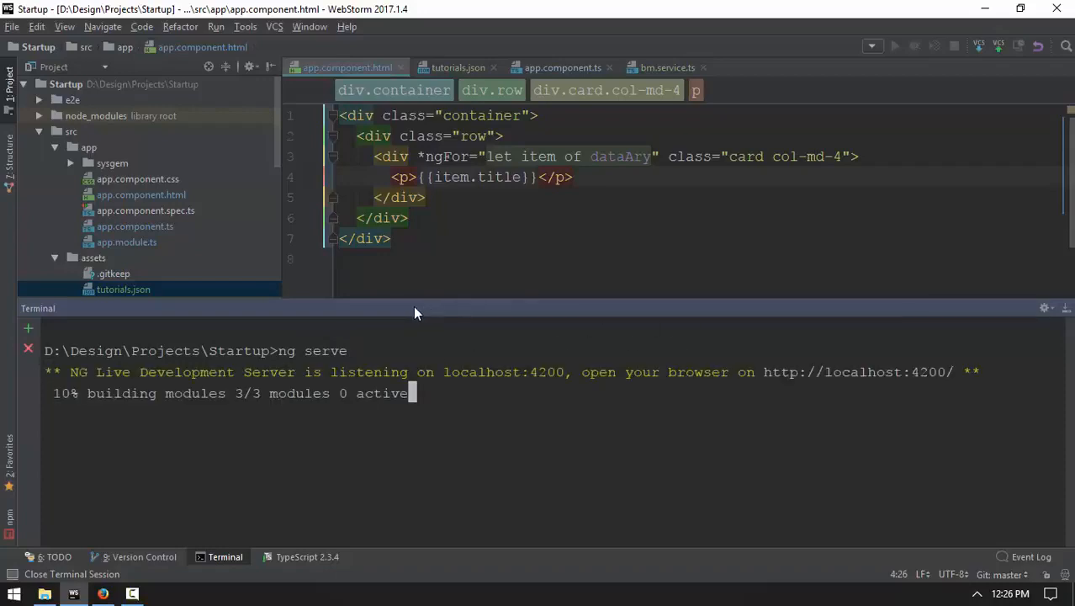
mouse_move(429, 311)
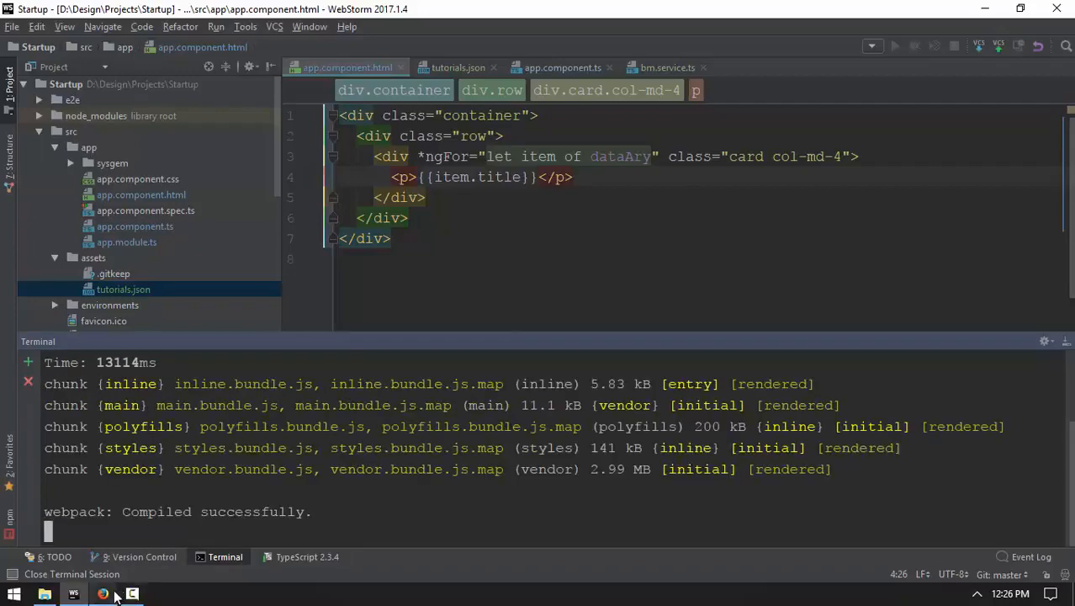
click(104, 594)
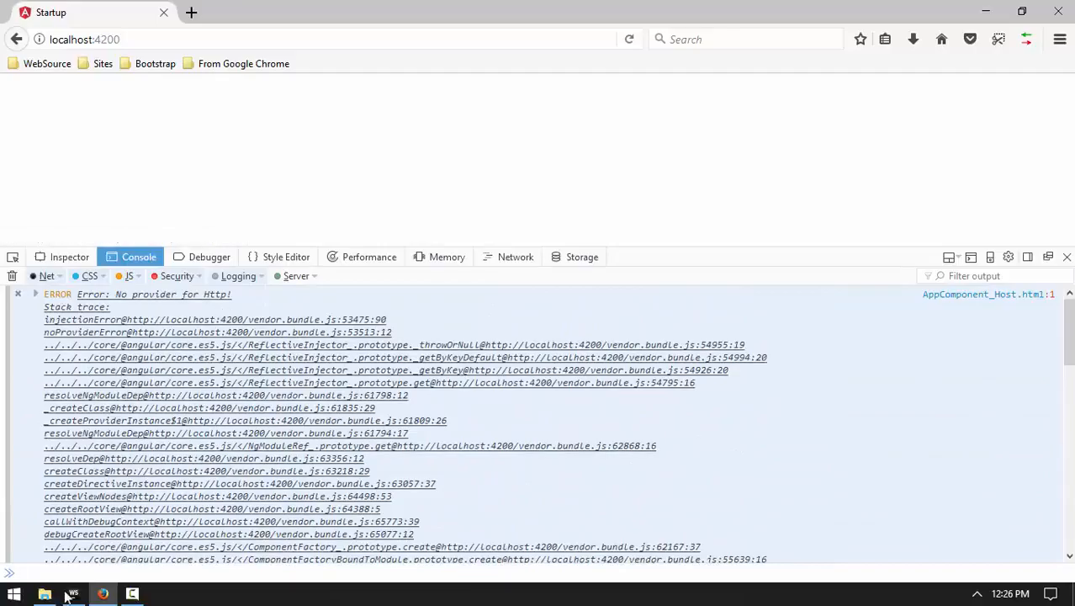
Step: After seeing 'No provider for Http!' at localhost:4200, return to WebStorm
click(73, 594)
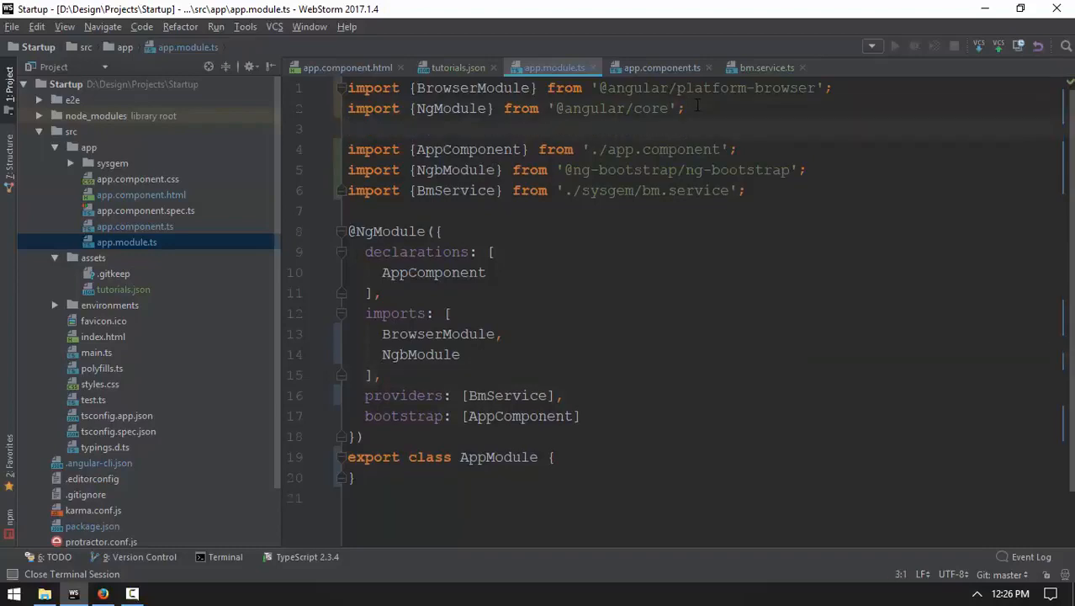
text(i)
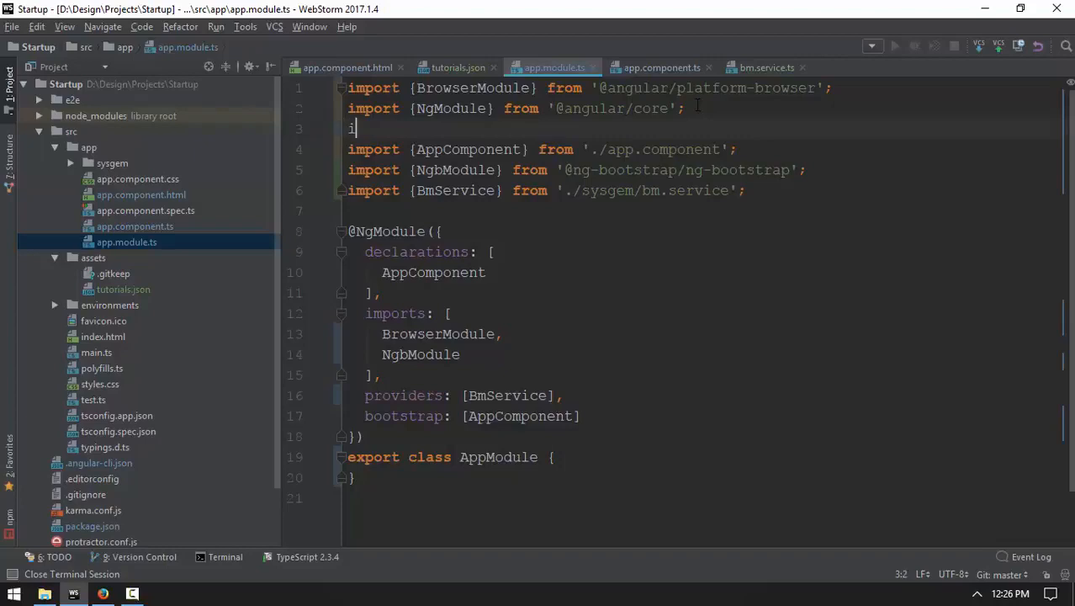
text(mport {})
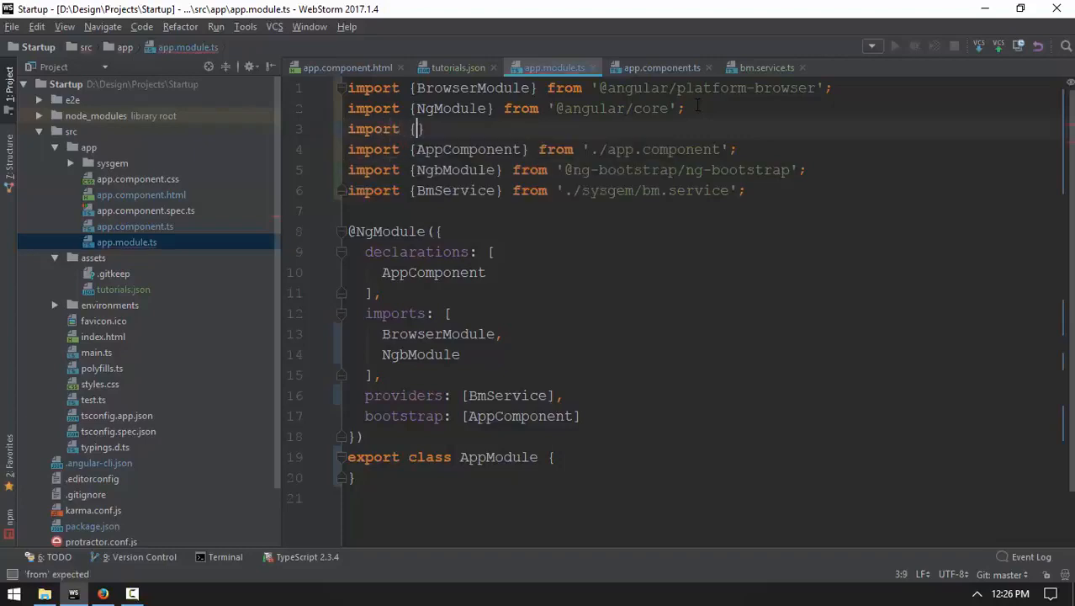
text(N)
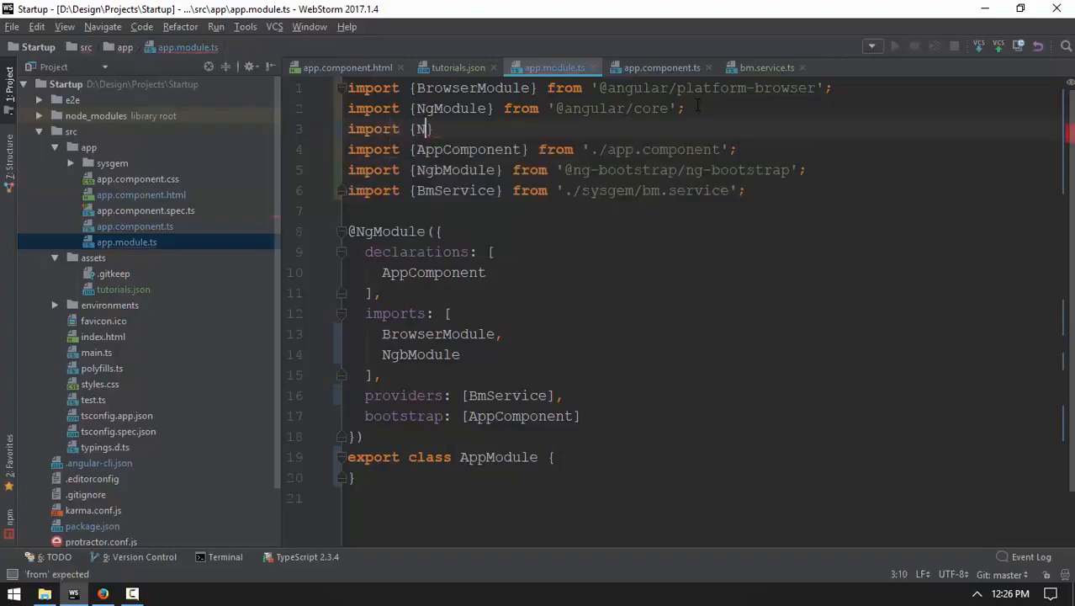
text(} f)
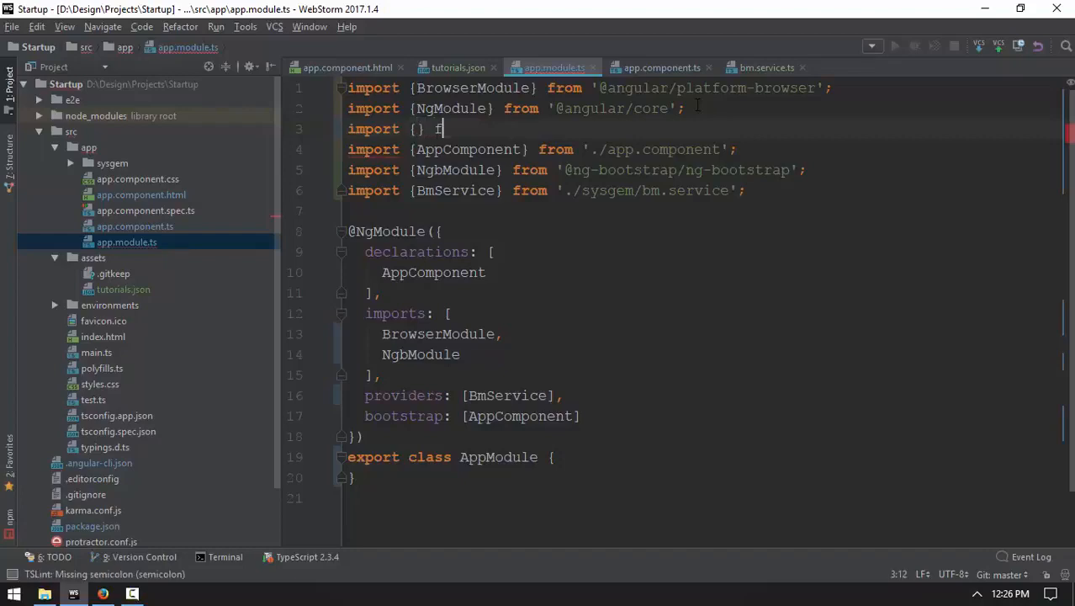
text(from '@)
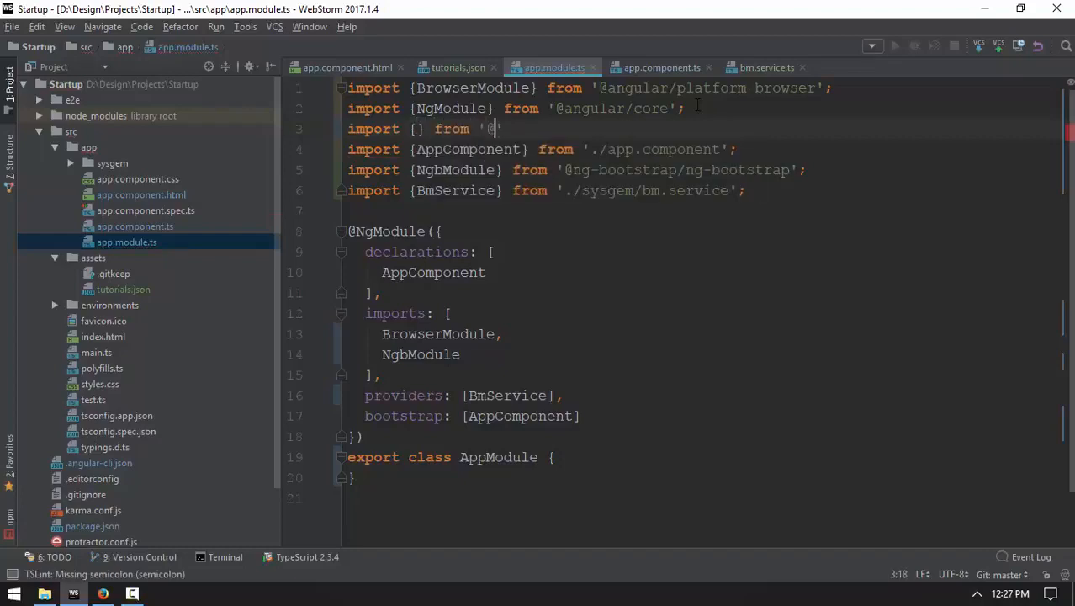
text(@angular/animation)
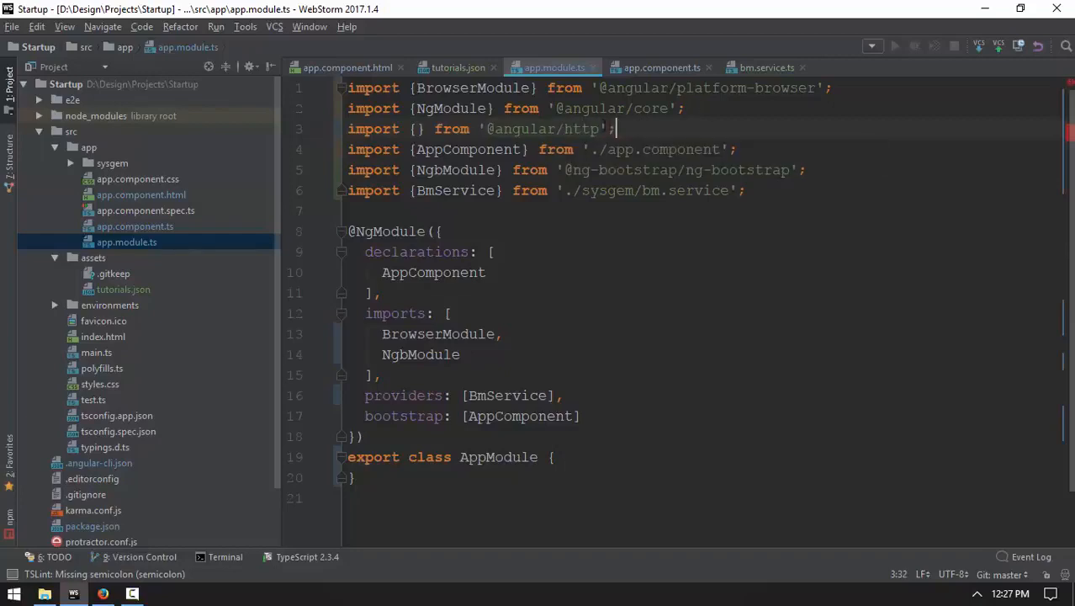
text(H)
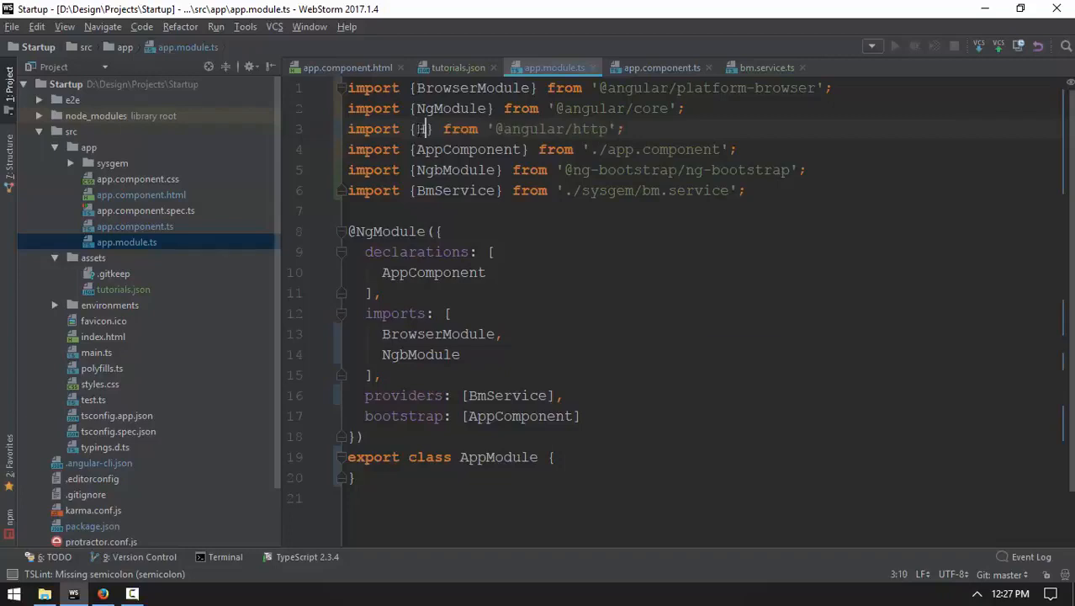
text(ttpModule)
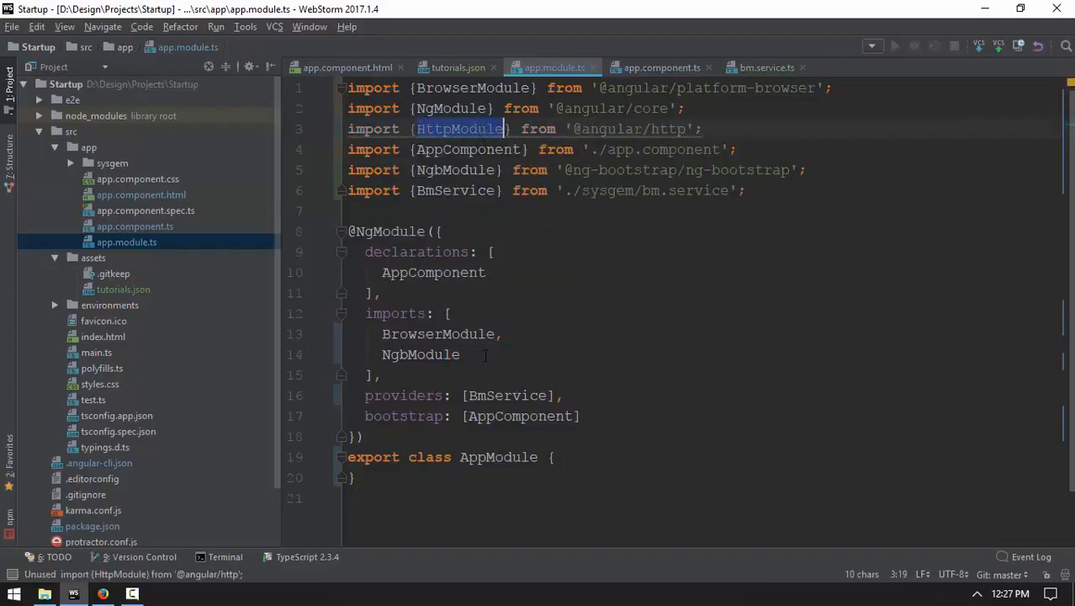
Step: List HttpModule after NgbModule in the module's imports array and switch to the browser
key(enter)
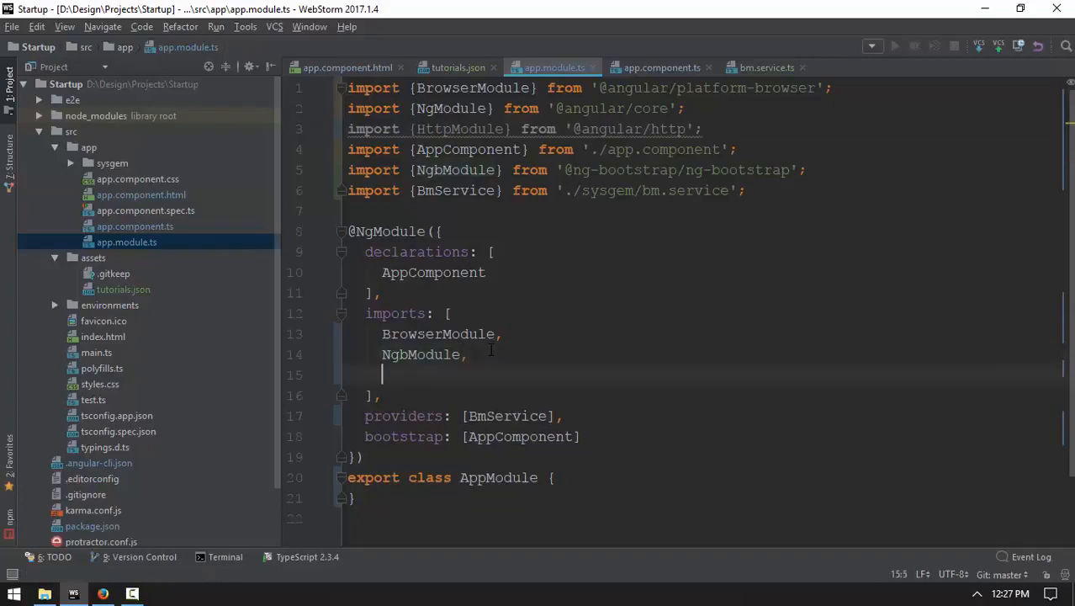
text(HttpModule)
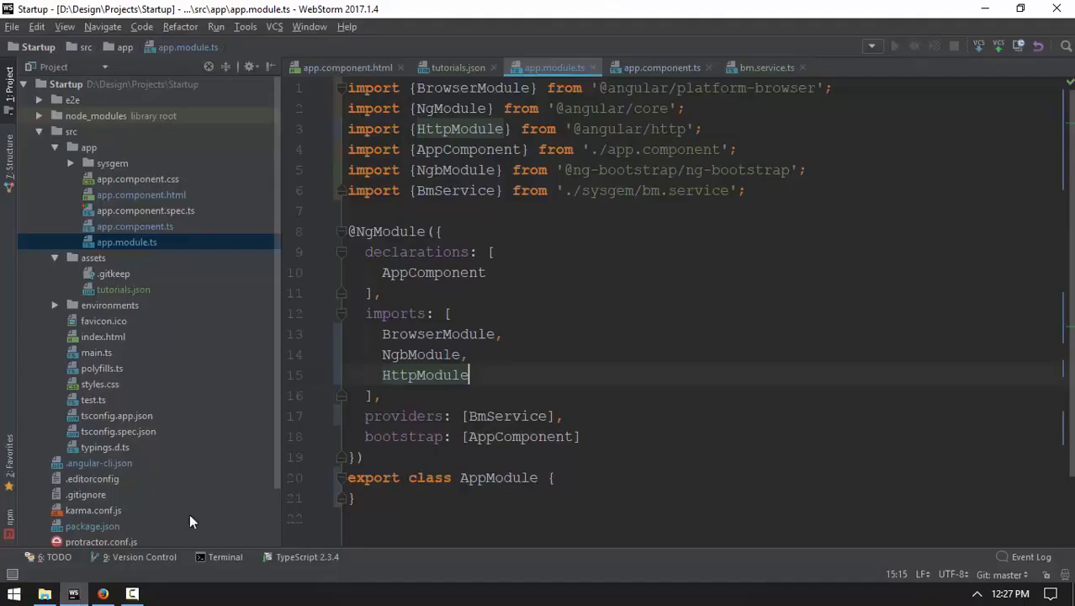
click(225, 555)
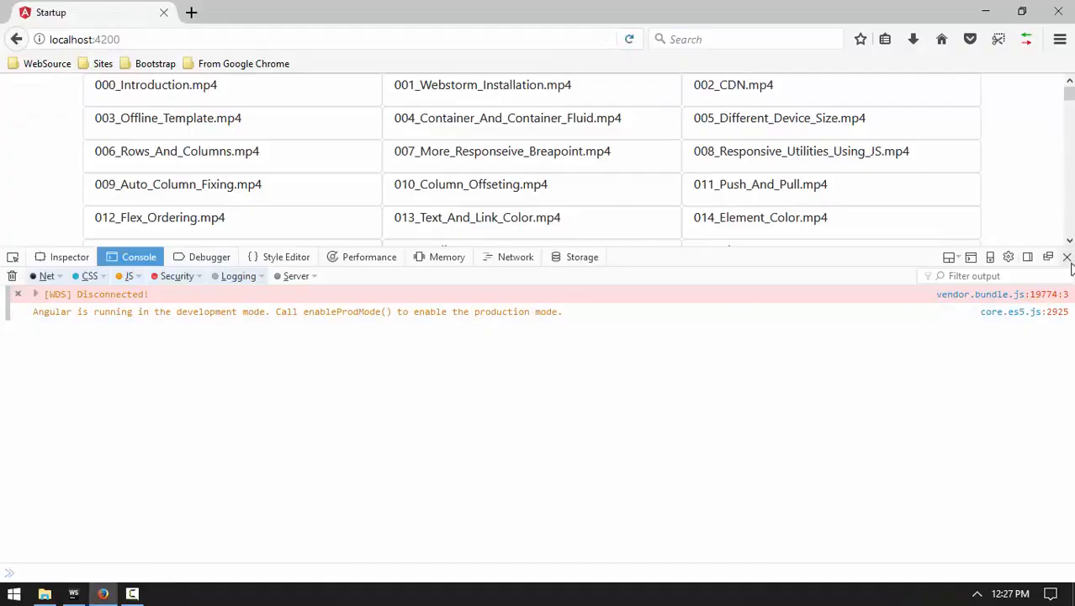
Step: Close the developer console and view the tutorial list in Responsive Design Mode at phone size
click(1067, 256)
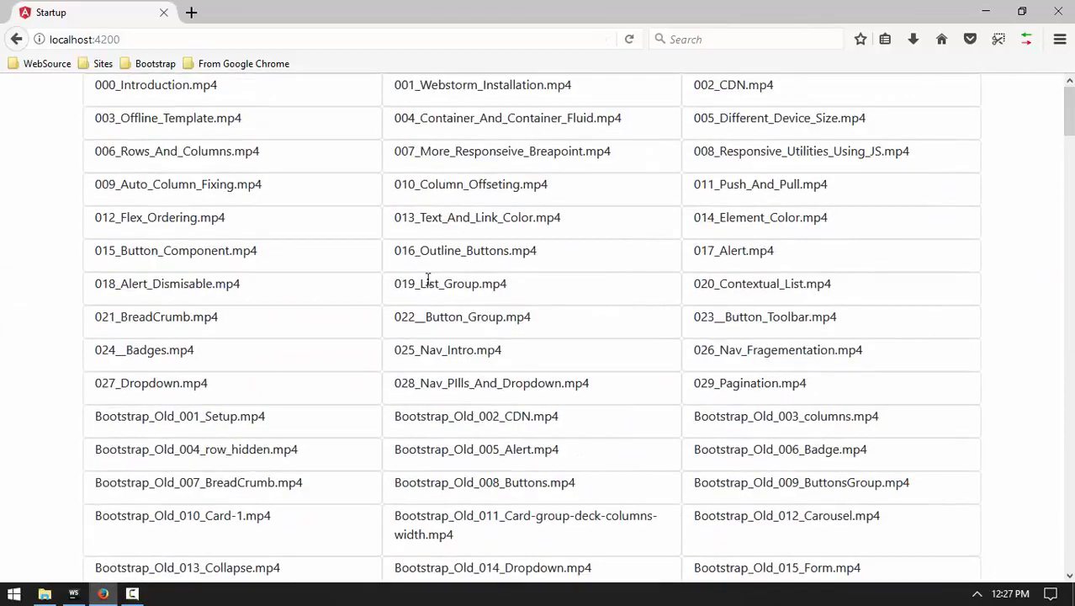
mouse_move(319, 141)
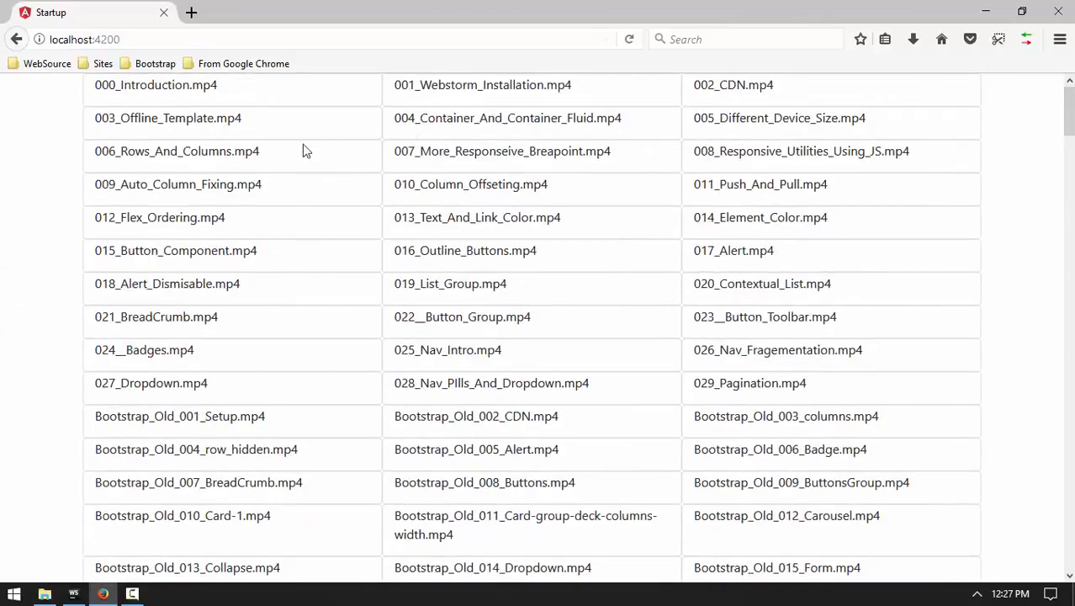
mouse_move(360, 310)
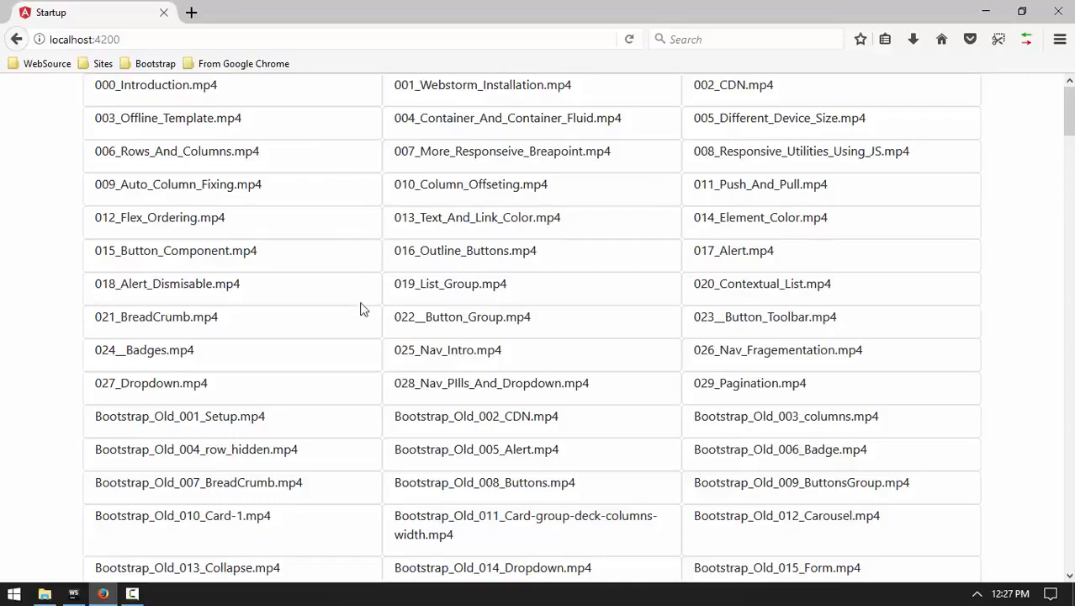
scroll(down, 3)
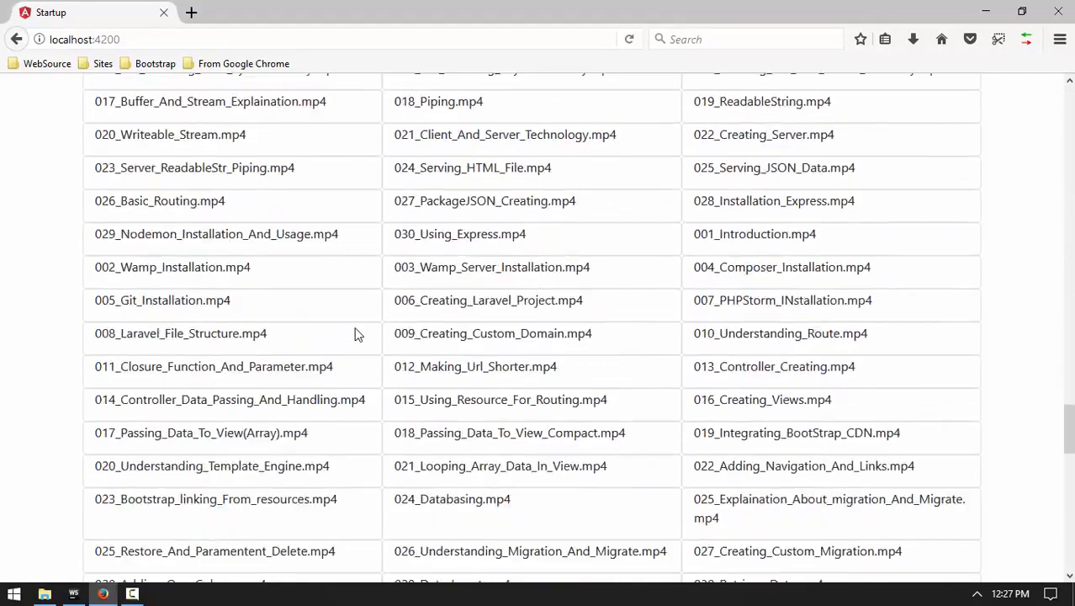
scroll(down, 3)
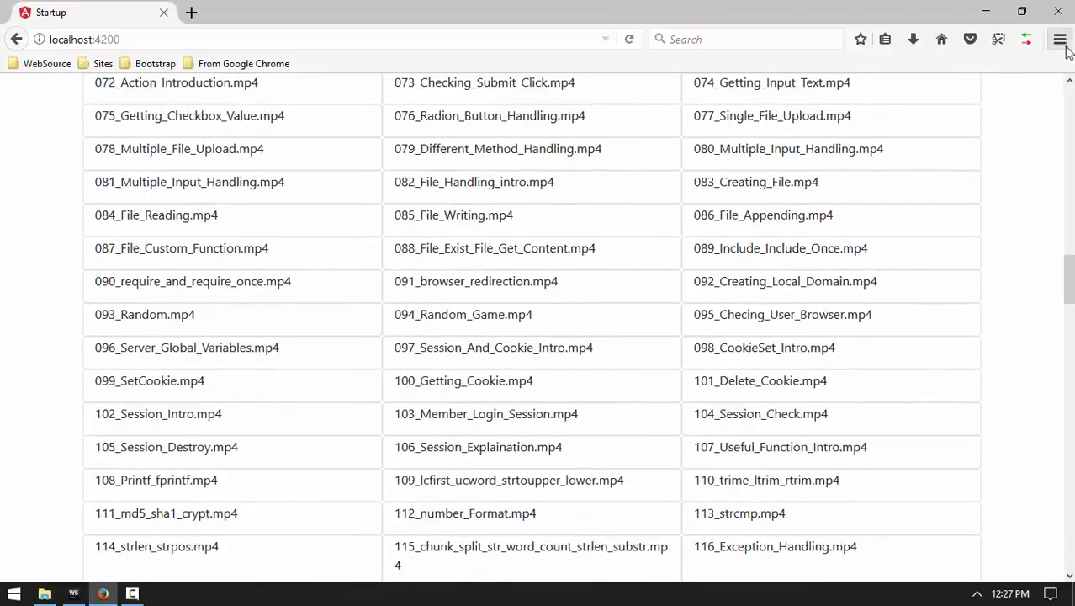
click(1060, 39)
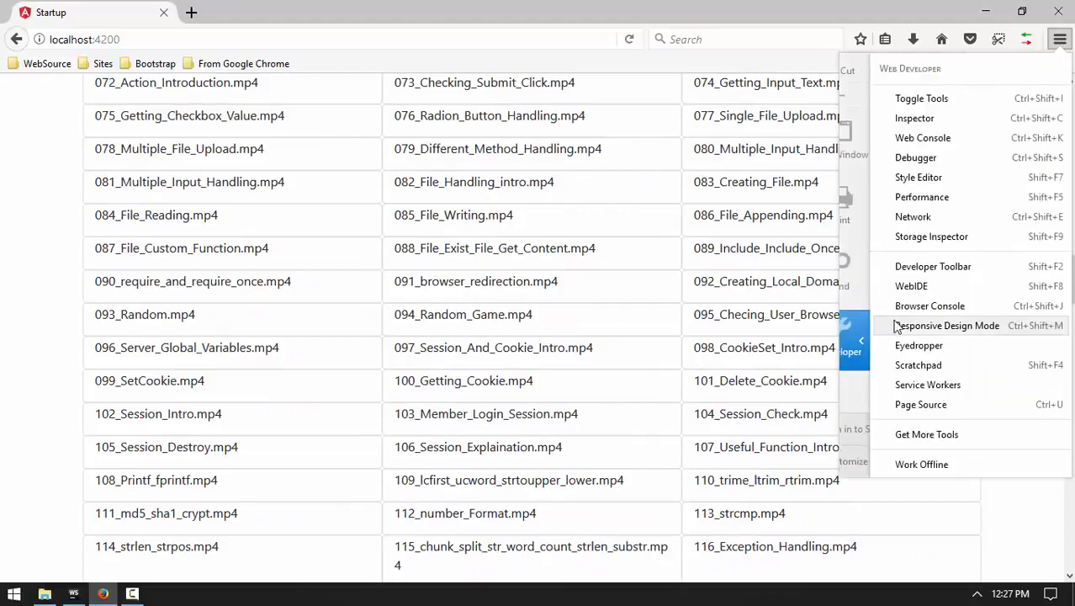
click(948, 327)
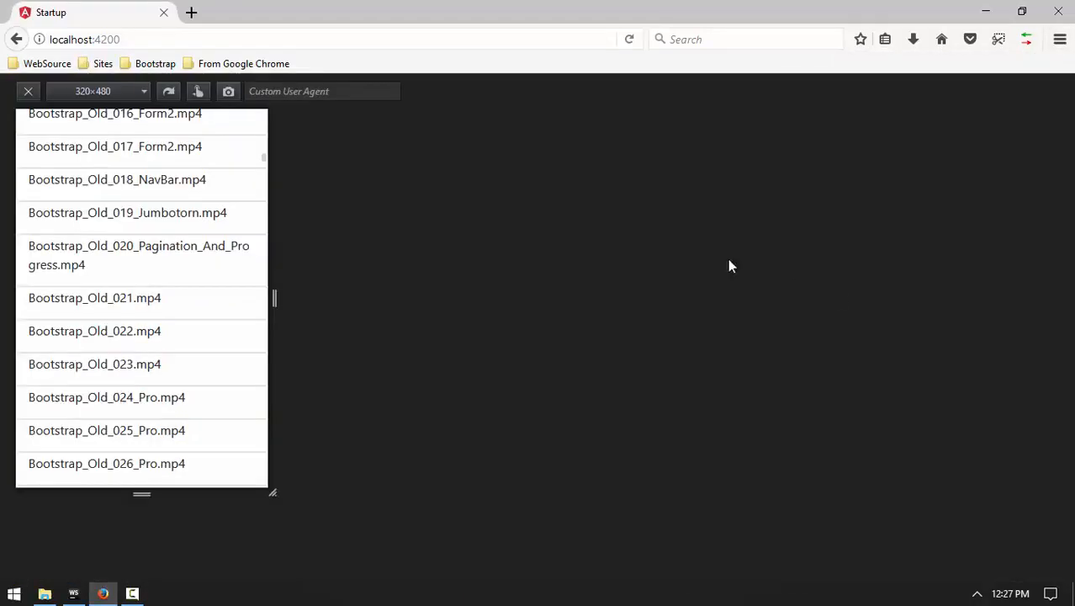
mouse_move(271, 302)
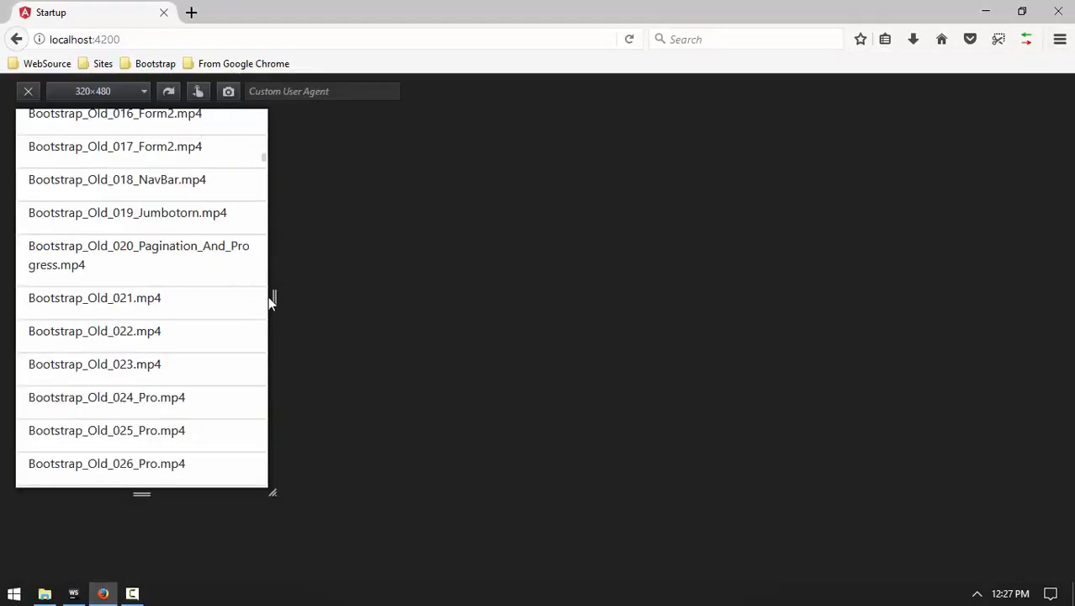
scroll(down, 3)
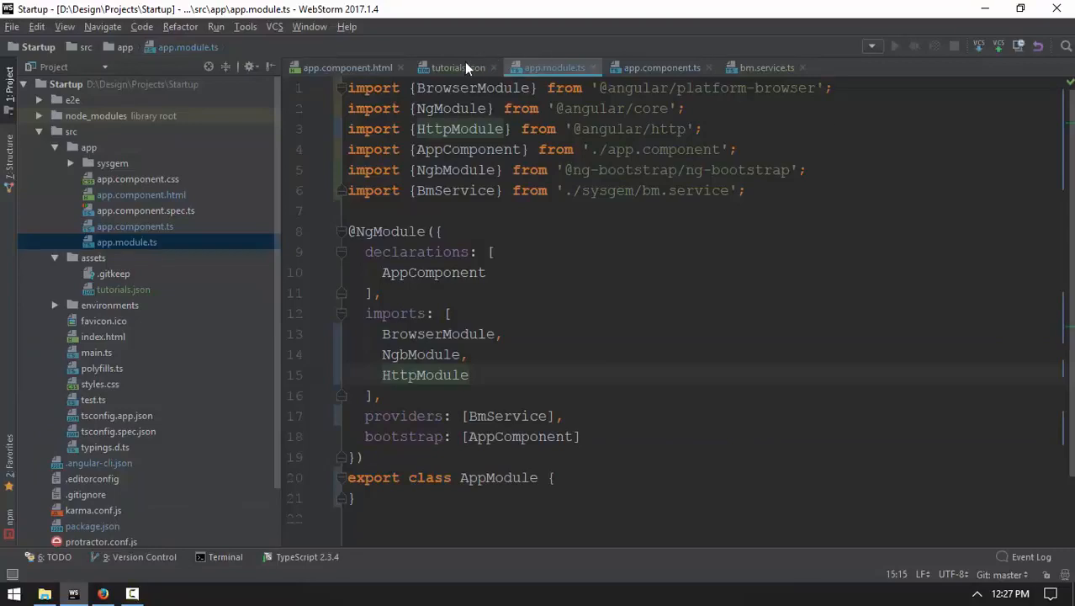
Step: Check field names in tutorials.json and split the card's <p> so {{item.title}} sits on its own line
click(346, 68)
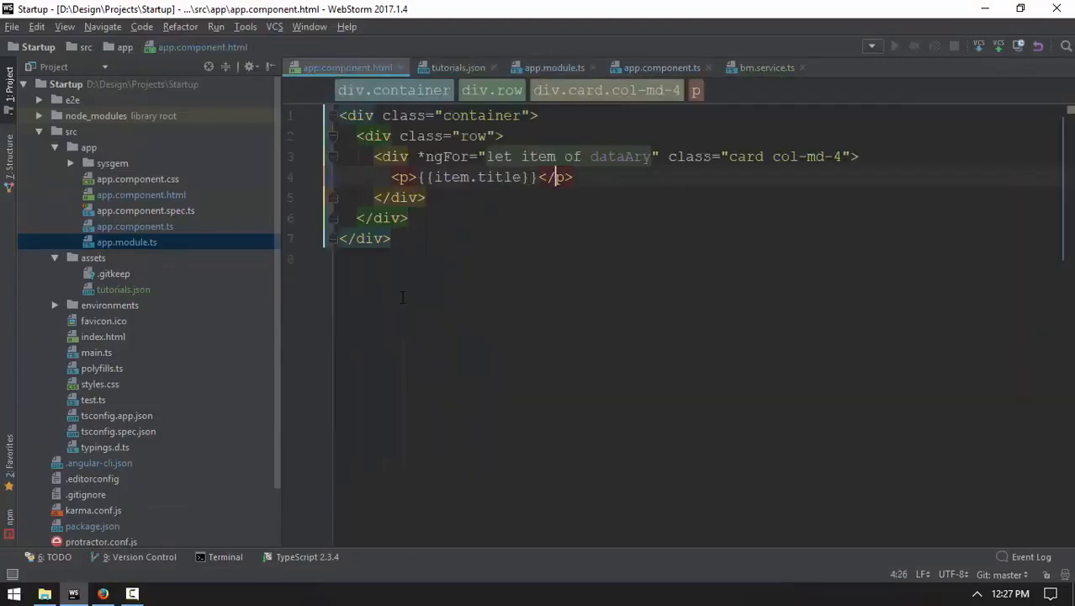
click(458, 67)
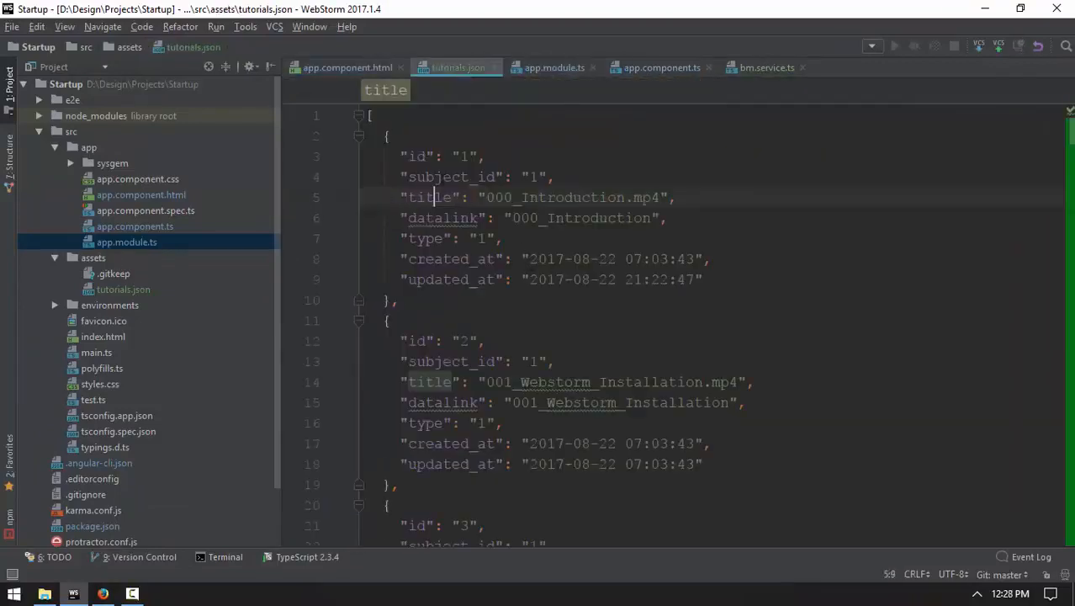
click(345, 67)
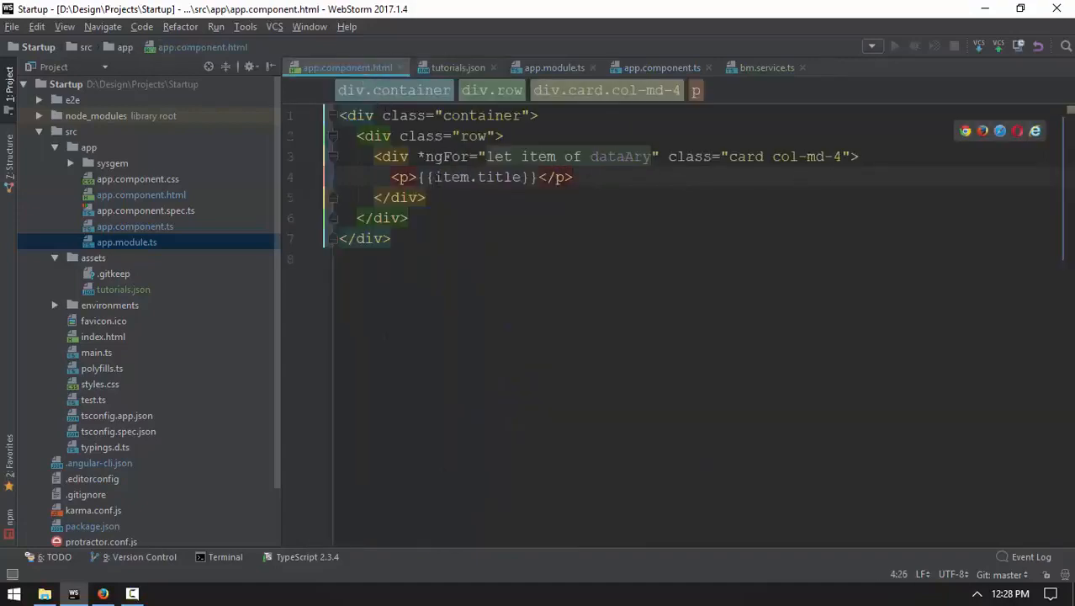
key(Enter)
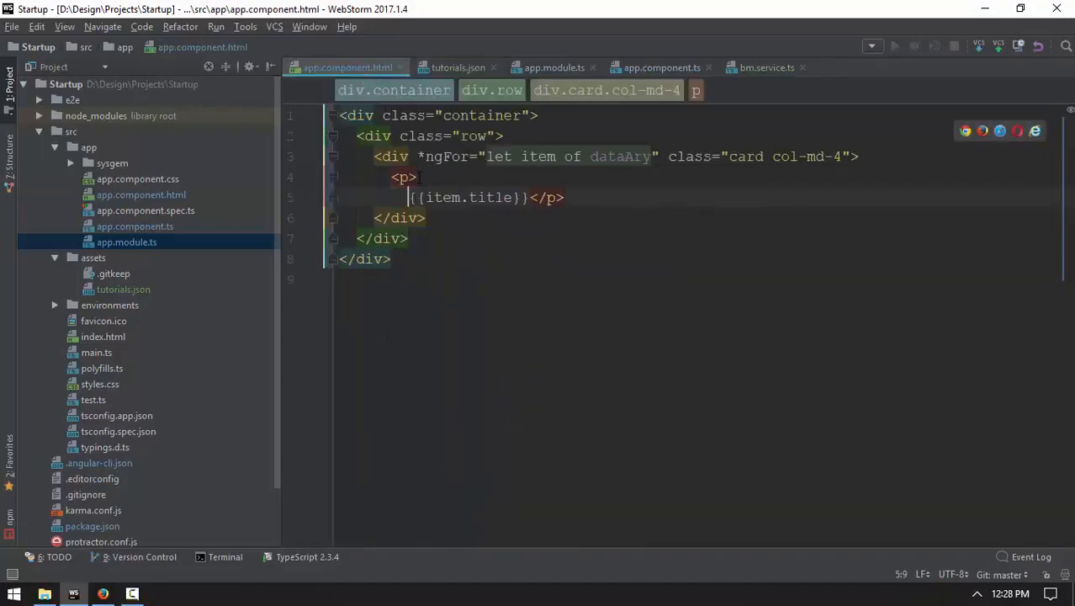
key(Enter)
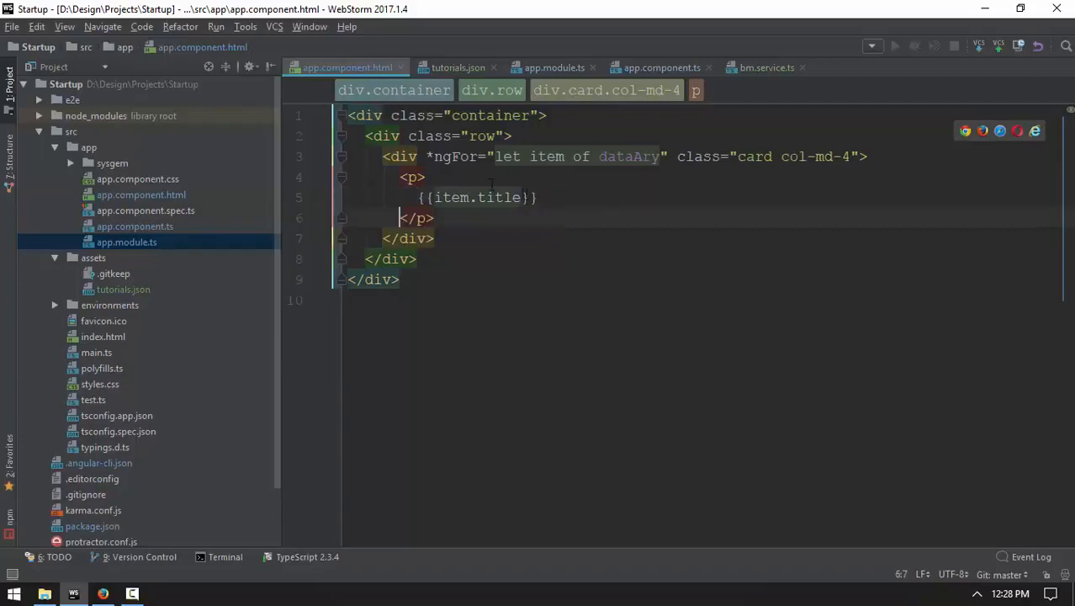
Step: Add {{item.id}} above {{item.title}} in the card, accepting the id autocomplete suggestion
text({{}})
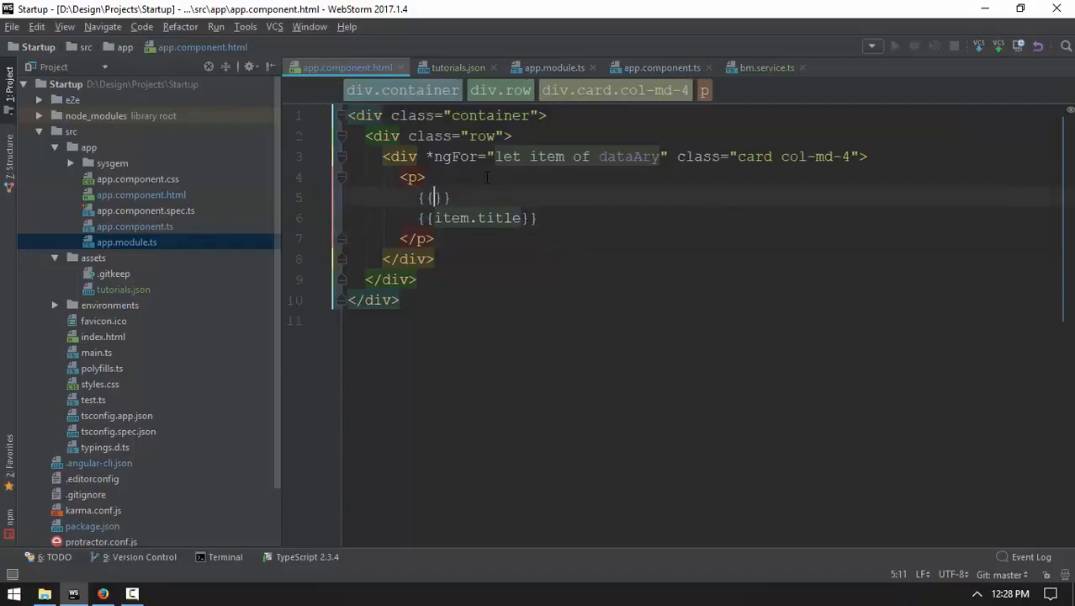
text(id)
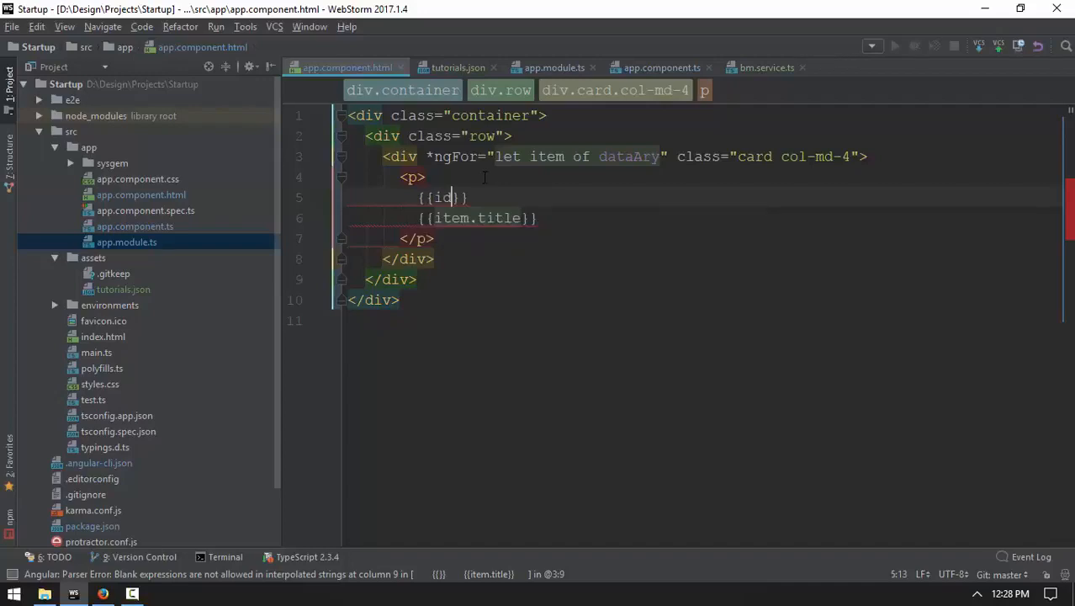
text(item)
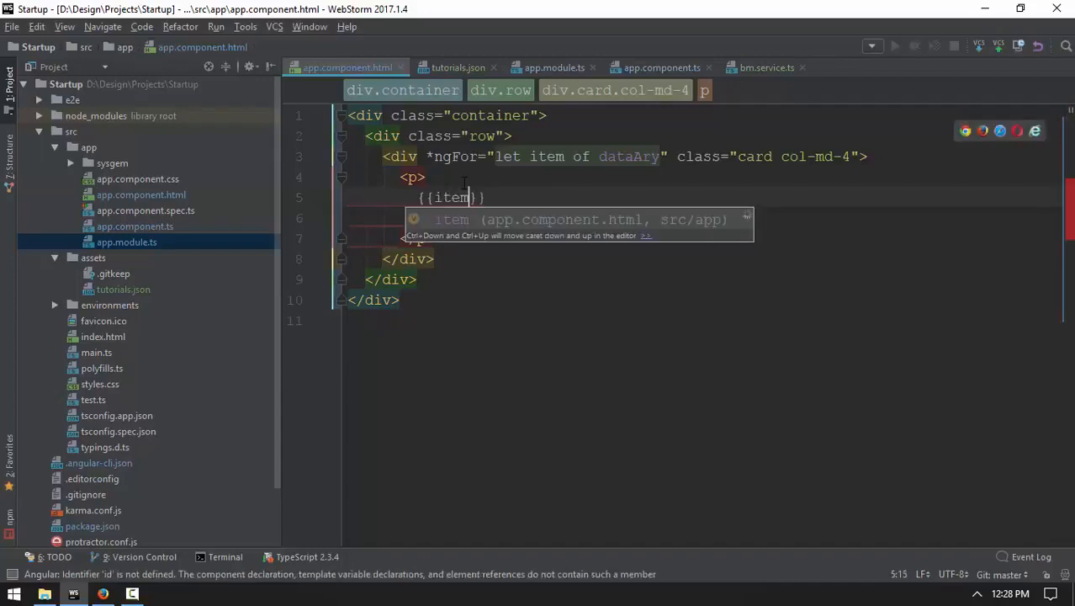
text(.id)
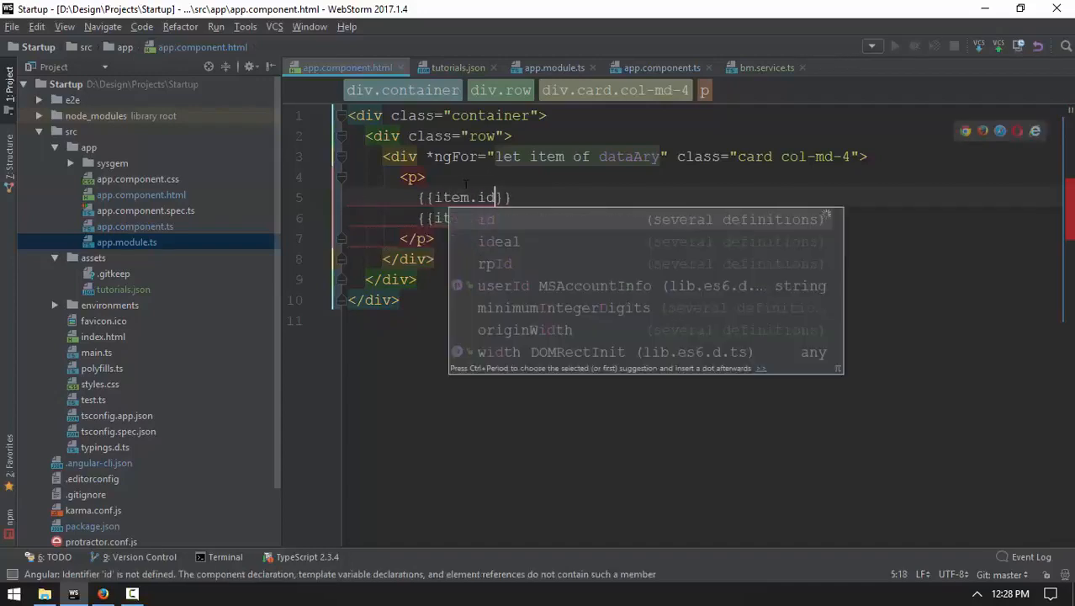
click(458, 67)
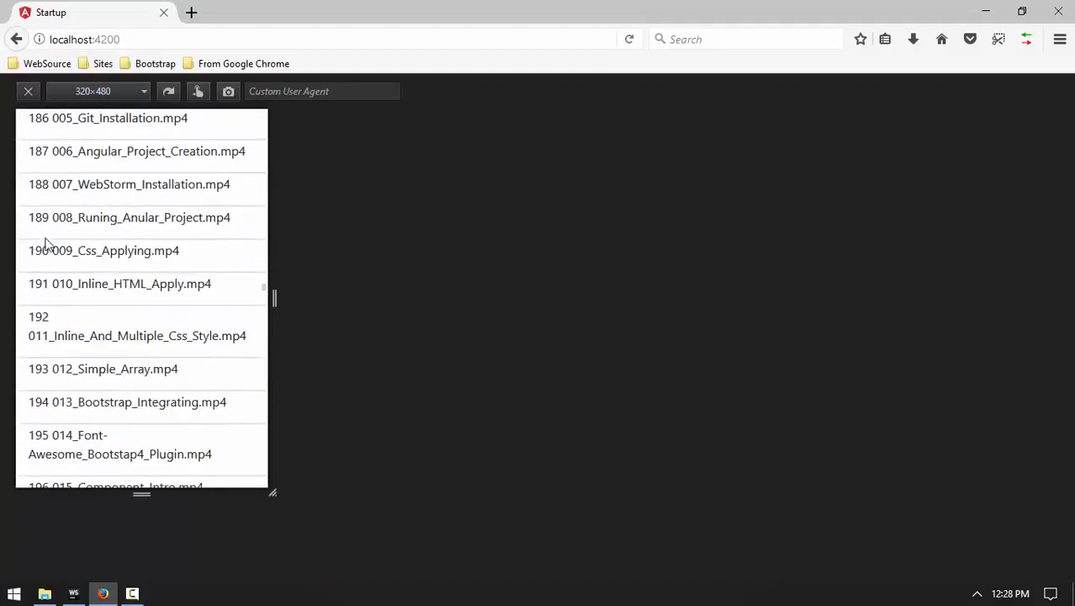
double_click(37, 217)
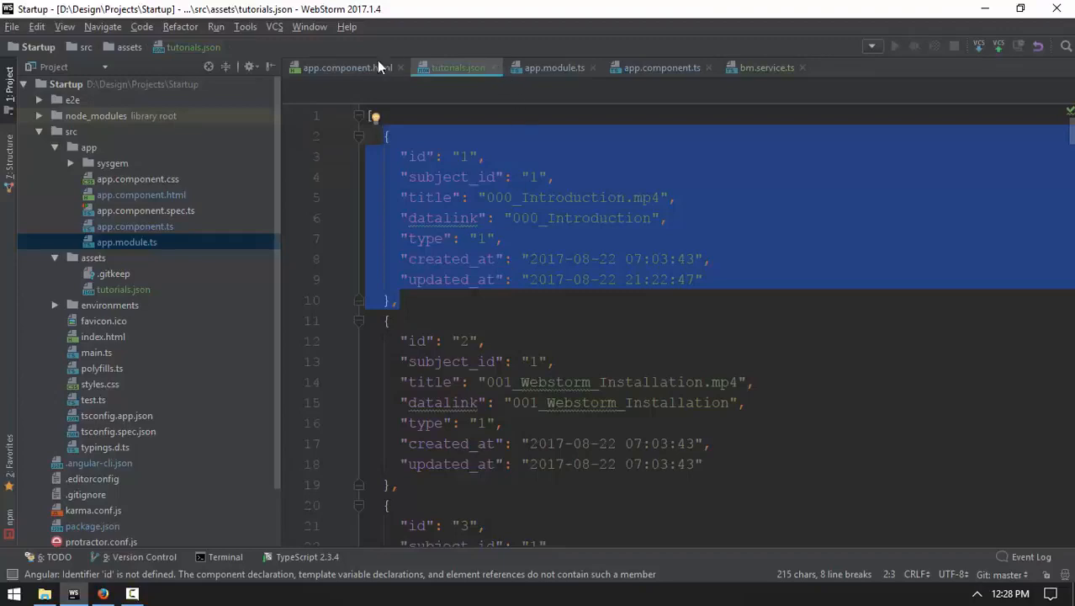
Step: Move the id into its own <p>{{item.id}}</p> above the title paragraph and check the cards in Firefox
click(340, 67)
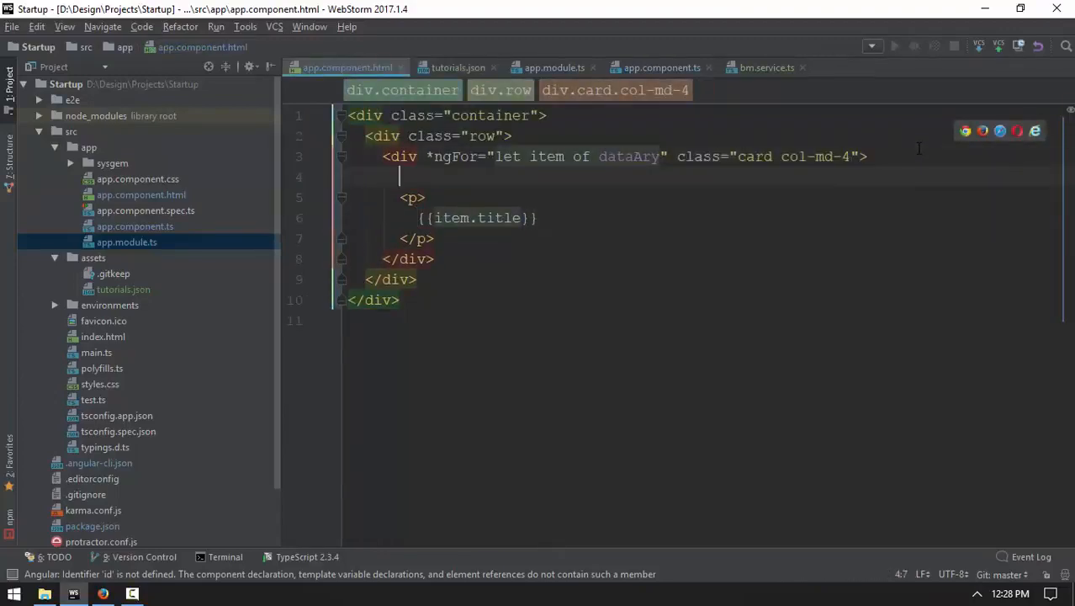
text(<p>{{item.id}}</p>)
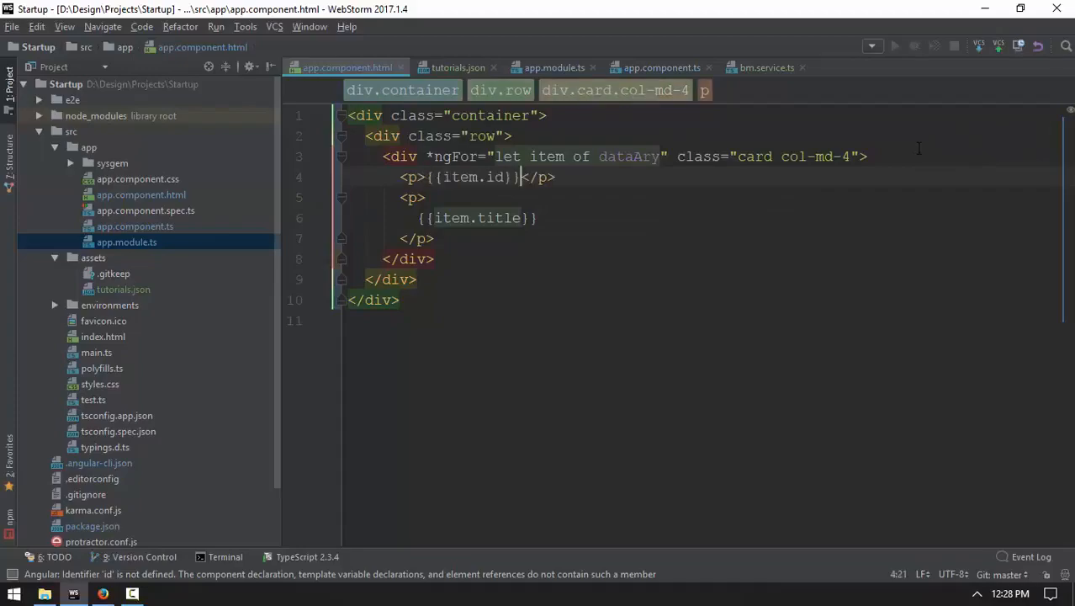
click(102, 592)
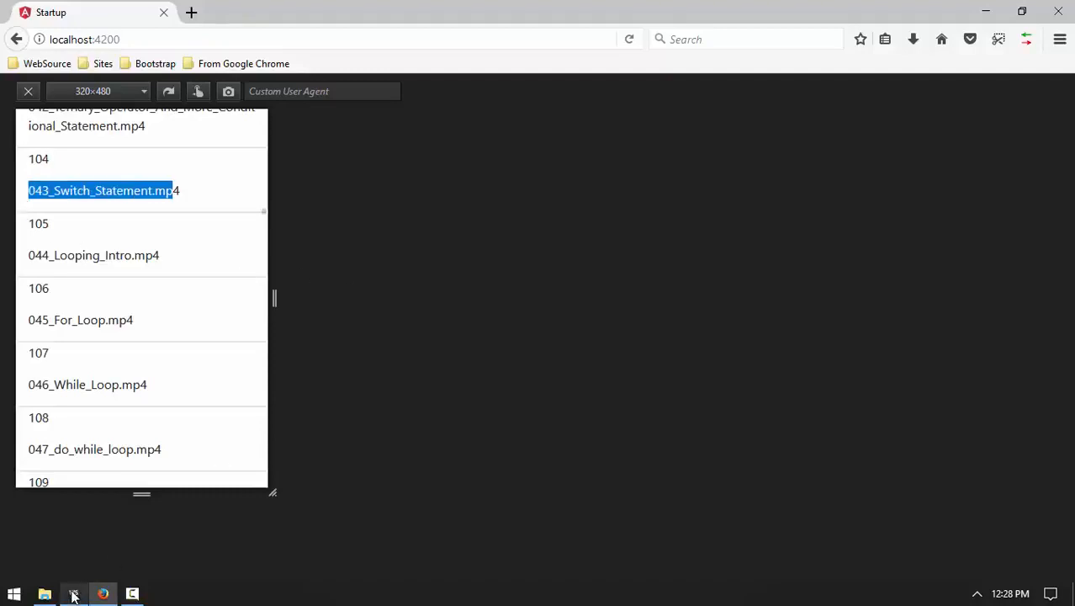
click(74, 594)
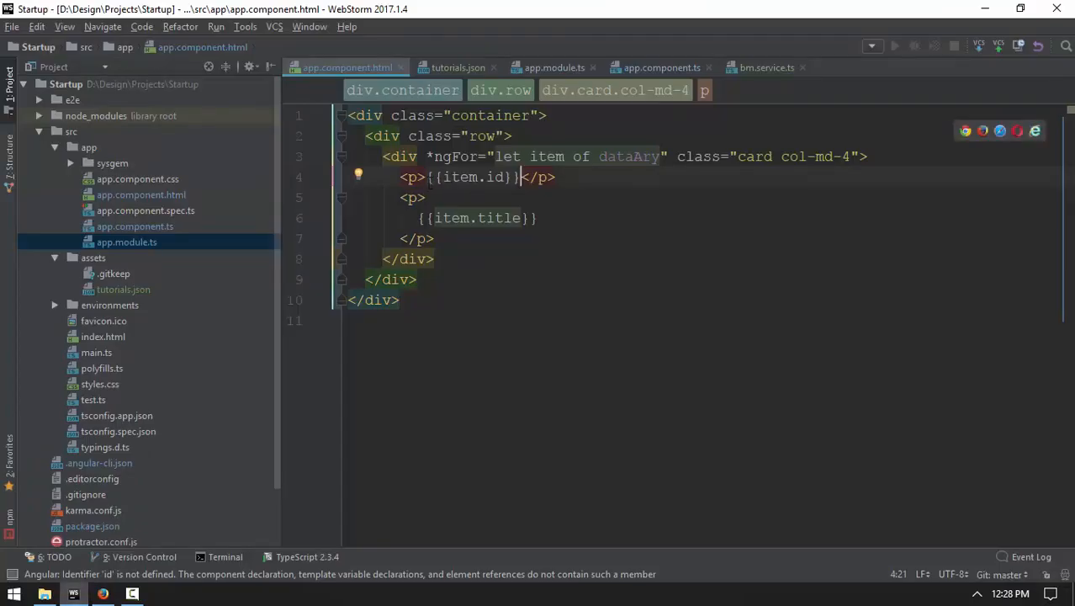
Step: Prefix the card values with 'id is' and 'title is', then switch to bm.service.ts
text(id)
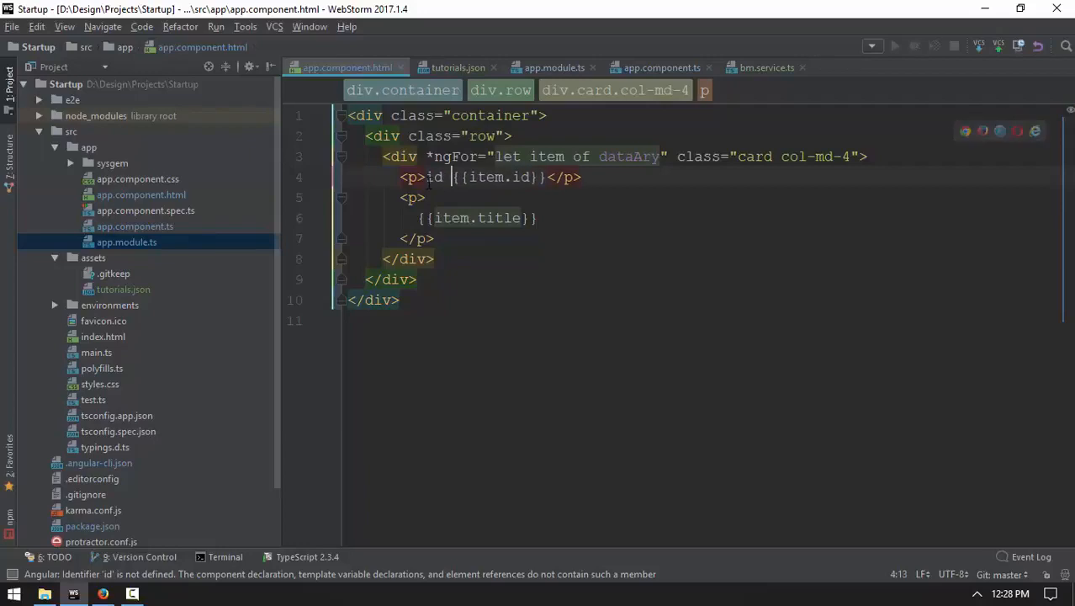
text(is)
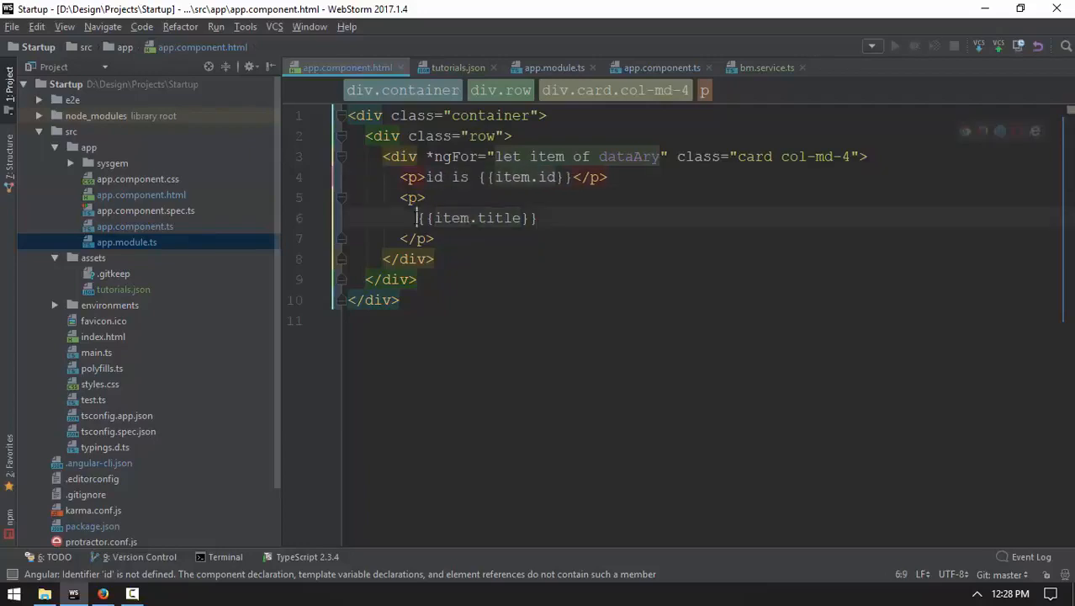
text(title is)
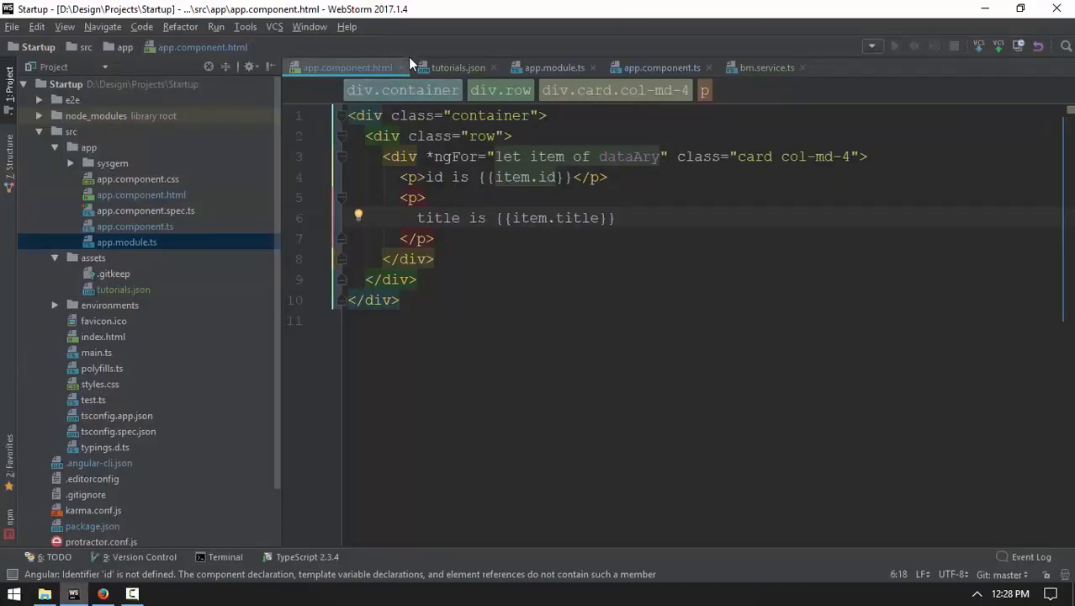
click(765, 68)
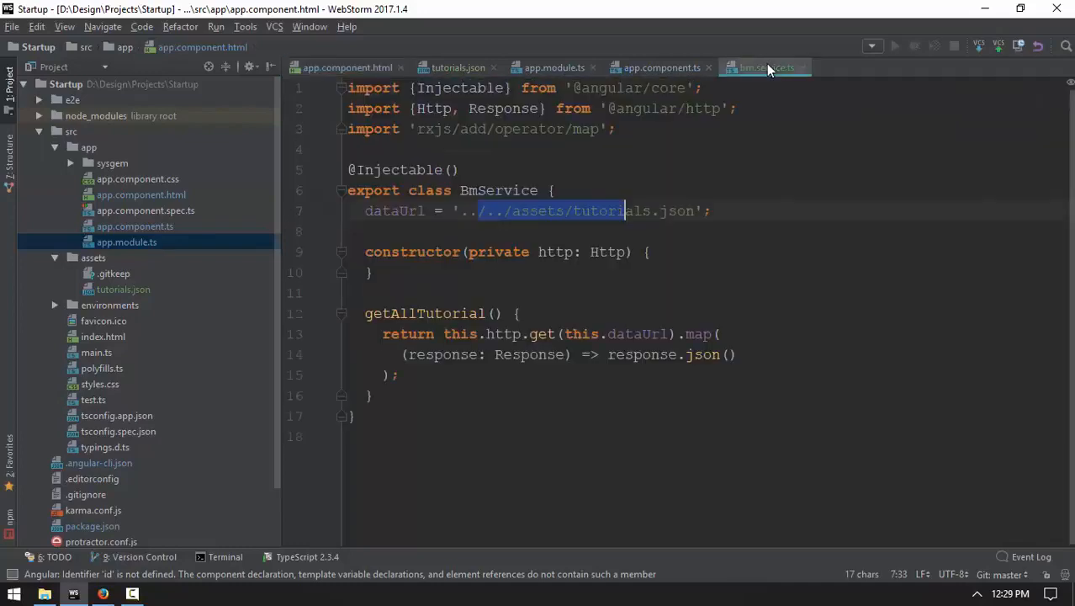